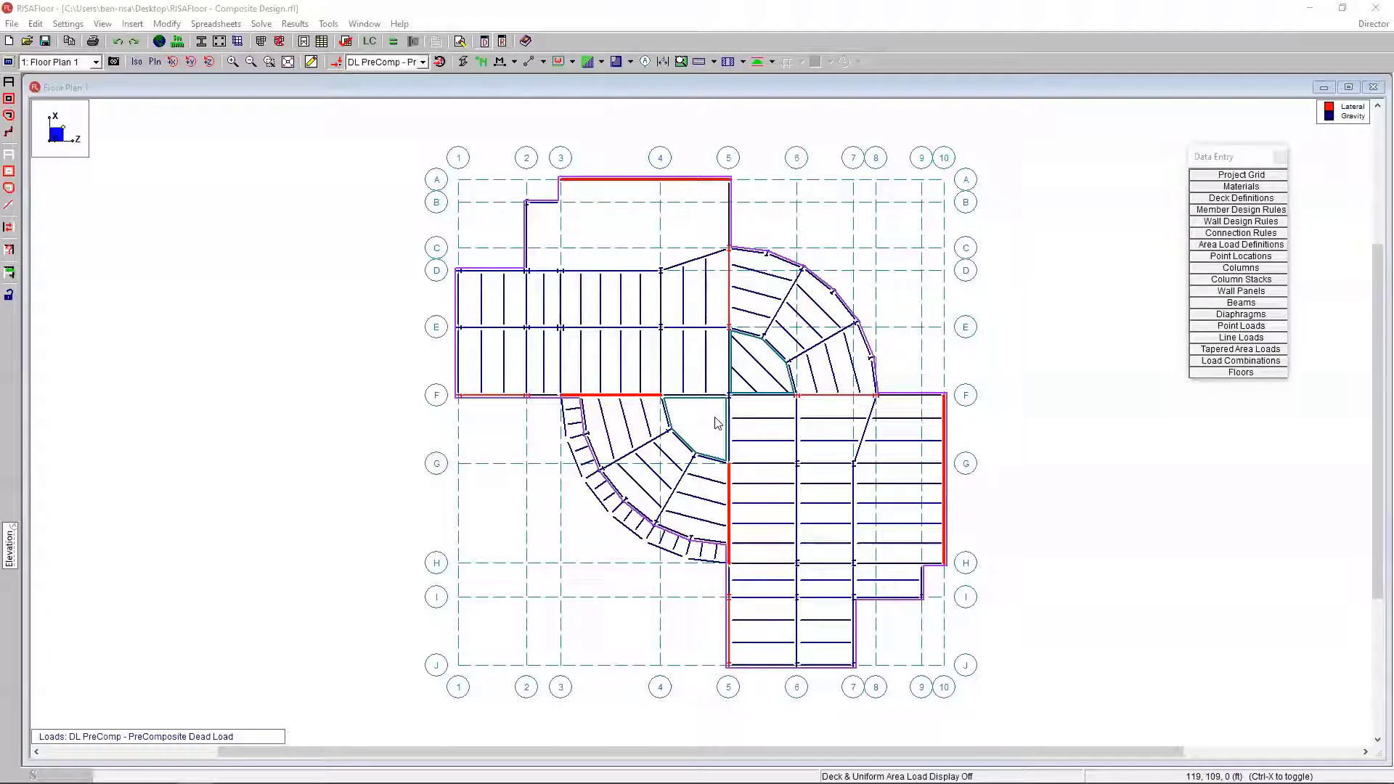
mouse_move(694, 234)
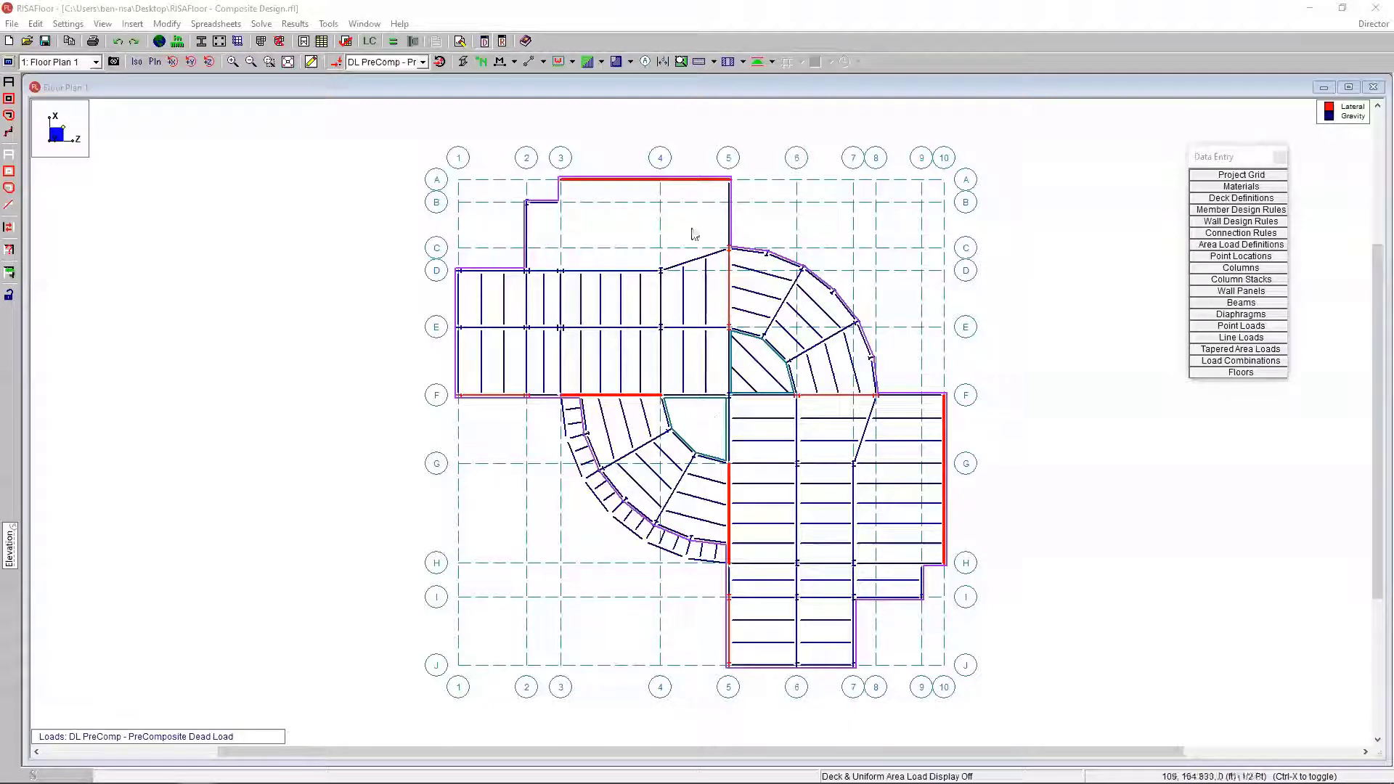
mouse_move(701, 496)
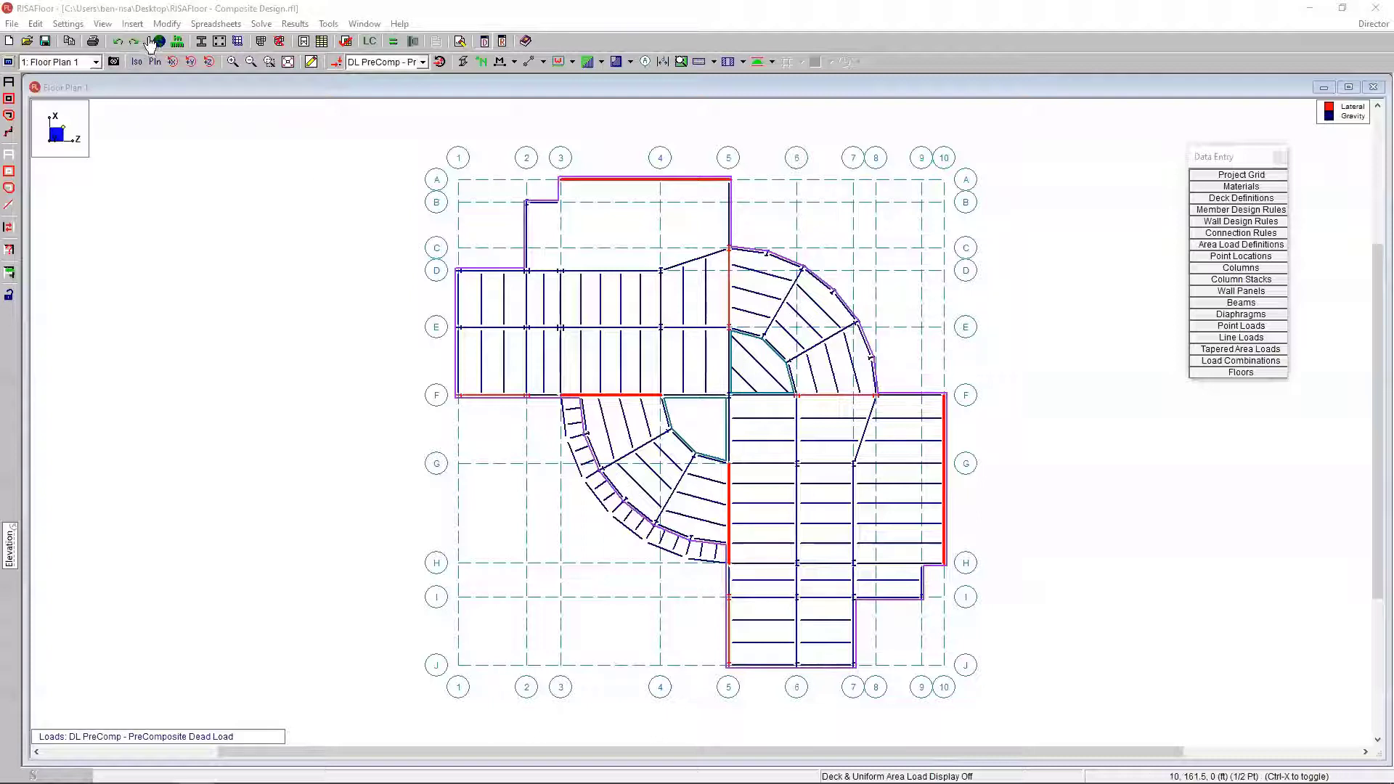
Step: Review the global Solution and Codes settings, keeping AISC 14th ASD steel and AISC DG 11 2nd Edition vibrations
left_click(178, 42)
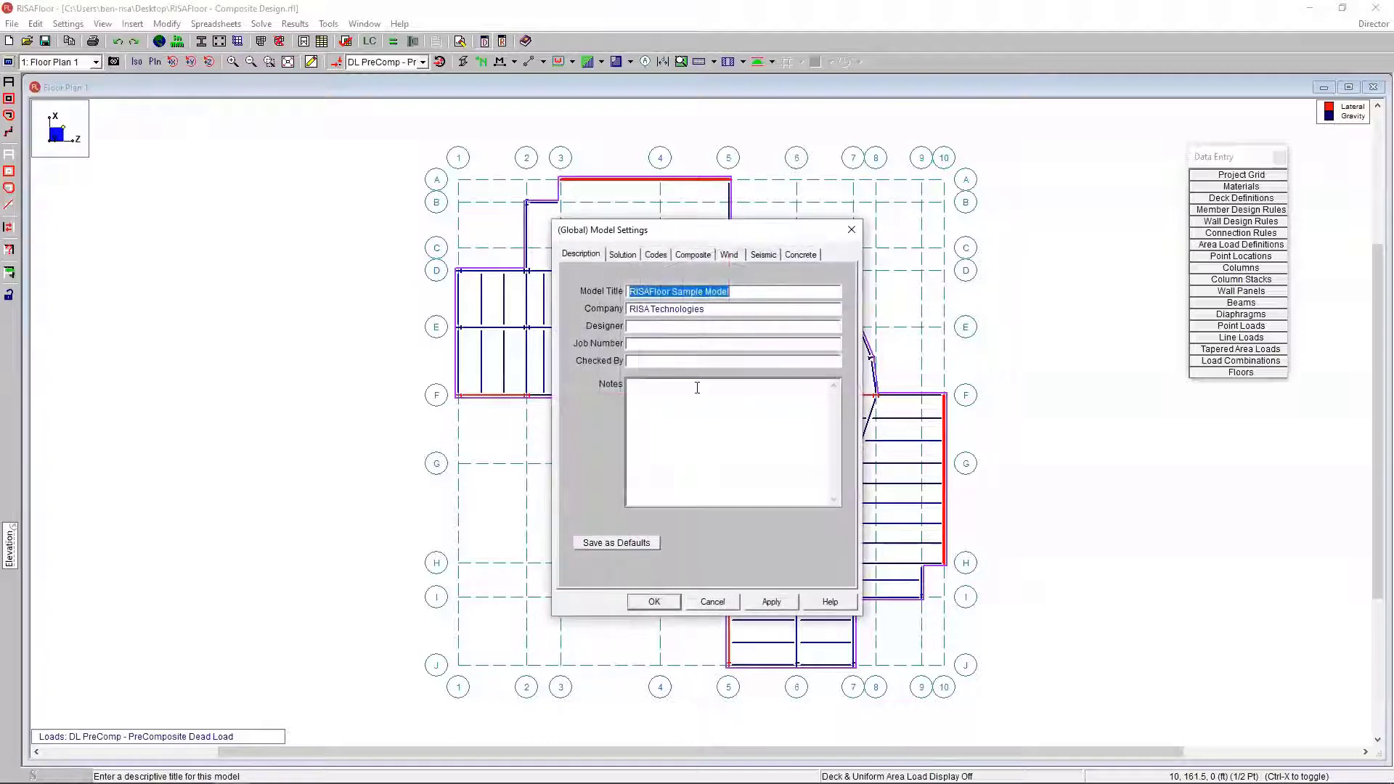
left_click(622, 254)
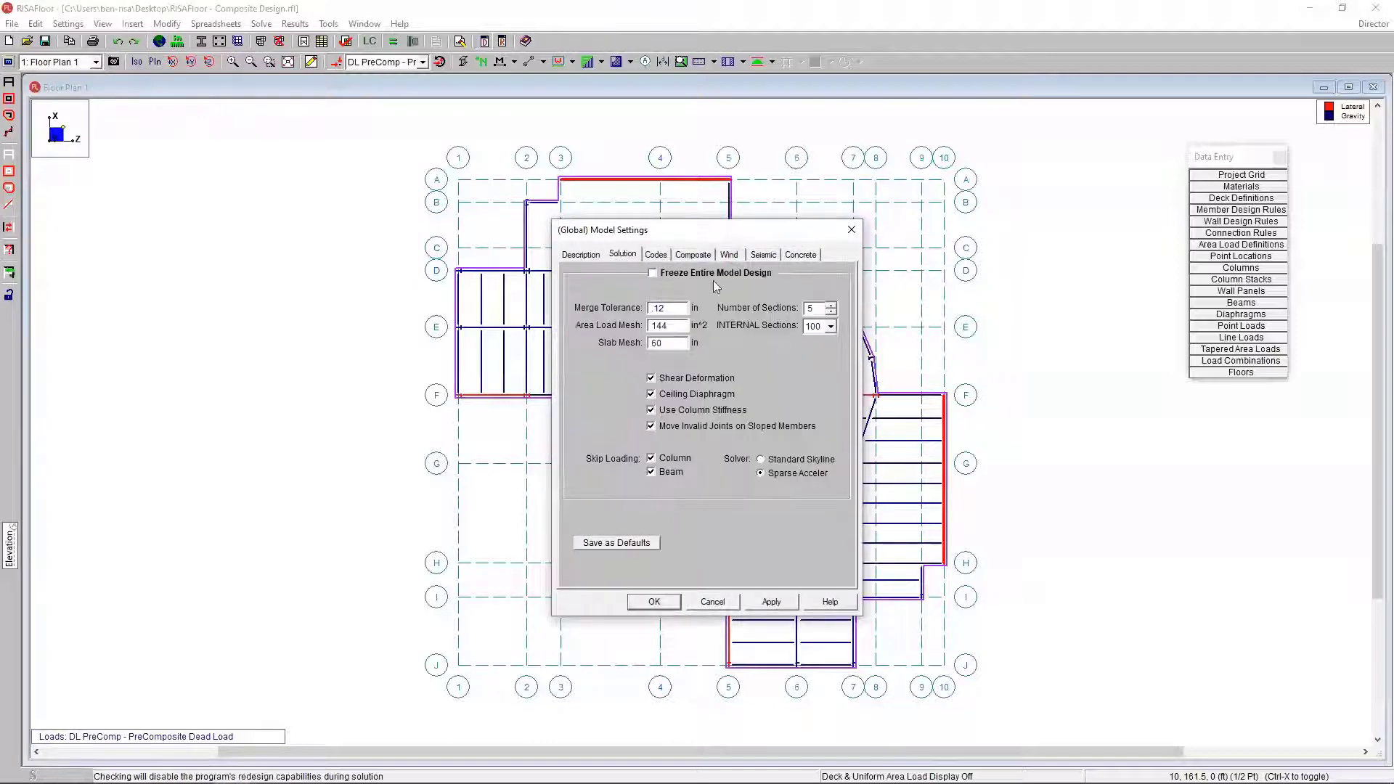
left_click(655, 254)
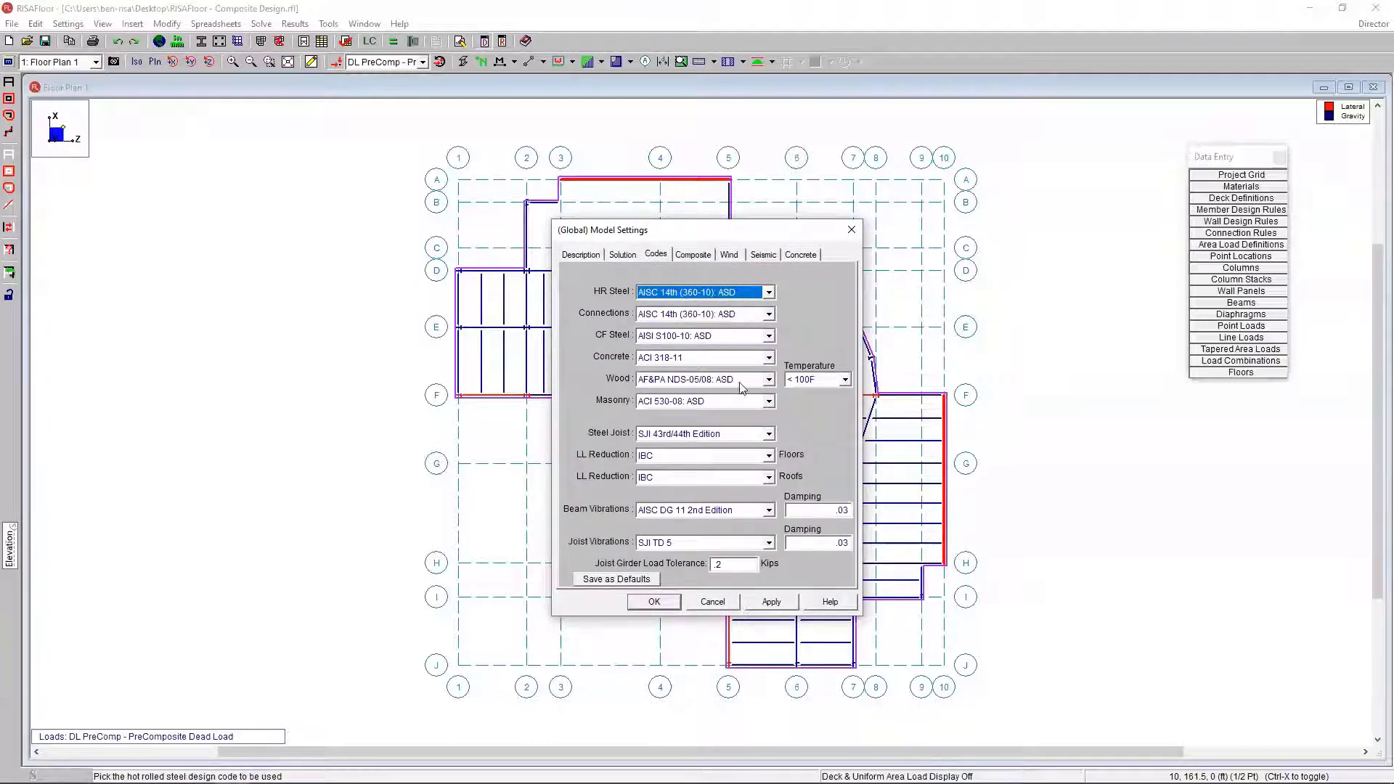
mouse_move(742, 313)
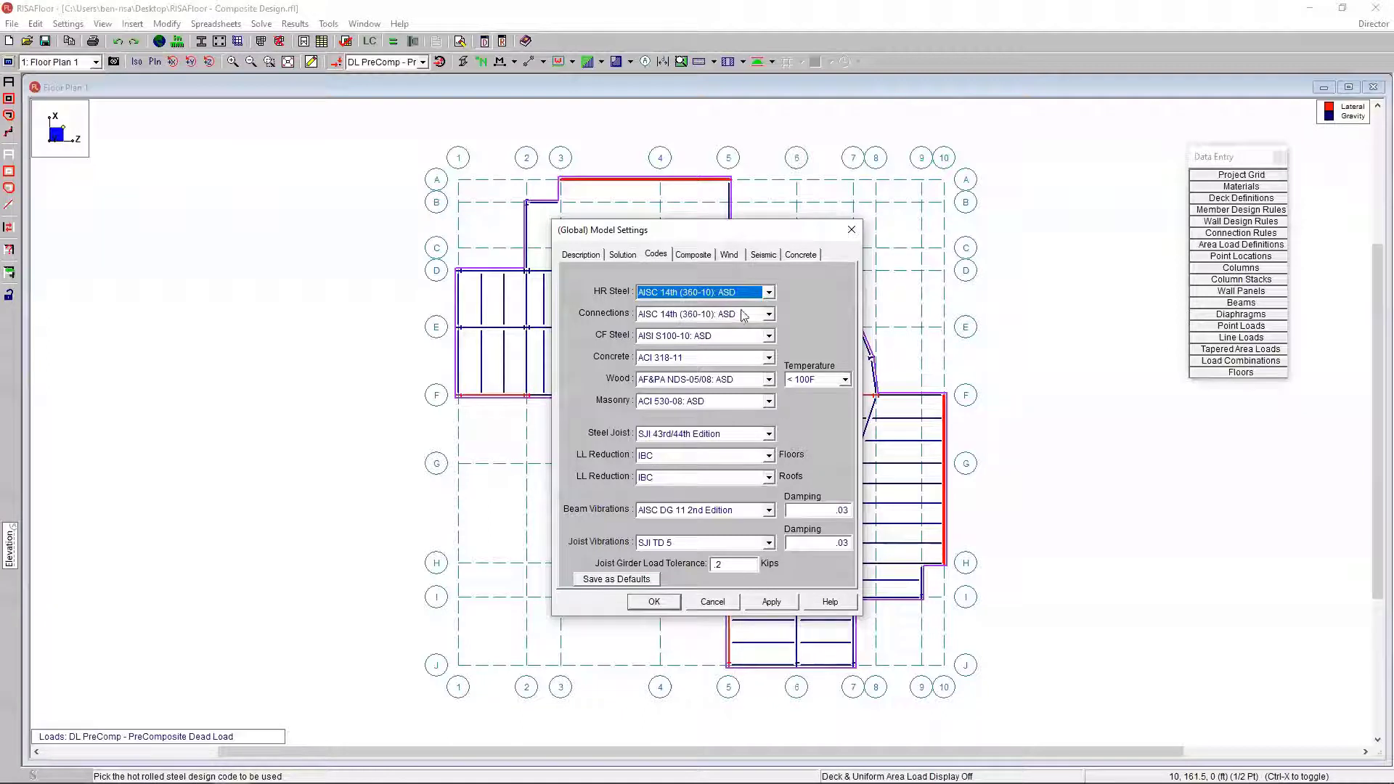
left_click(767, 313)
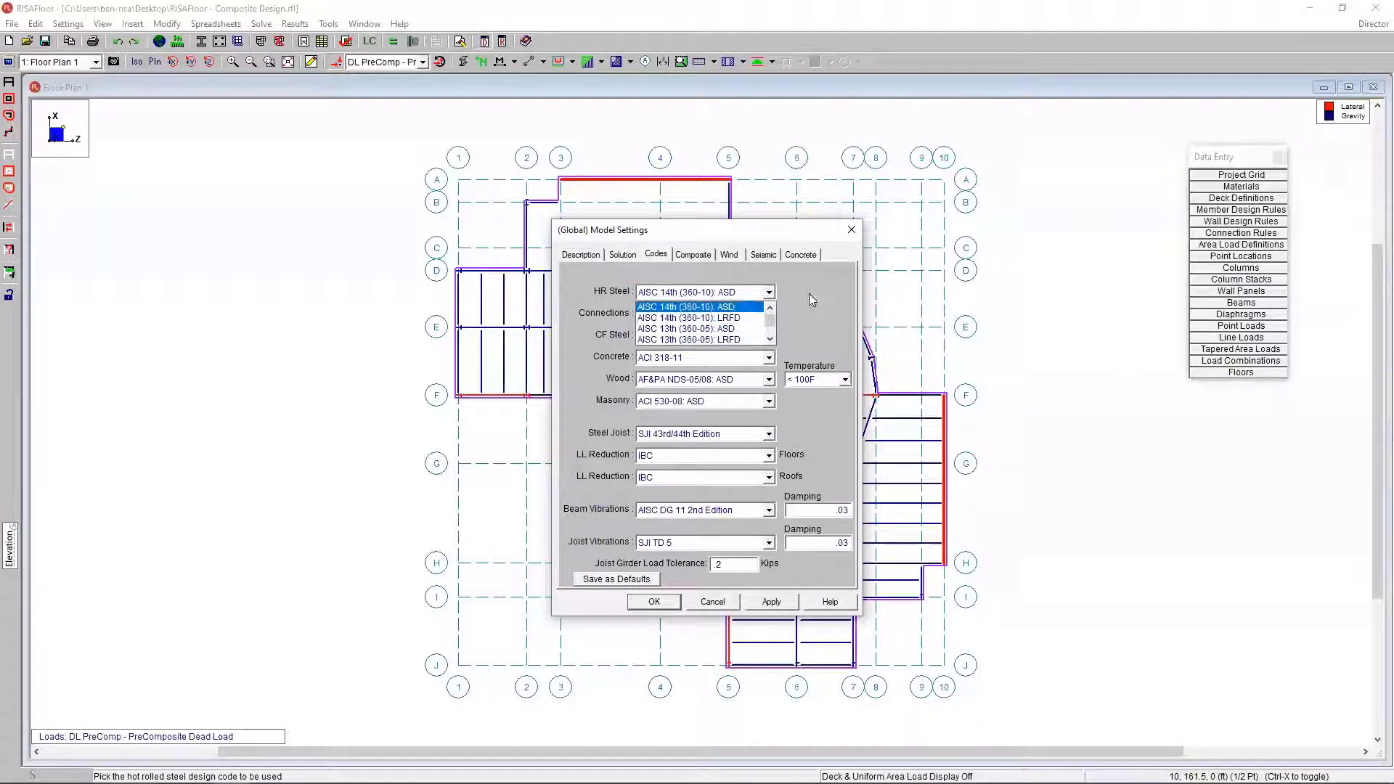
left_click(698, 306)
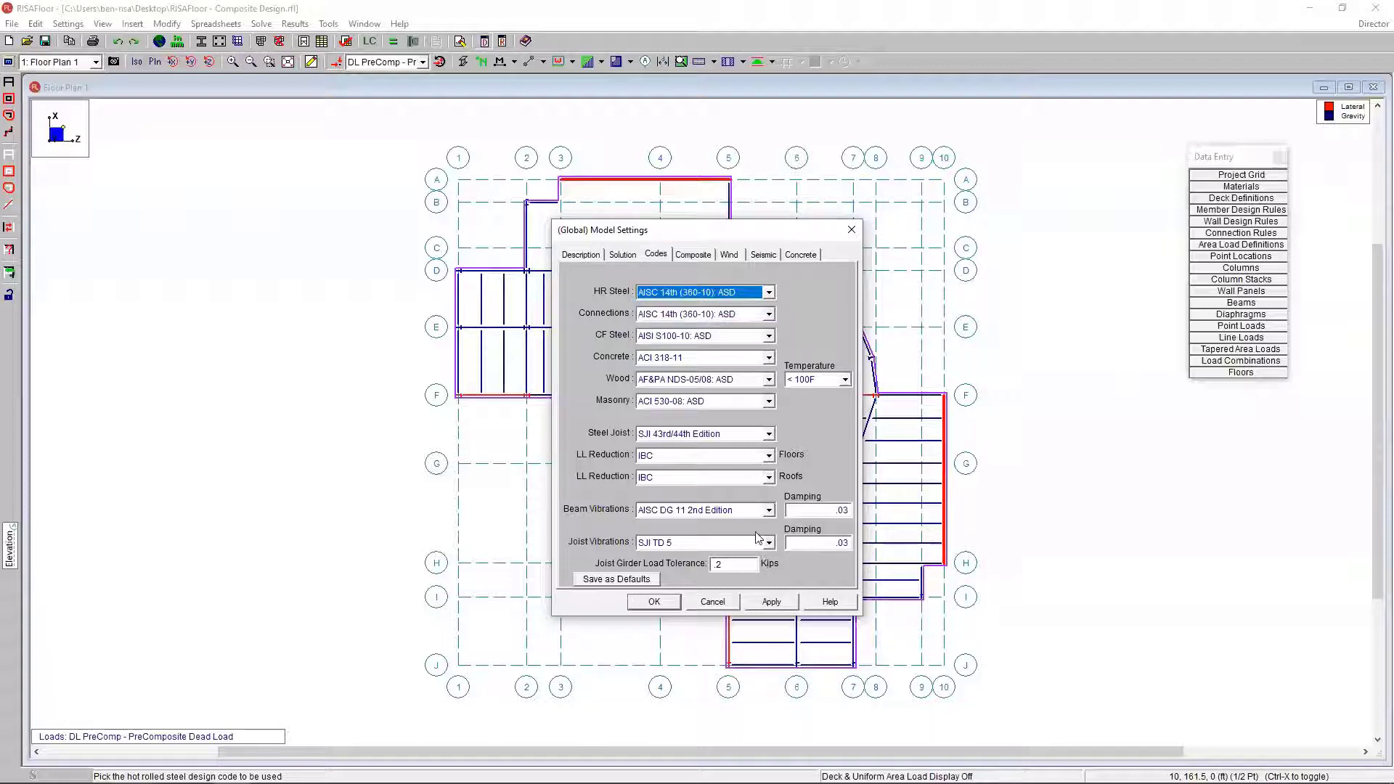
left_click(767, 509)
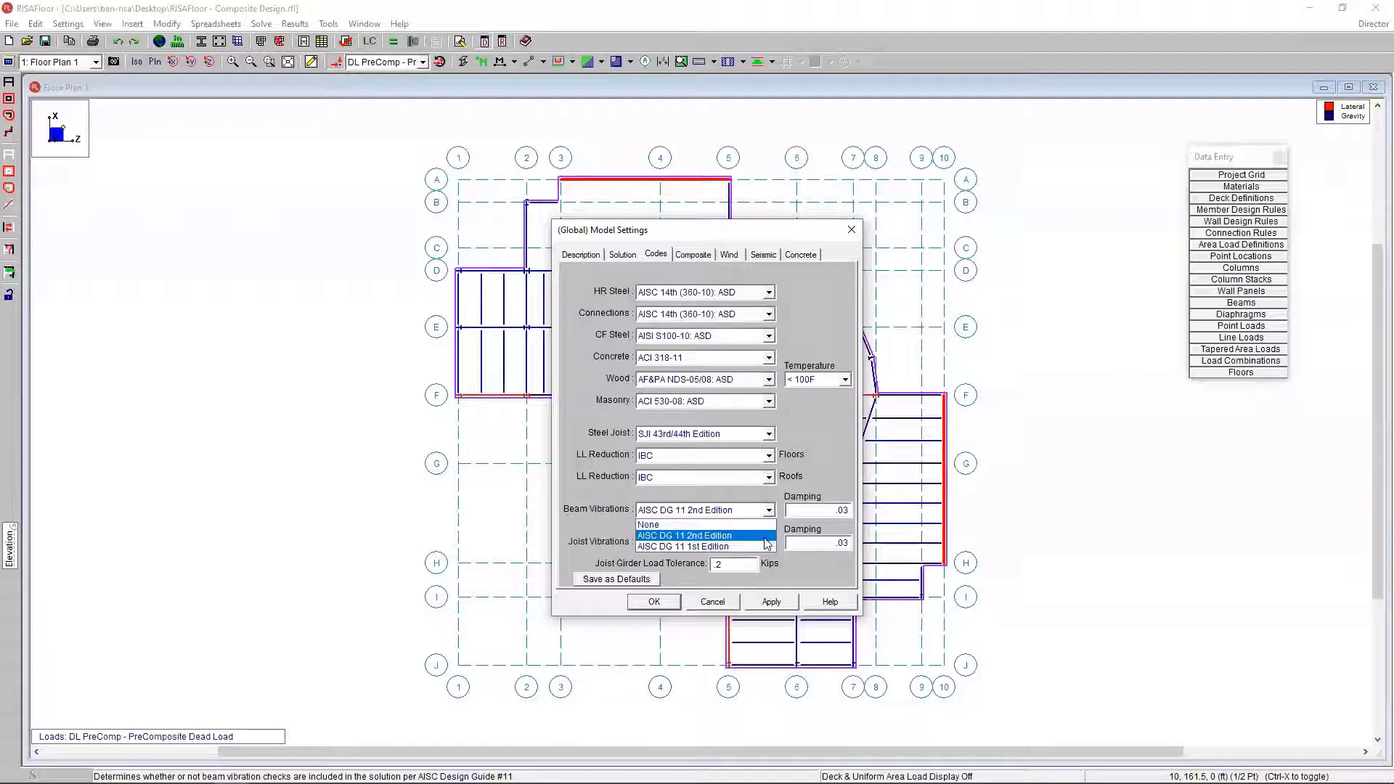
left_click(689, 535)
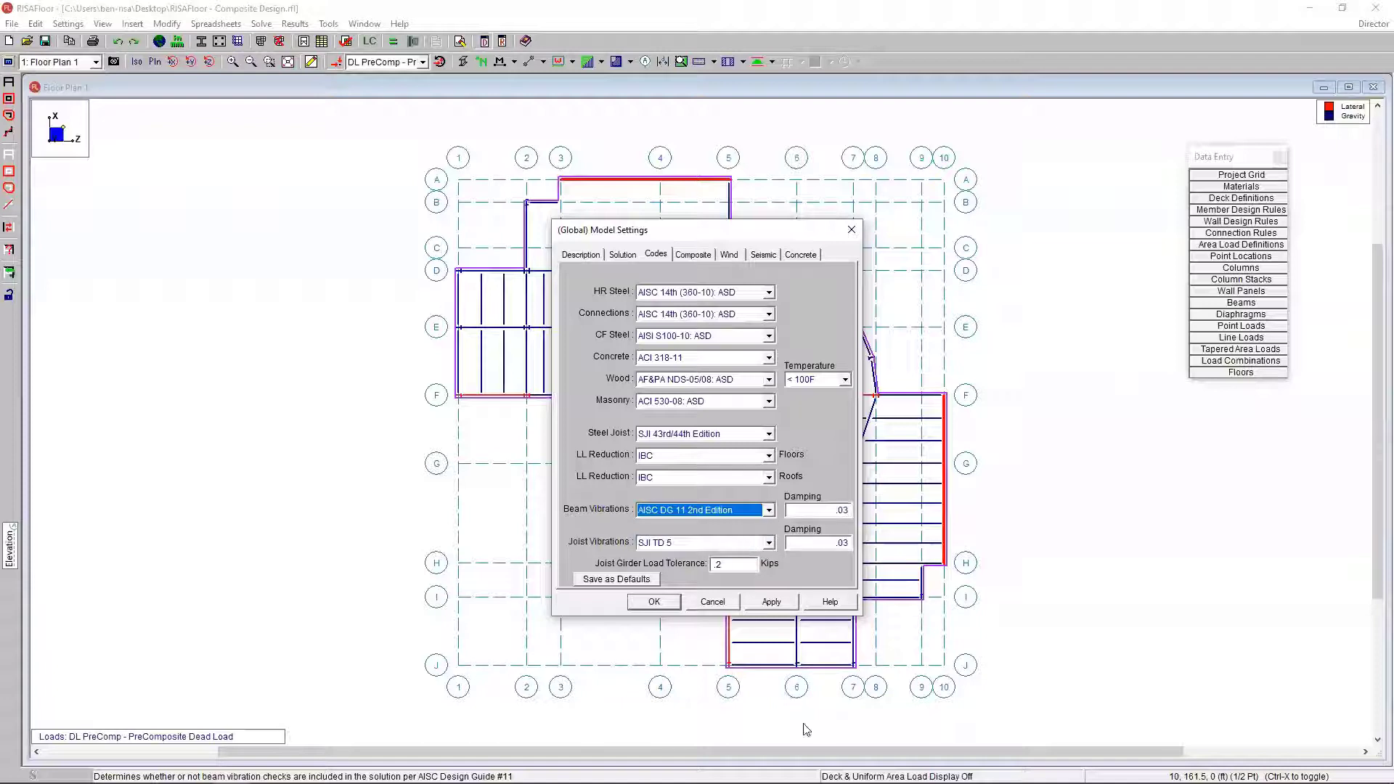
mouse_move(693, 258)
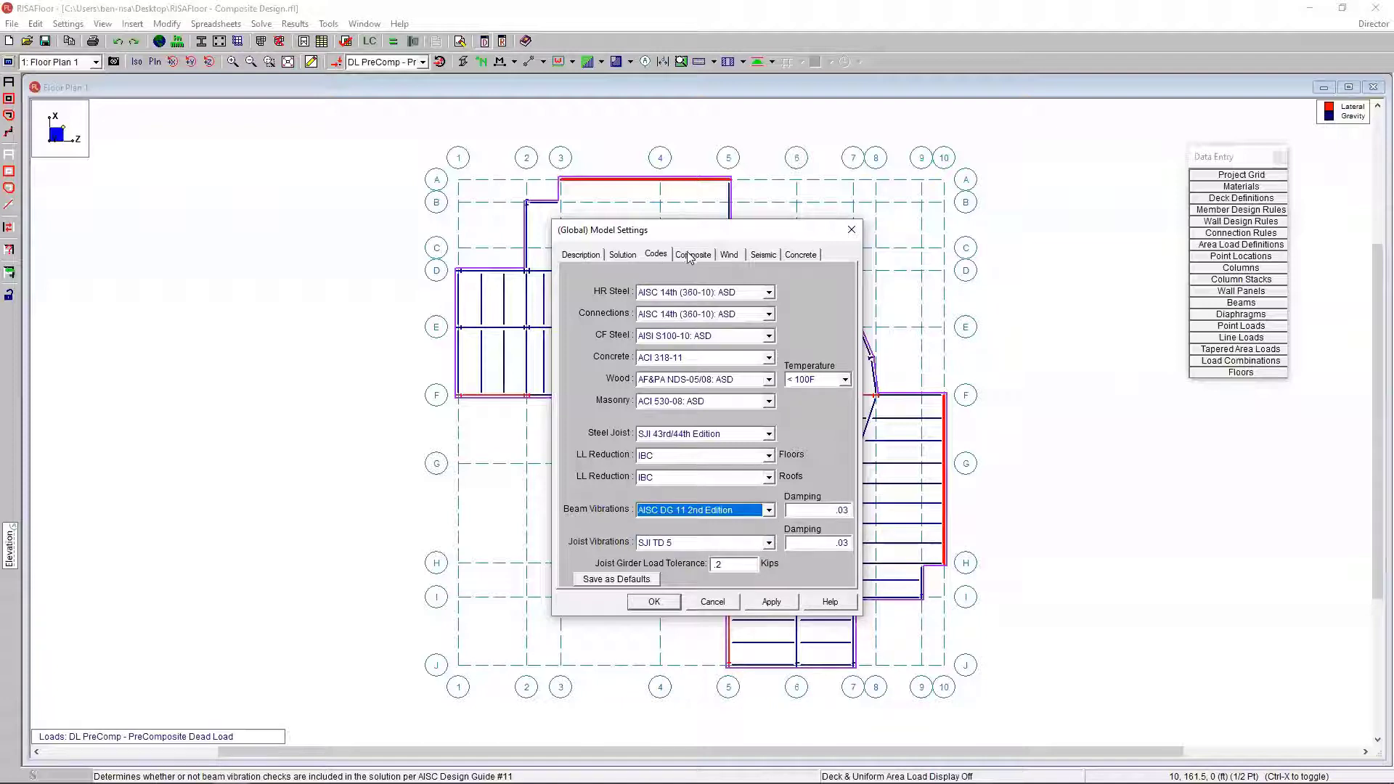
Step: Keep the Segmented stud layout and Weak rib stud position, then accept the model settings
left_click(693, 254)
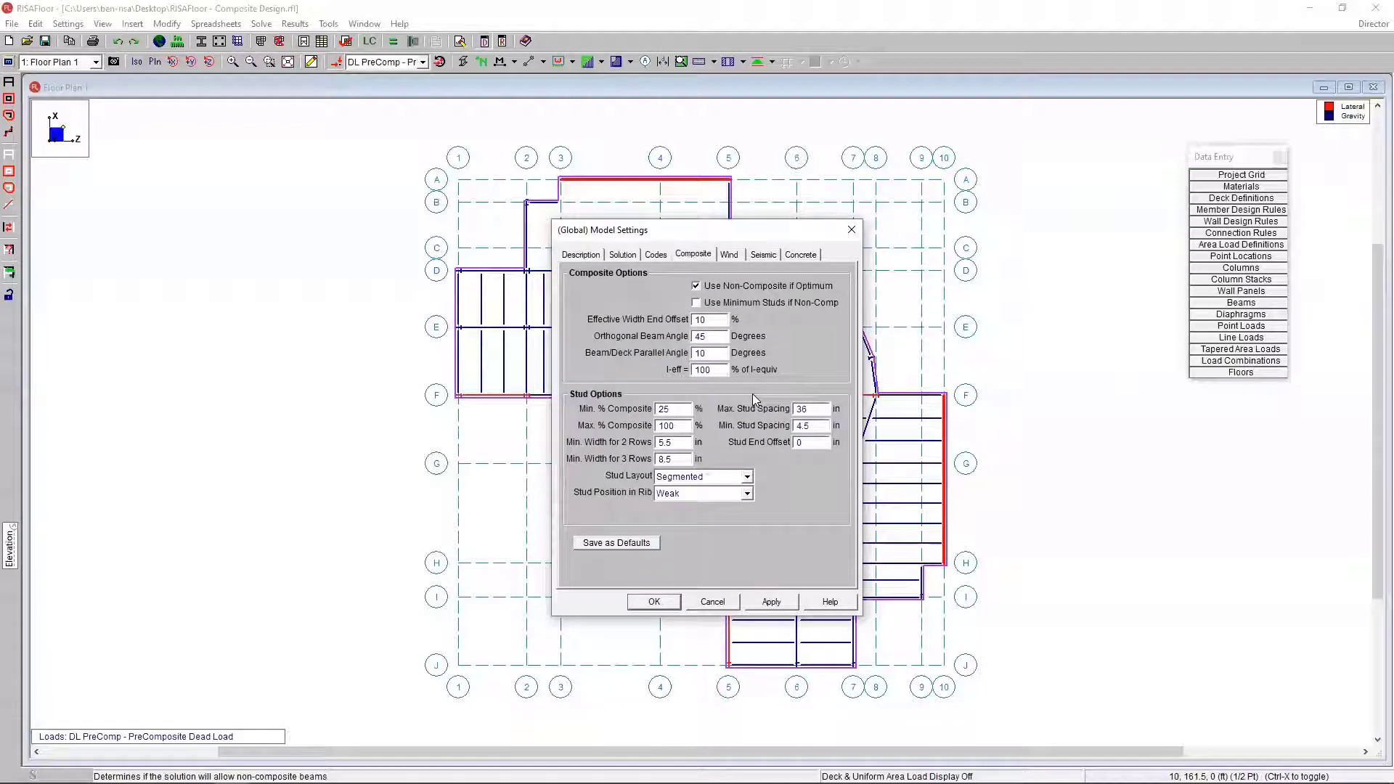
mouse_move(745, 367)
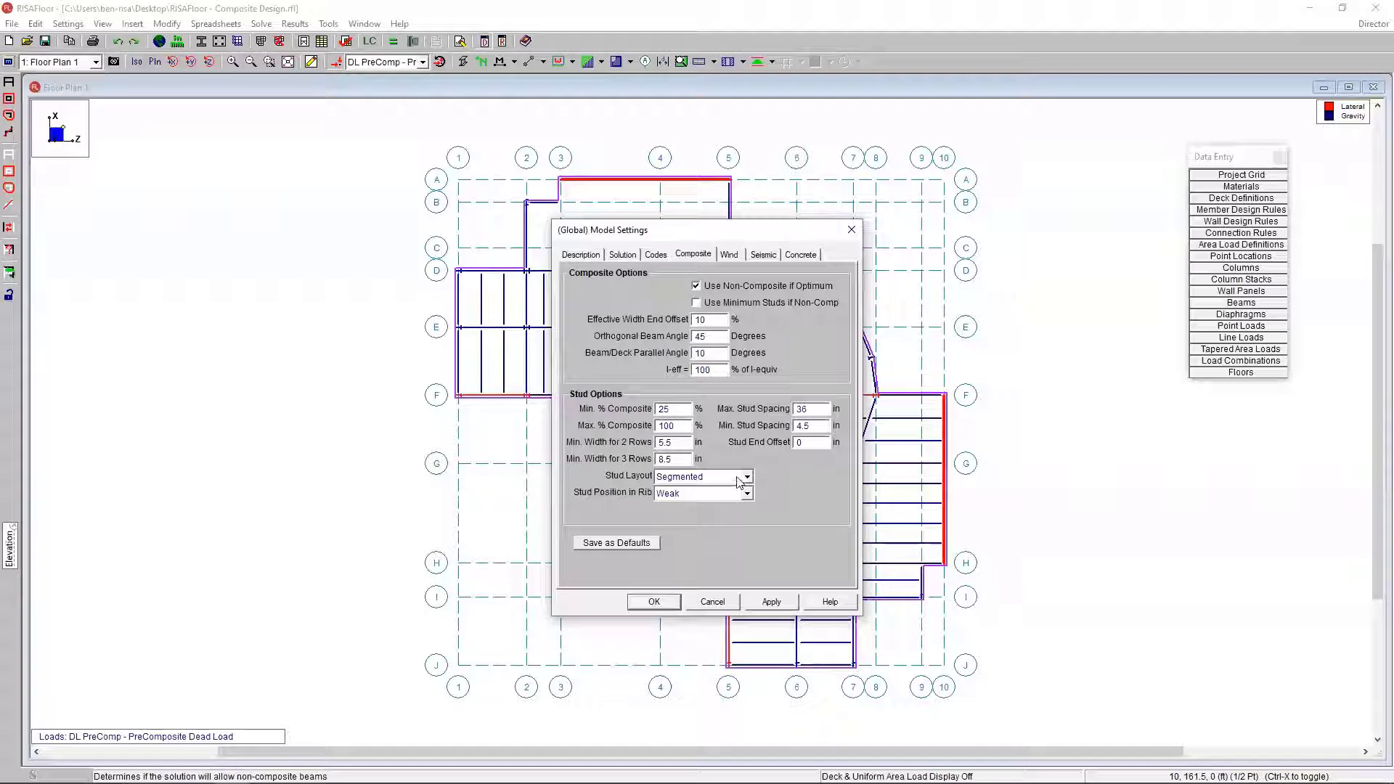
left_click(748, 476)
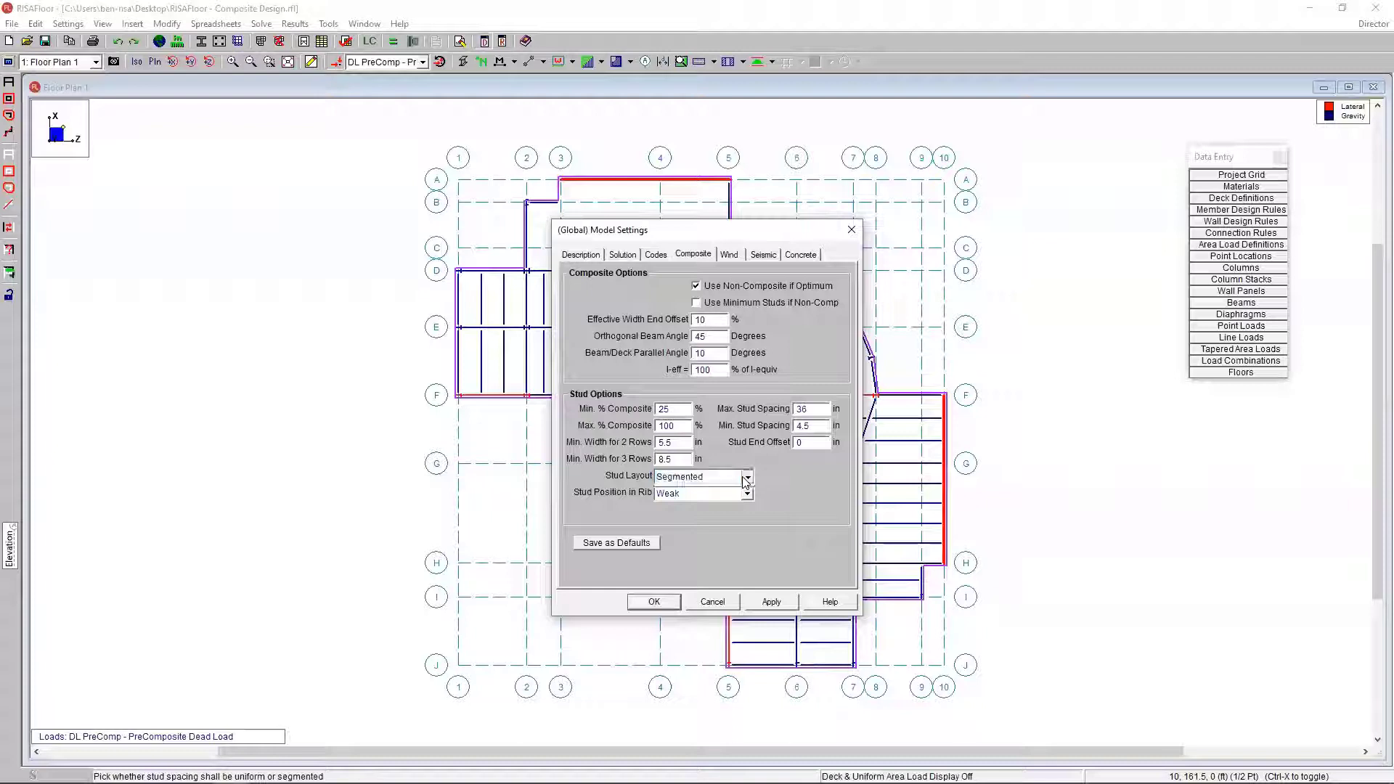
left_click(701, 475)
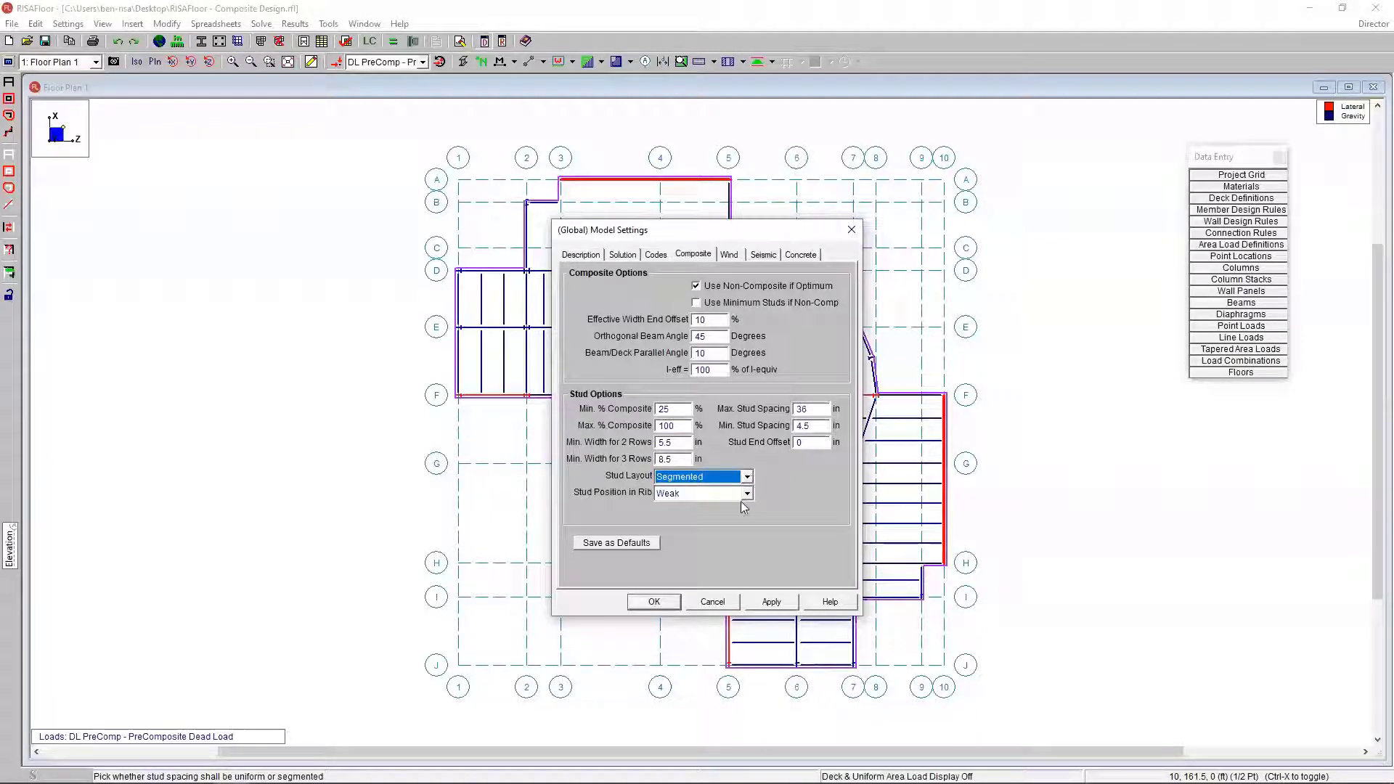
left_click(747, 493)
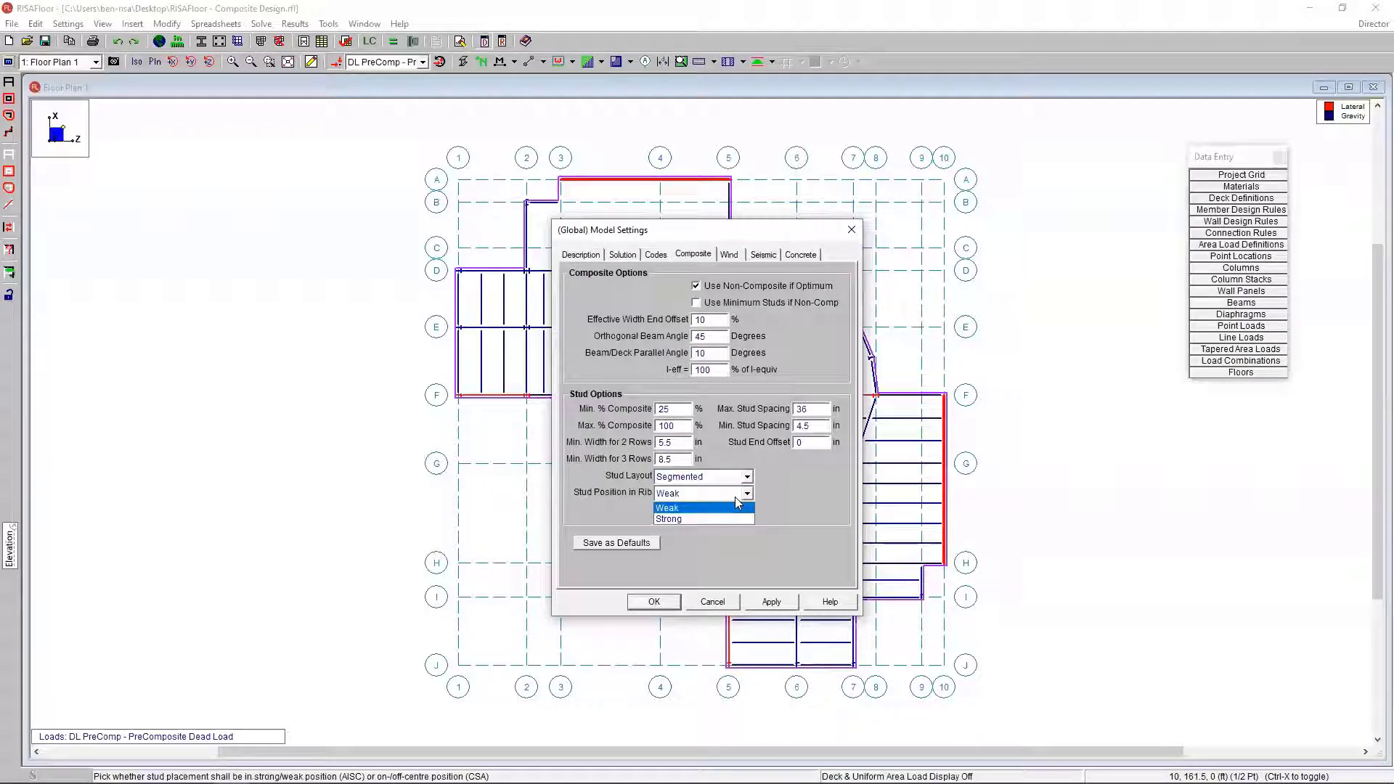
left_click(667, 507)
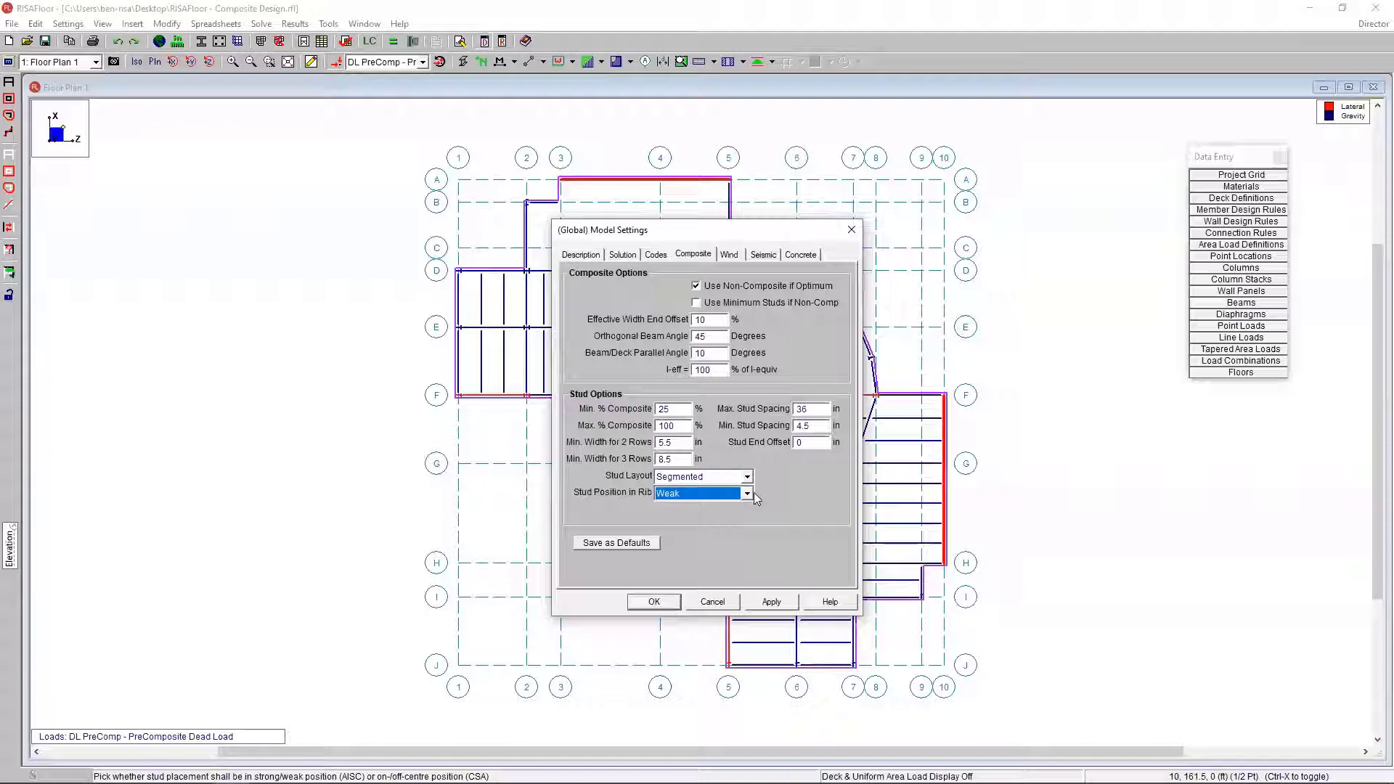
mouse_move(757, 463)
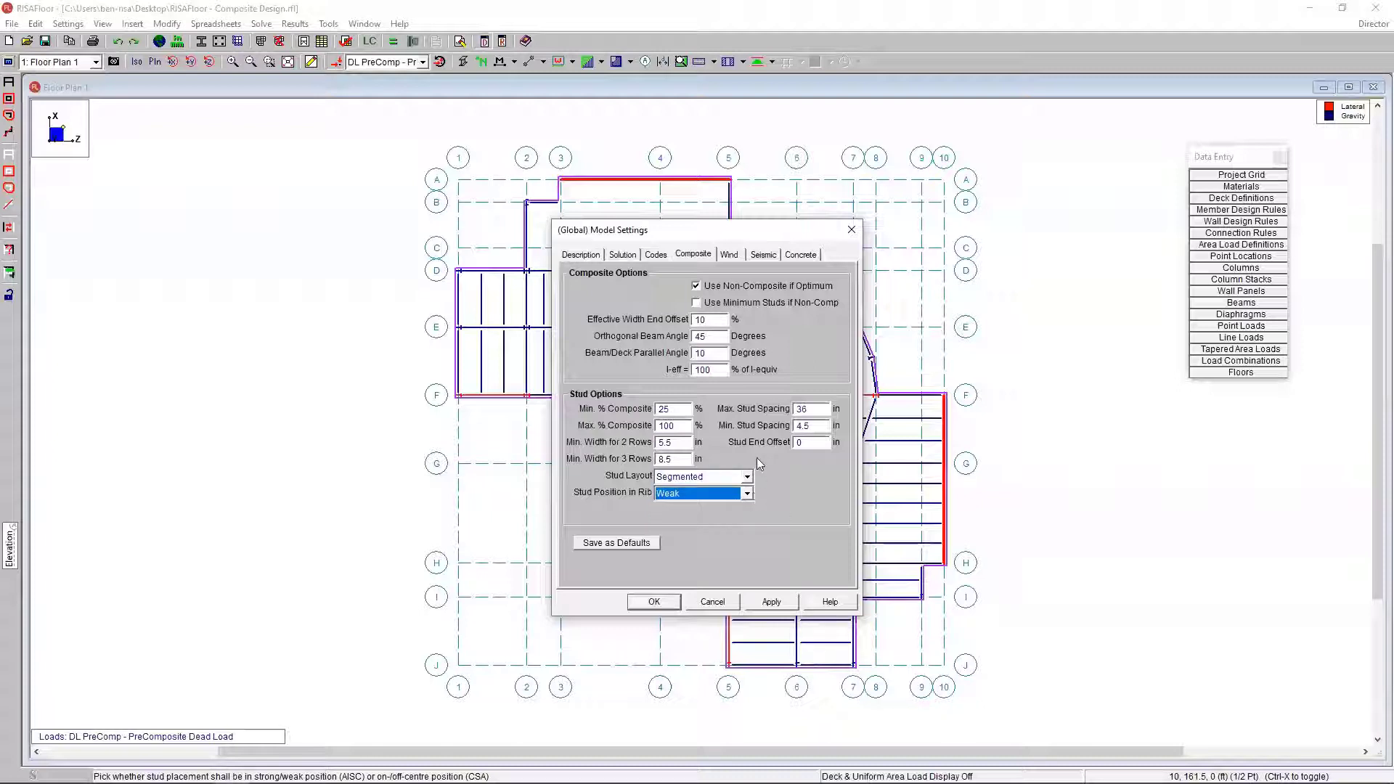
left_click(653, 602)
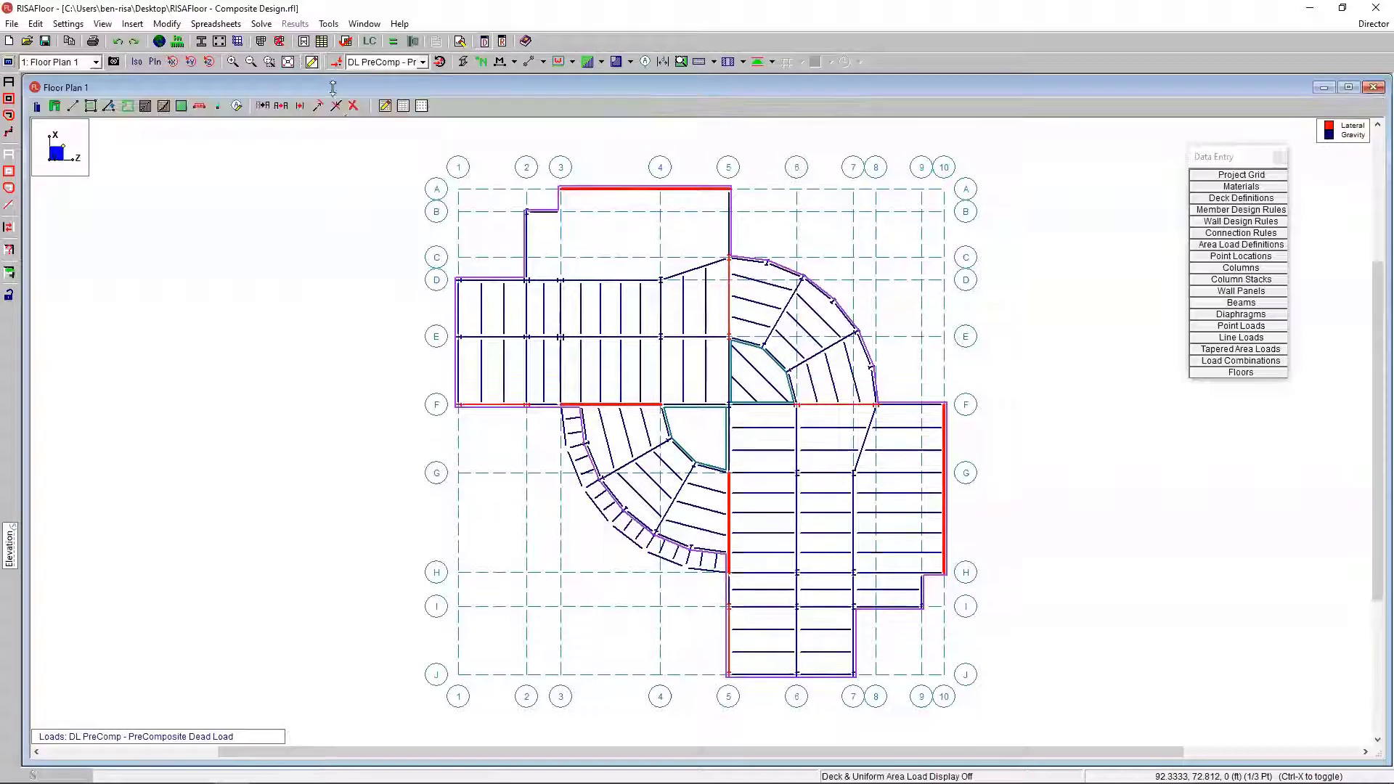
mouse_move(73, 105)
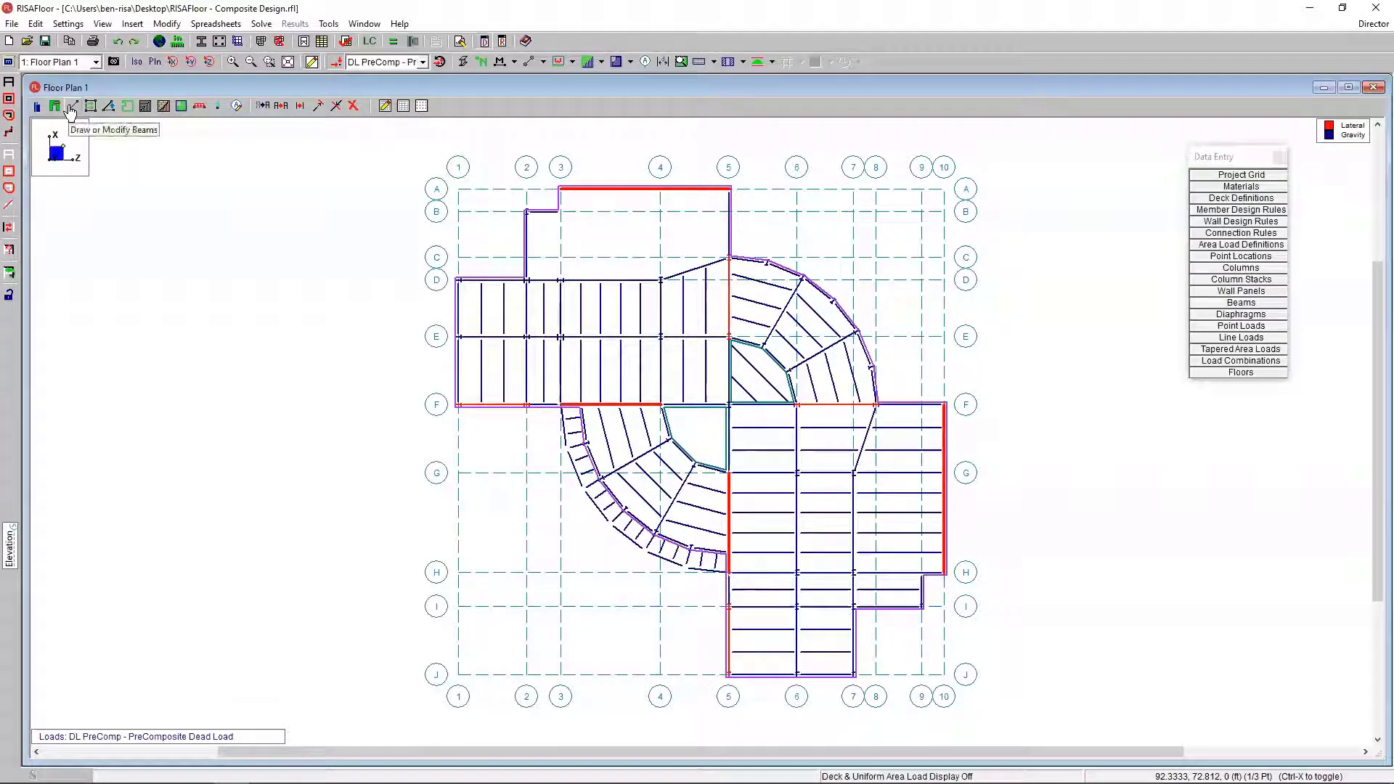
Step: Start drawing A992 wide flange gravity beams with spans kept continuous as drawn
left_click(72, 105)
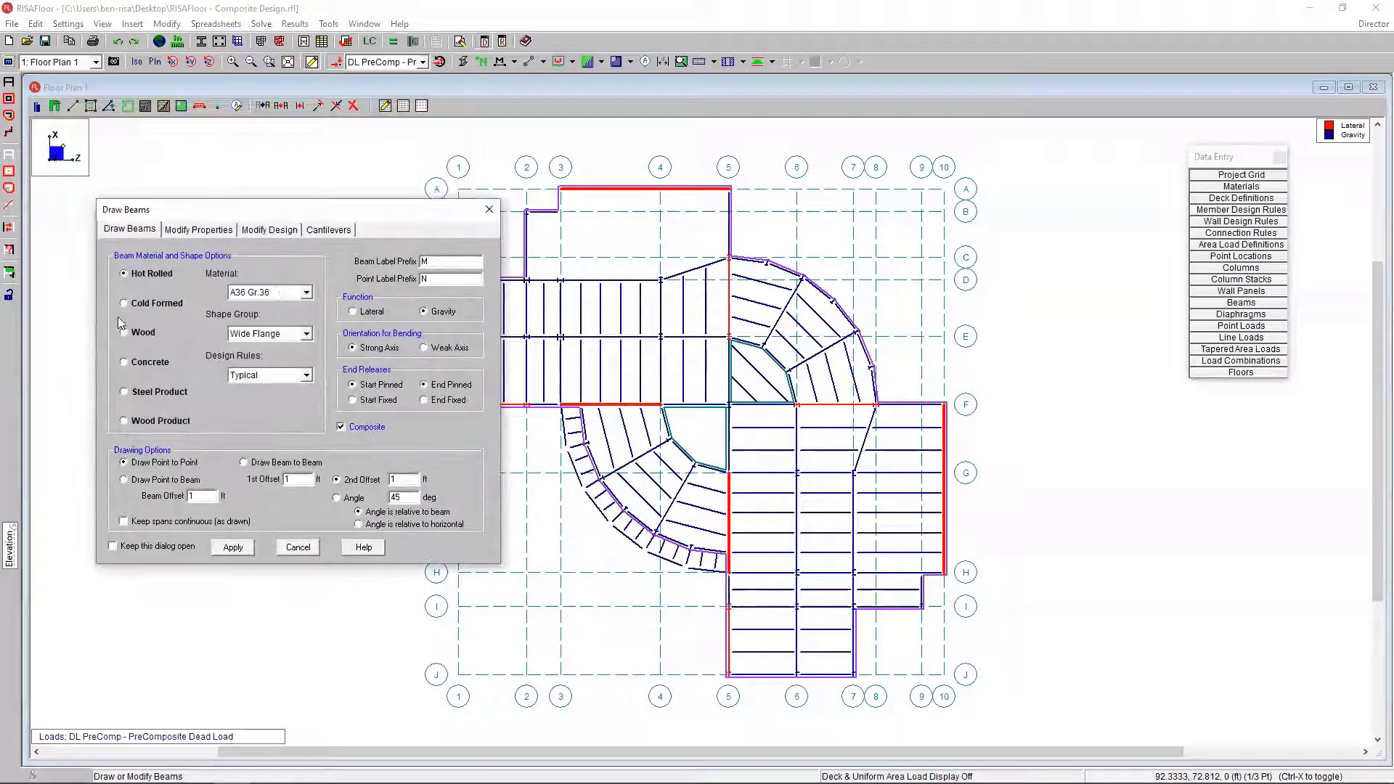
mouse_move(187, 288)
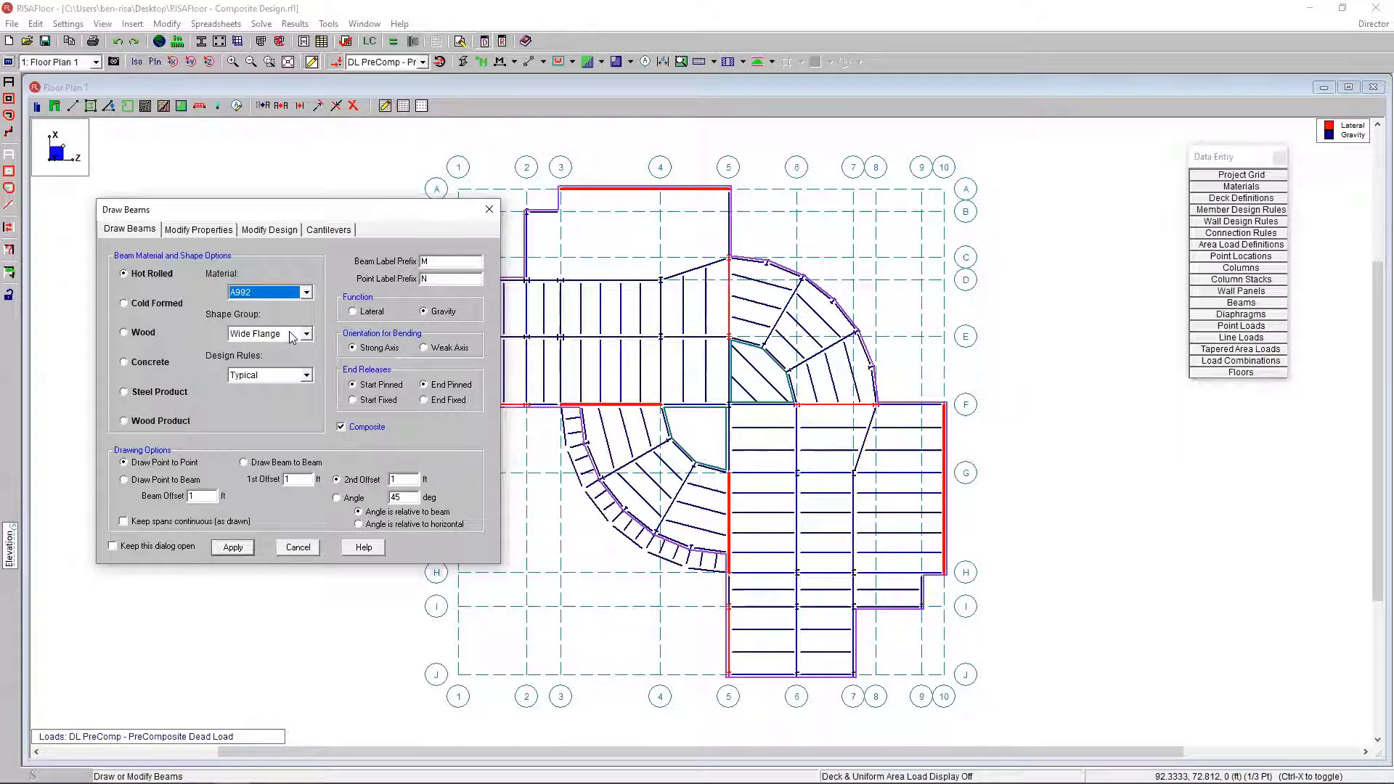
mouse_move(247, 454)
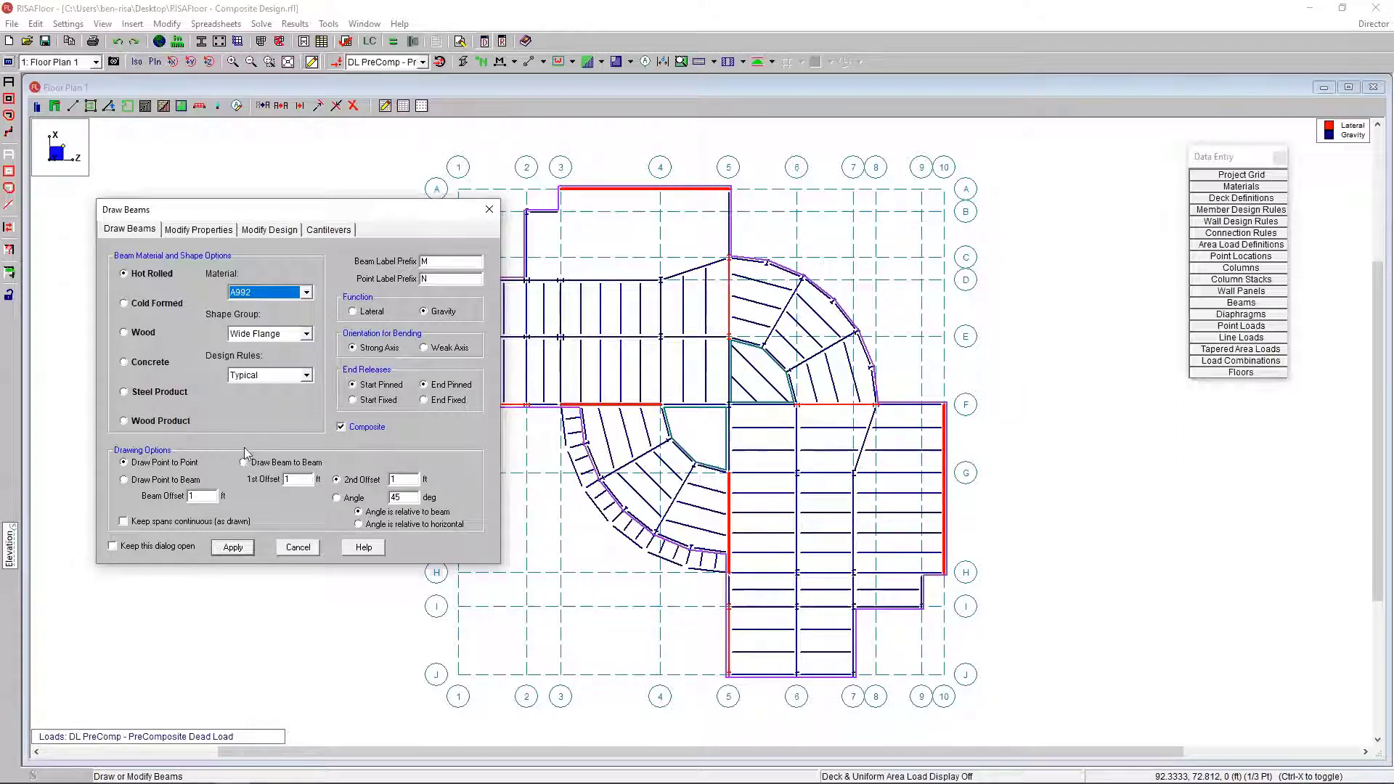
left_click(123, 522)
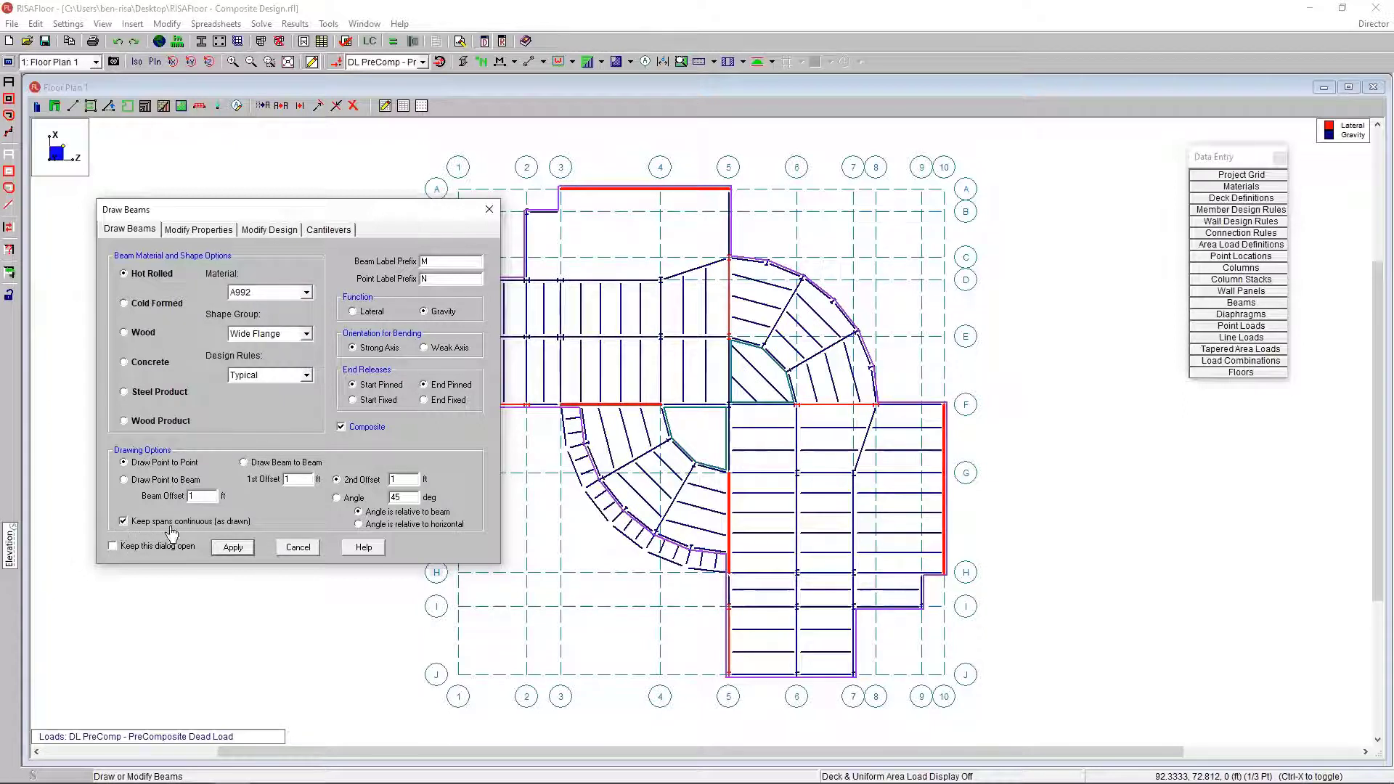
mouse_move(561, 223)
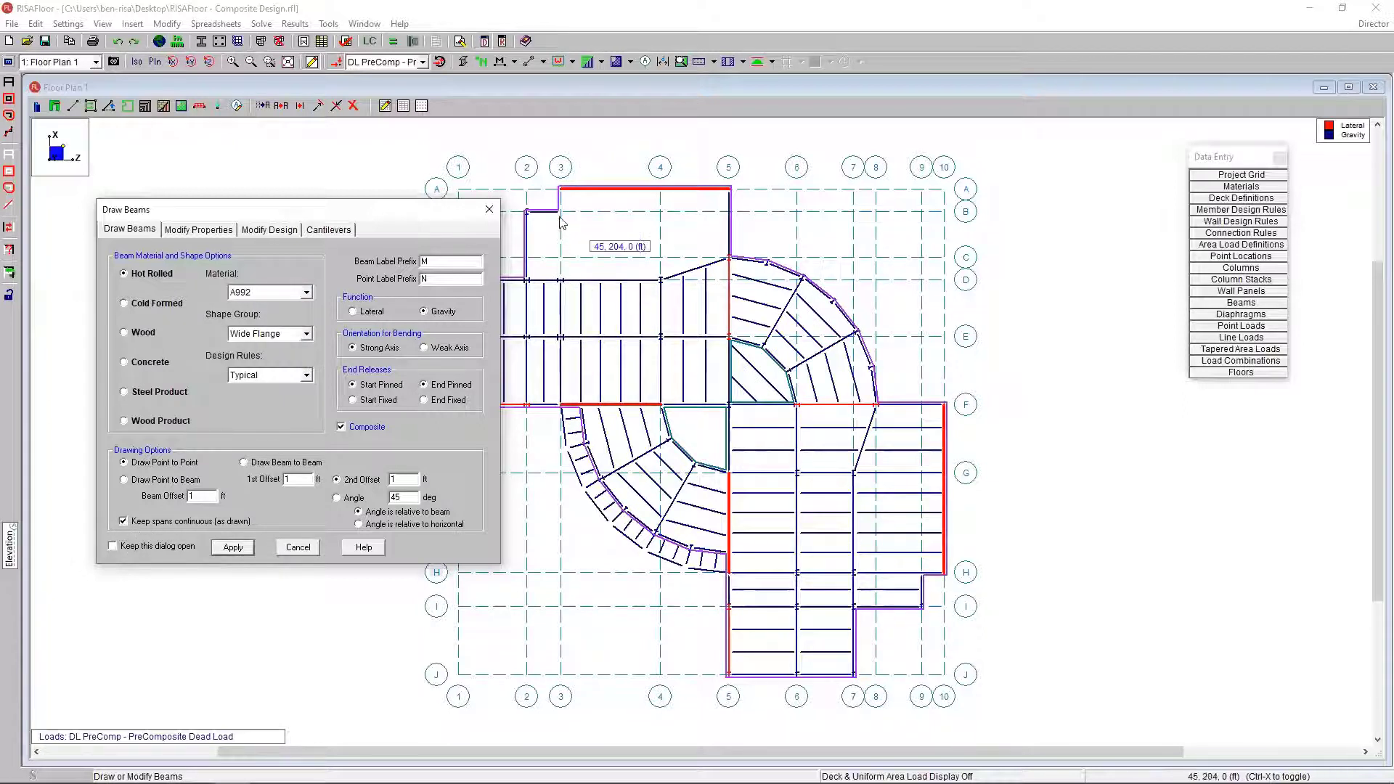
mouse_move(547, 240)
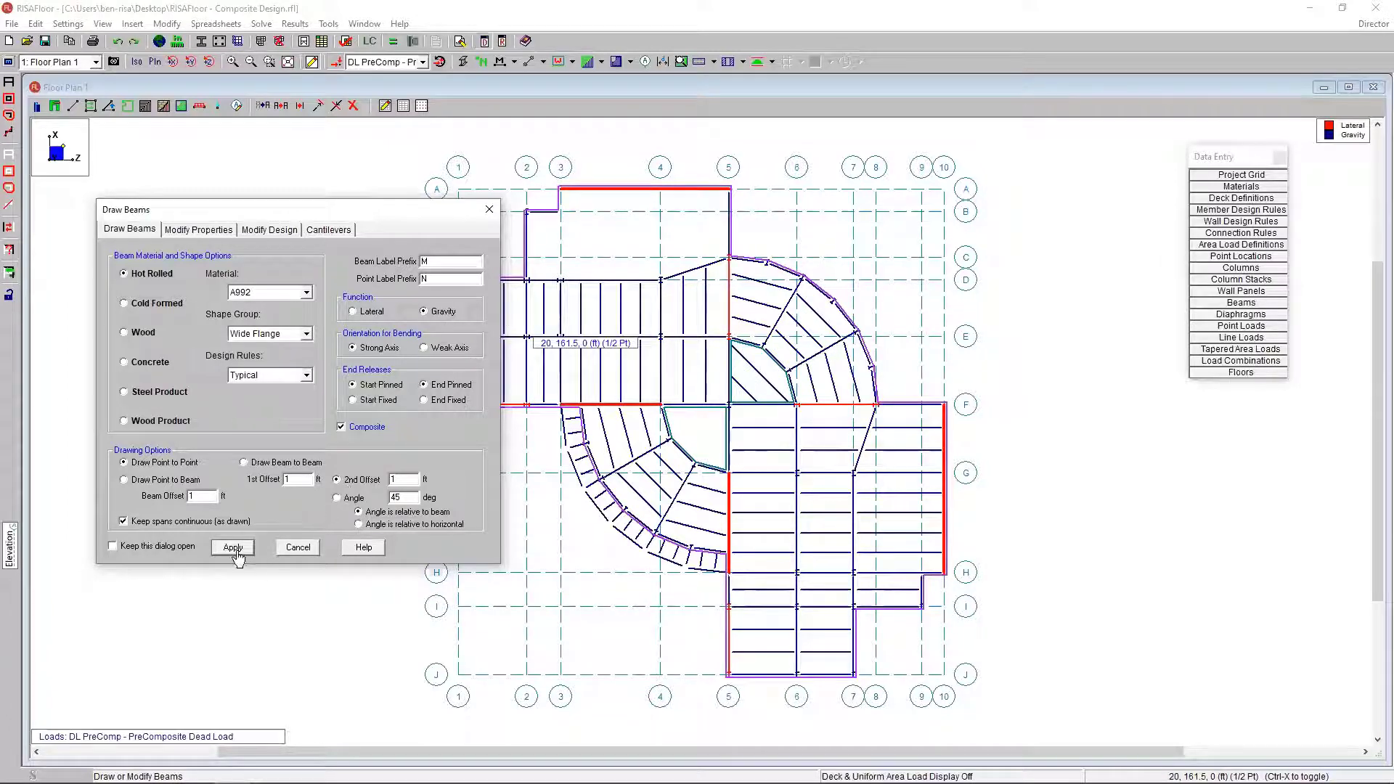
left_click(233, 547)
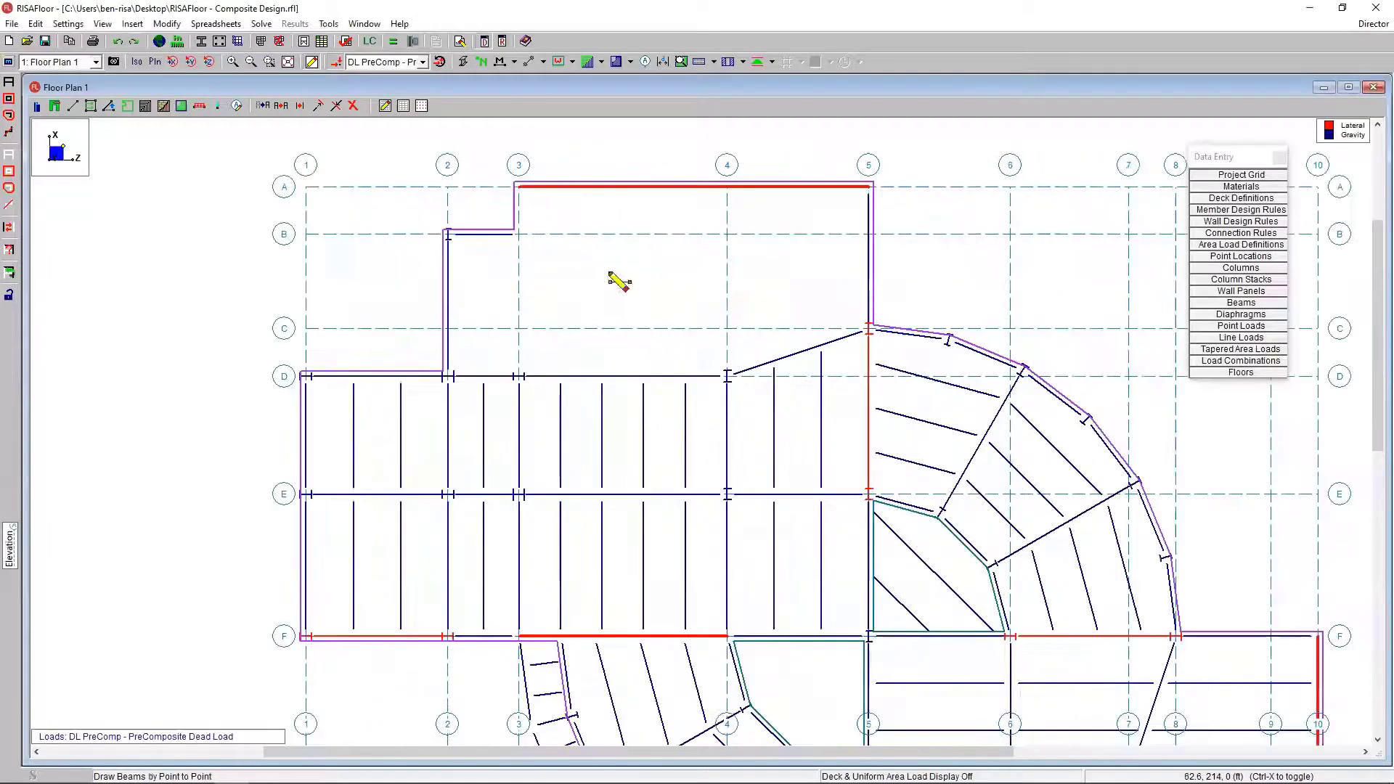
mouse_move(529, 384)
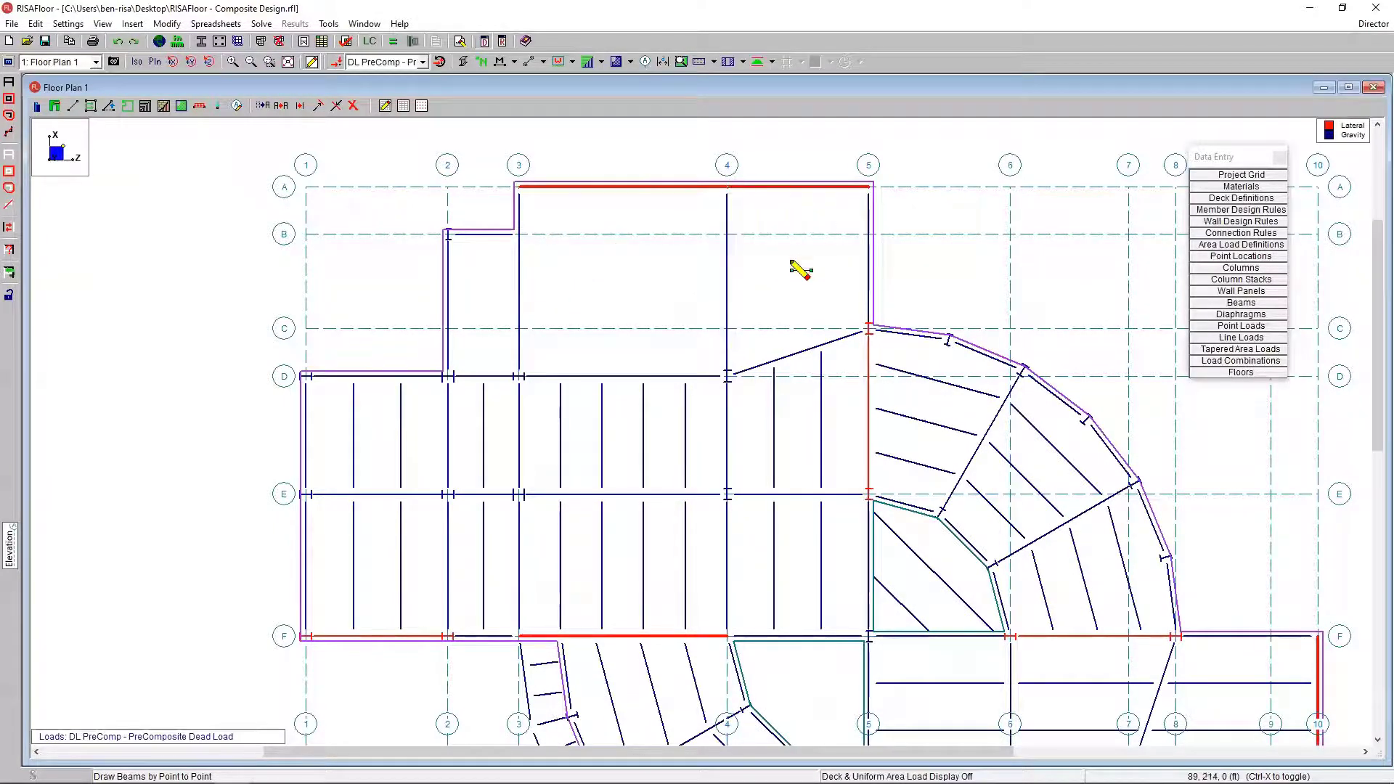
mouse_move(702, 449)
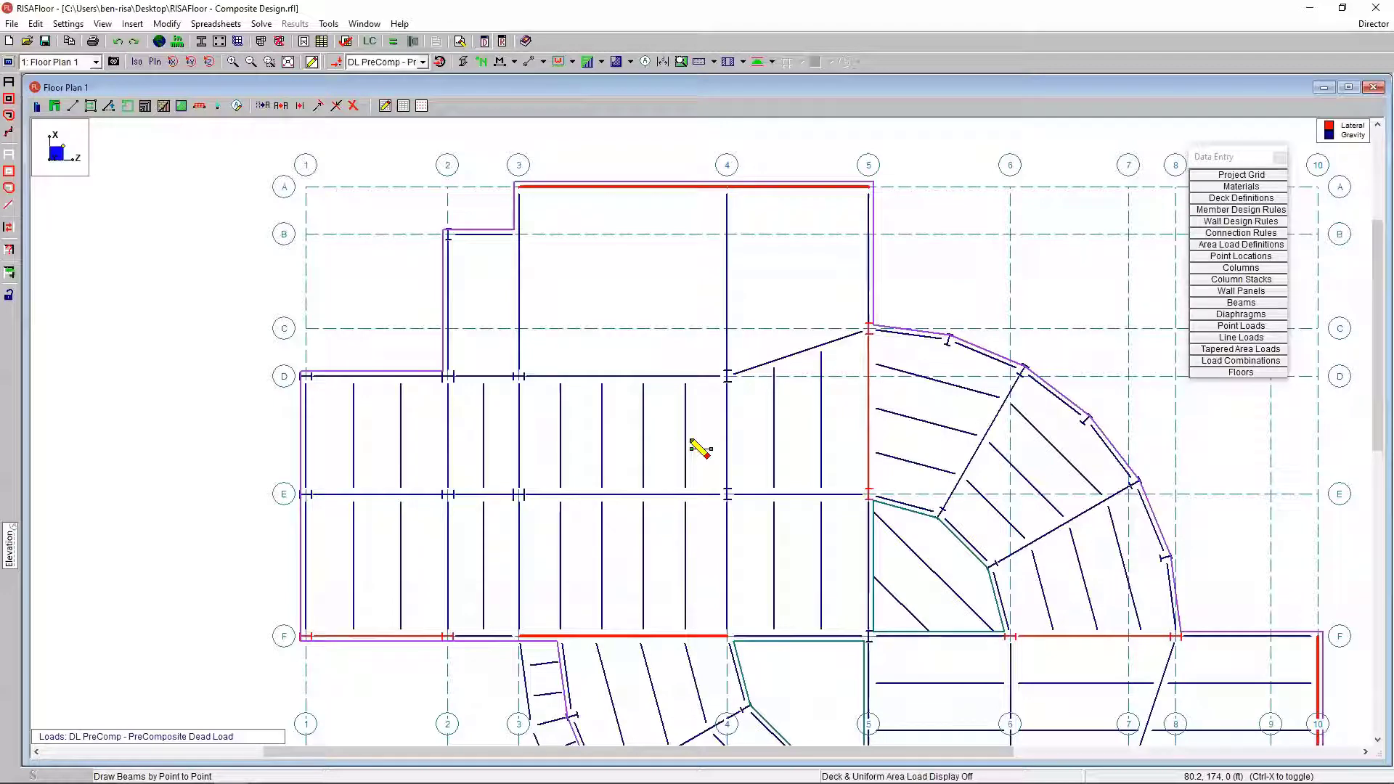
mouse_move(92, 104)
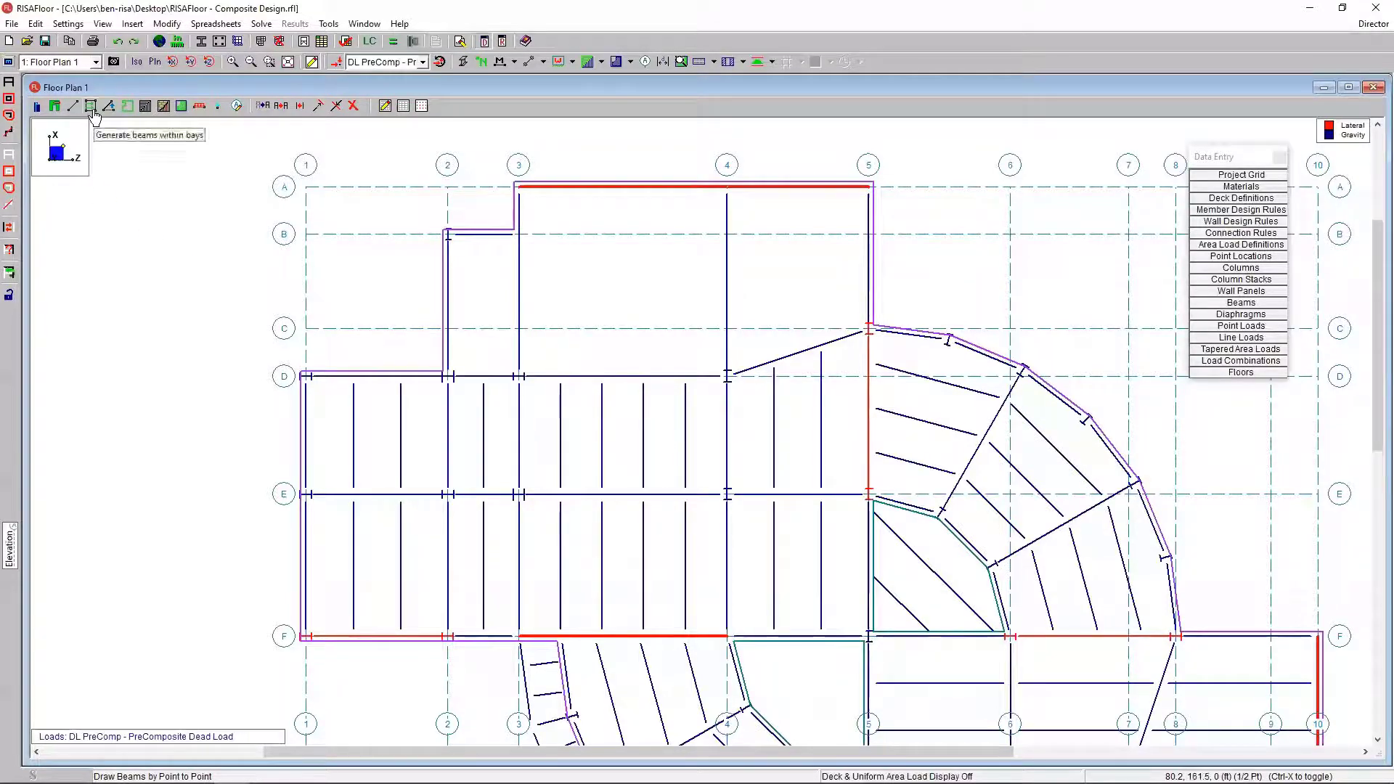
Step: Set infill beams to A992, vertical, spaced by a number of equal spaces, and apply
left_click(91, 106)
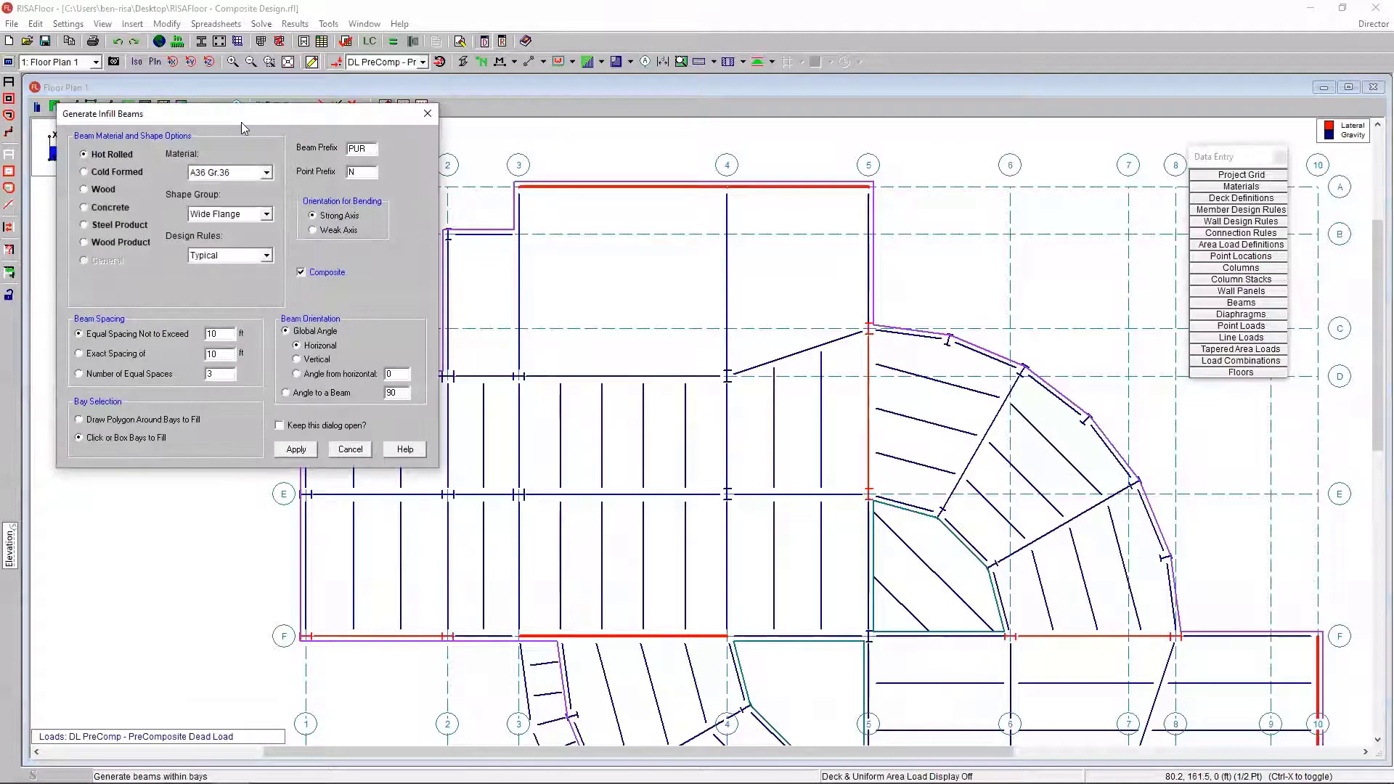
left_click_drag(240, 114, 249, 329)
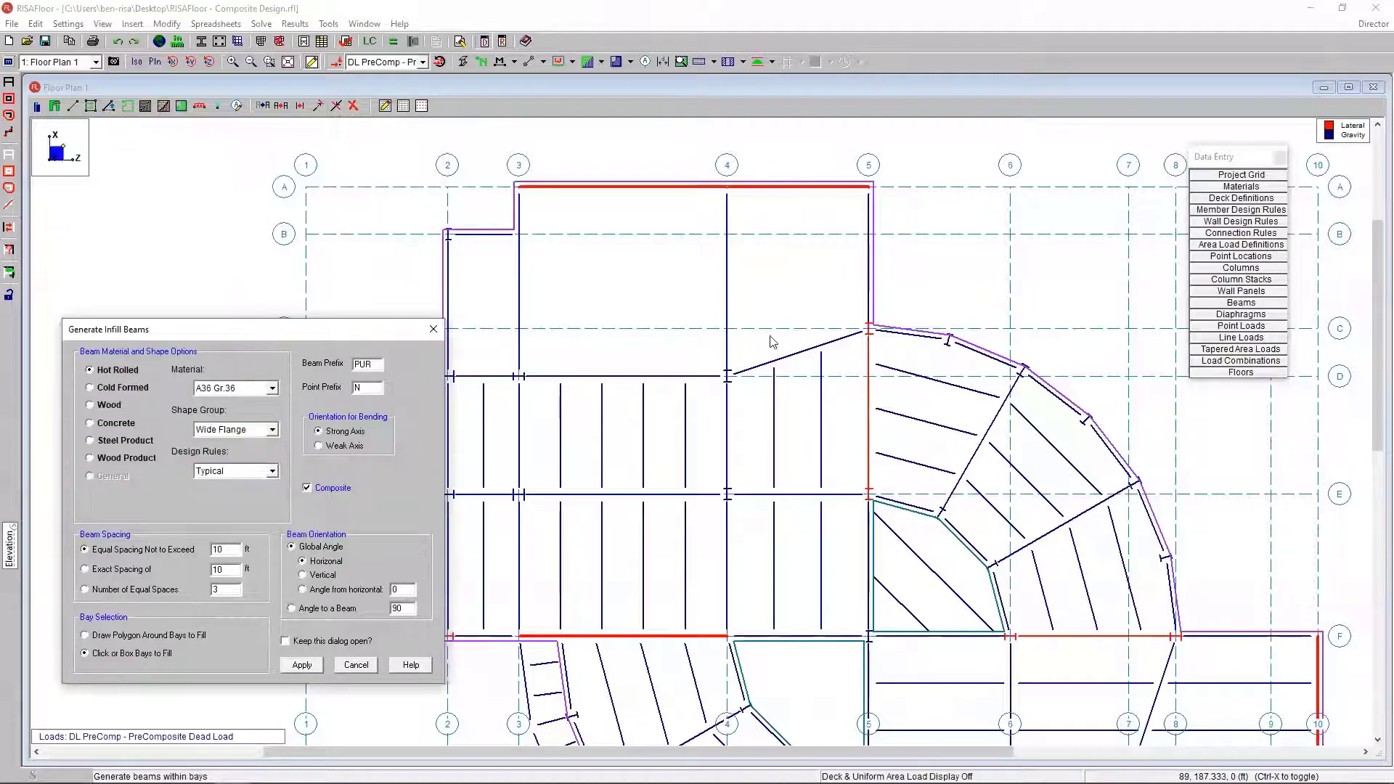
mouse_move(165, 393)
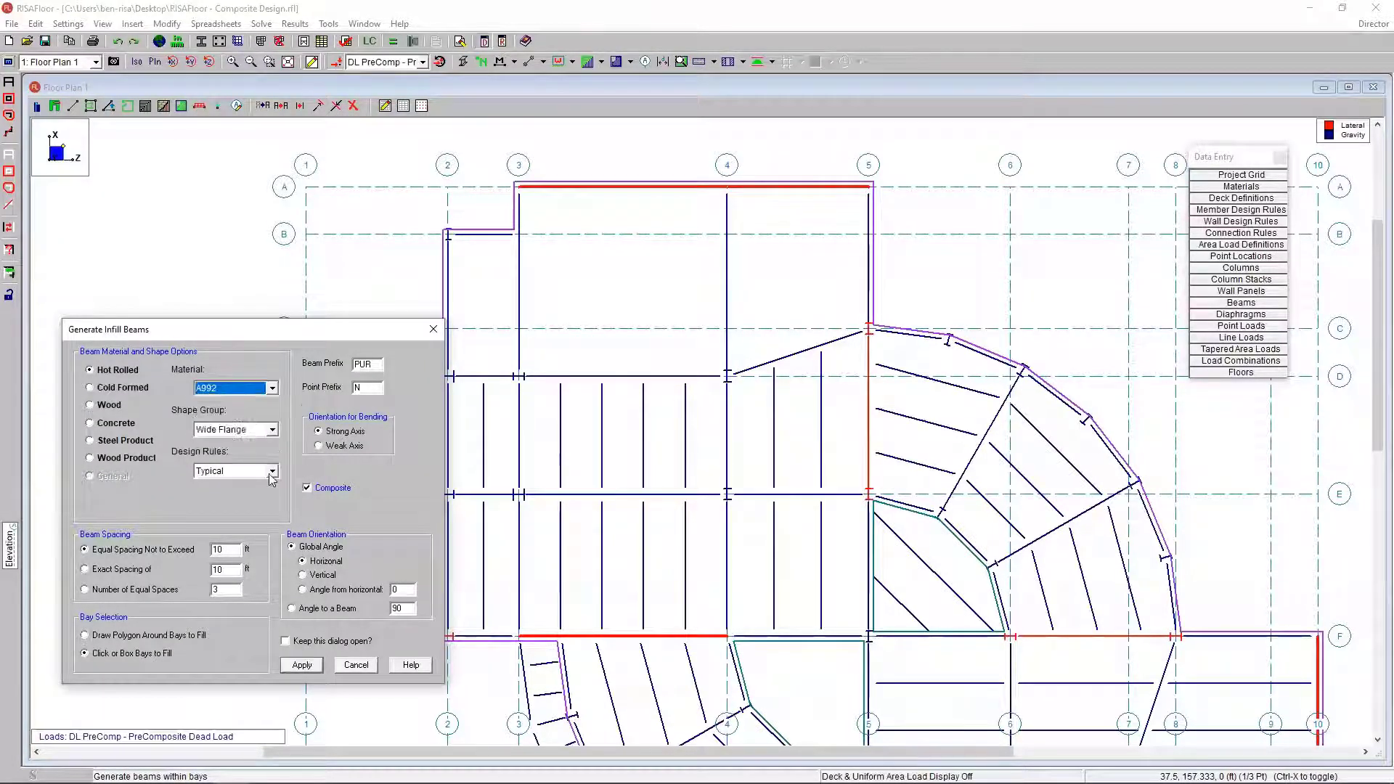
mouse_move(254, 435)
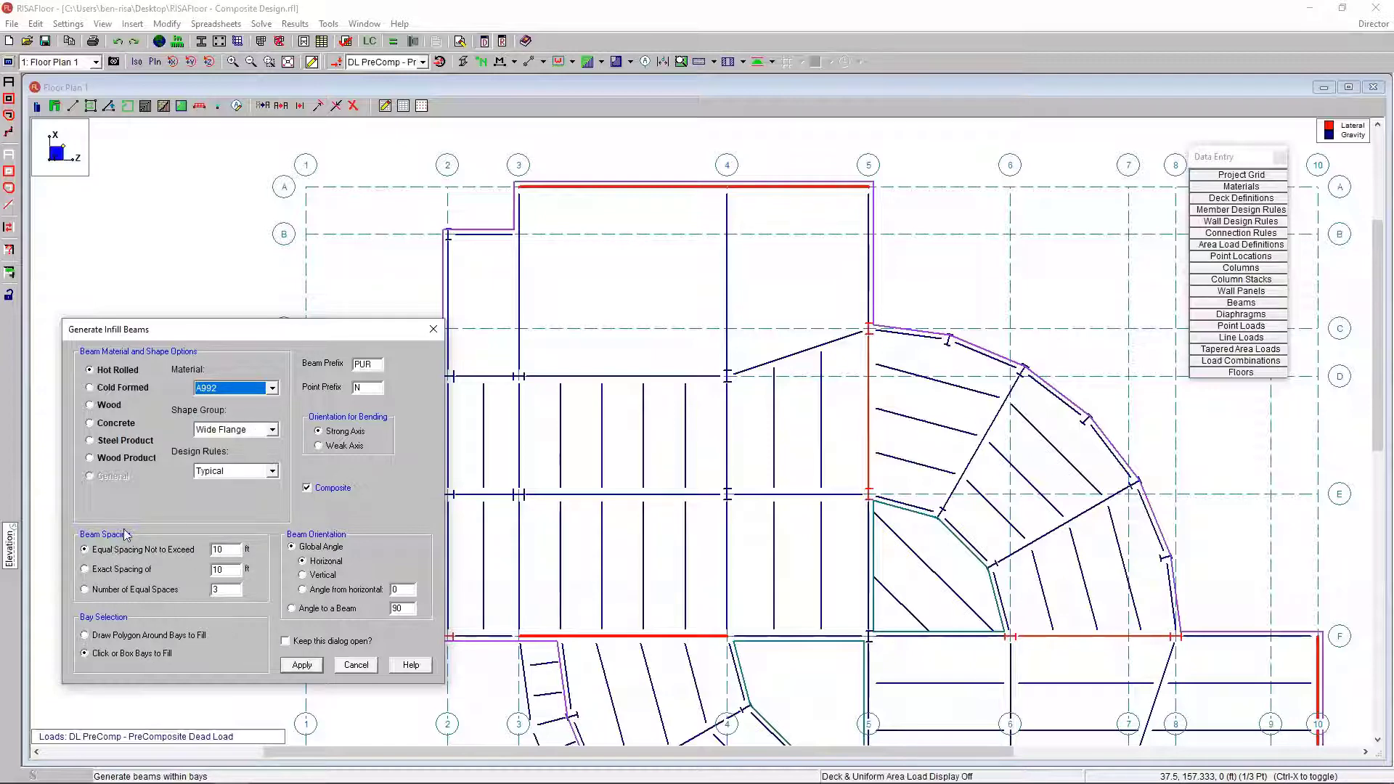
left_click(85, 589)
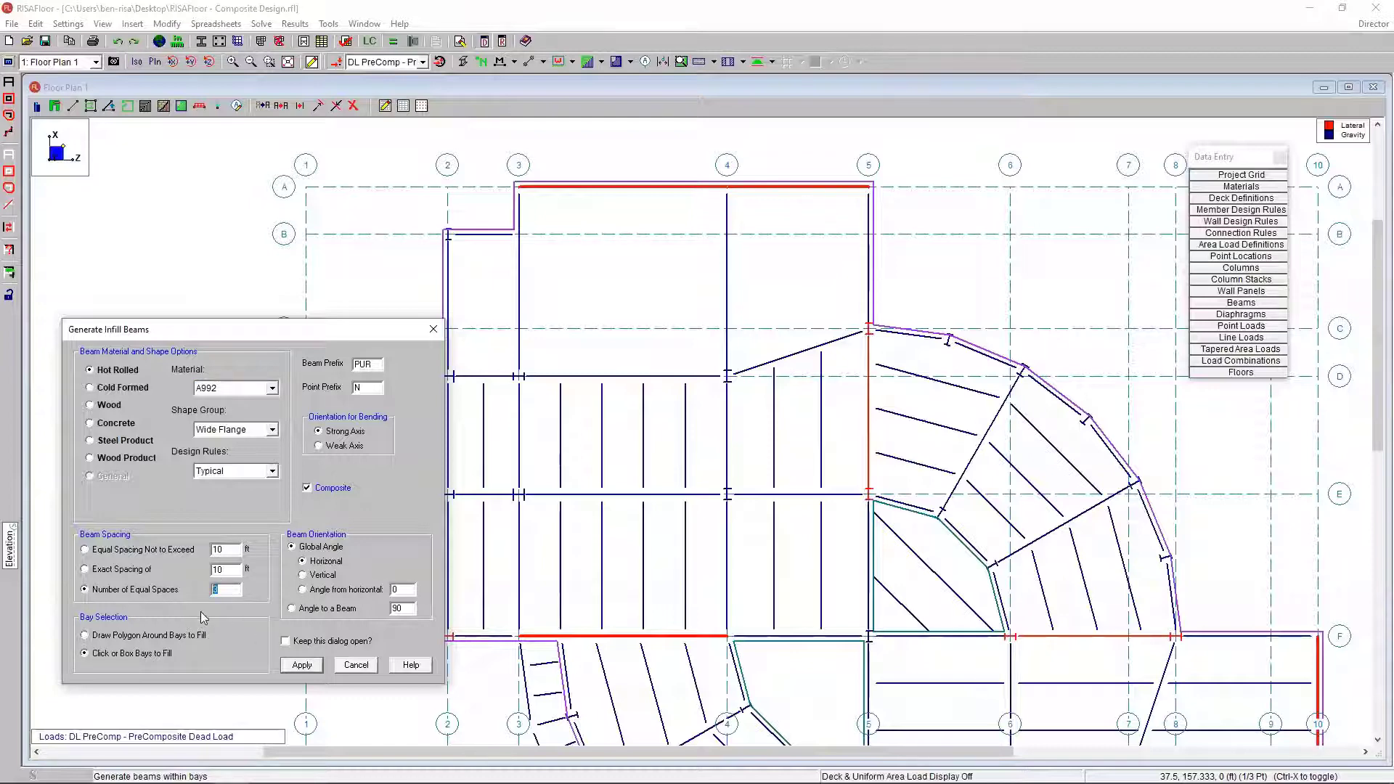
mouse_move(104, 605)
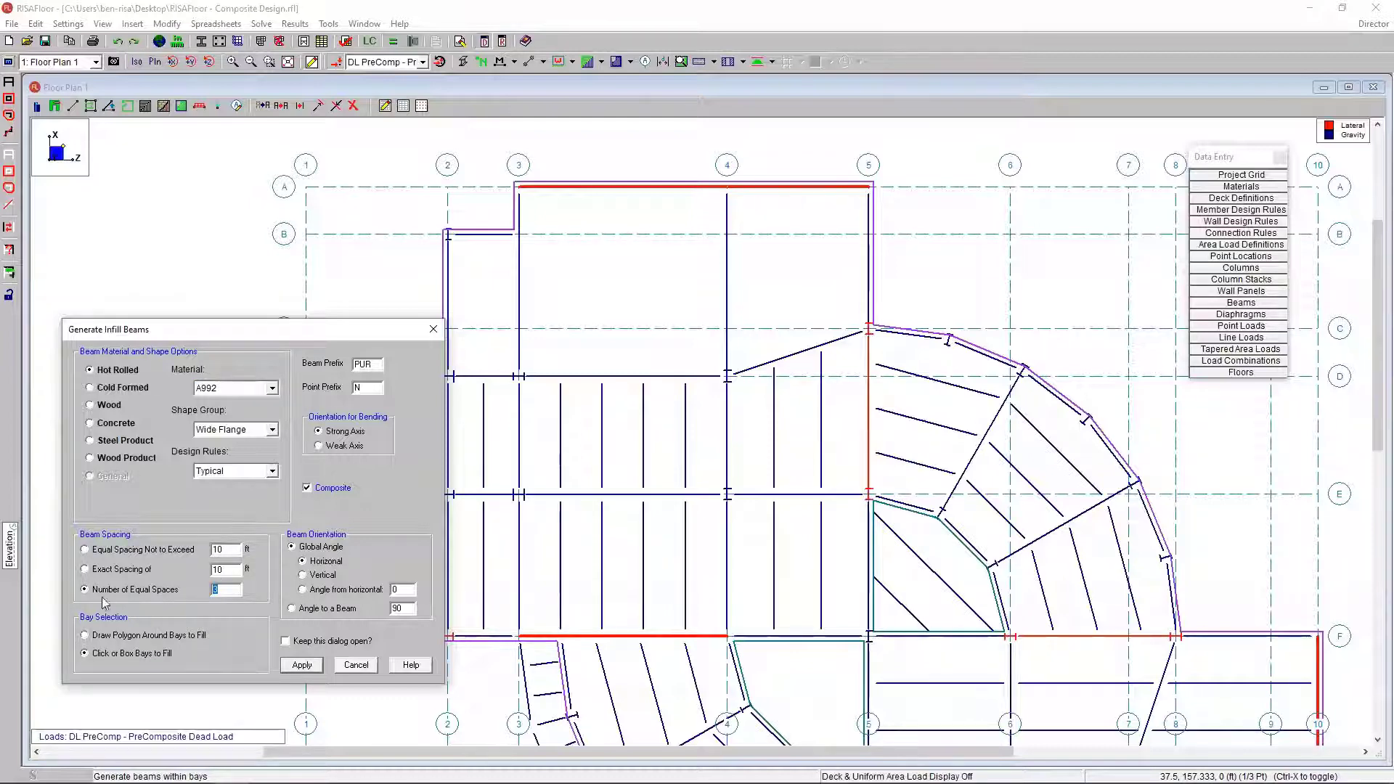
left_click(301, 665)
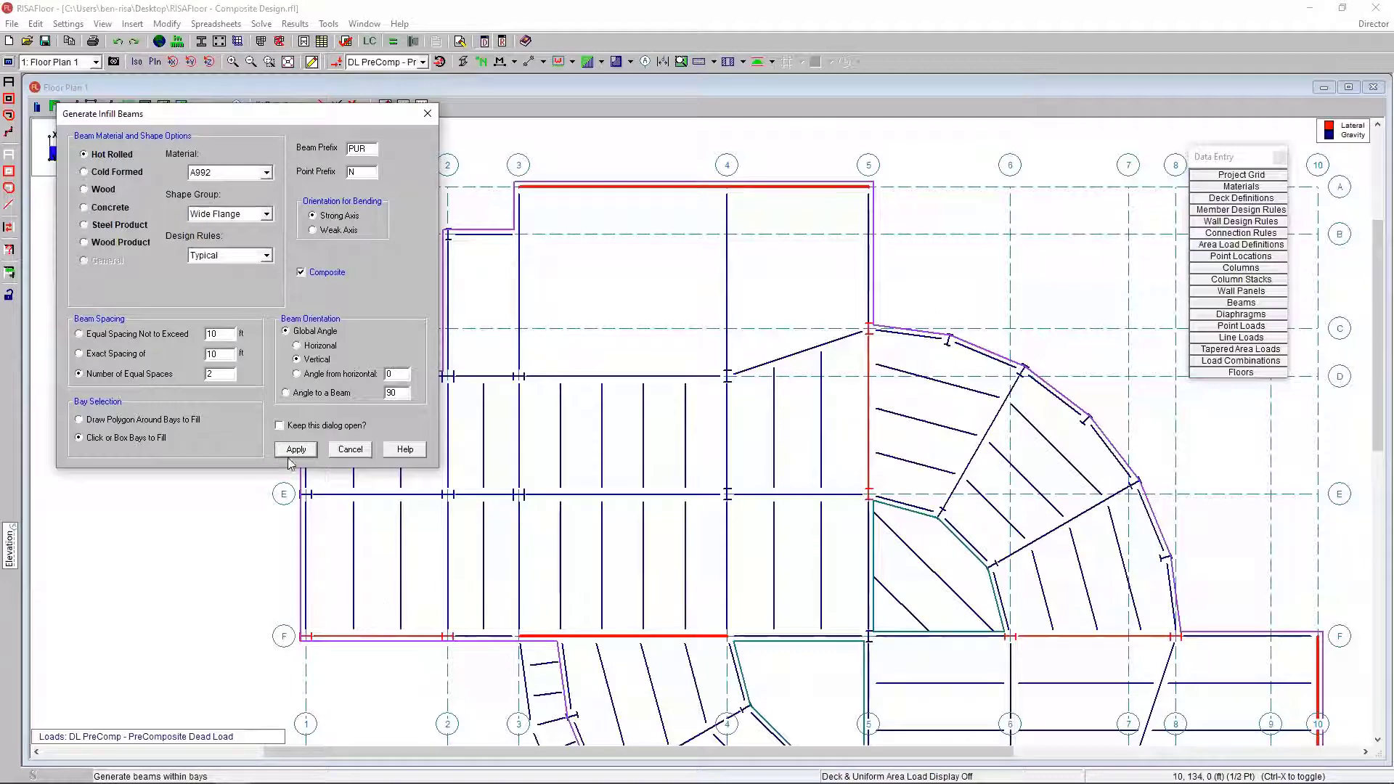
left_click(295, 449)
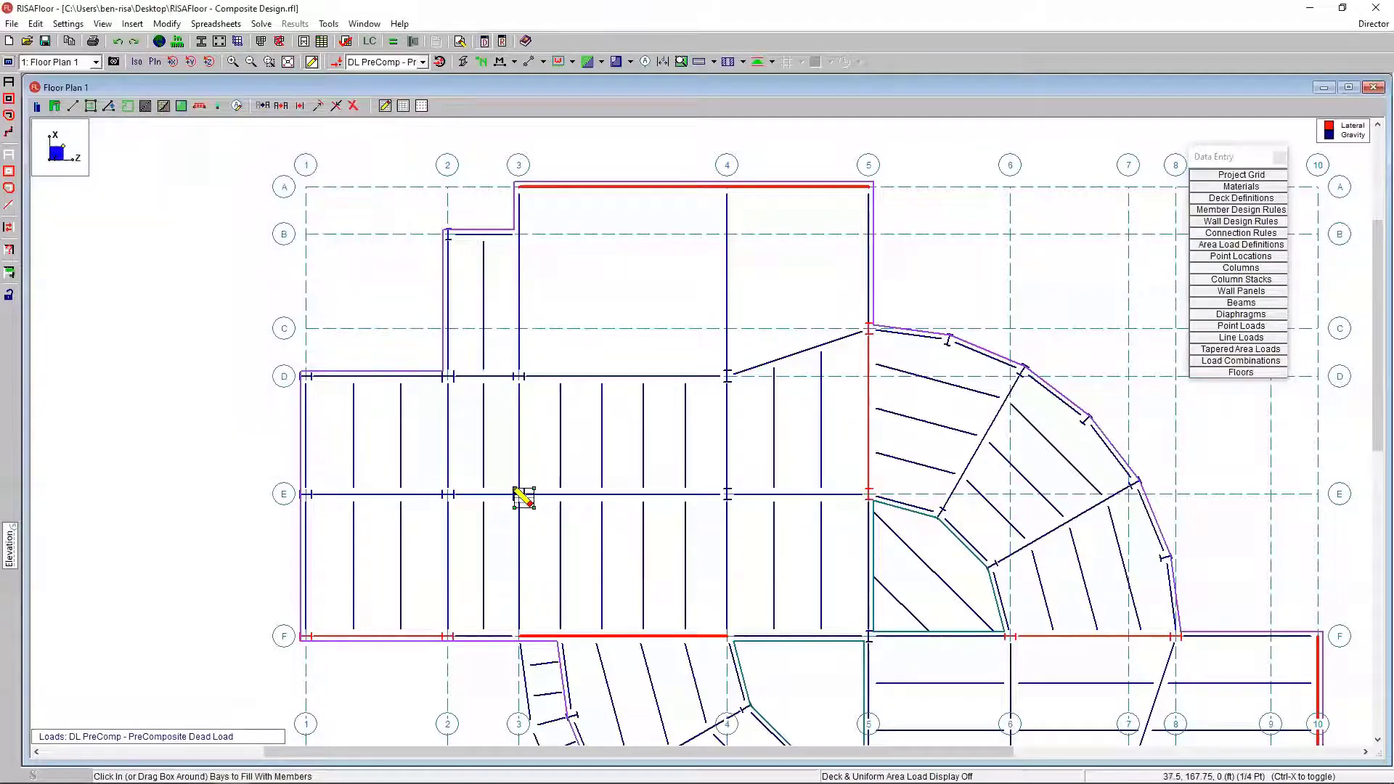
Step: Reopen the infill settings, update the number of equal spaces, and apply for bay picking
right_click(525, 498)
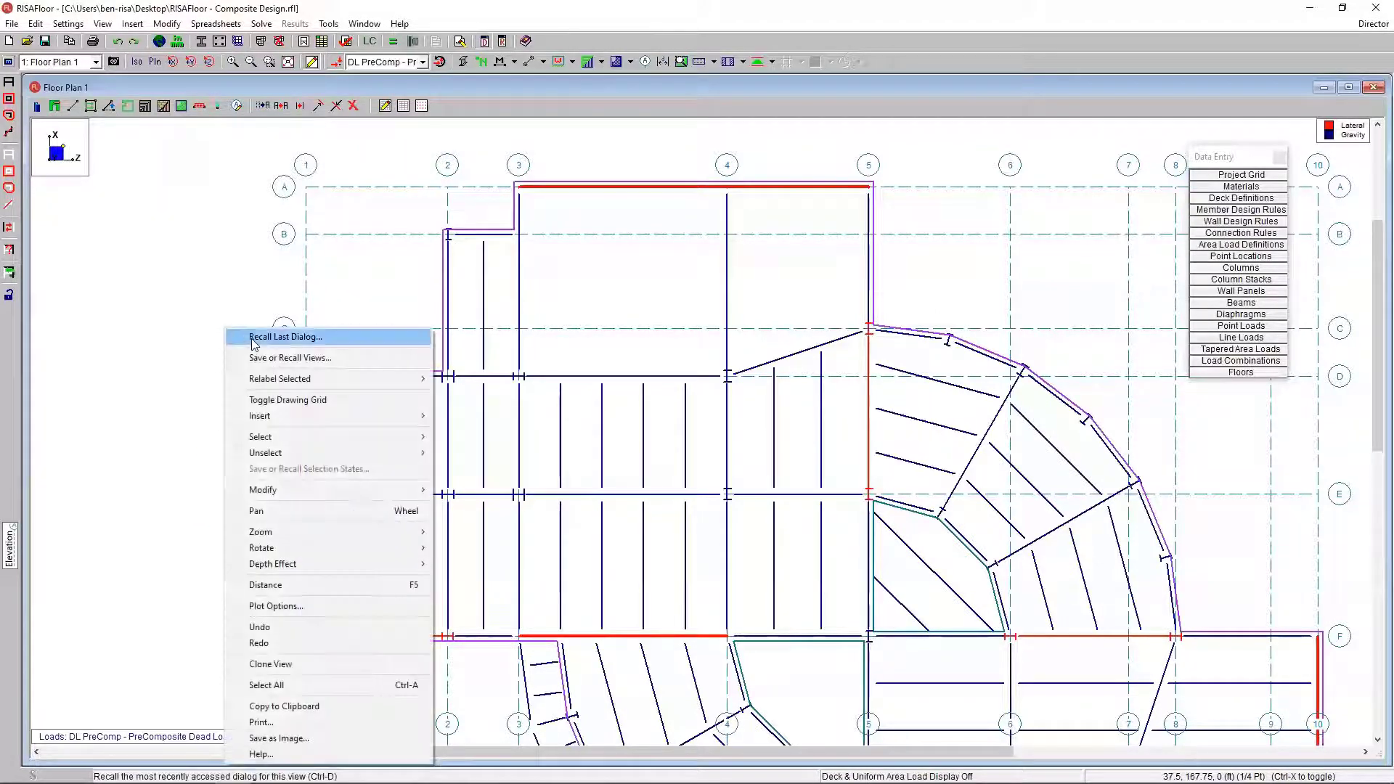
left_click(286, 337)
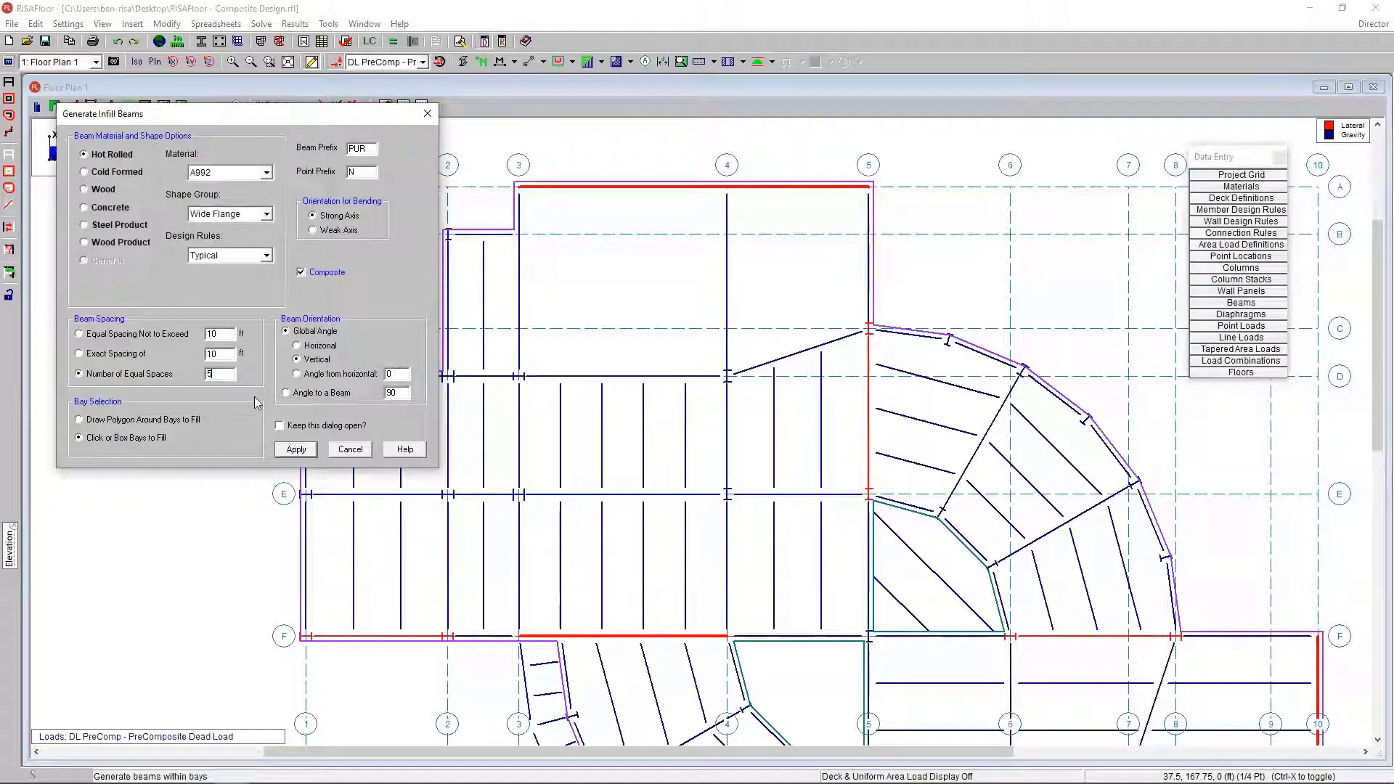
left_click(295, 449)
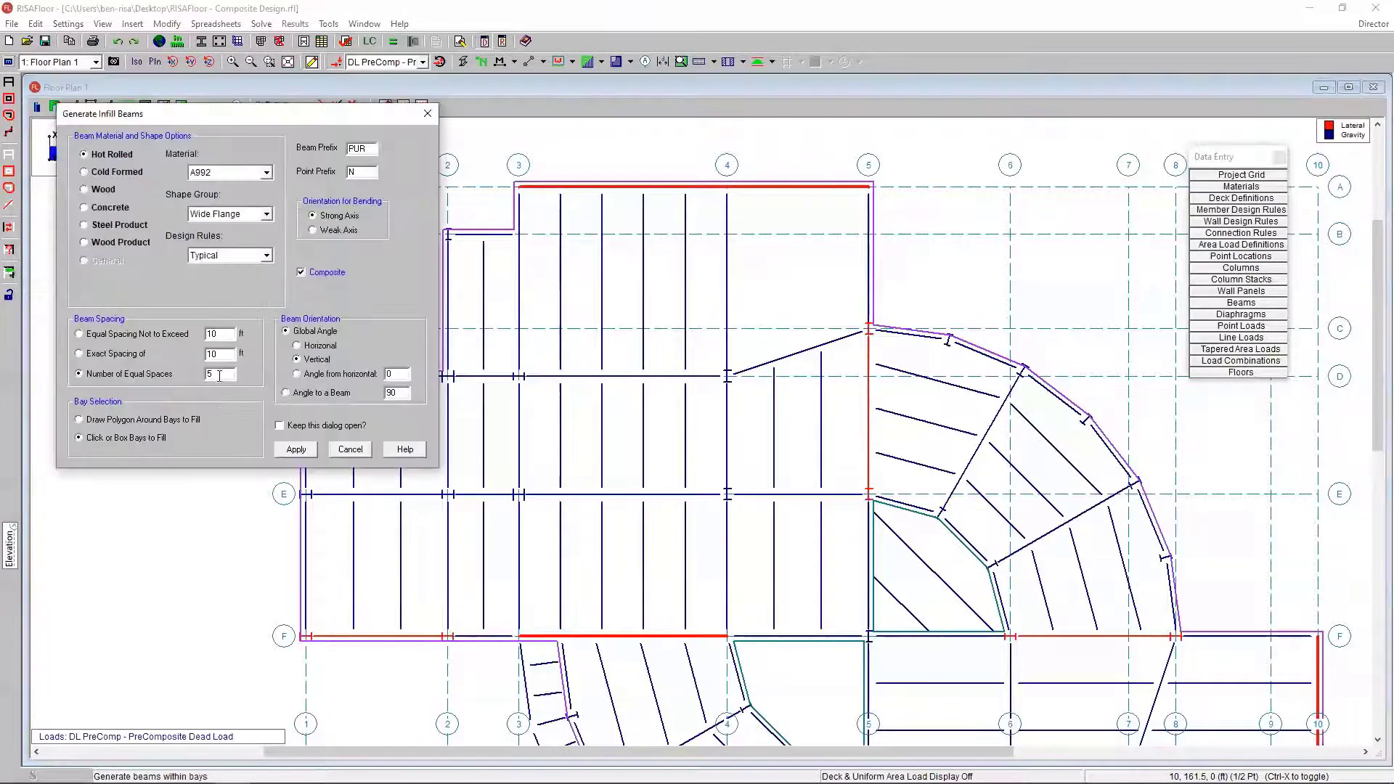
left_click(296, 449)
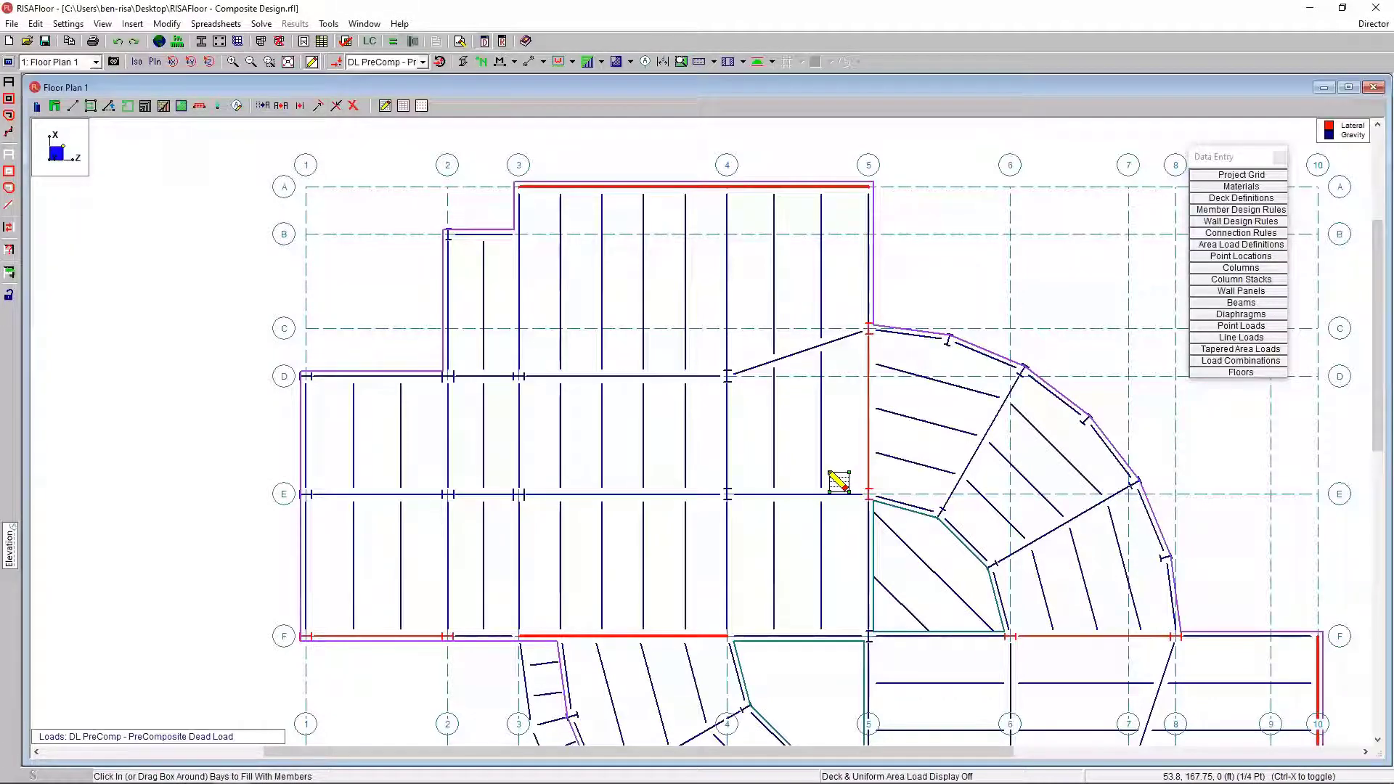
mouse_move(799, 458)
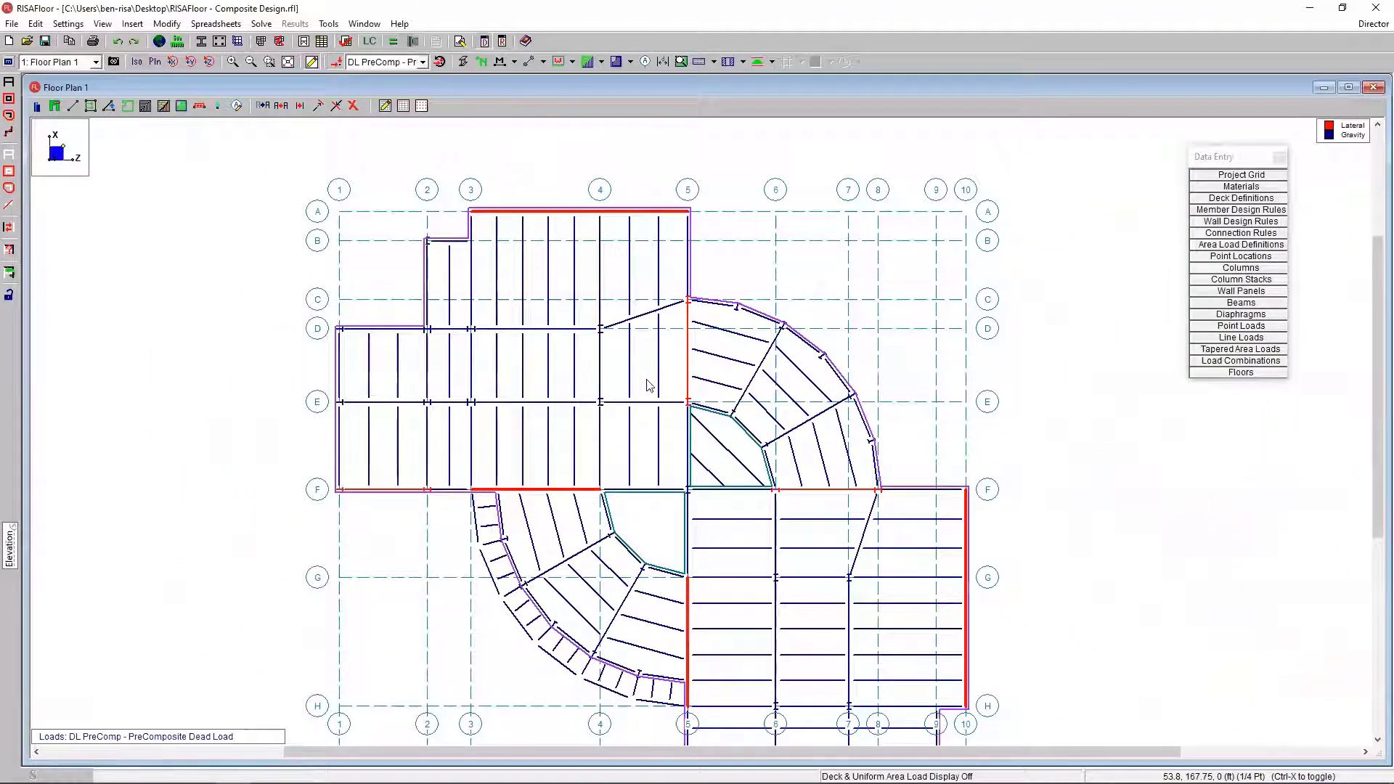
Step: Keep beam PUR170 designed as a composite beam in its Design properties
double_click(534, 327)
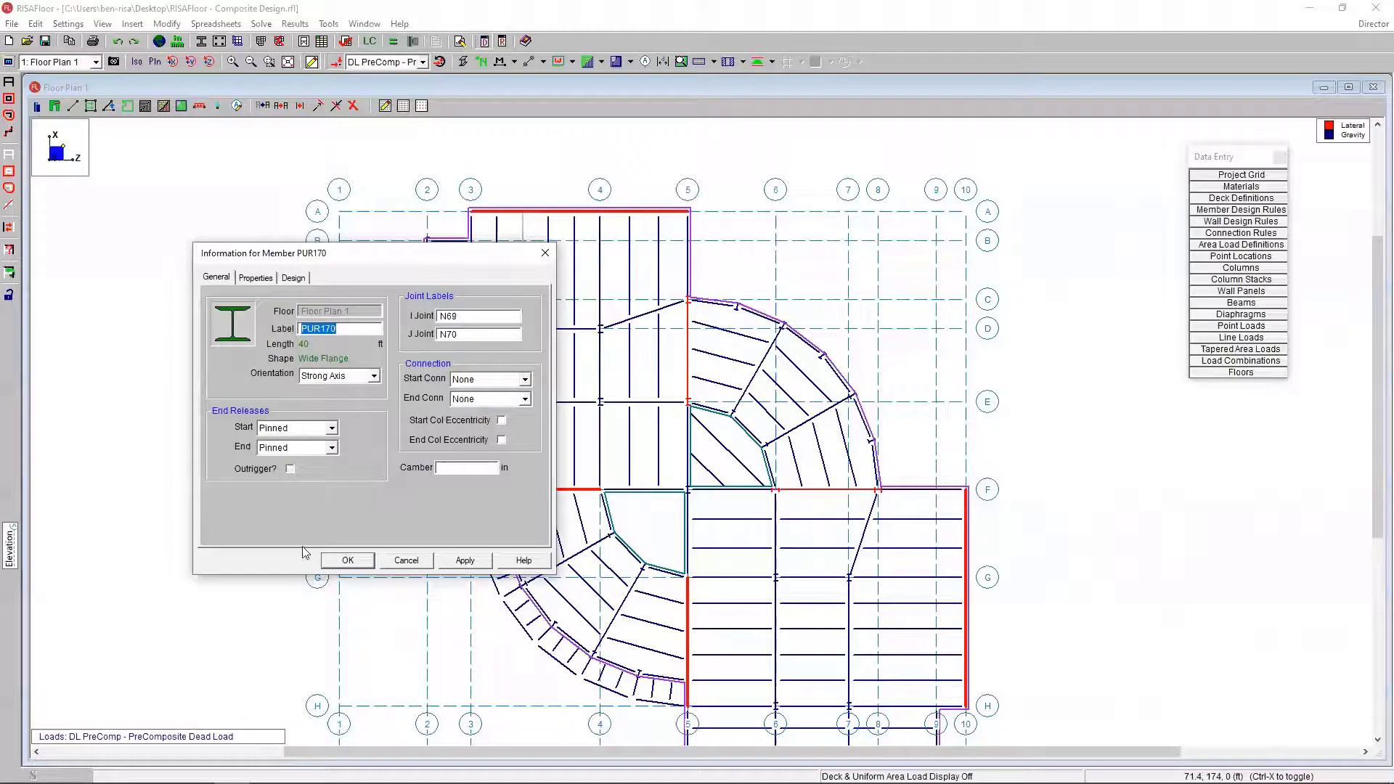
mouse_move(289, 357)
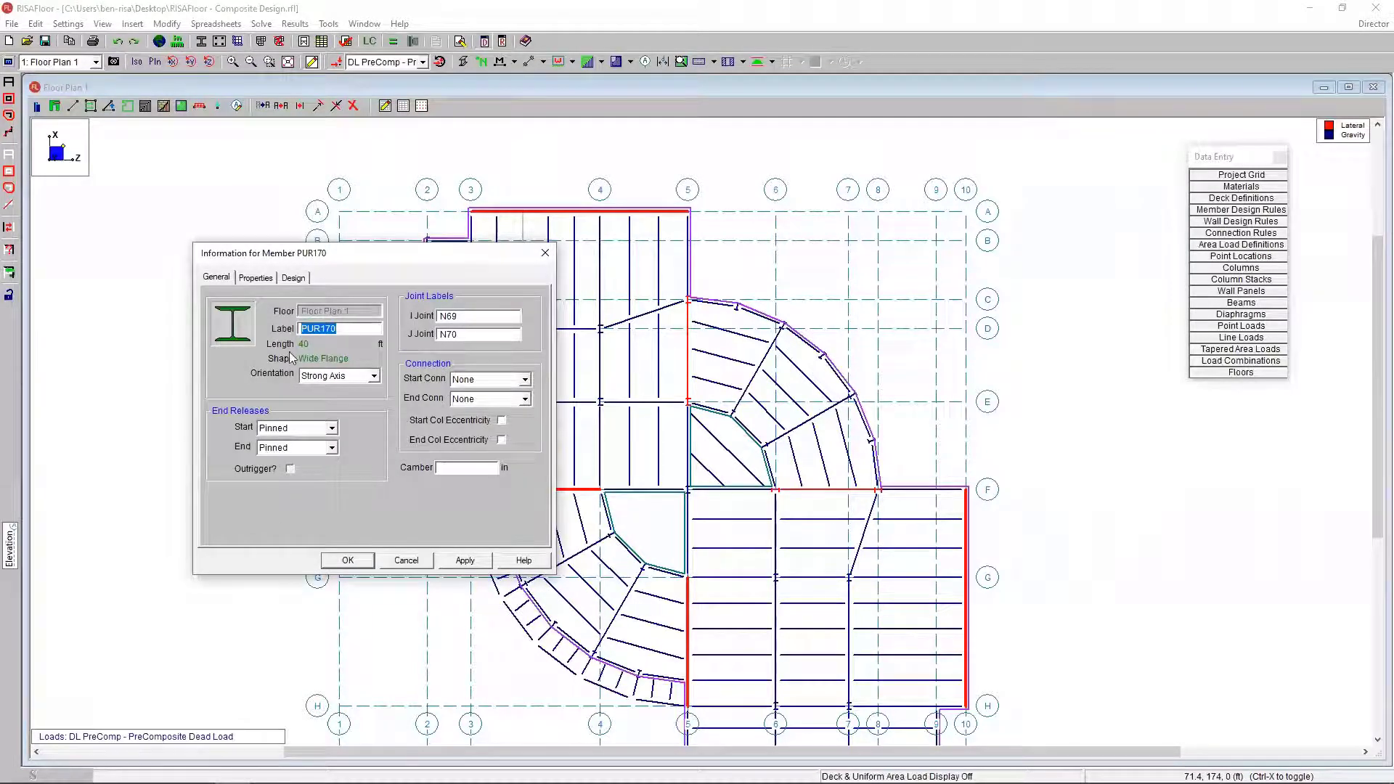
left_click(293, 277)
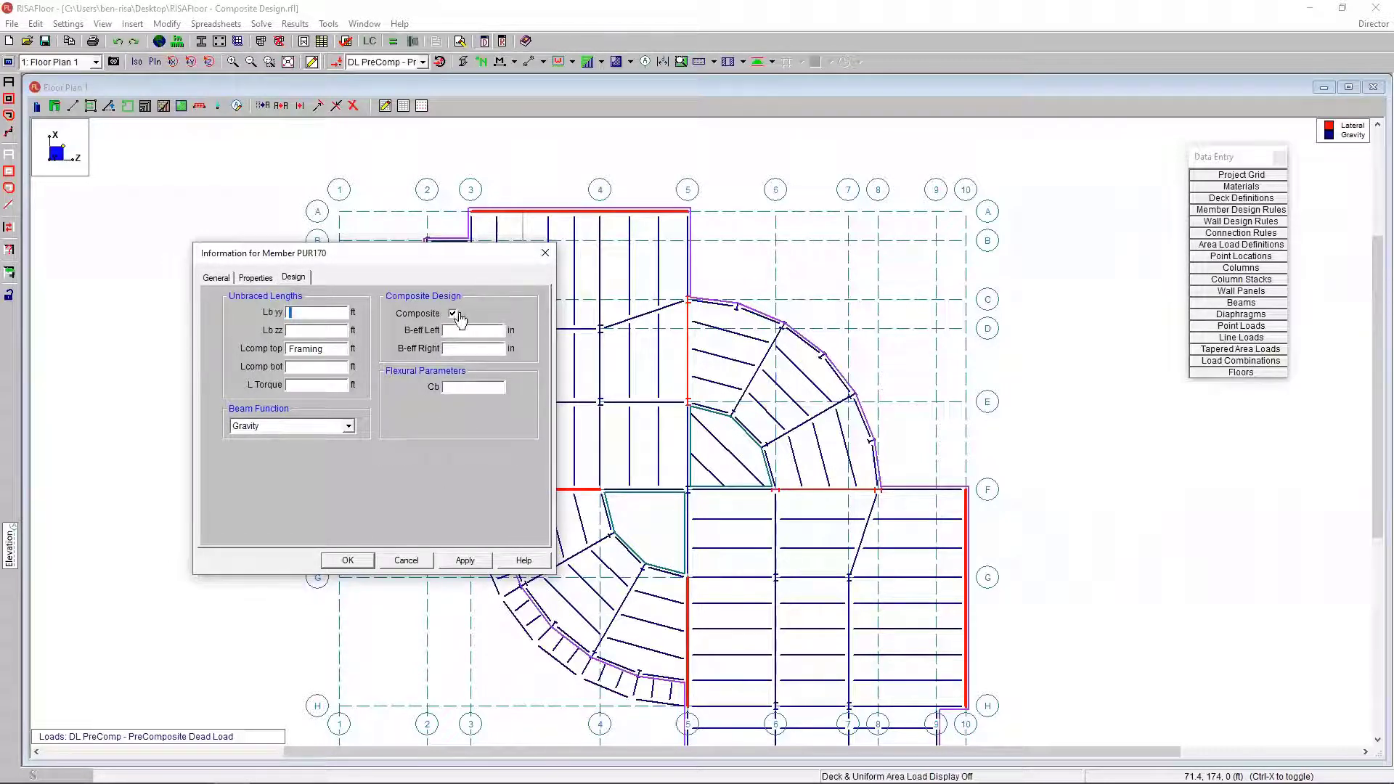
left_click(453, 313)
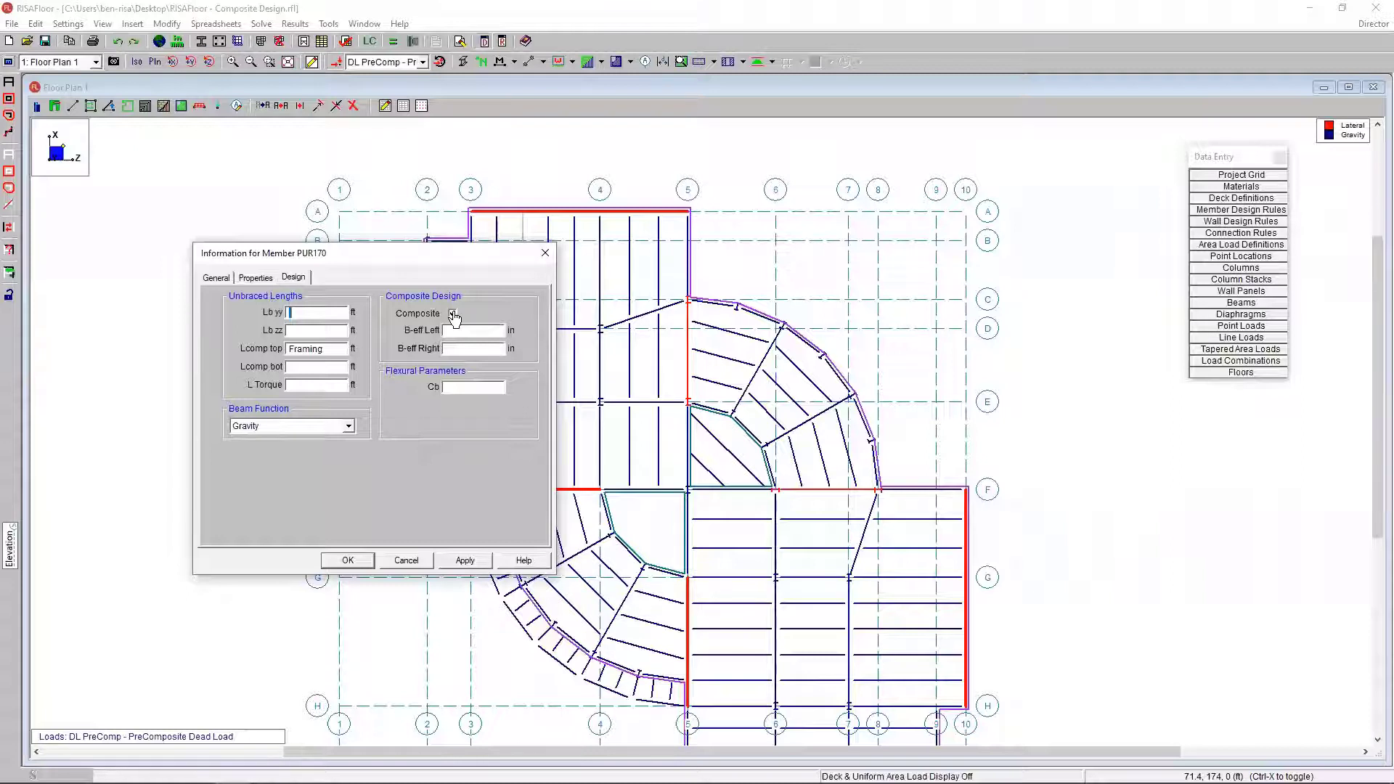
left_click(452, 312)
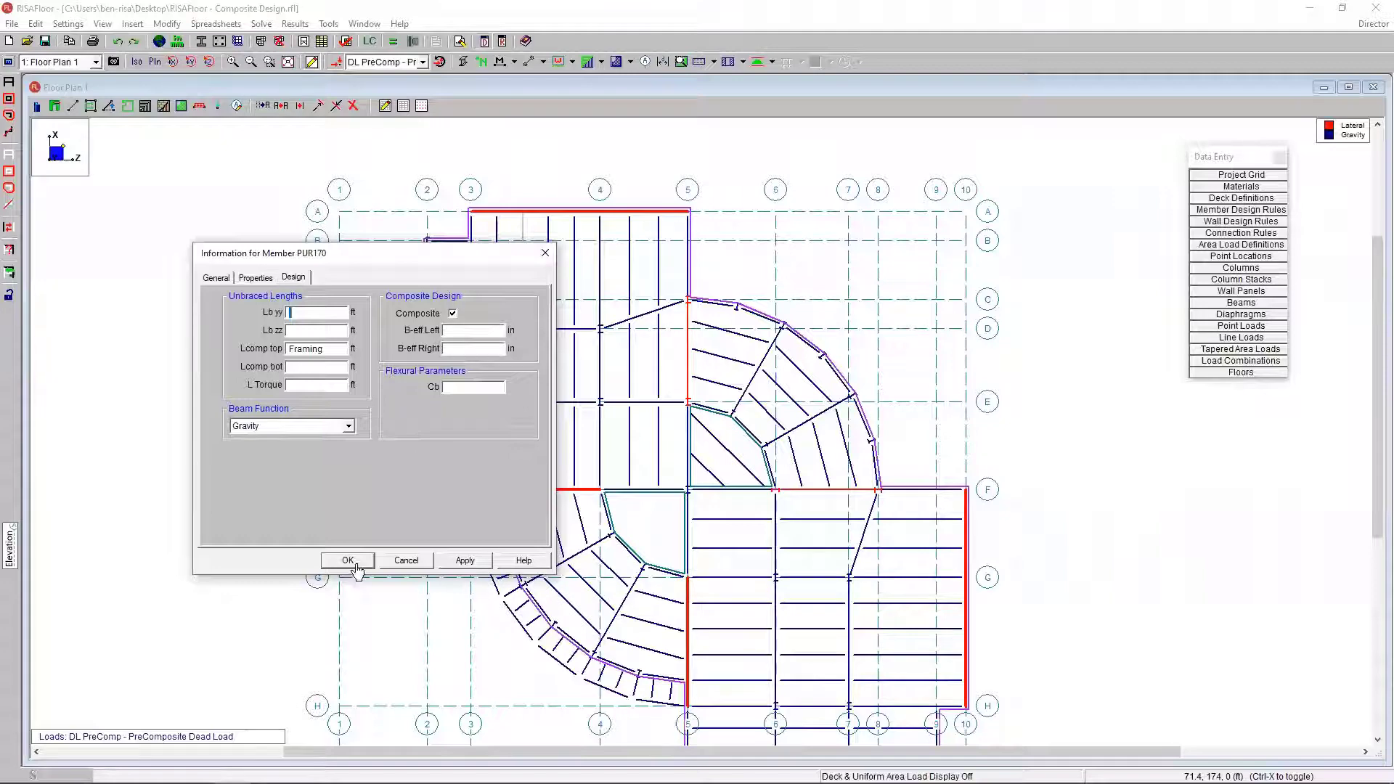
left_click(347, 560)
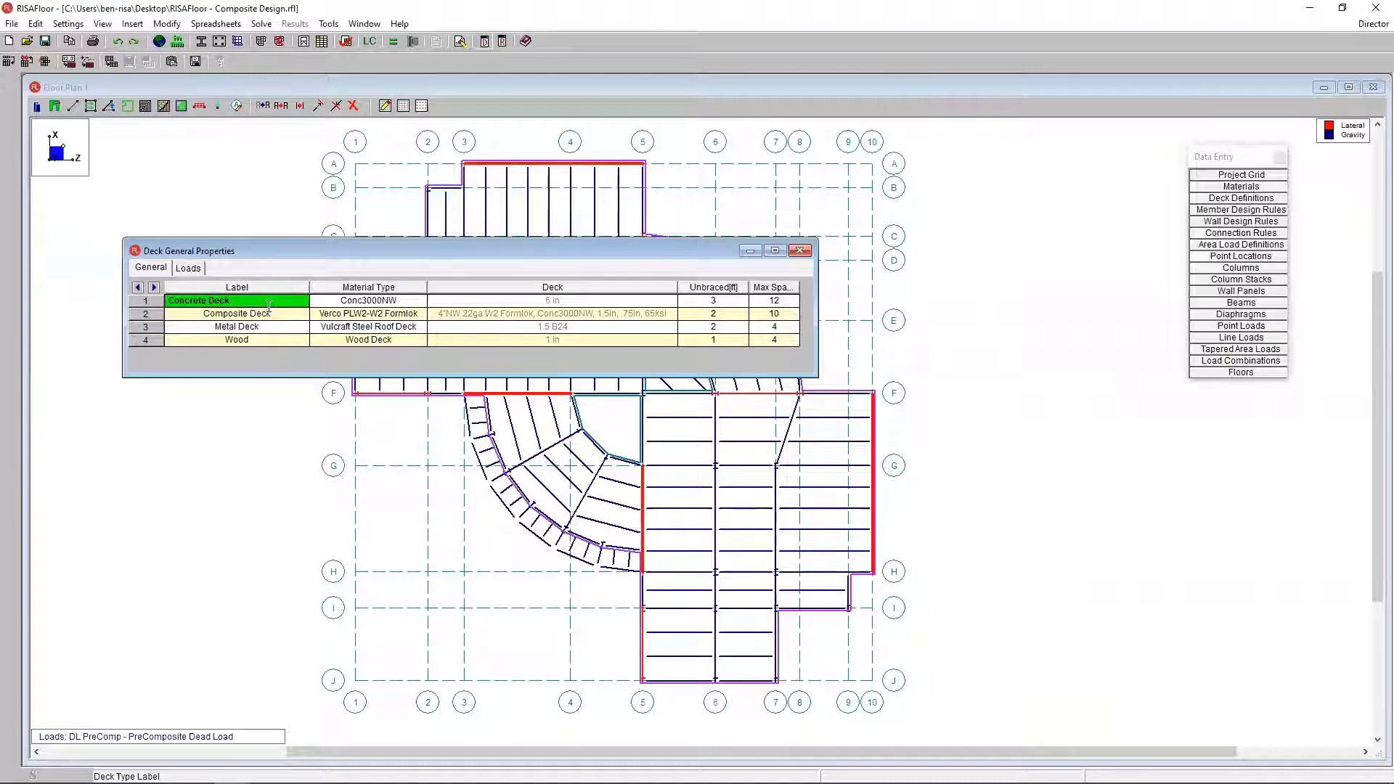
Step: Assign the Vulcraft 2 VLI 4.5"NW 2VLI20 deck to the Composite Deck definition
left_click(236, 313)
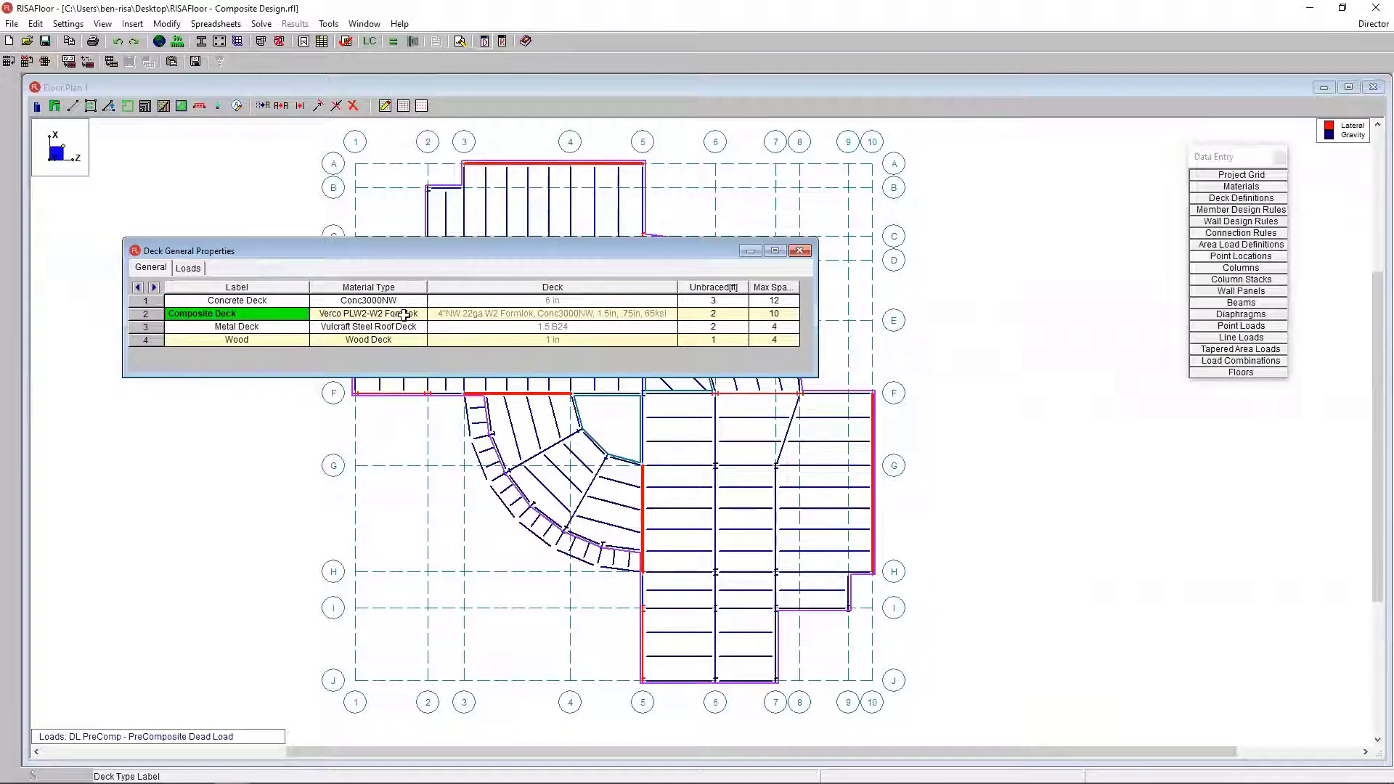
left_click(368, 313)
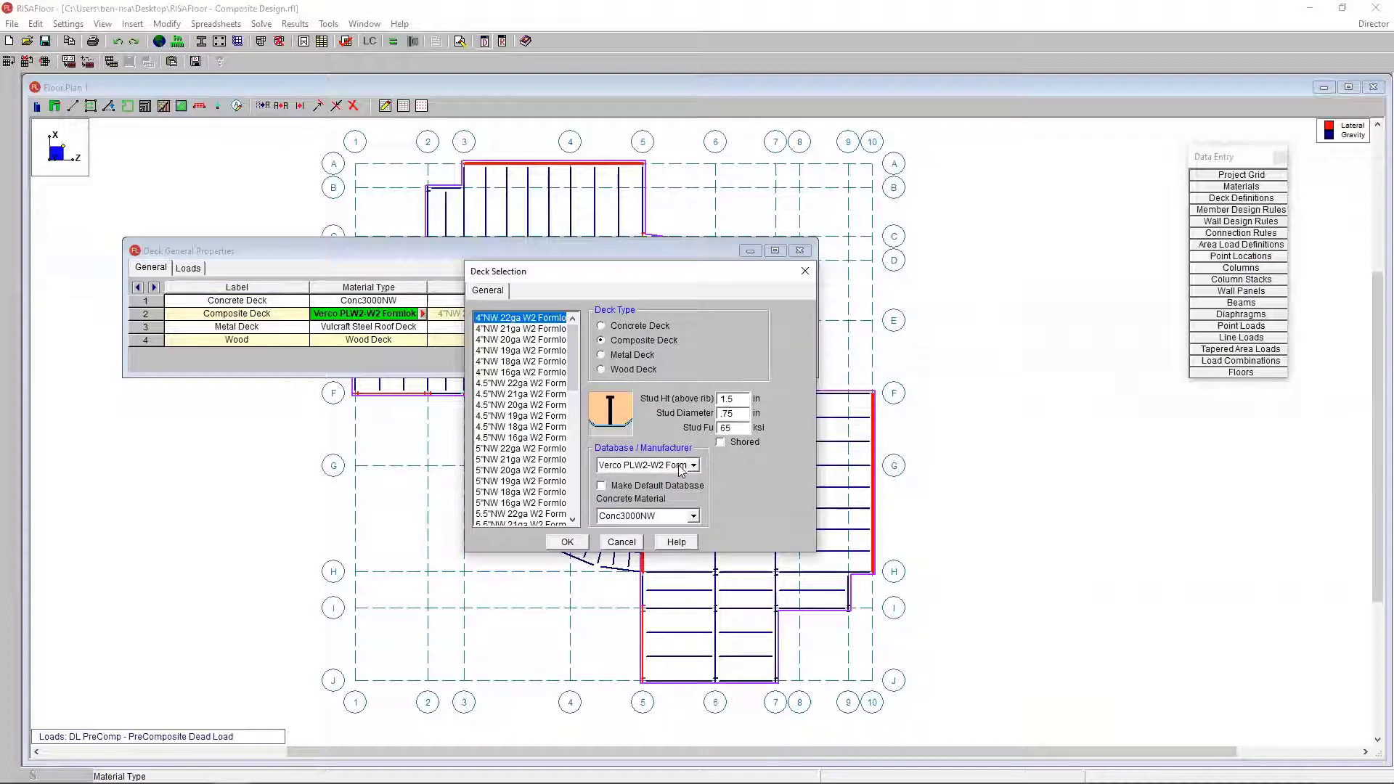
left_click(693, 465)
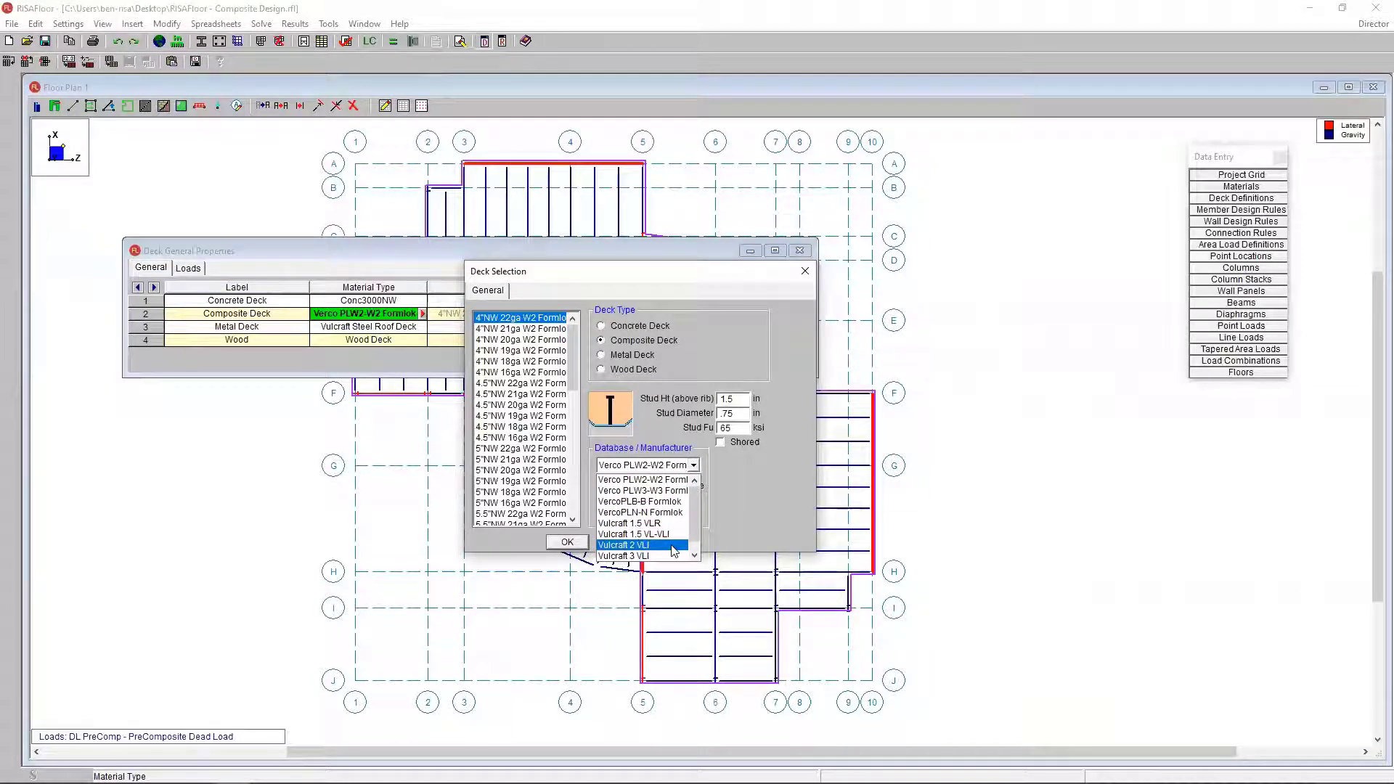
left_click(626, 544)
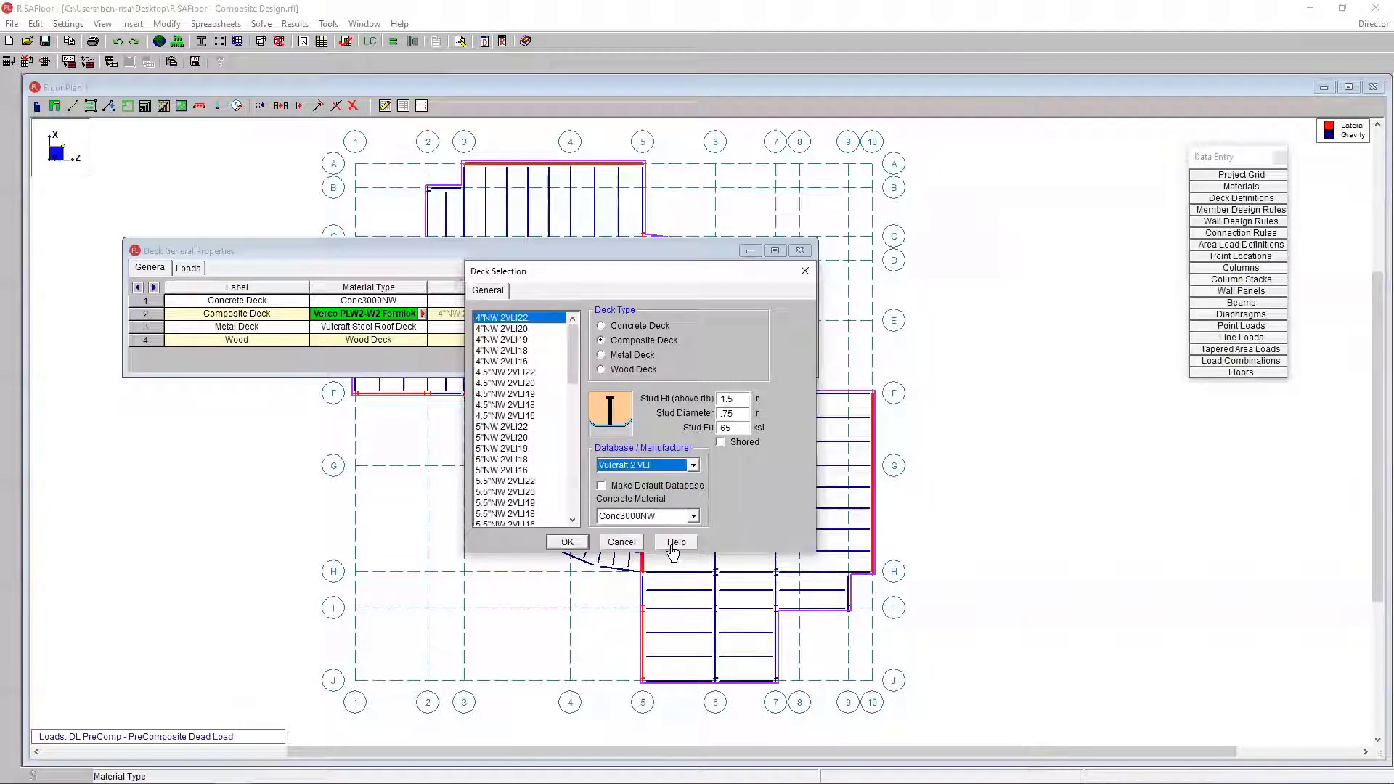
mouse_move(524, 520)
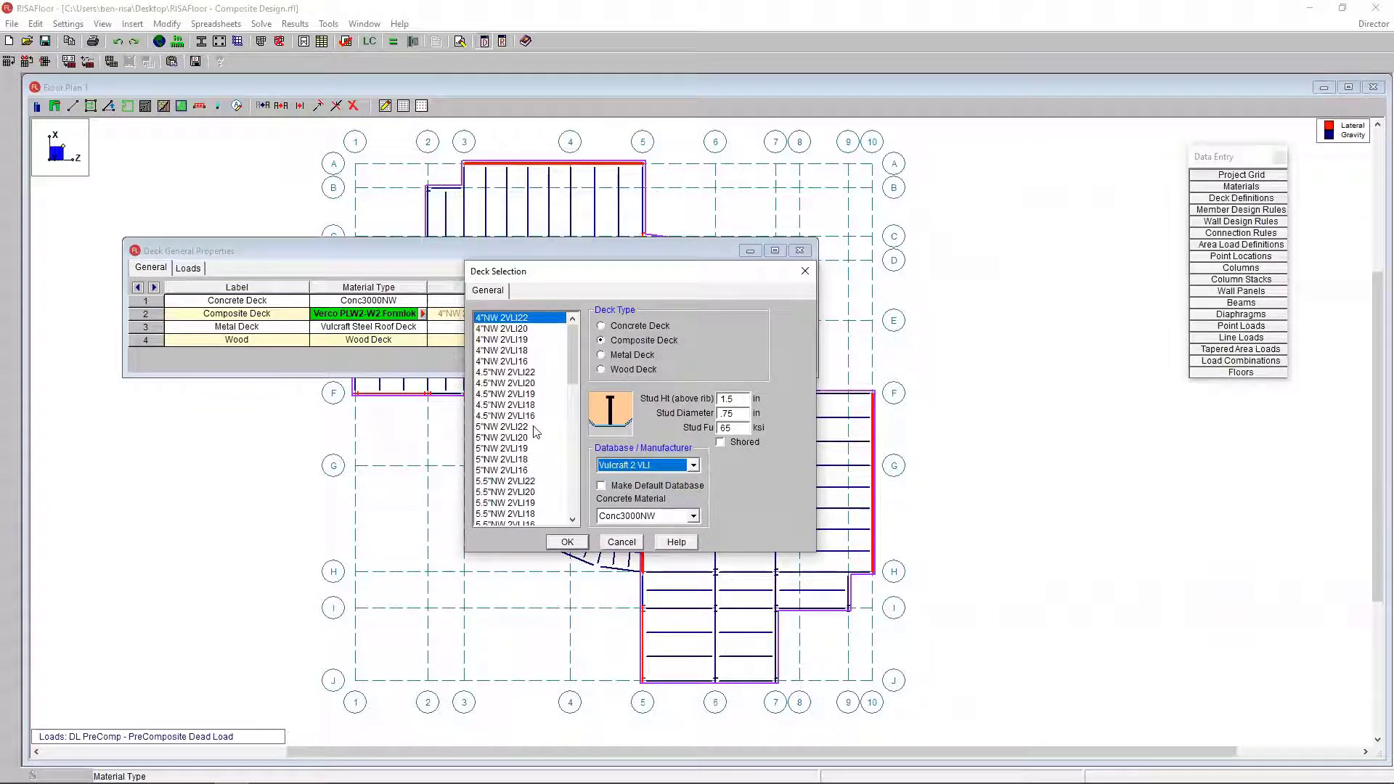
mouse_move(534, 408)
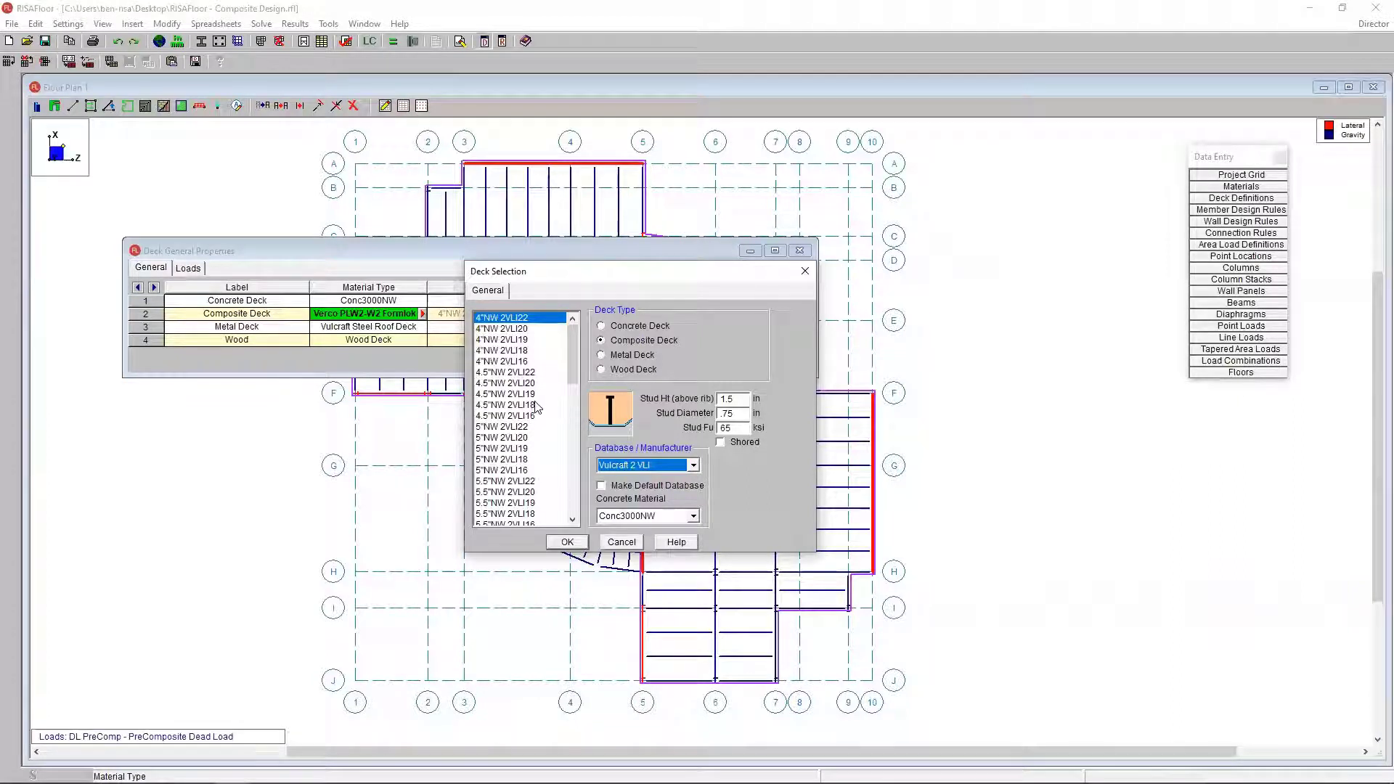
mouse_move(503, 403)
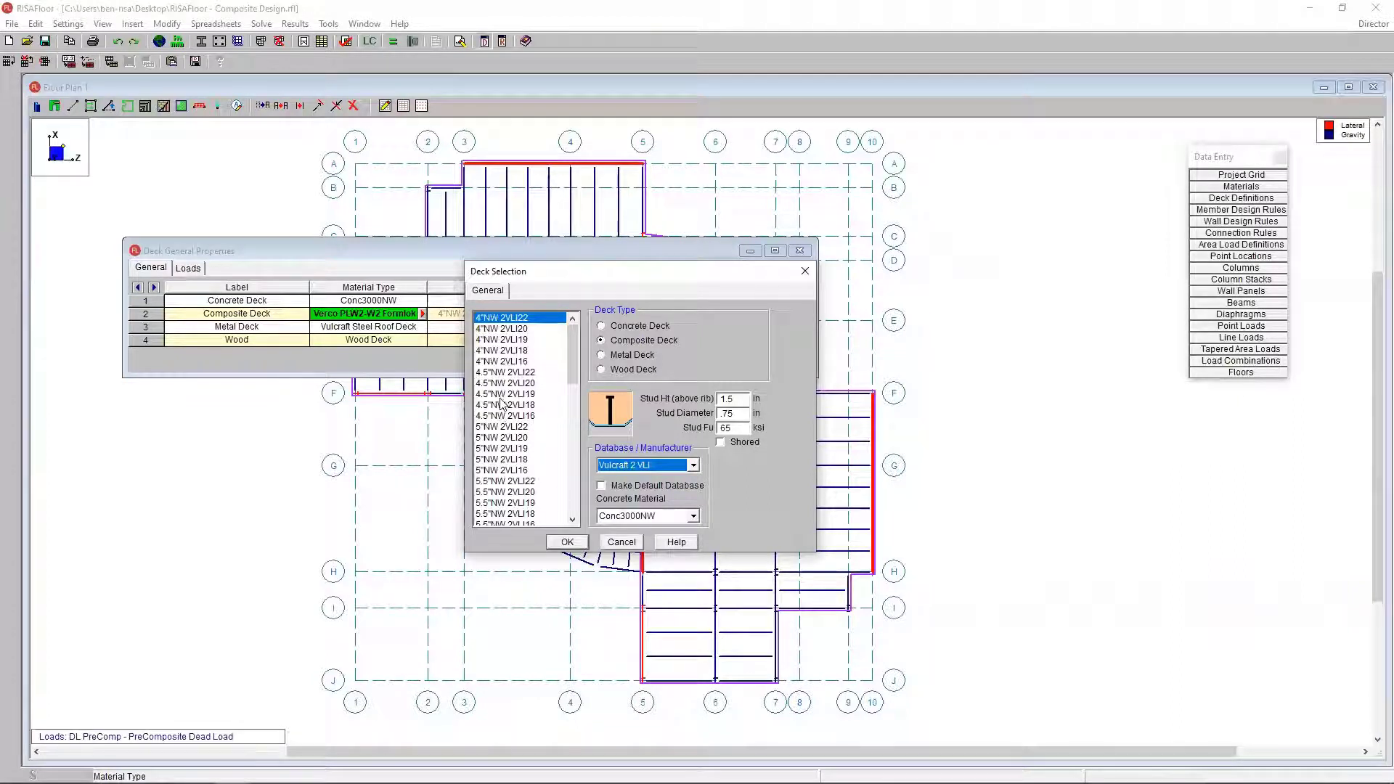
left_click(507, 383)
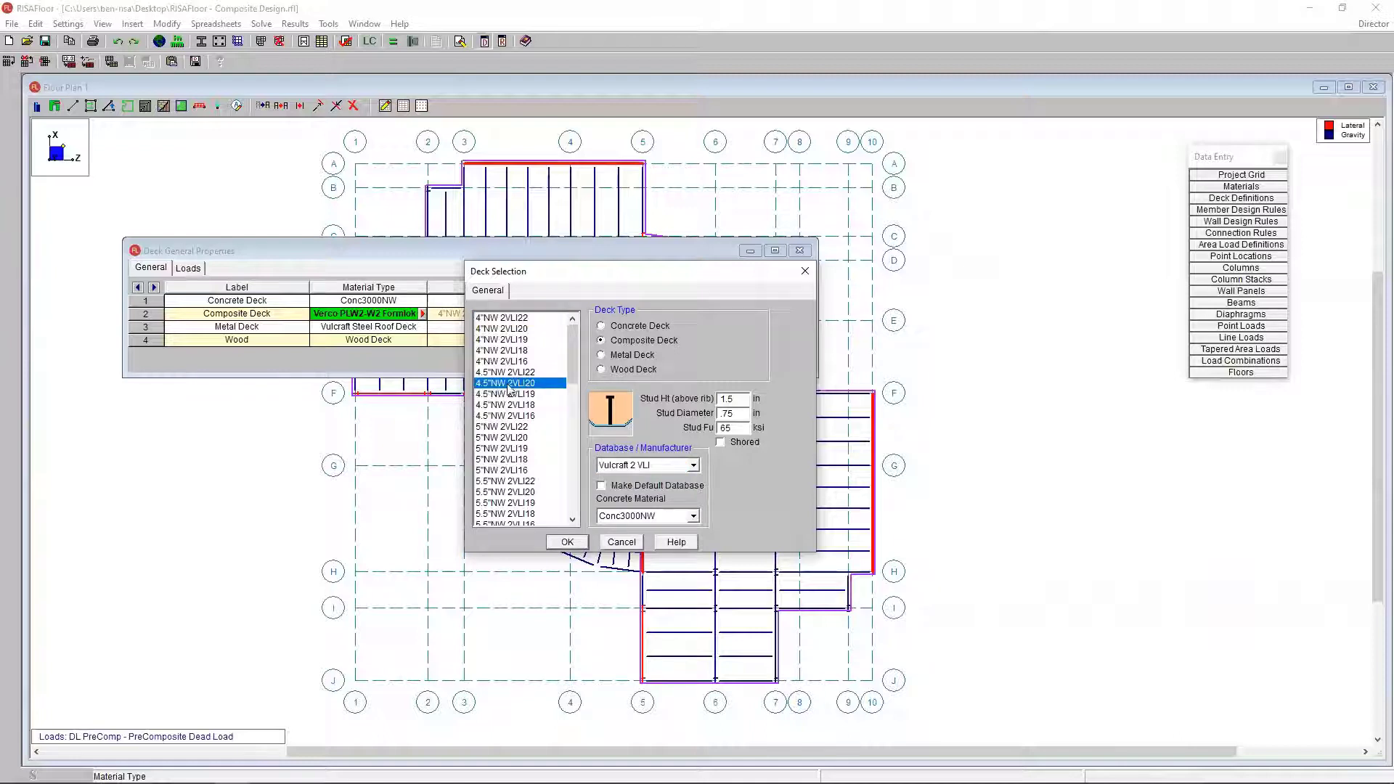
mouse_move(617, 496)
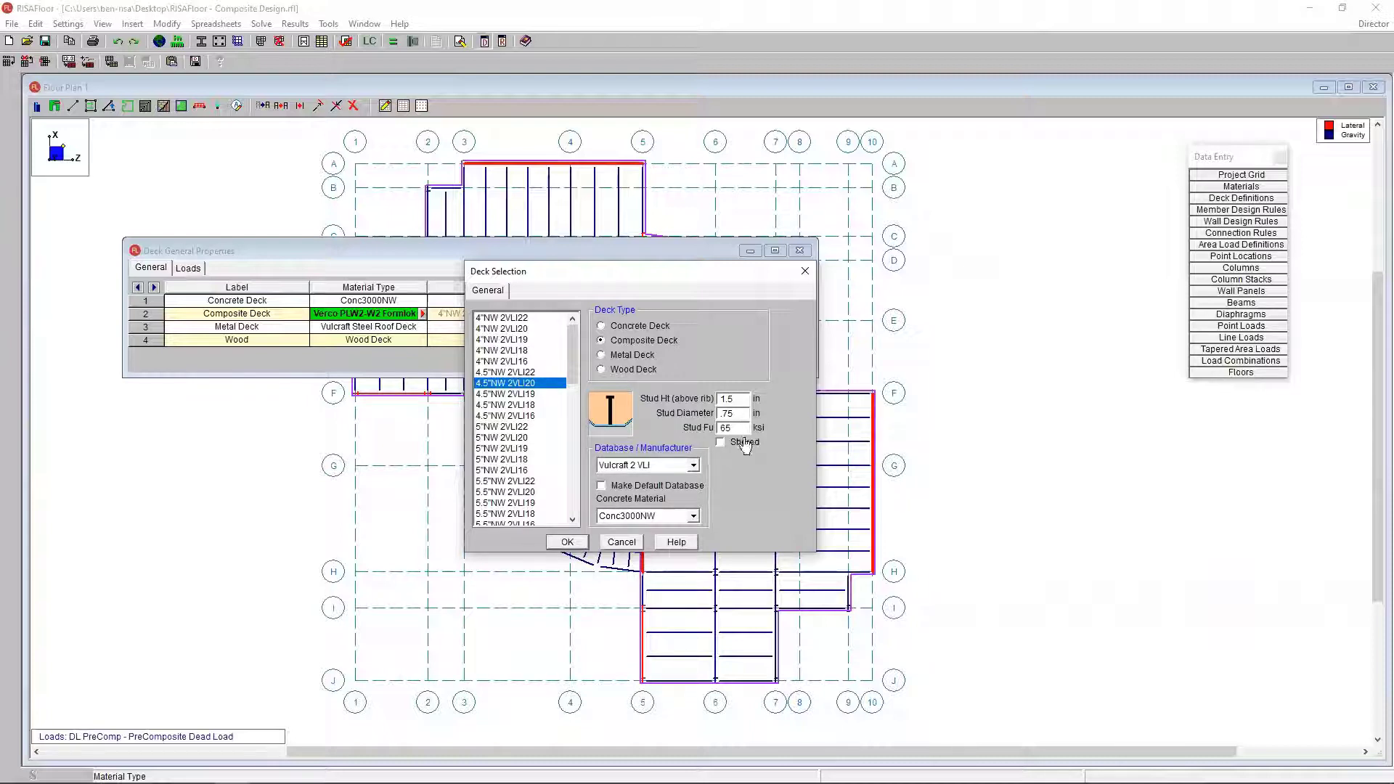
mouse_move(742, 442)
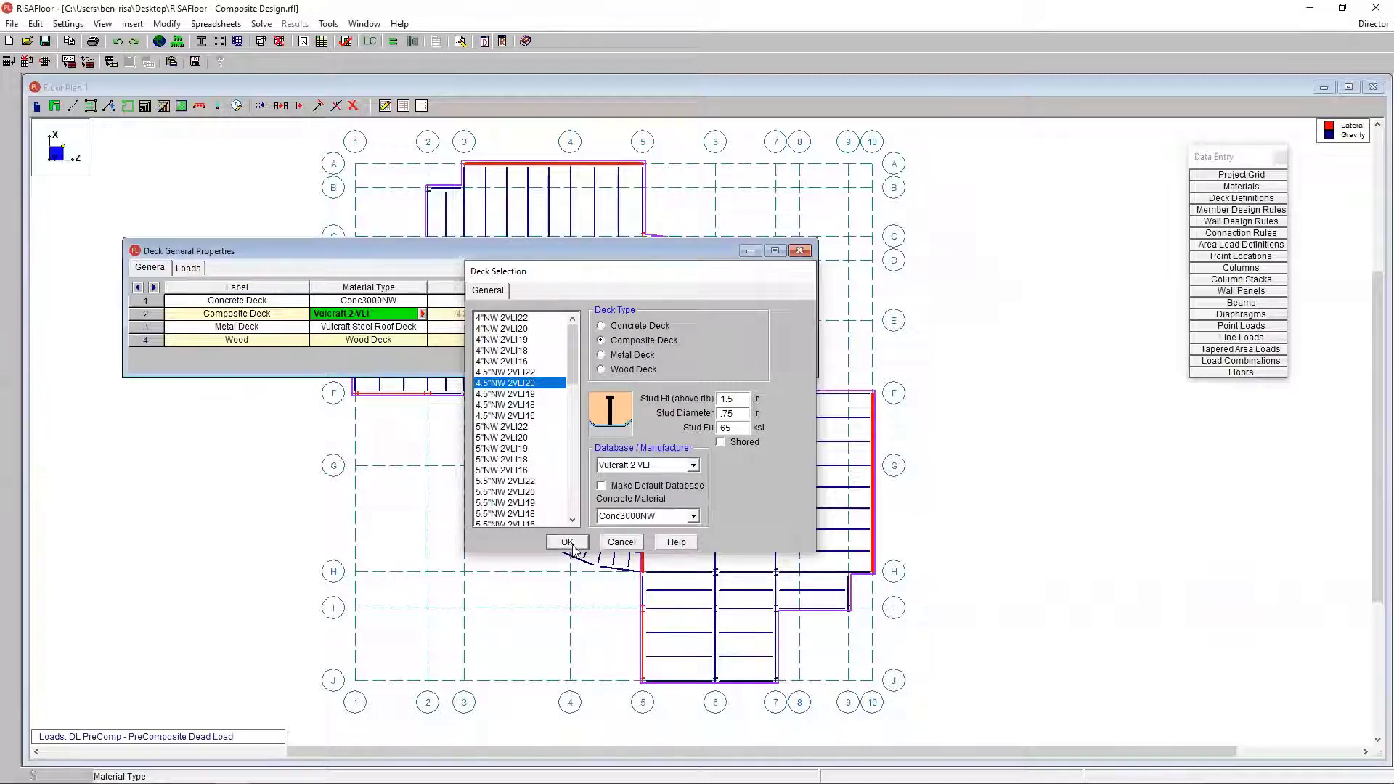
left_click(567, 542)
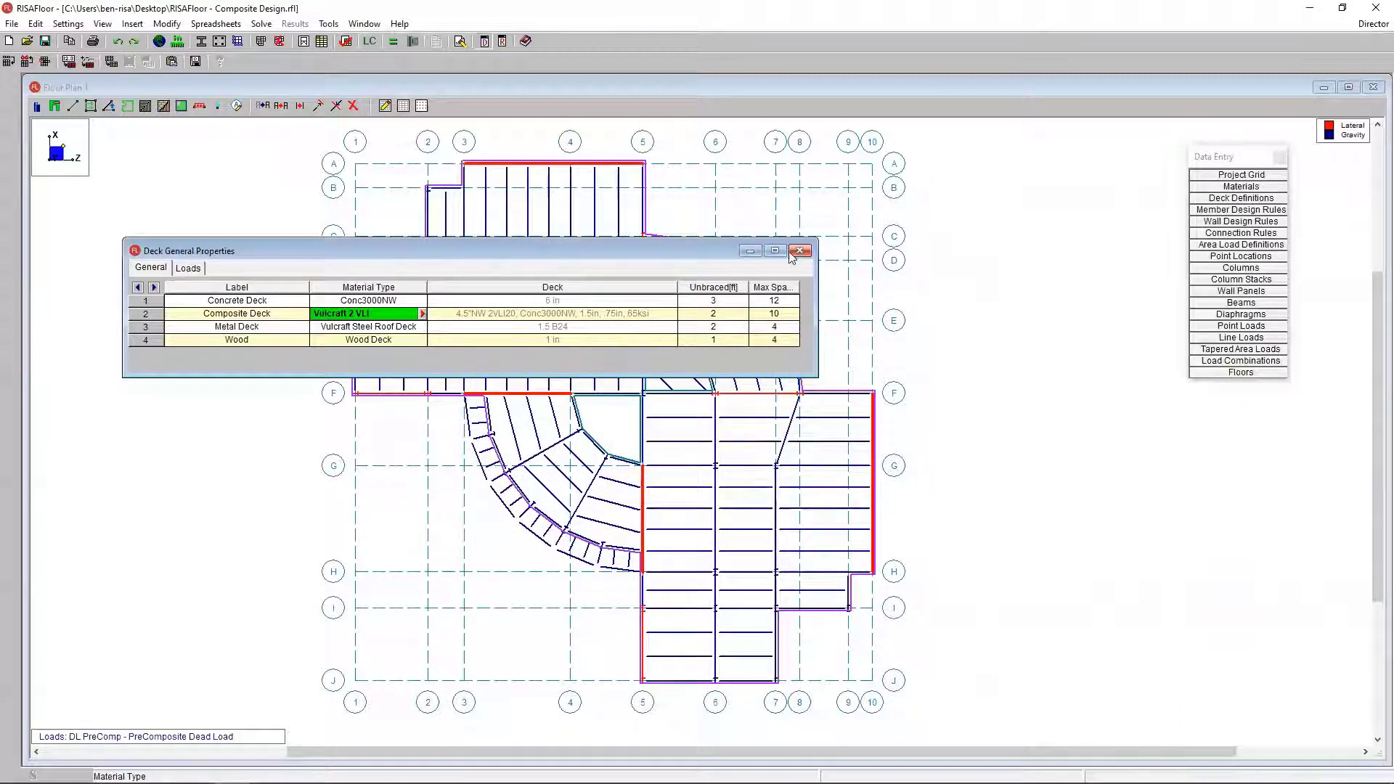
Step: Close the deck properties spreadsheet and show deck areas shaded by type on the plan
left_click(798, 250)
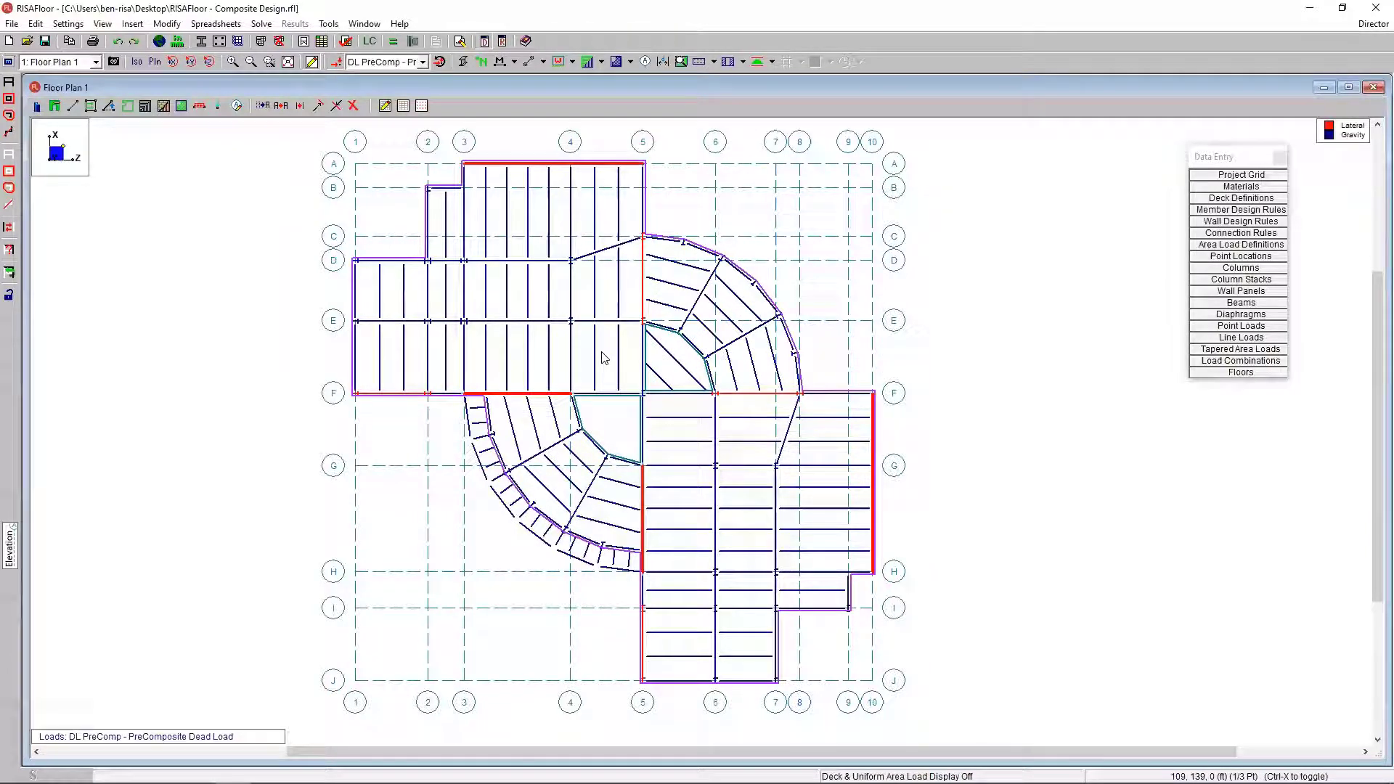
mouse_move(669, 383)
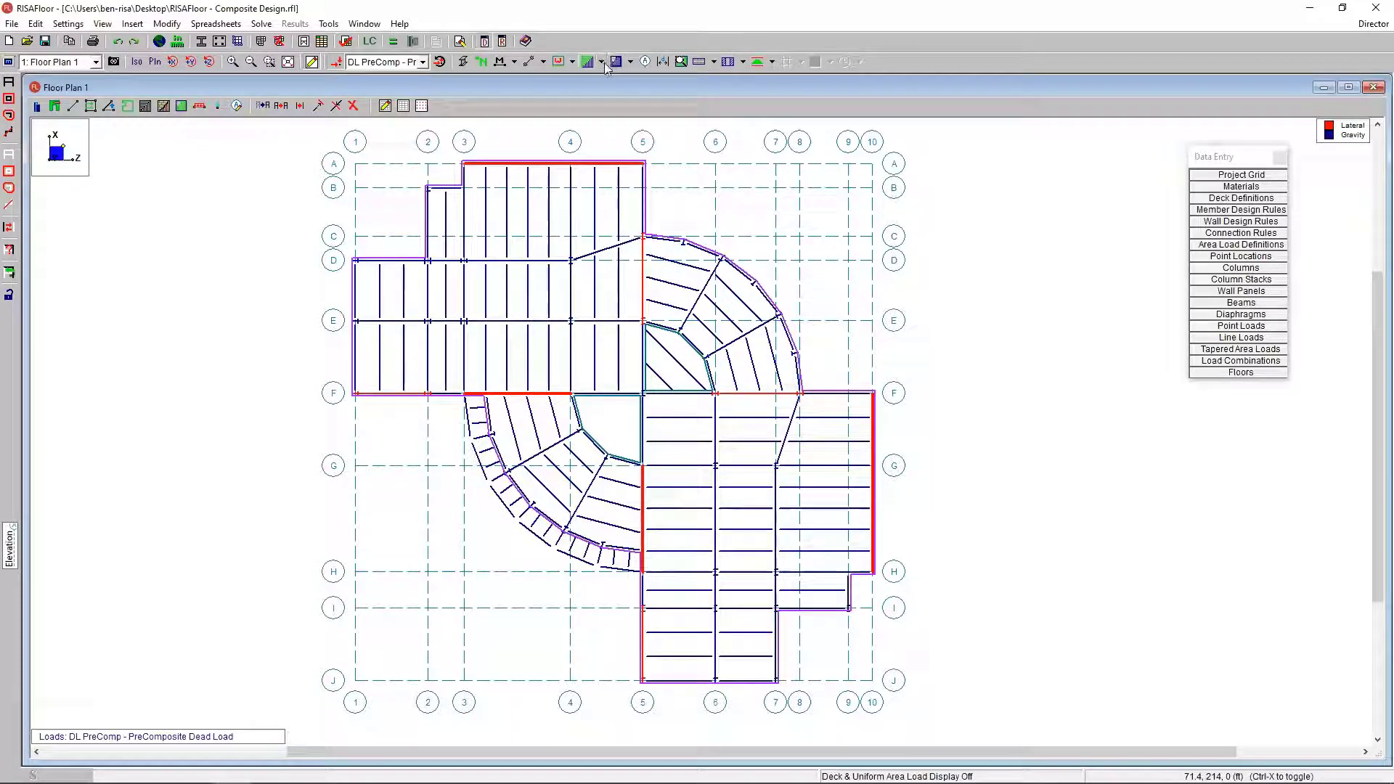
left_click(615, 61)
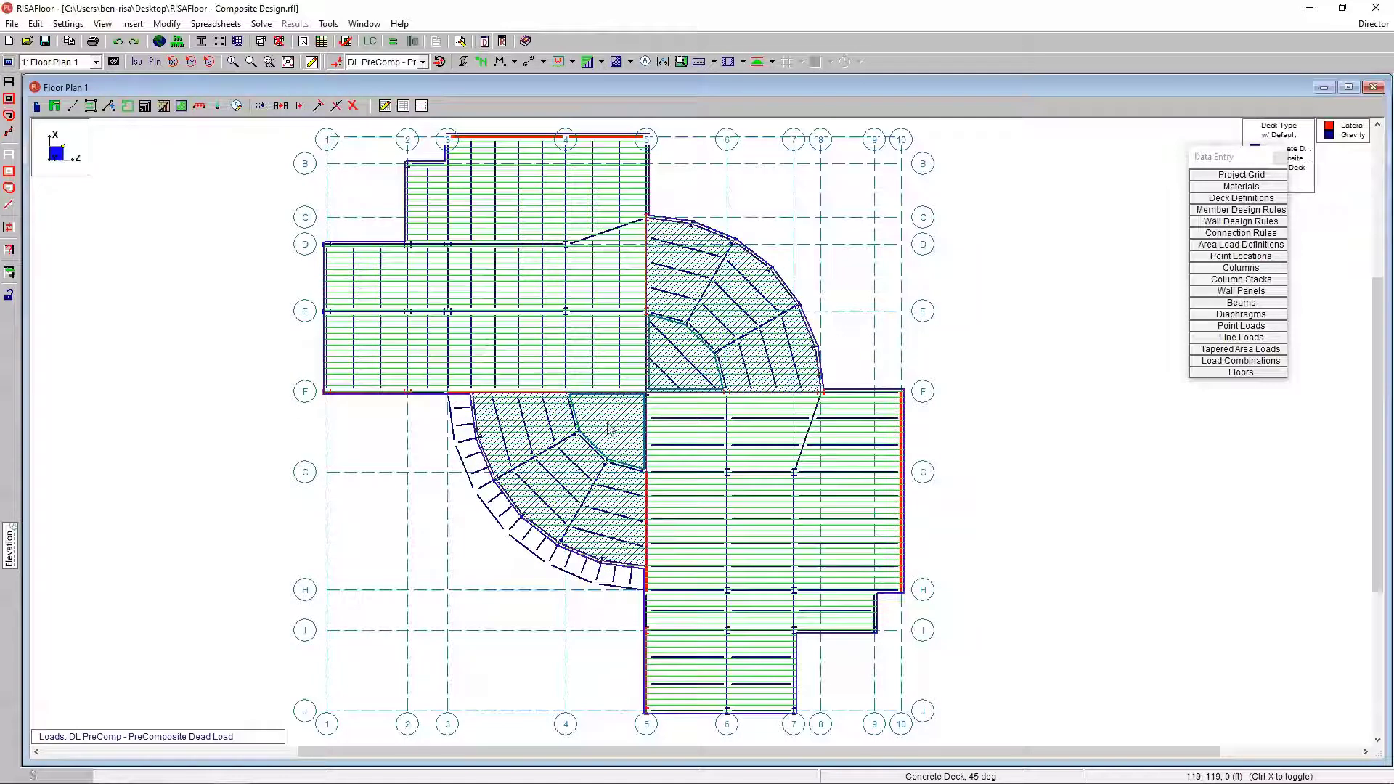
mouse_move(1100, 524)
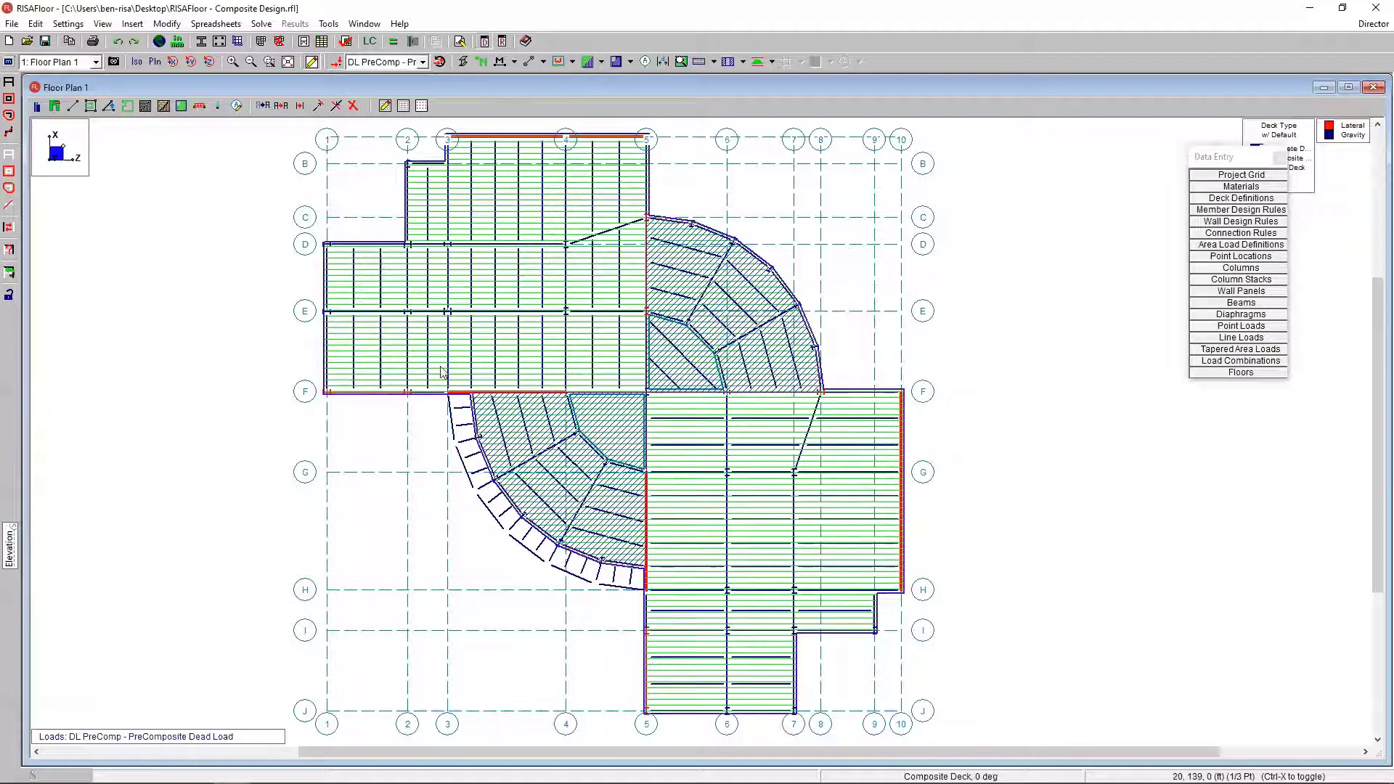
mouse_move(930, 555)
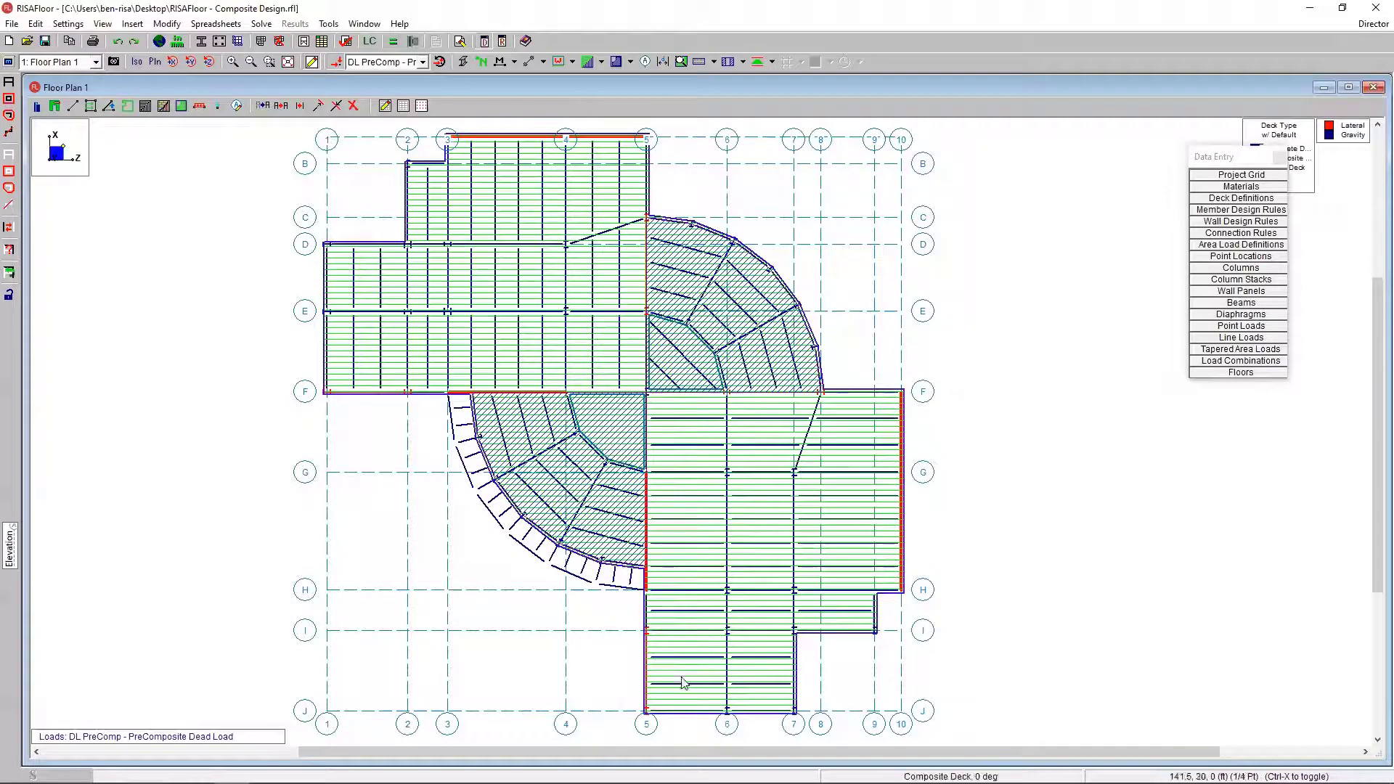
mouse_move(819, 540)
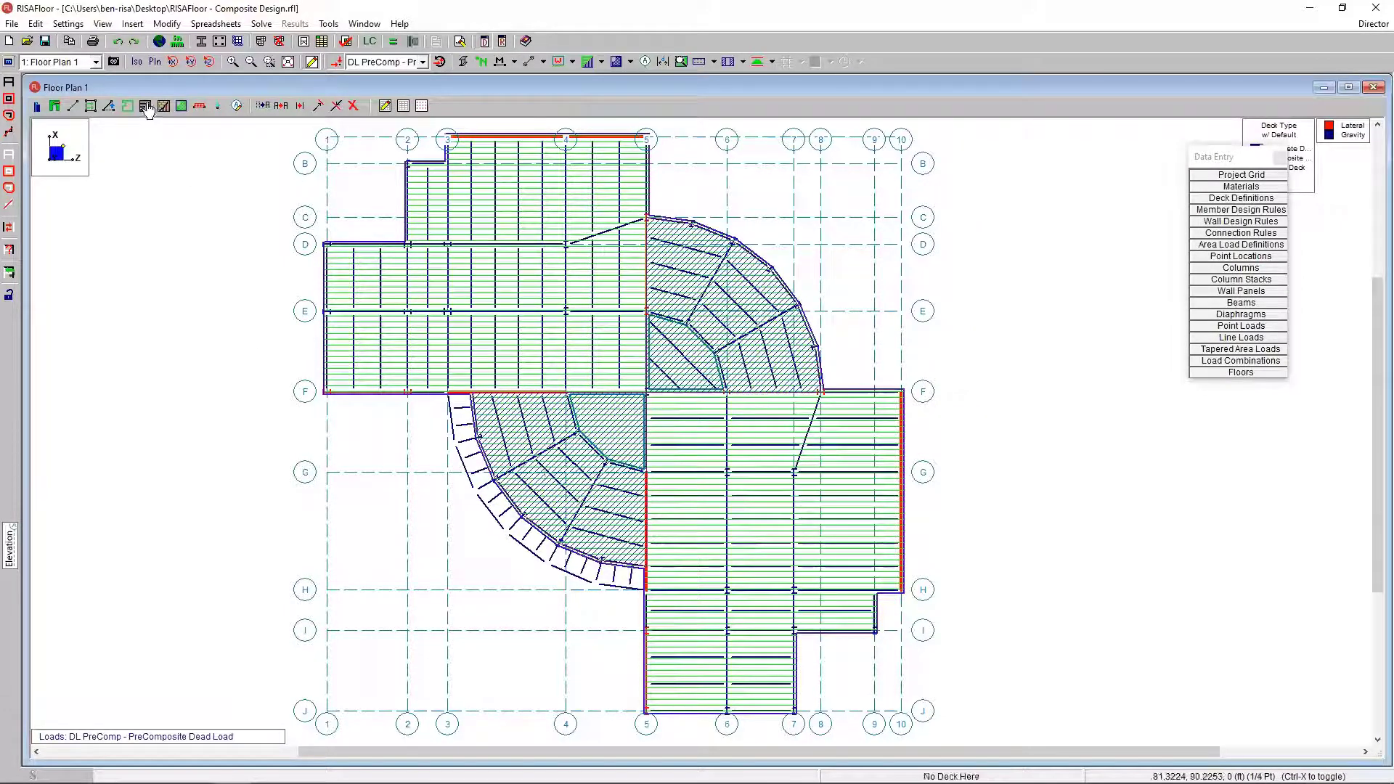
mouse_move(147, 106)
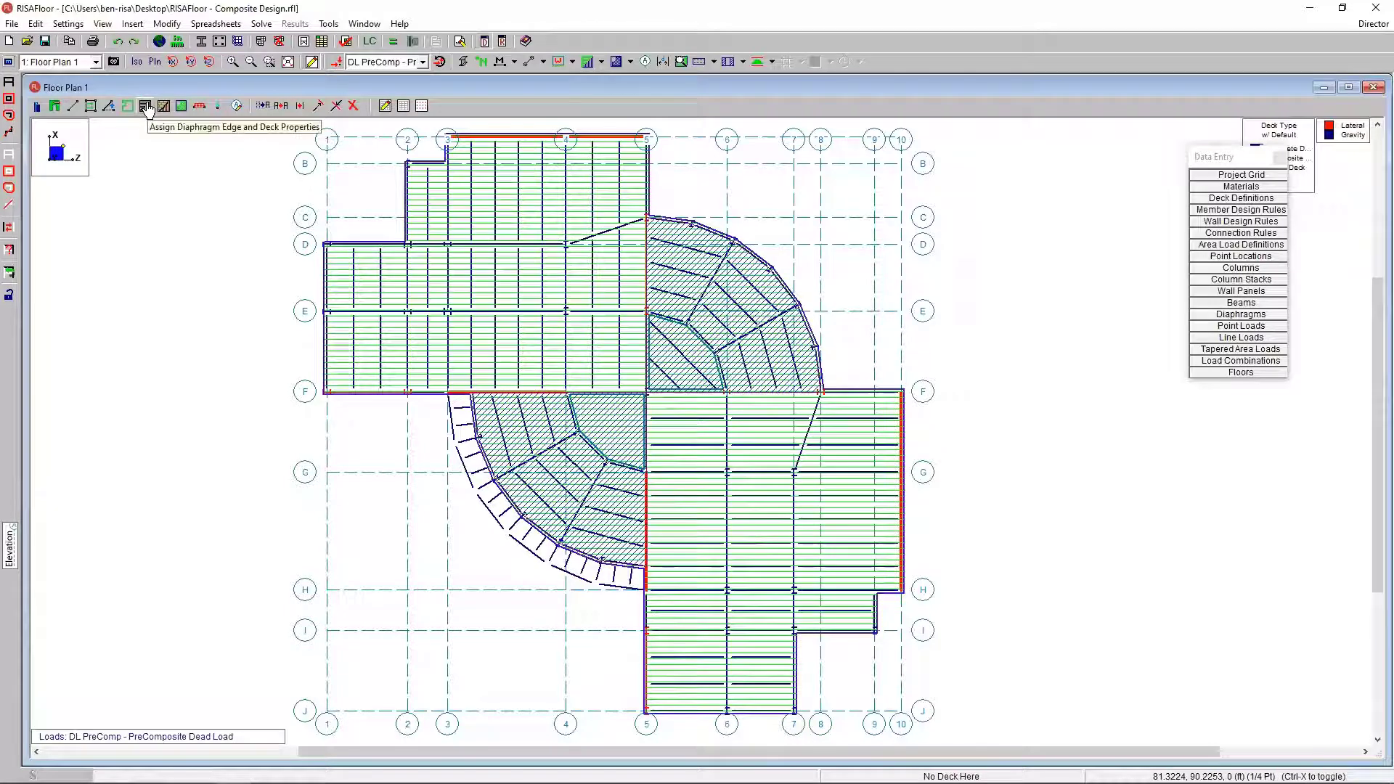
Step: Set the deck assignment to Composite Deck spanning parallel to the X axis
left_click(146, 105)
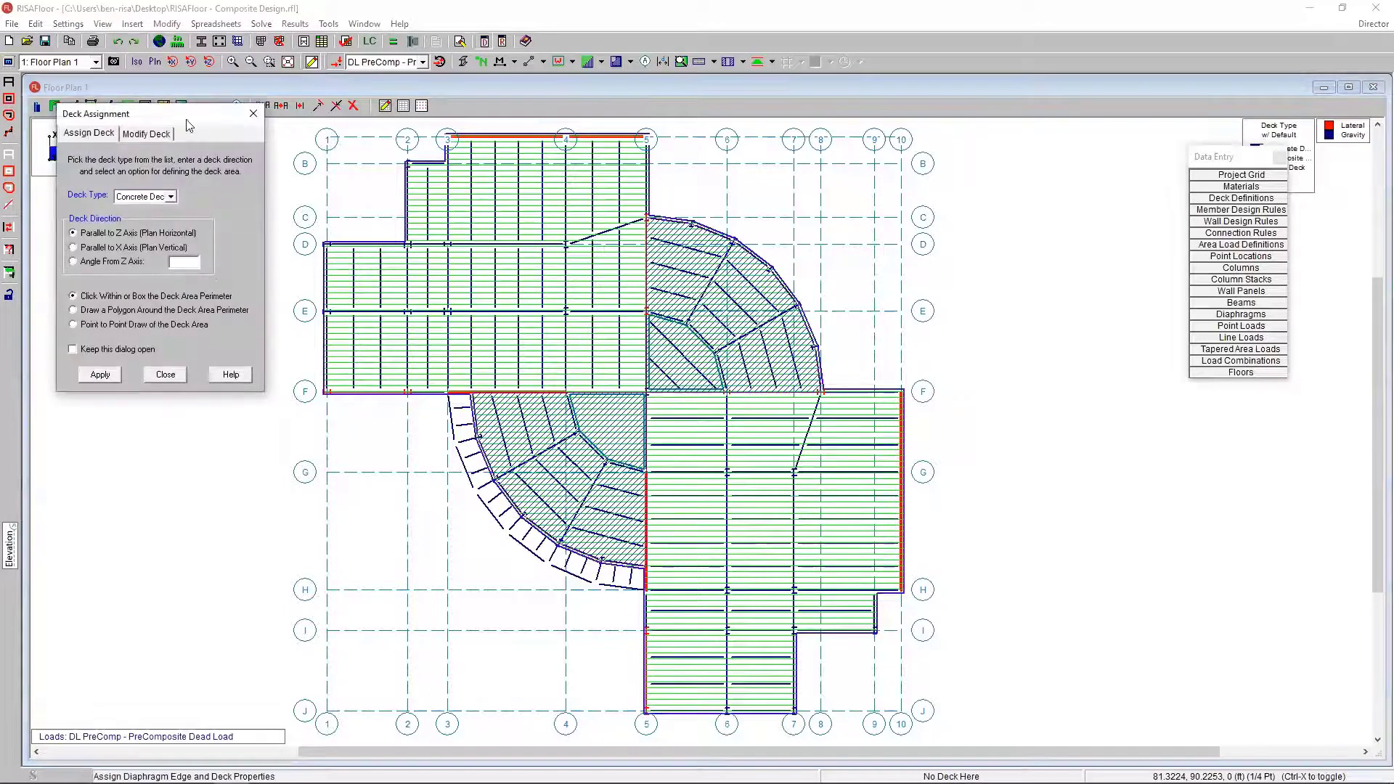
left_click_drag(133, 114, 165, 242)
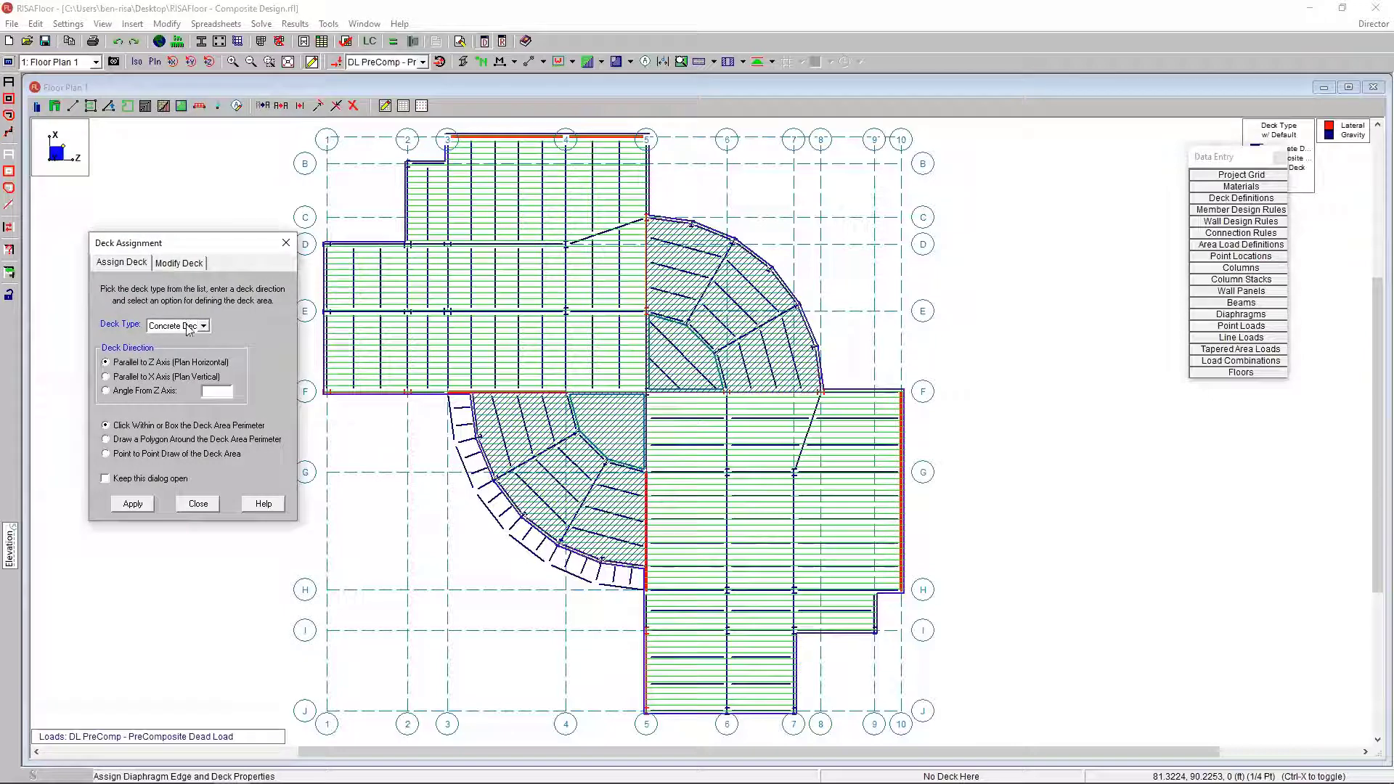
left_click(202, 325)
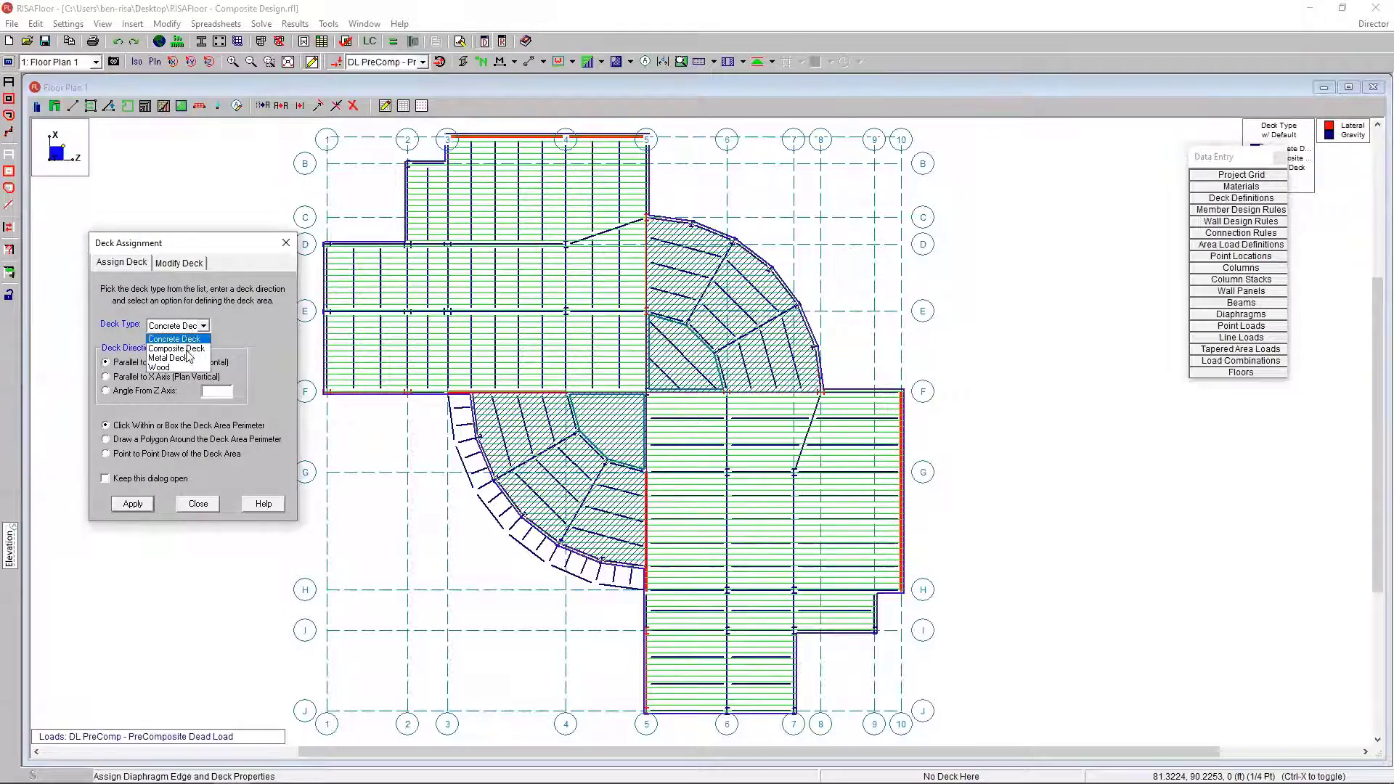
left_click(176, 348)
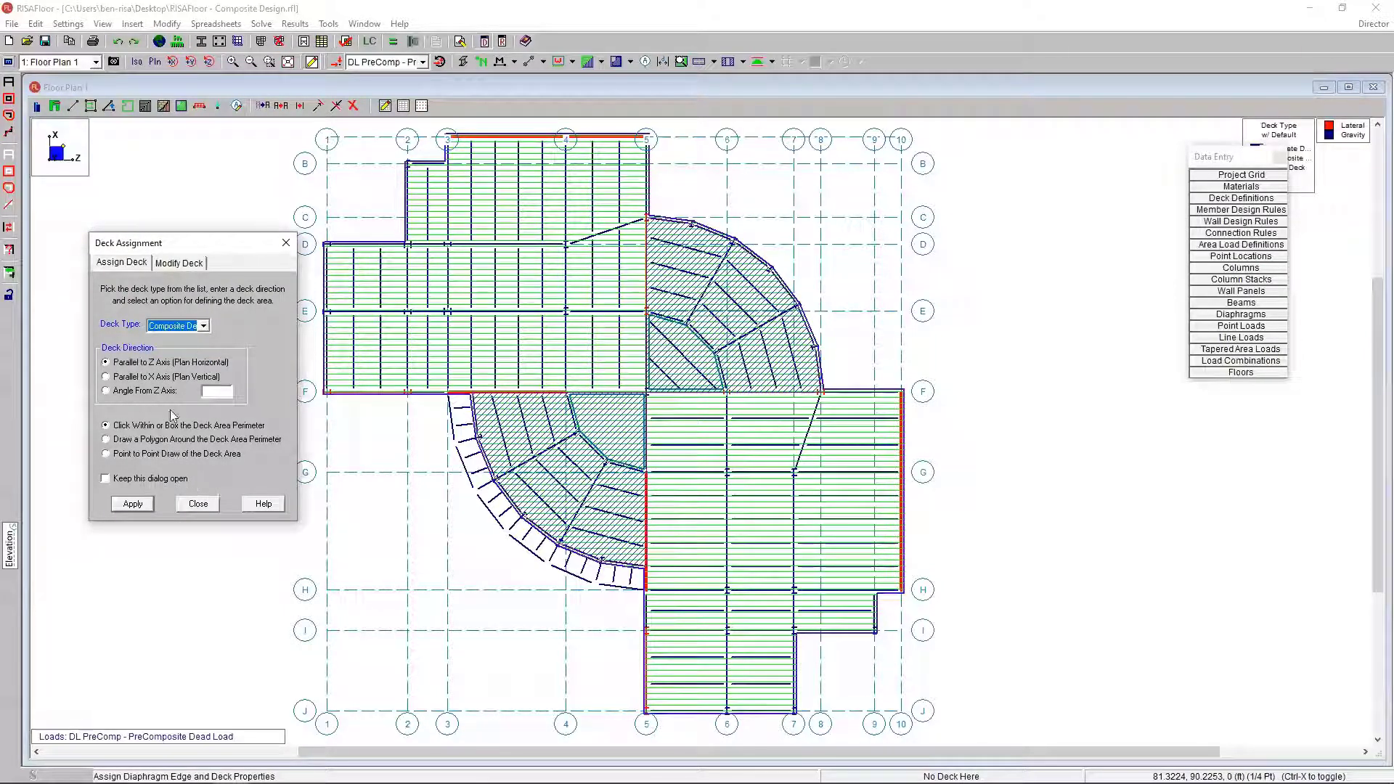
mouse_move(159, 380)
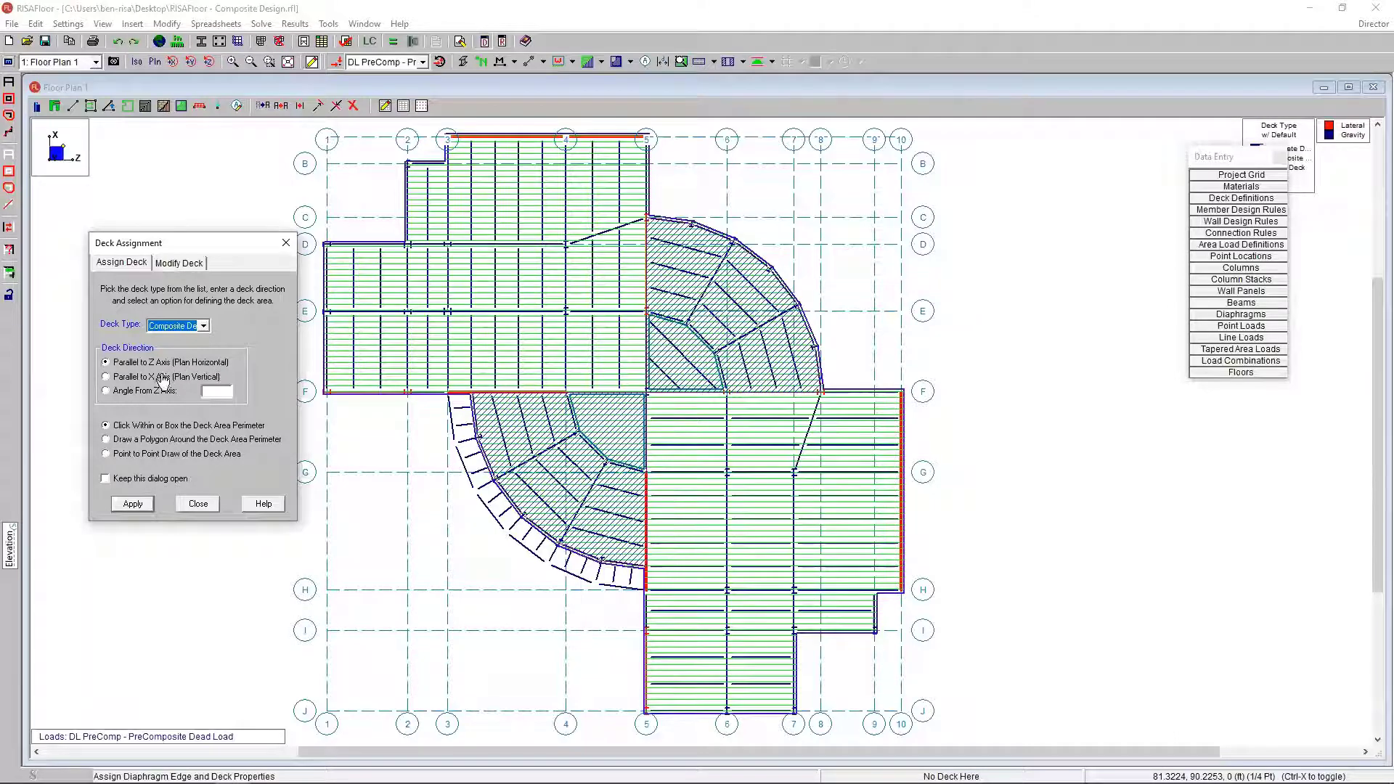
left_click(106, 453)
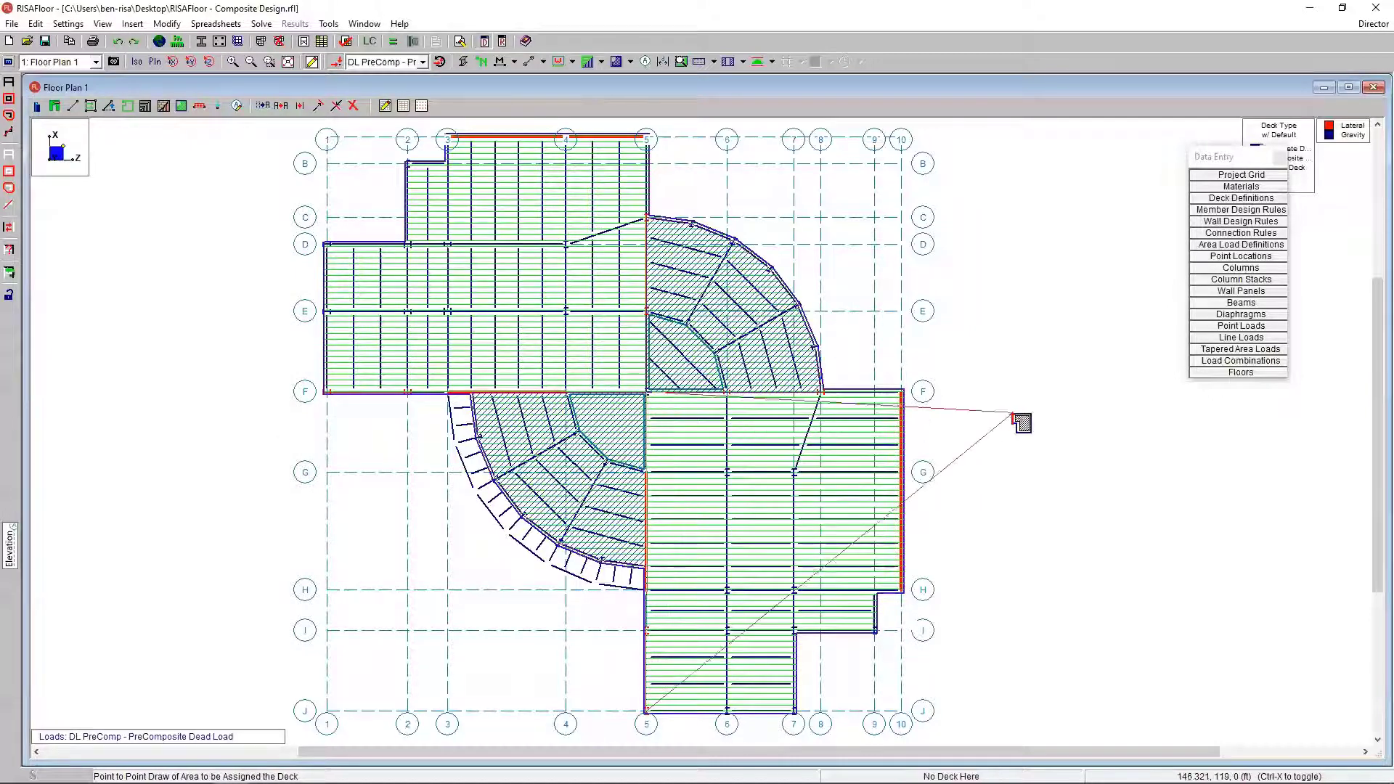
mouse_move(903, 598)
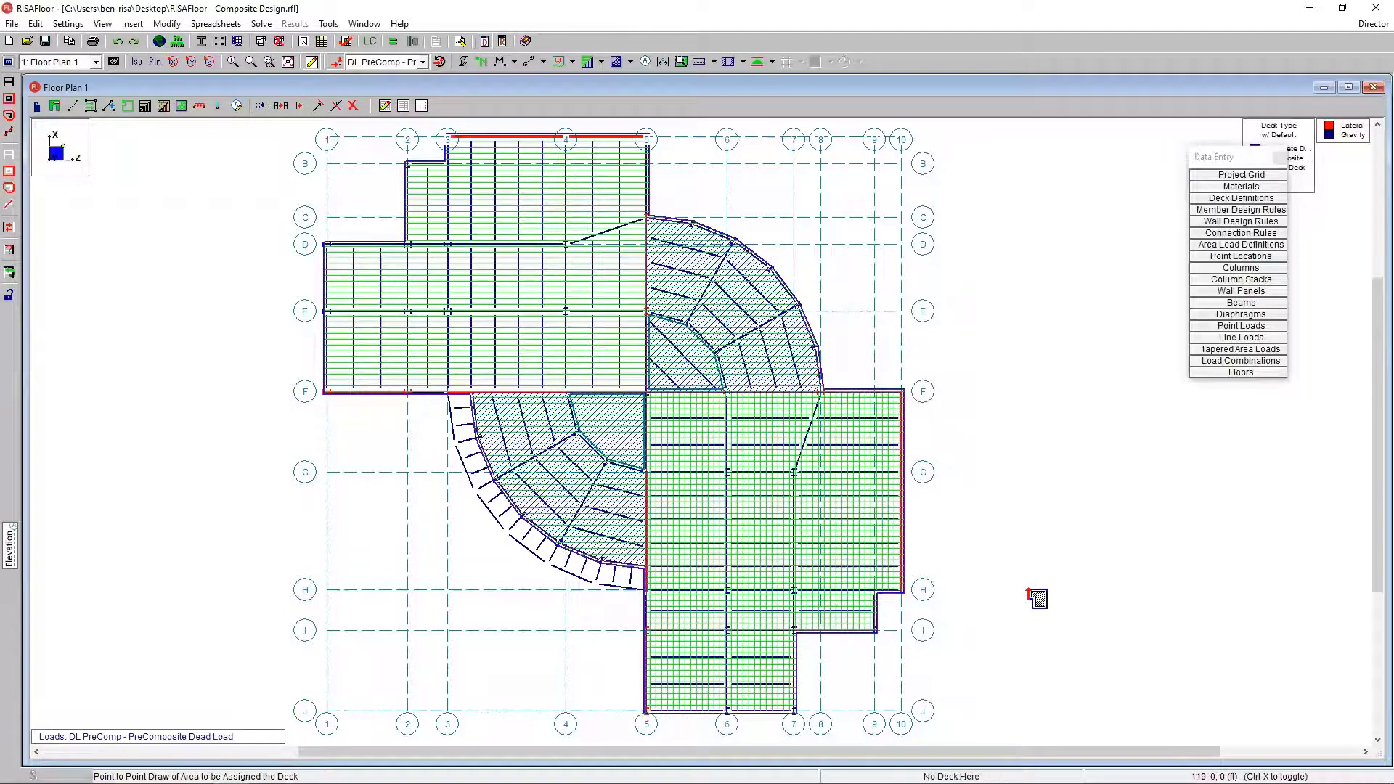
Step: Switch the deck display to w/o Default, showing only explicitly assigned decks
left_click(603, 61)
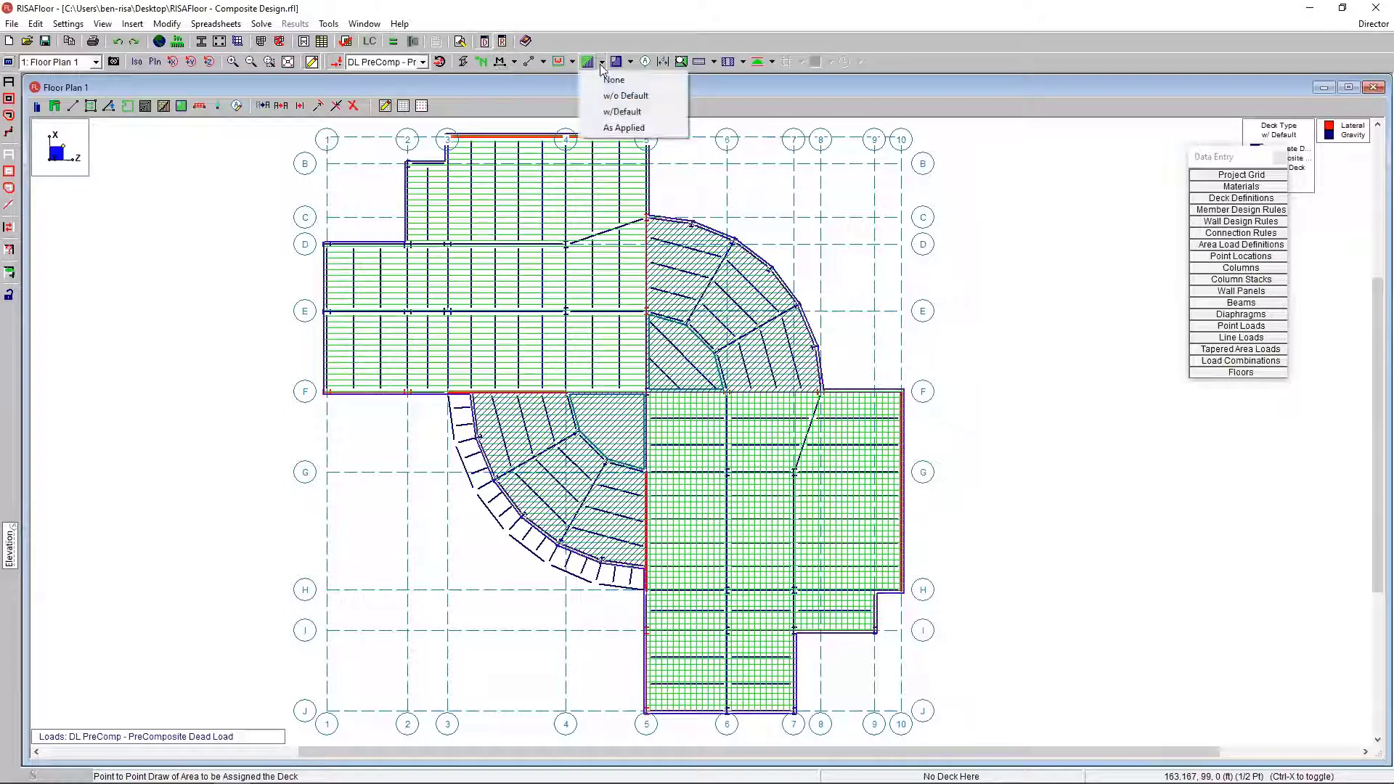
mouse_move(626, 95)
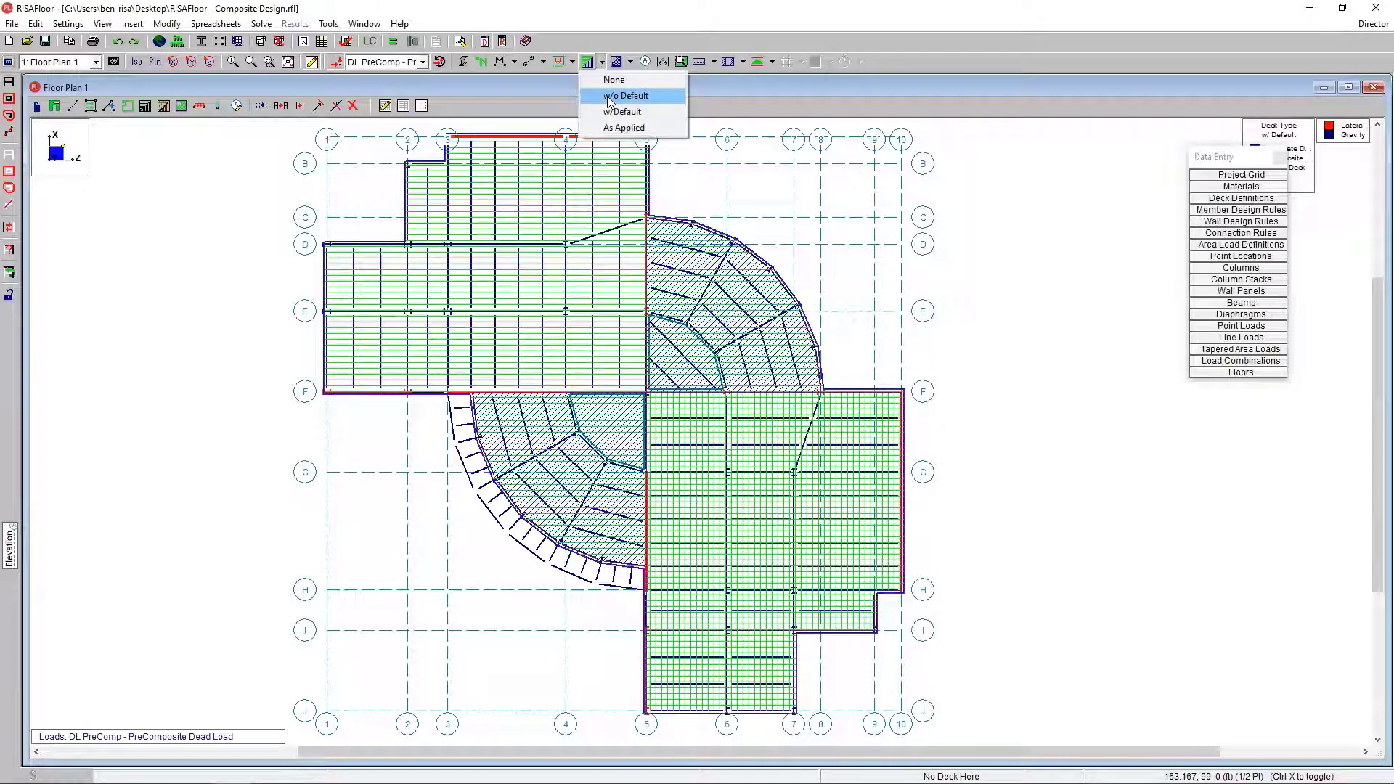
left_click(626, 95)
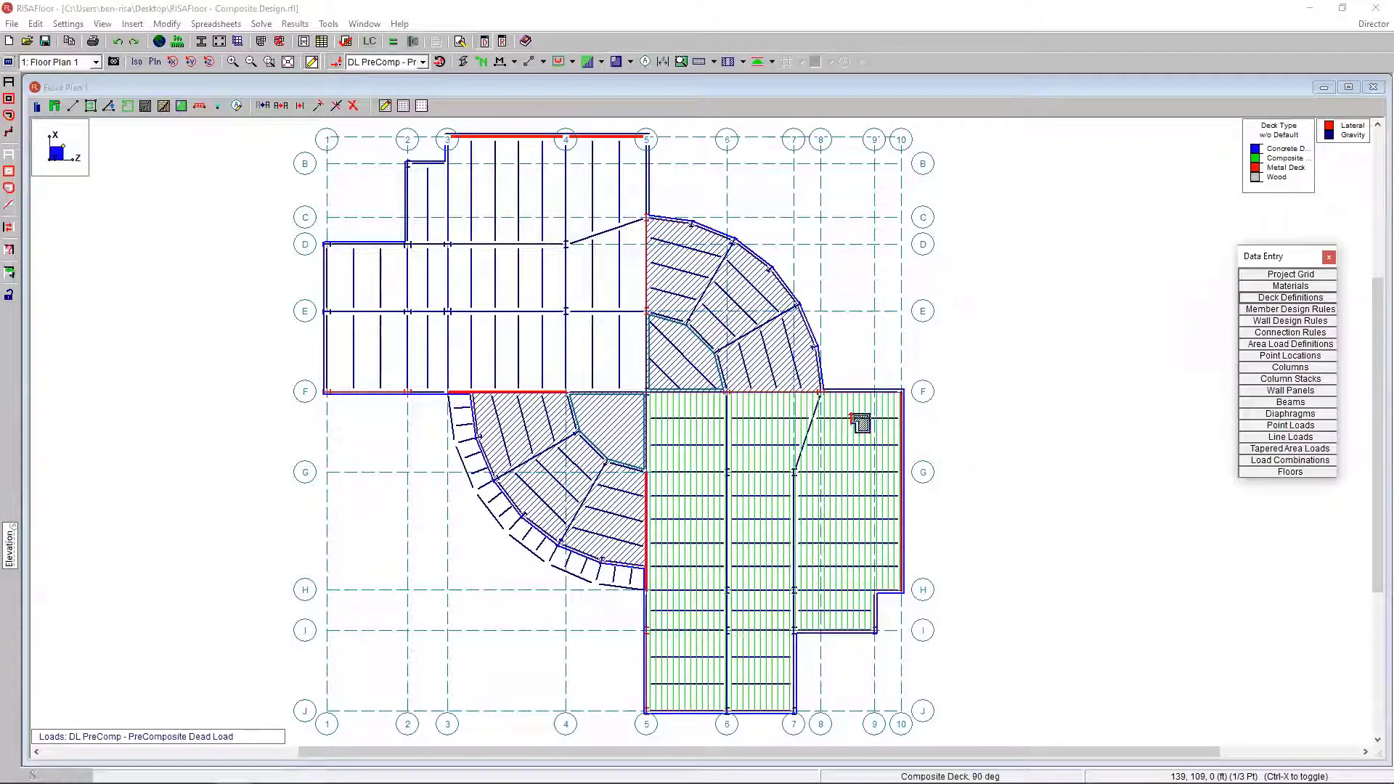
mouse_move(738, 638)
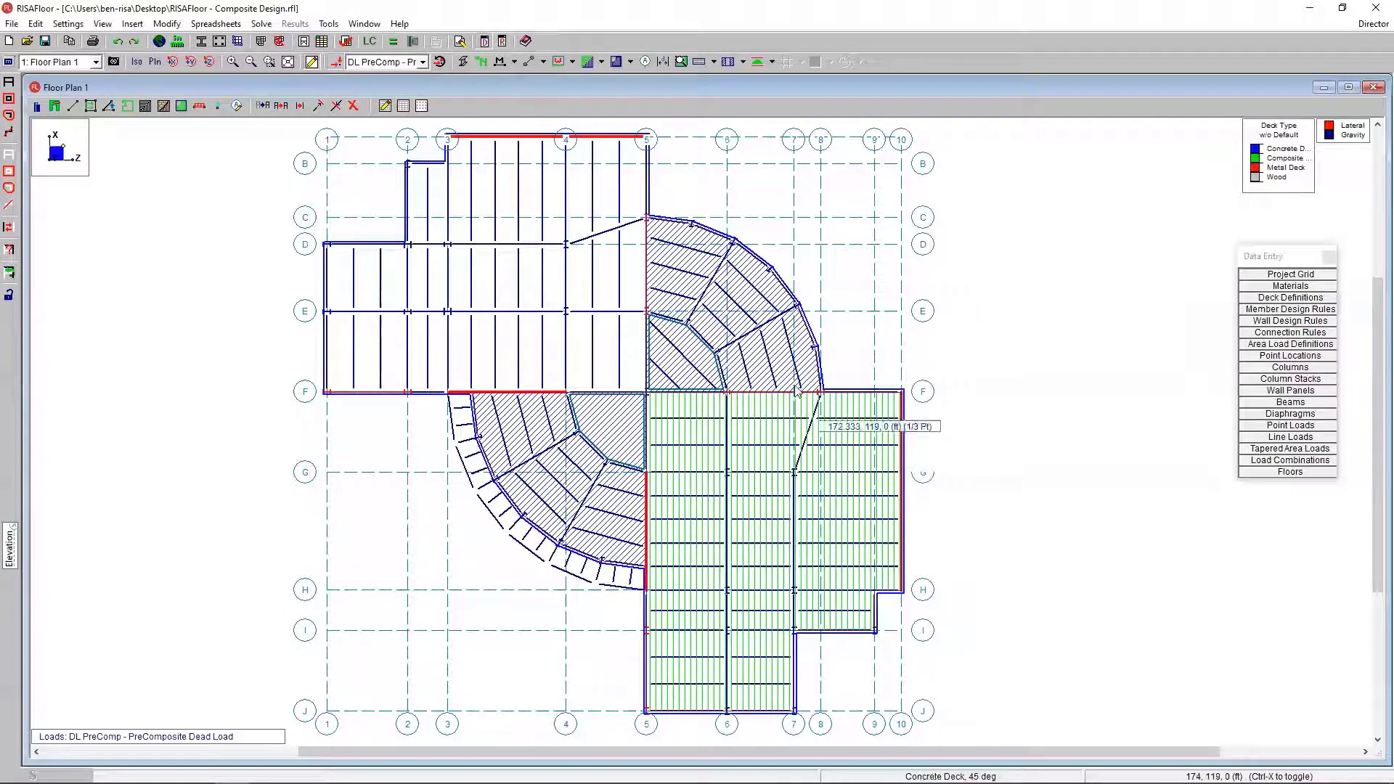
mouse_move(1303, 311)
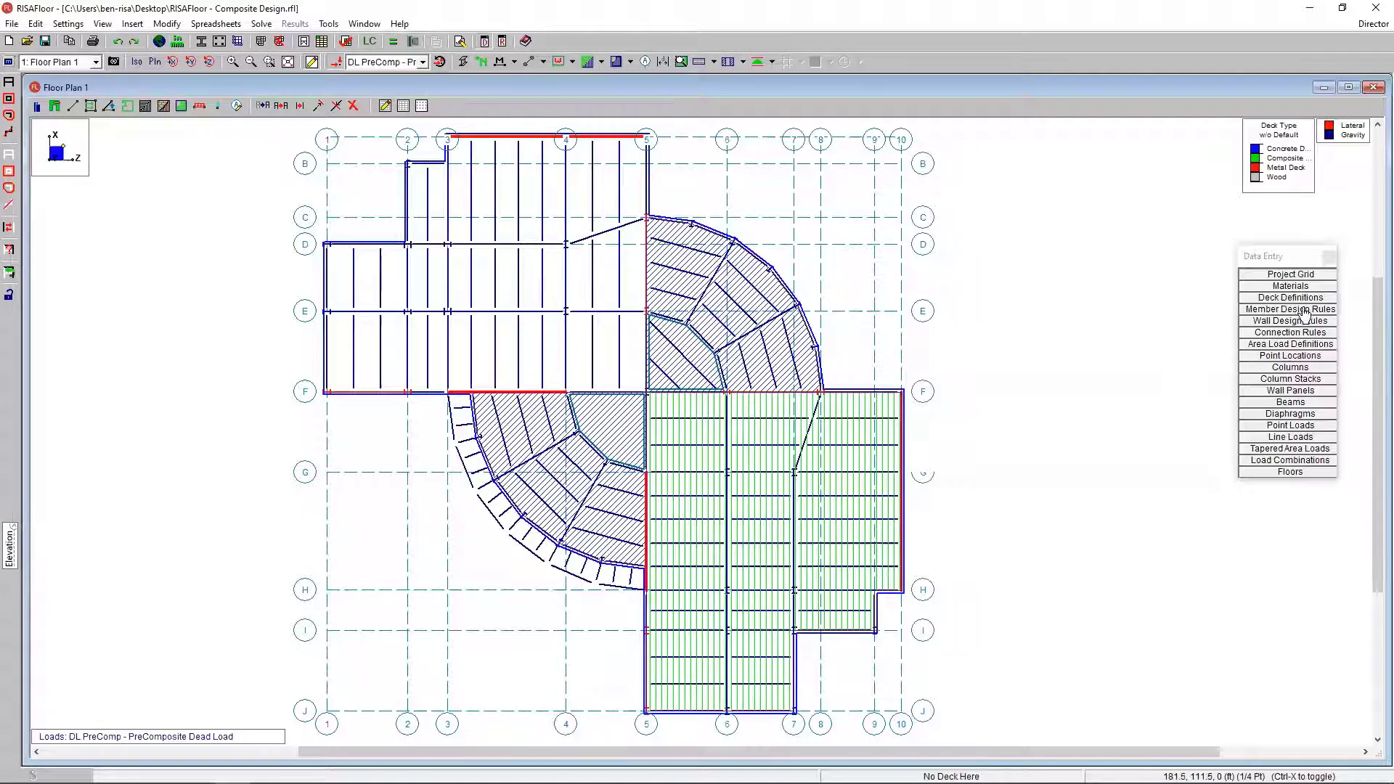
left_click(1288, 309)
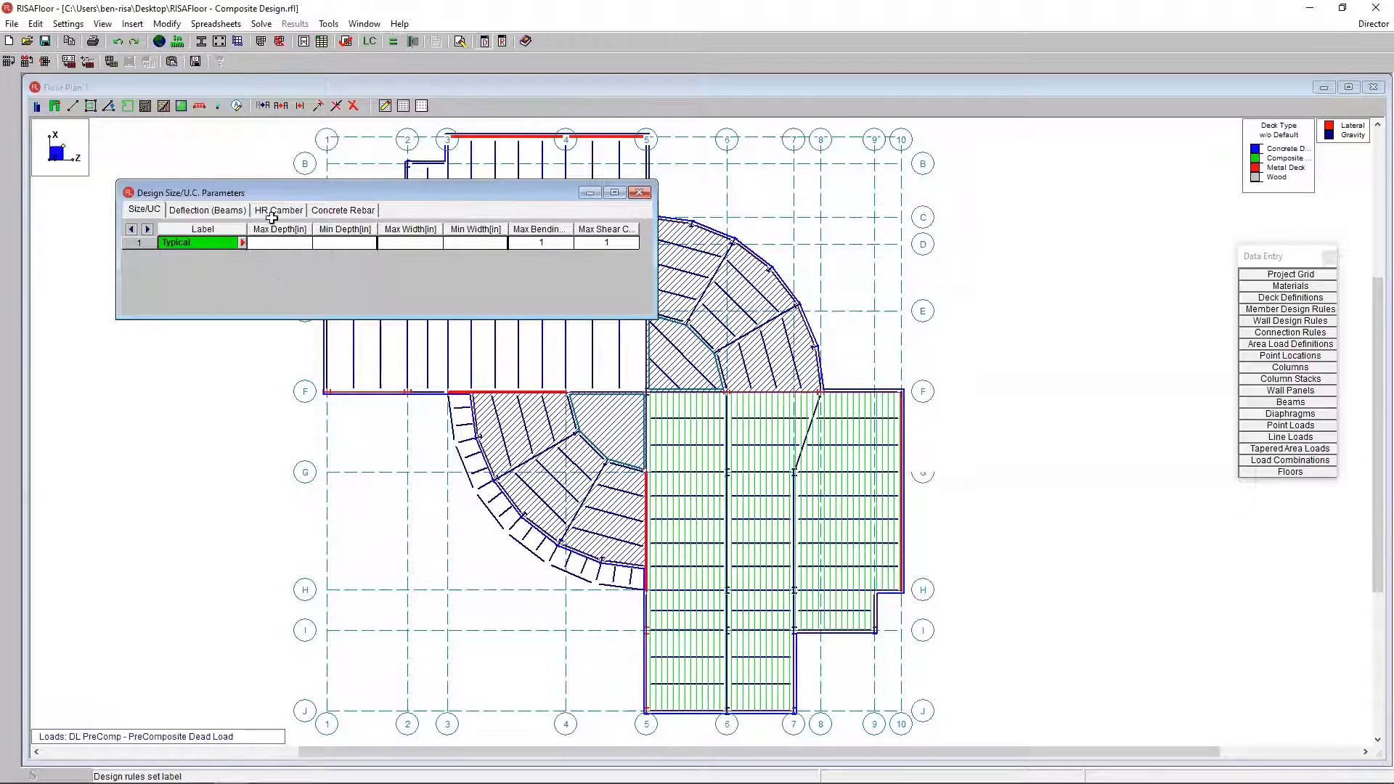
left_click(278, 210)
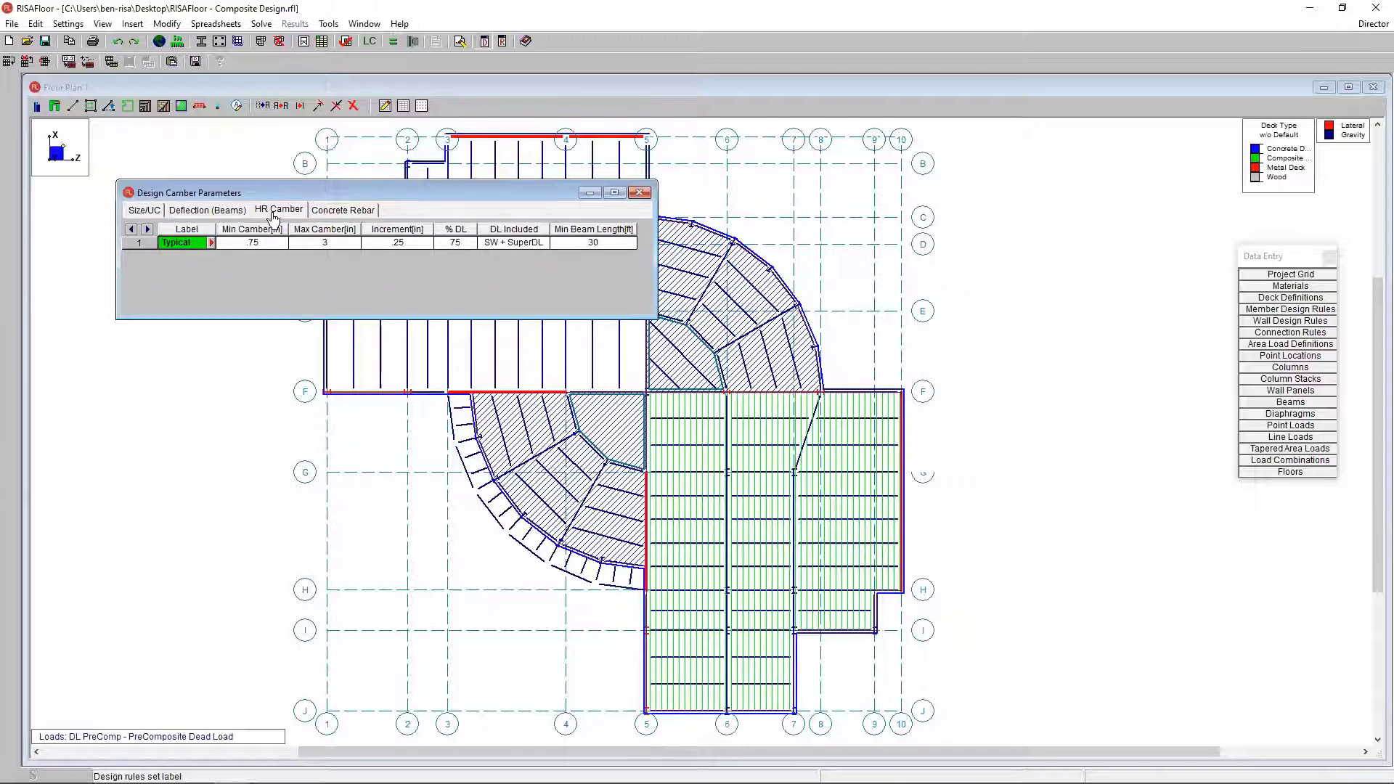
mouse_move(321, 258)
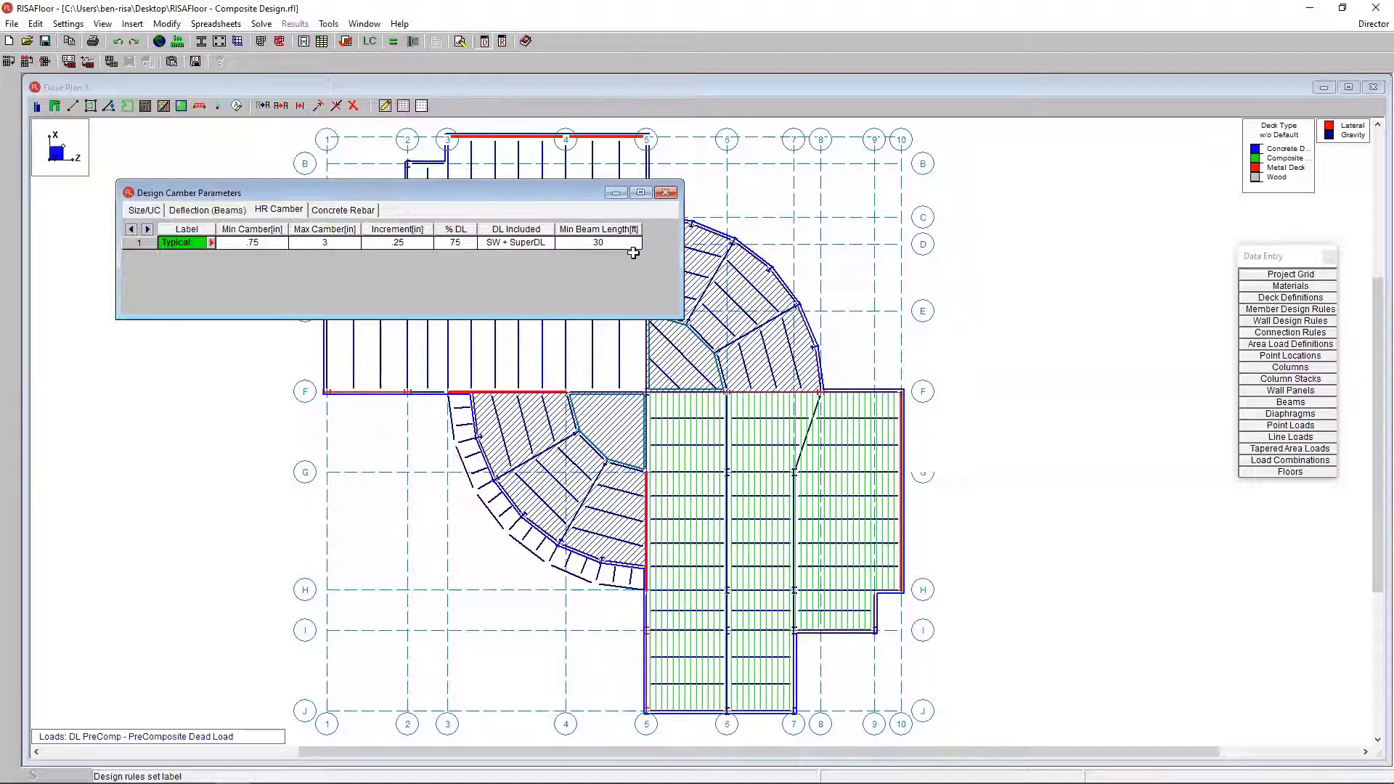
left_click(206, 209)
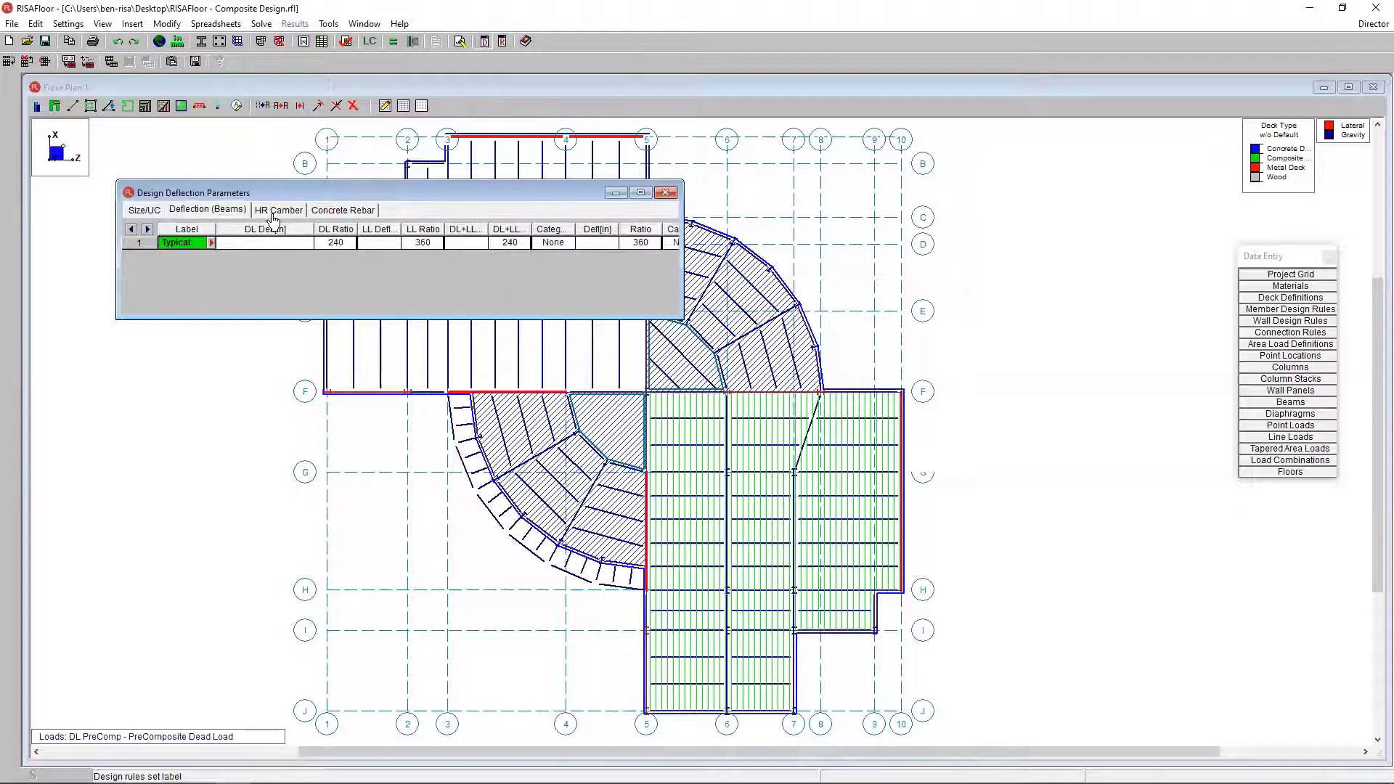
left_click(277, 210)
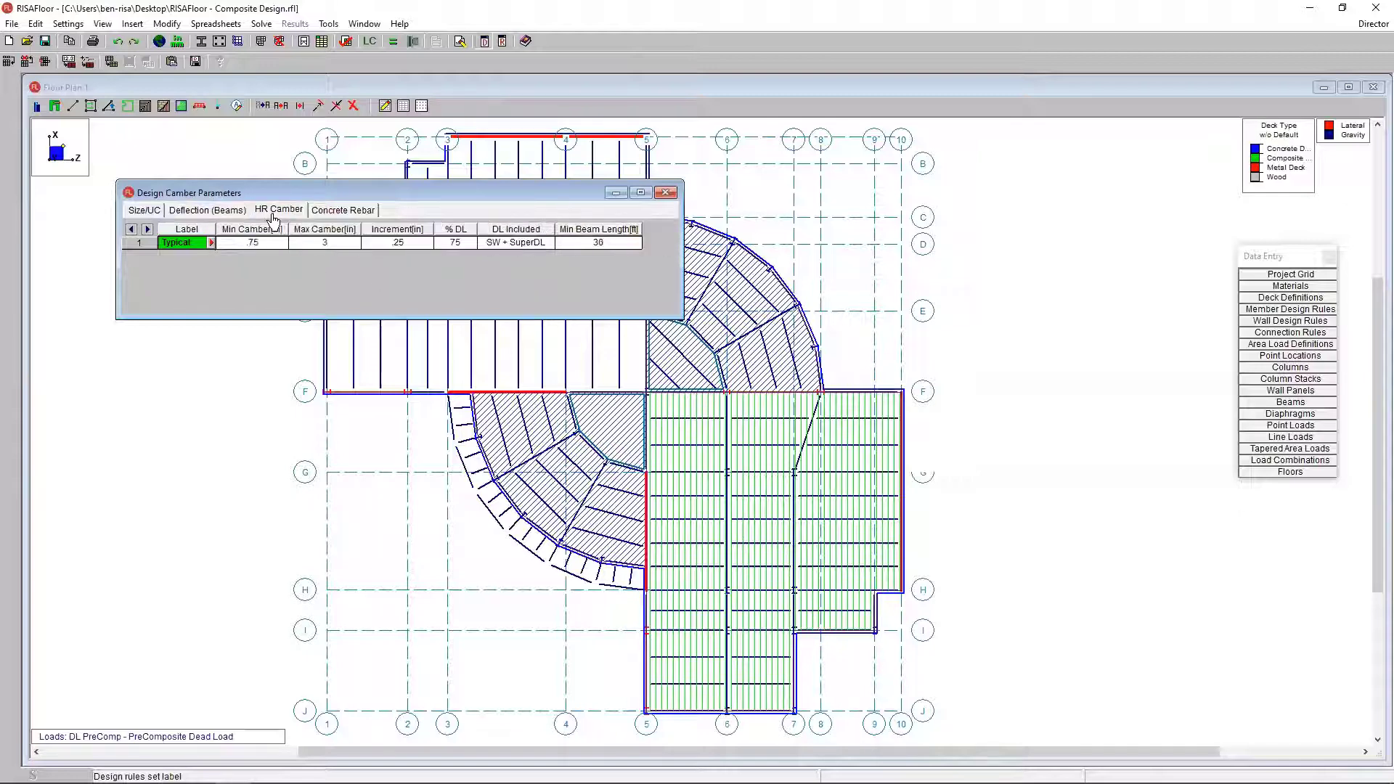
left_click(666, 192)
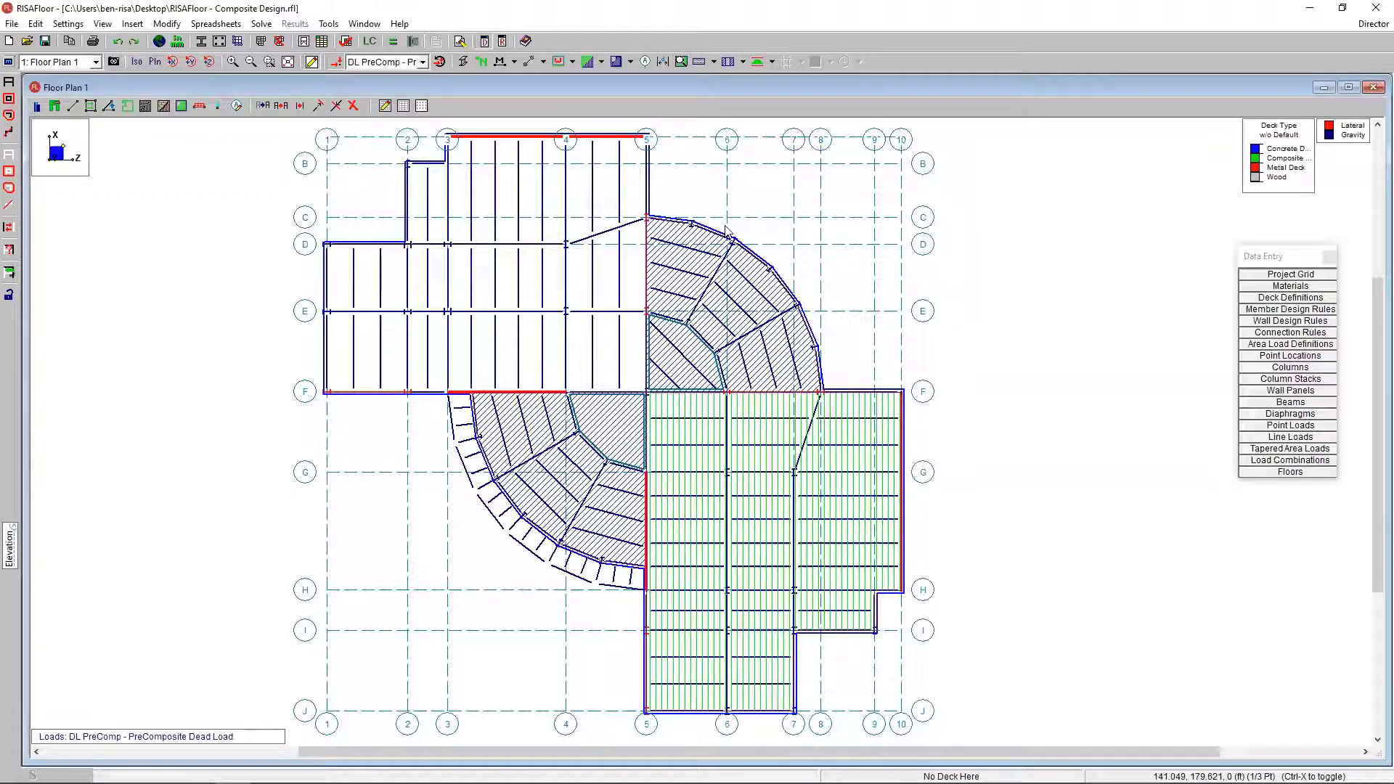
mouse_move(919, 296)
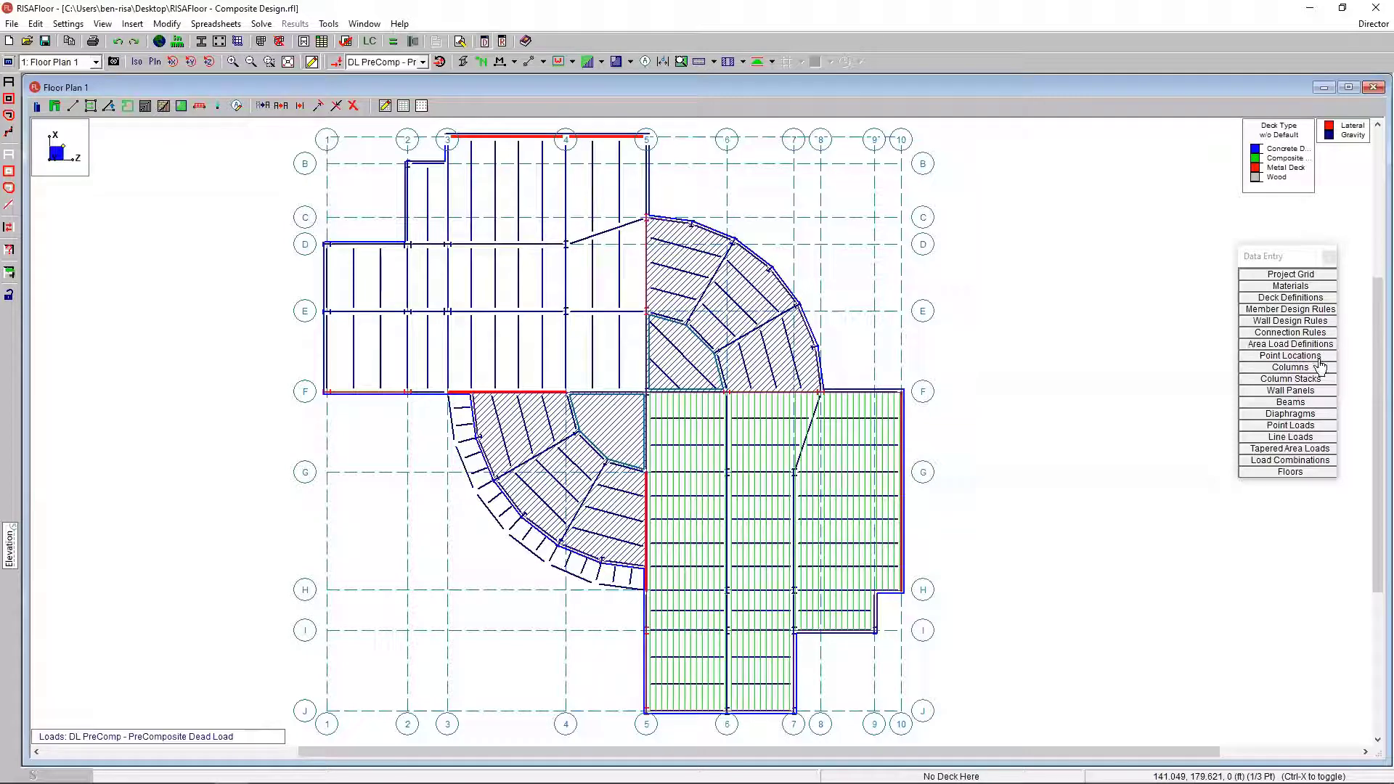
left_click(1289, 344)
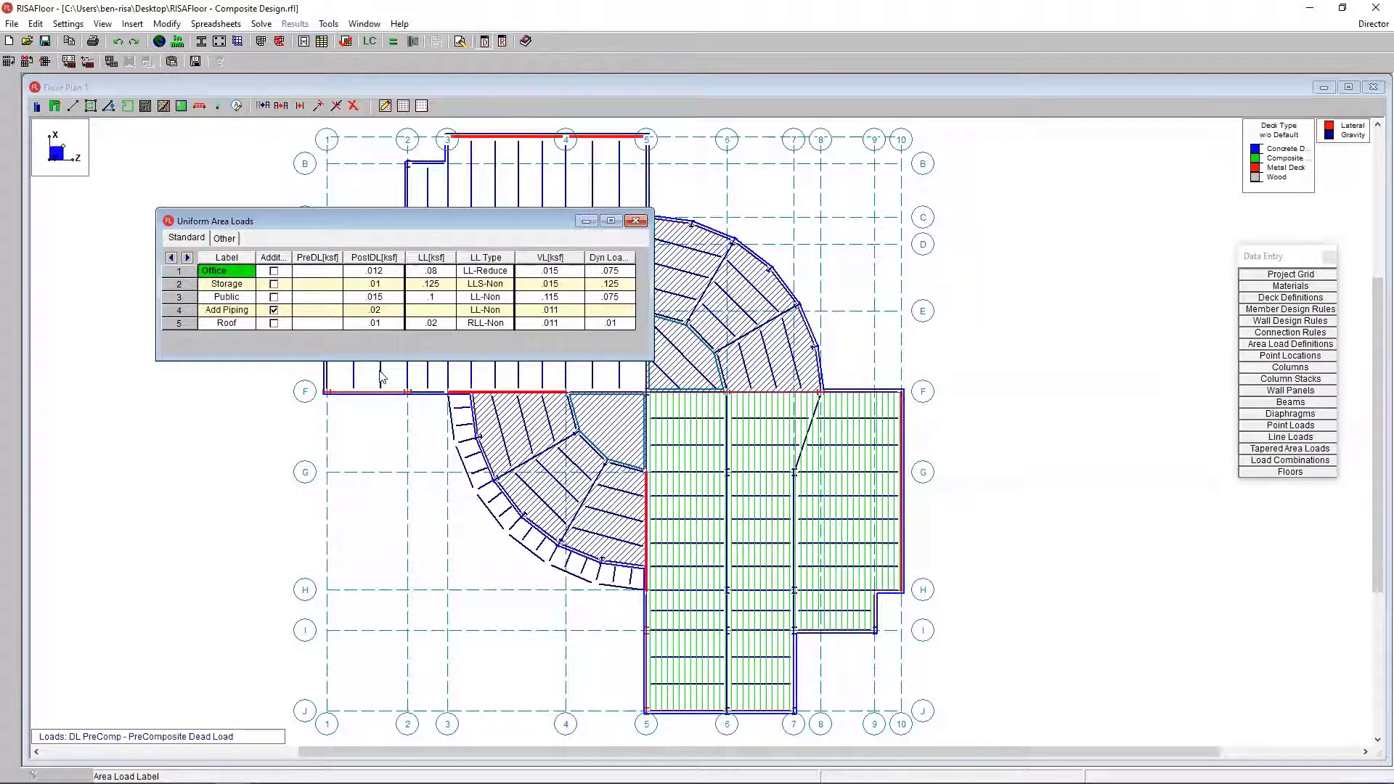
left_click(273, 309)
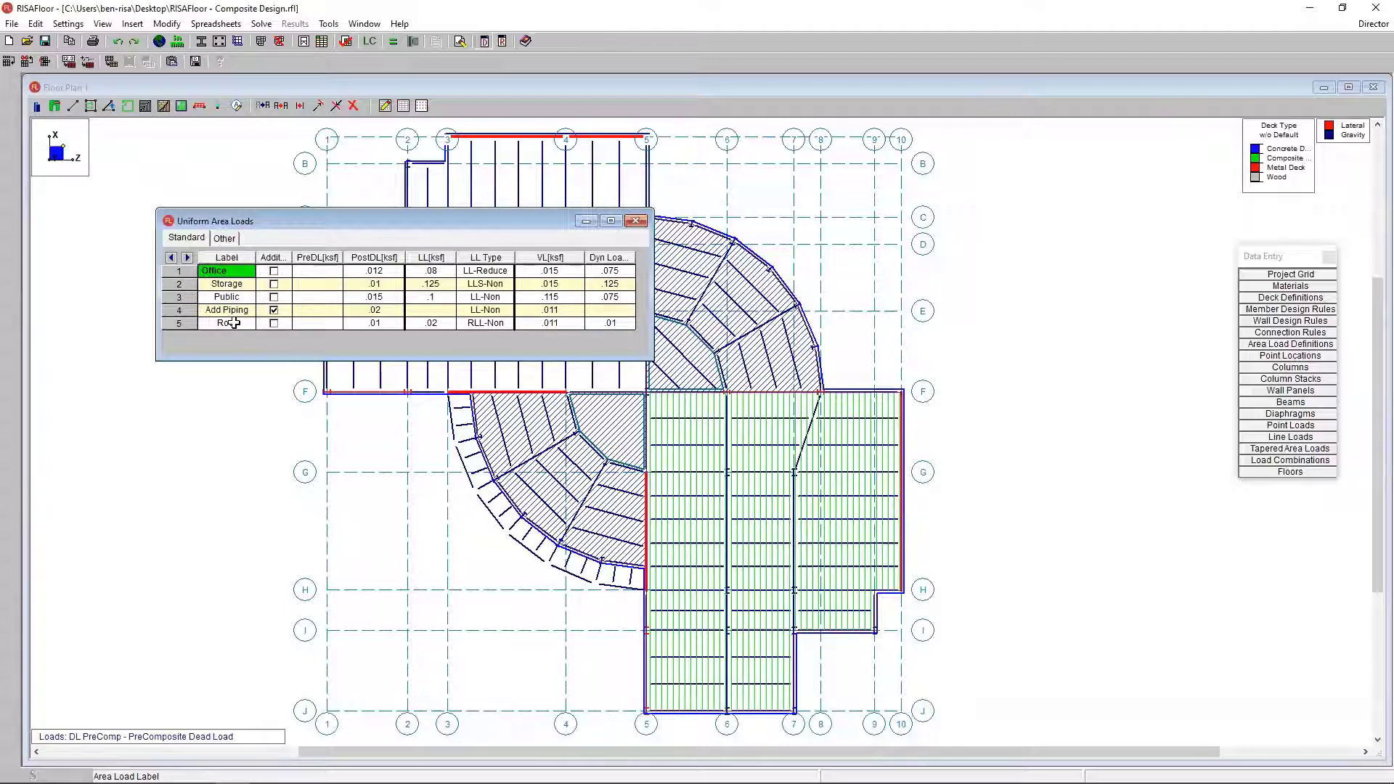
left_click(562, 322)
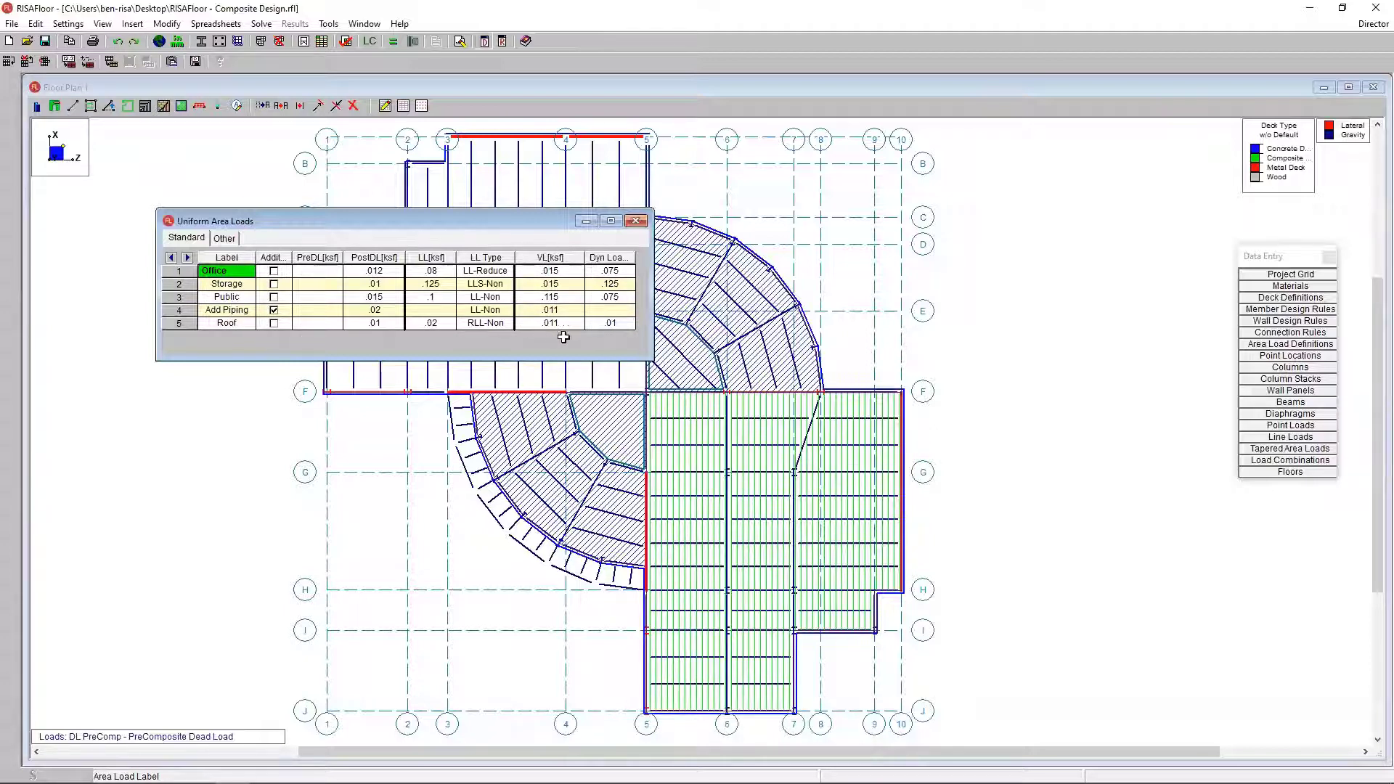
mouse_move(524, 331)
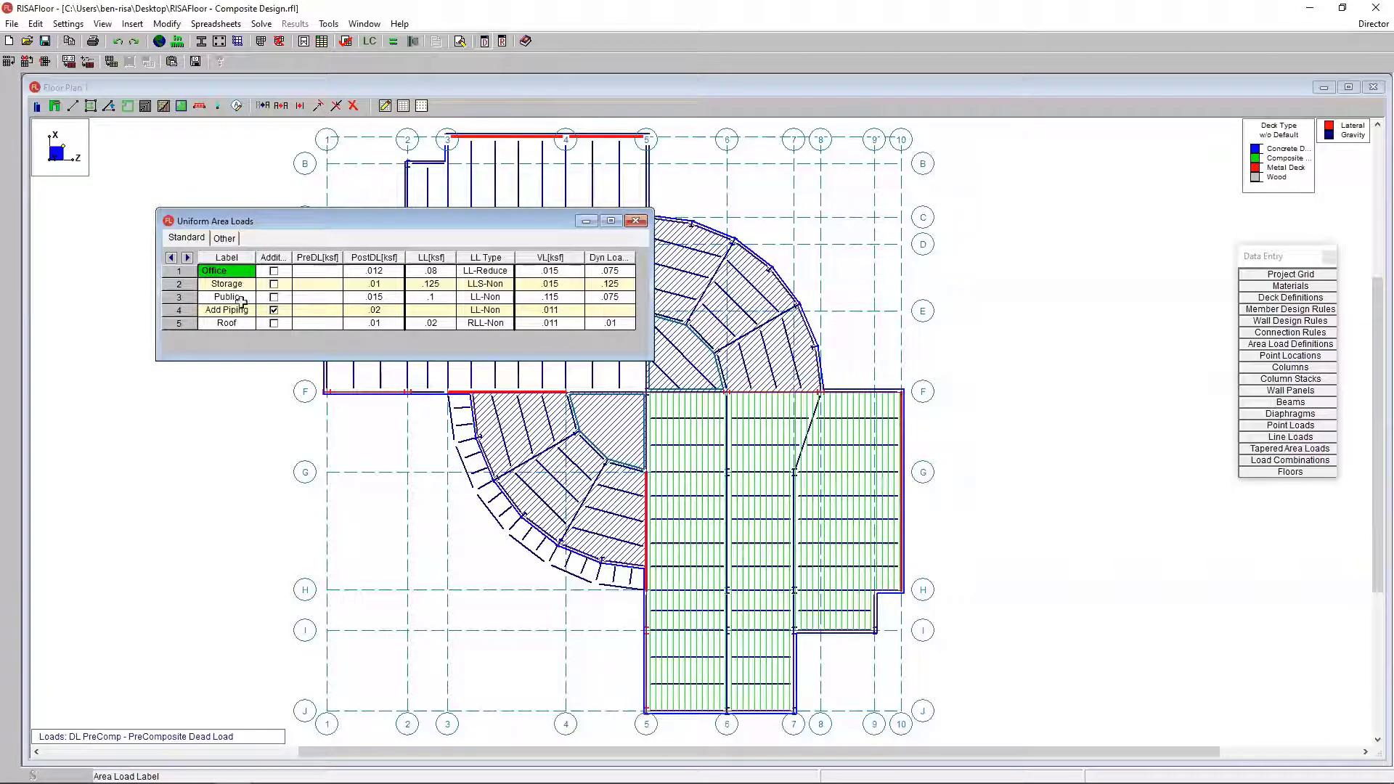
left_click(227, 322)
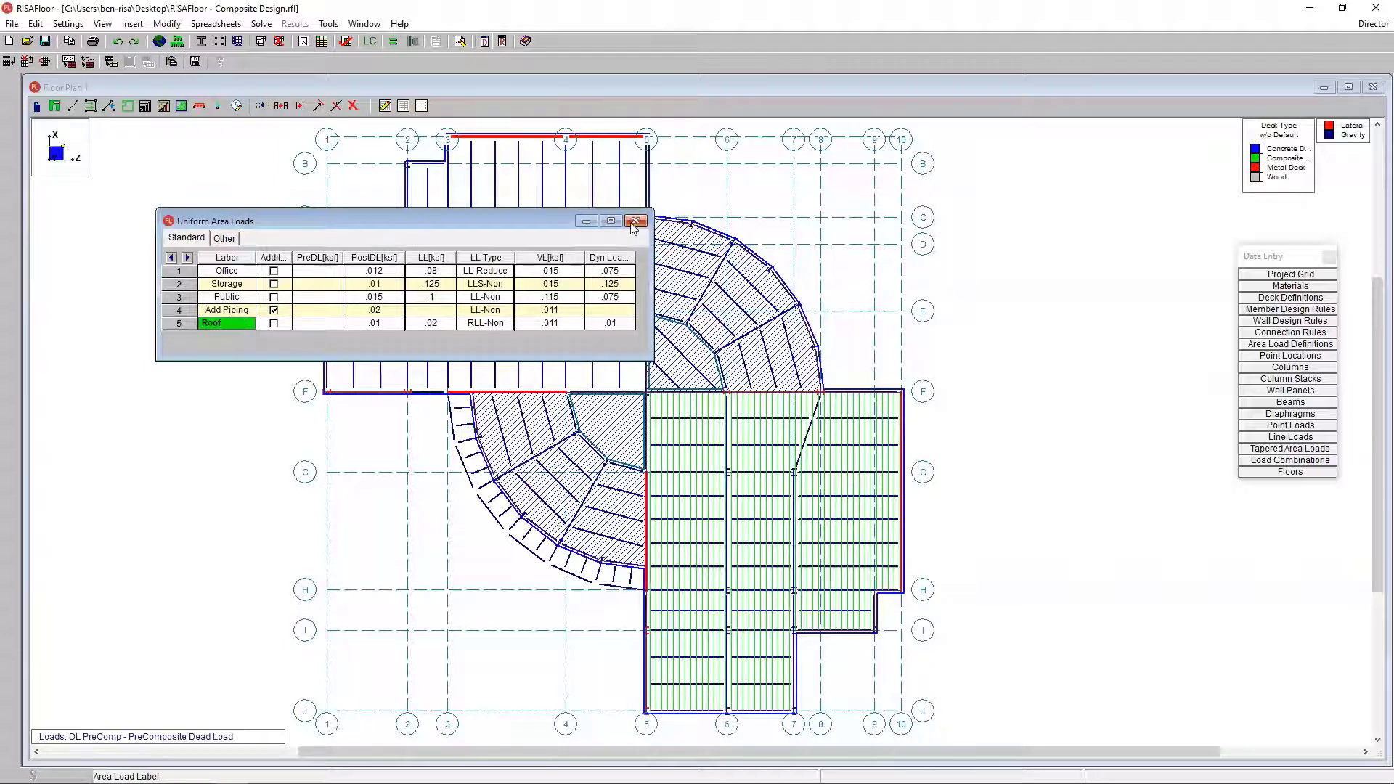
left_click(635, 221)
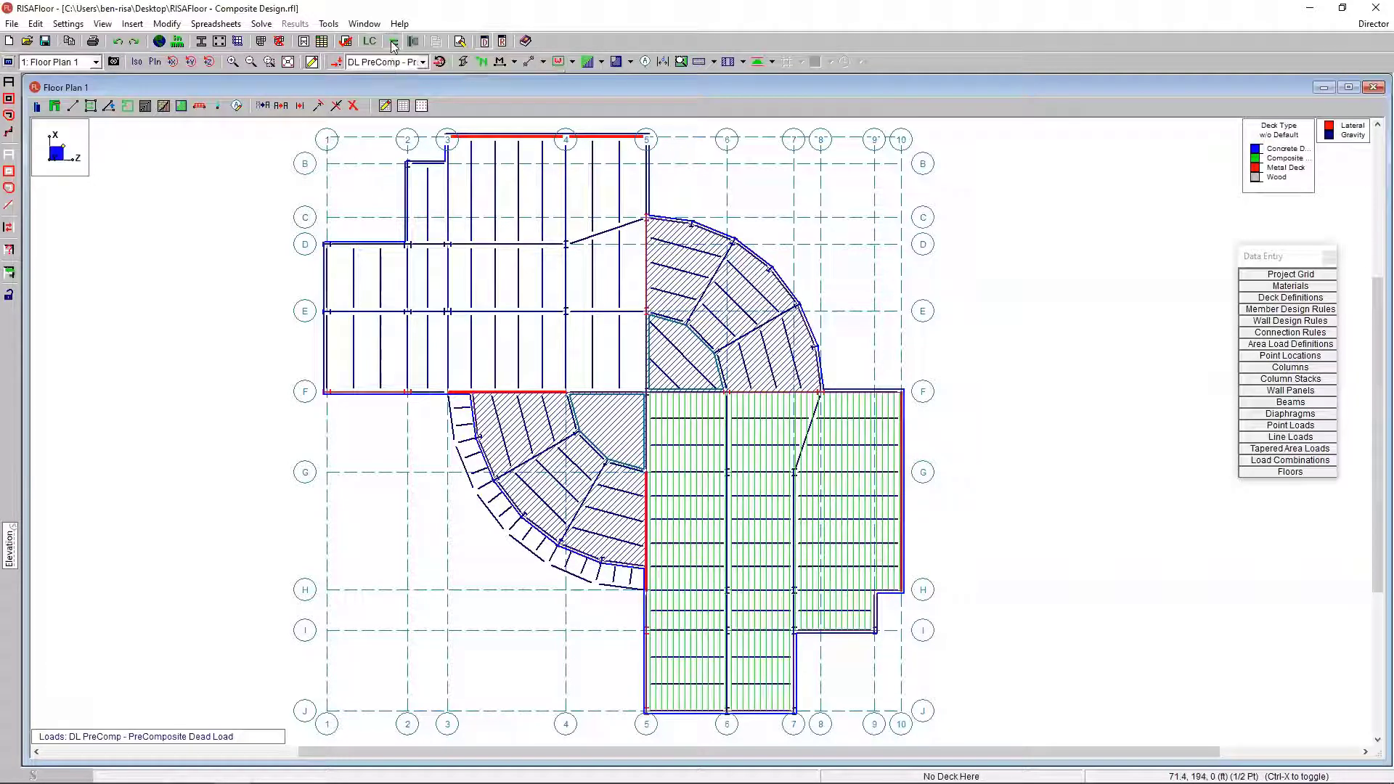
Step: Solve the floor model and dismiss the column size mismatch warning
left_click(392, 43)
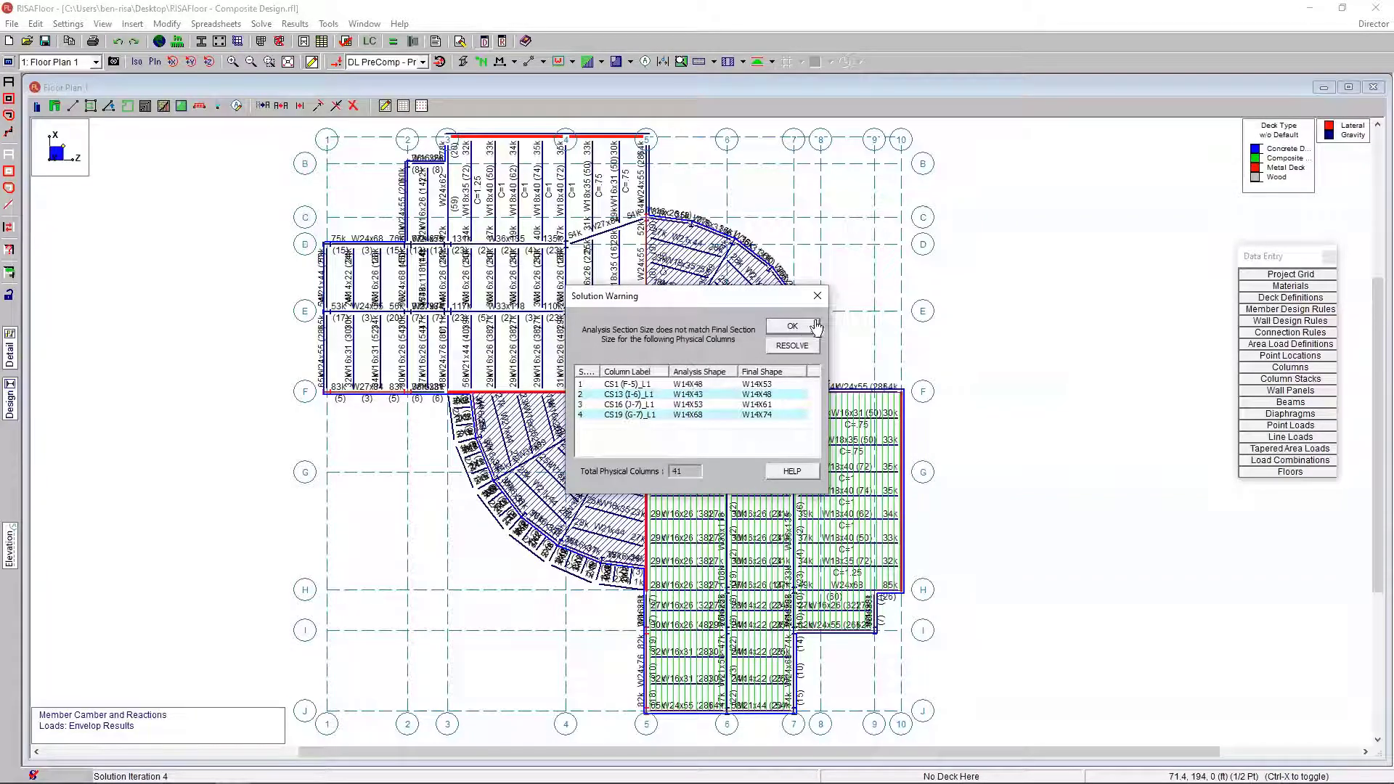
left_click(789, 326)
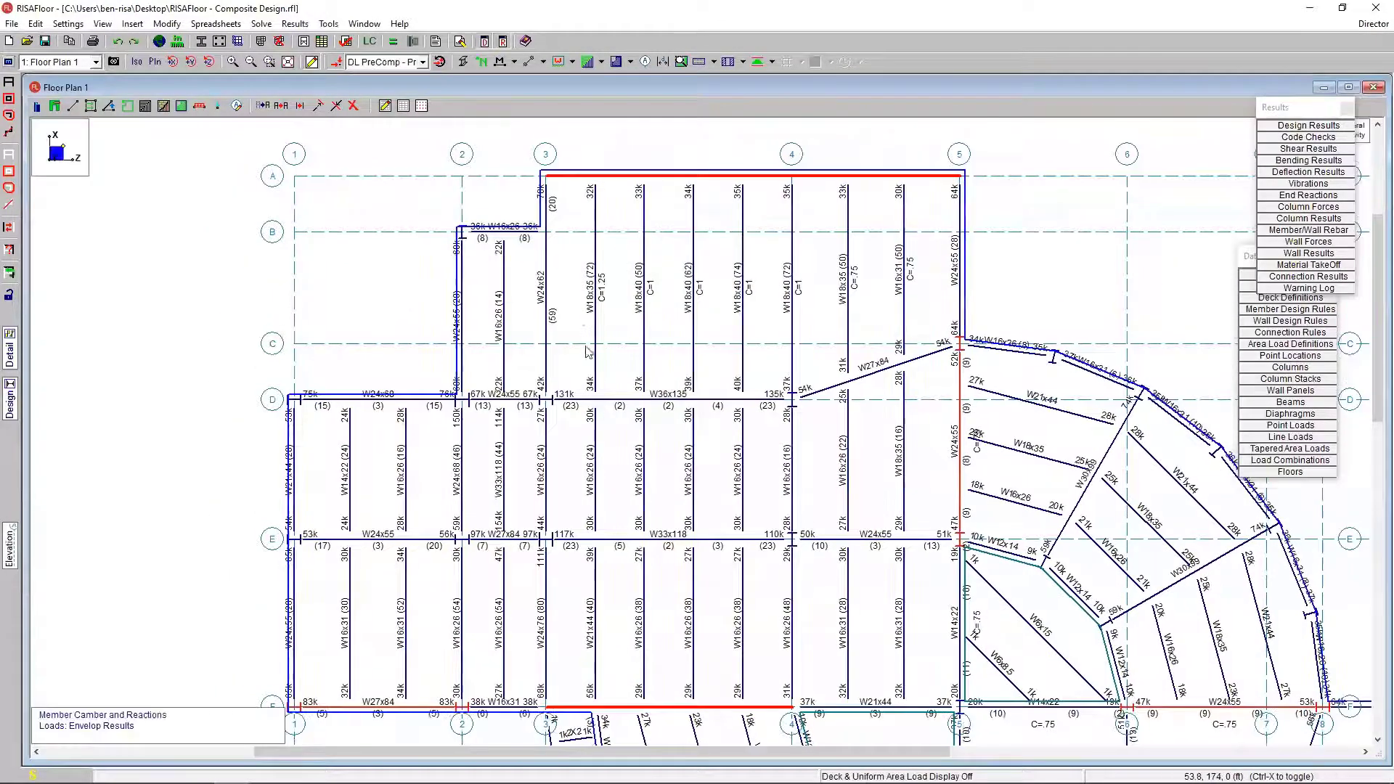
mouse_move(586, 511)
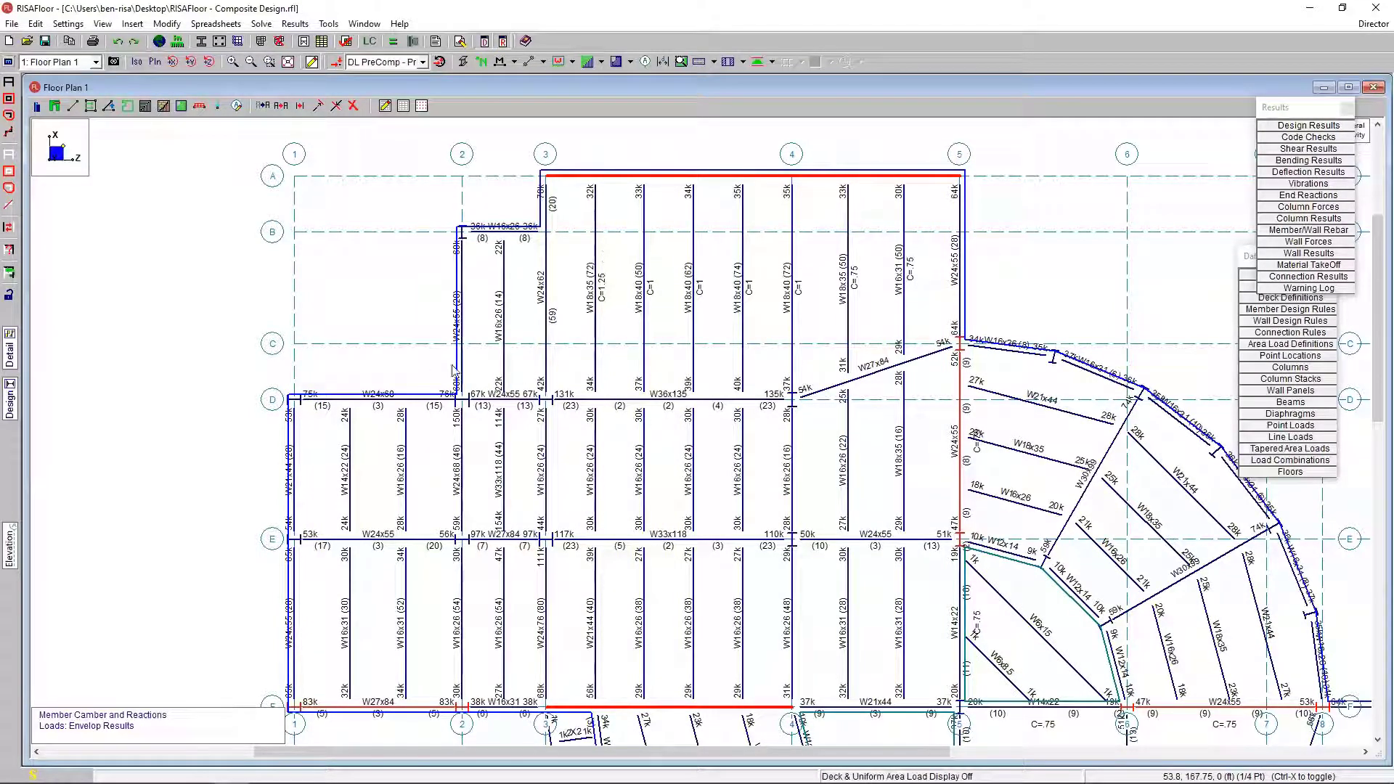
mouse_move(400, 525)
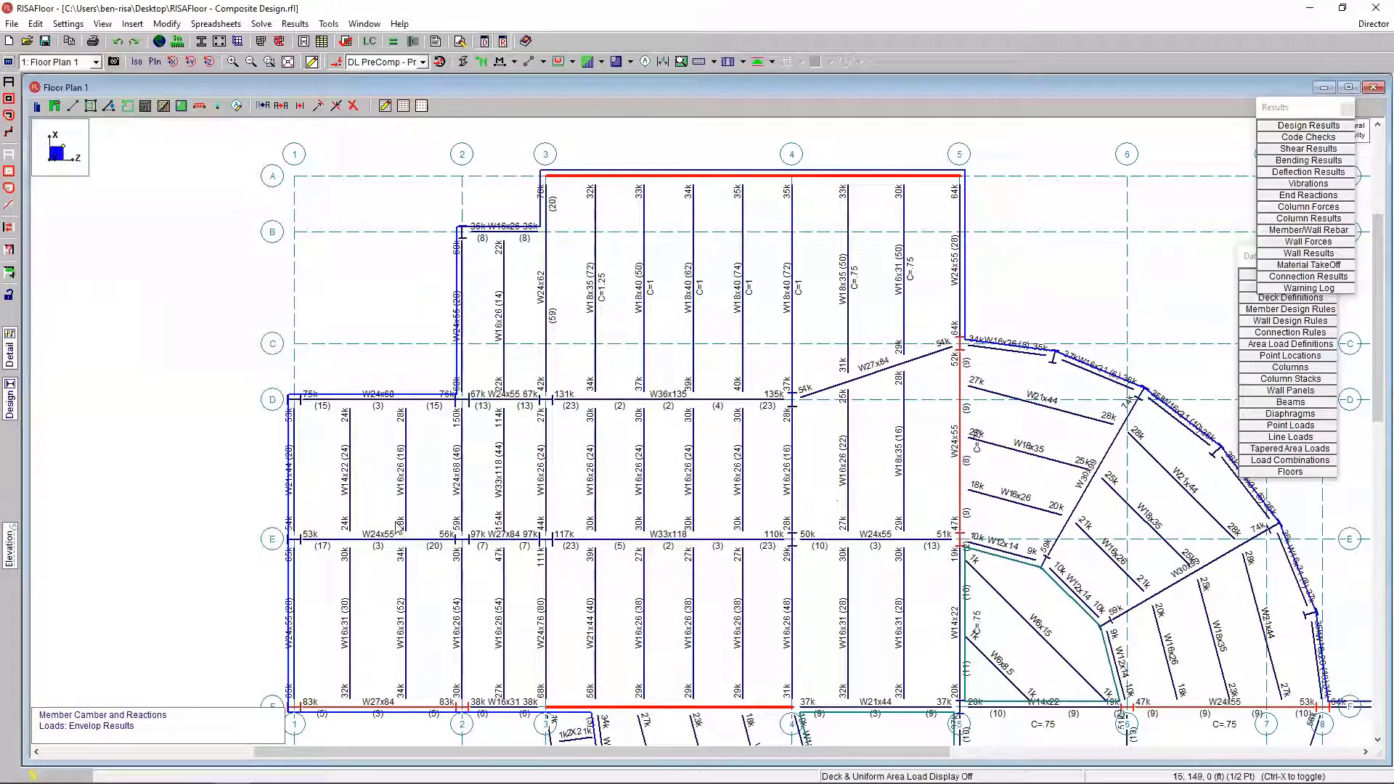
mouse_move(416, 505)
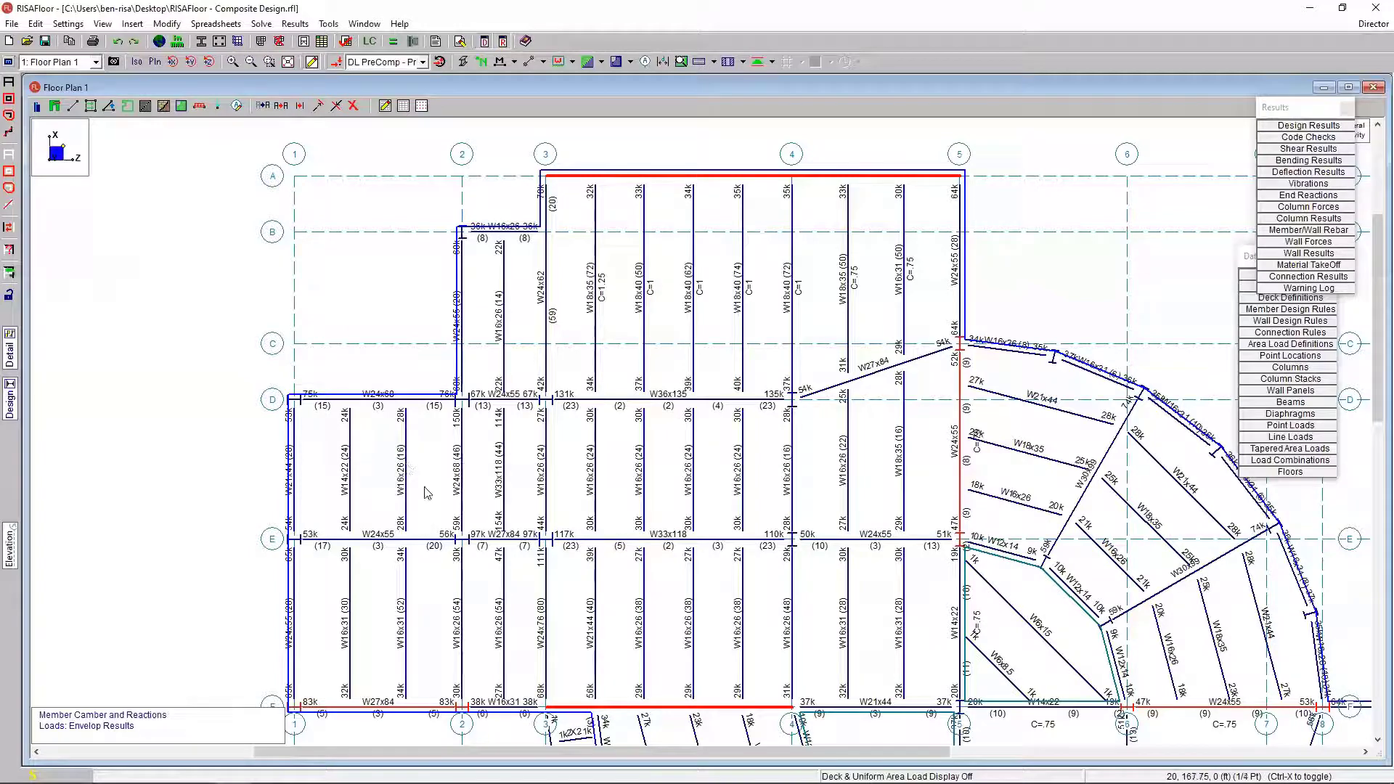
mouse_move(620, 332)
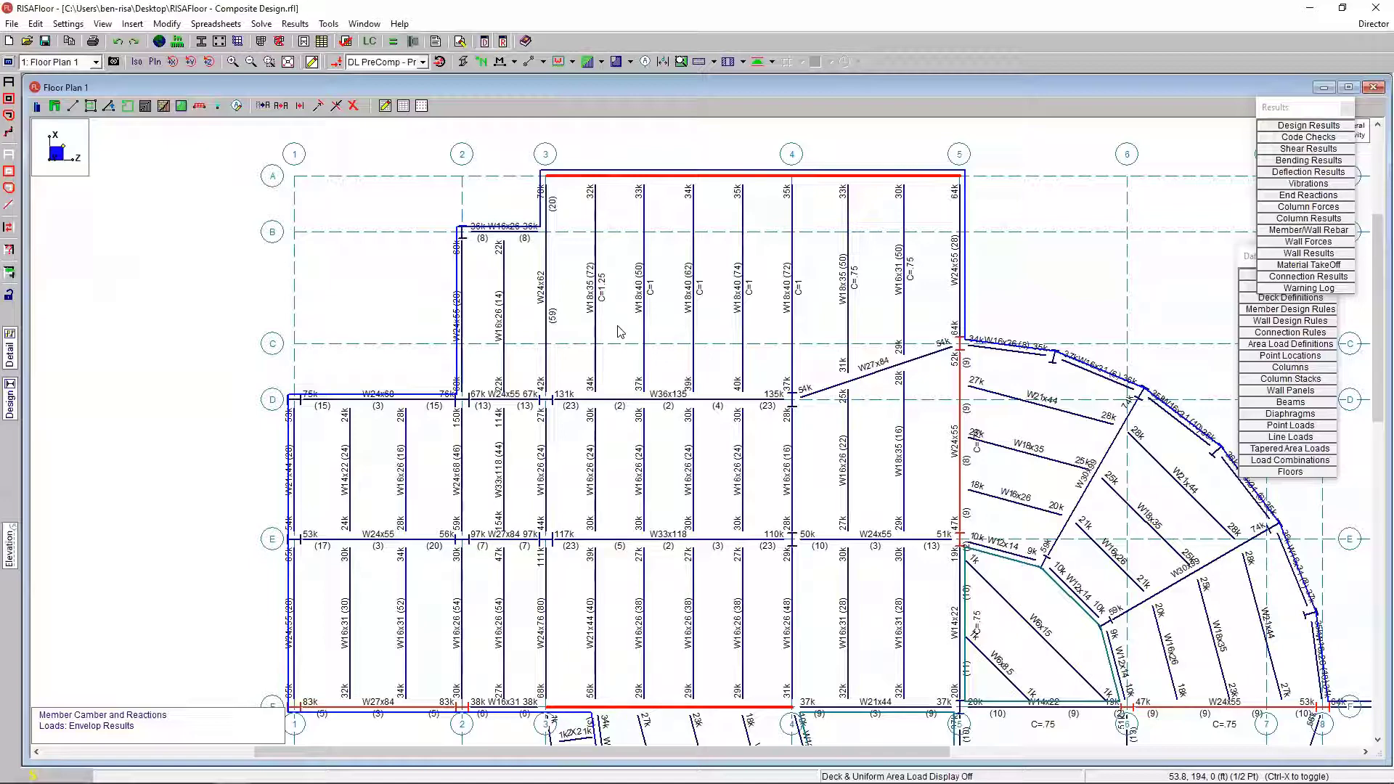
mouse_move(16, 415)
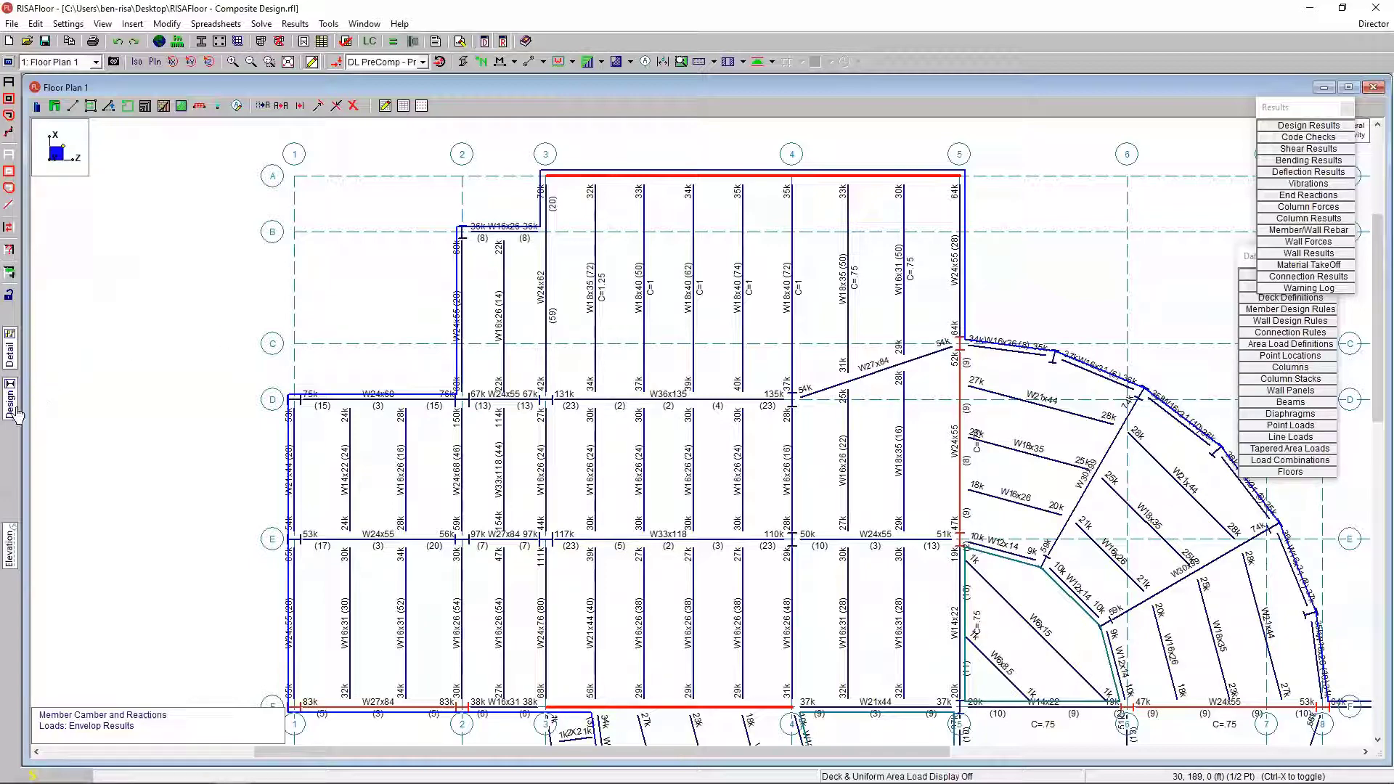
mouse_move(576, 311)
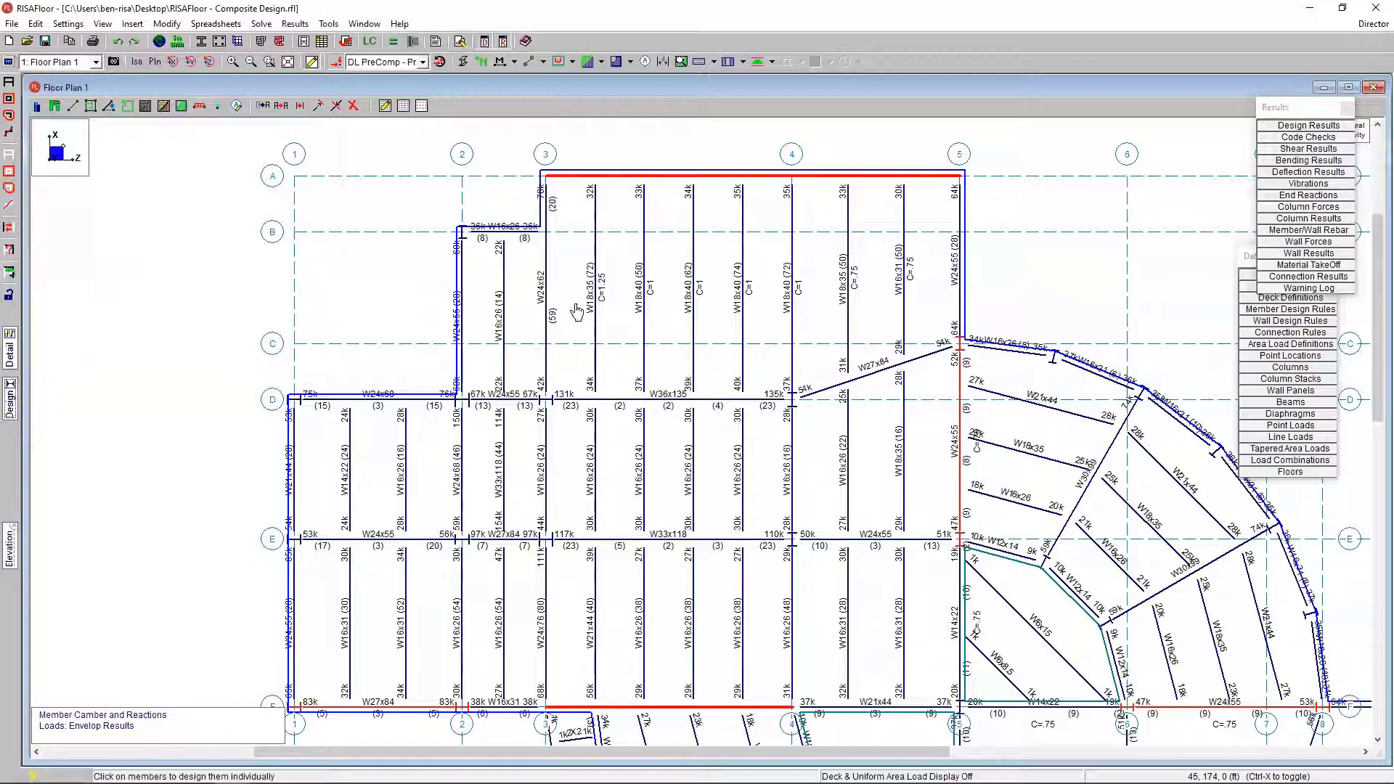
mouse_move(542, 298)
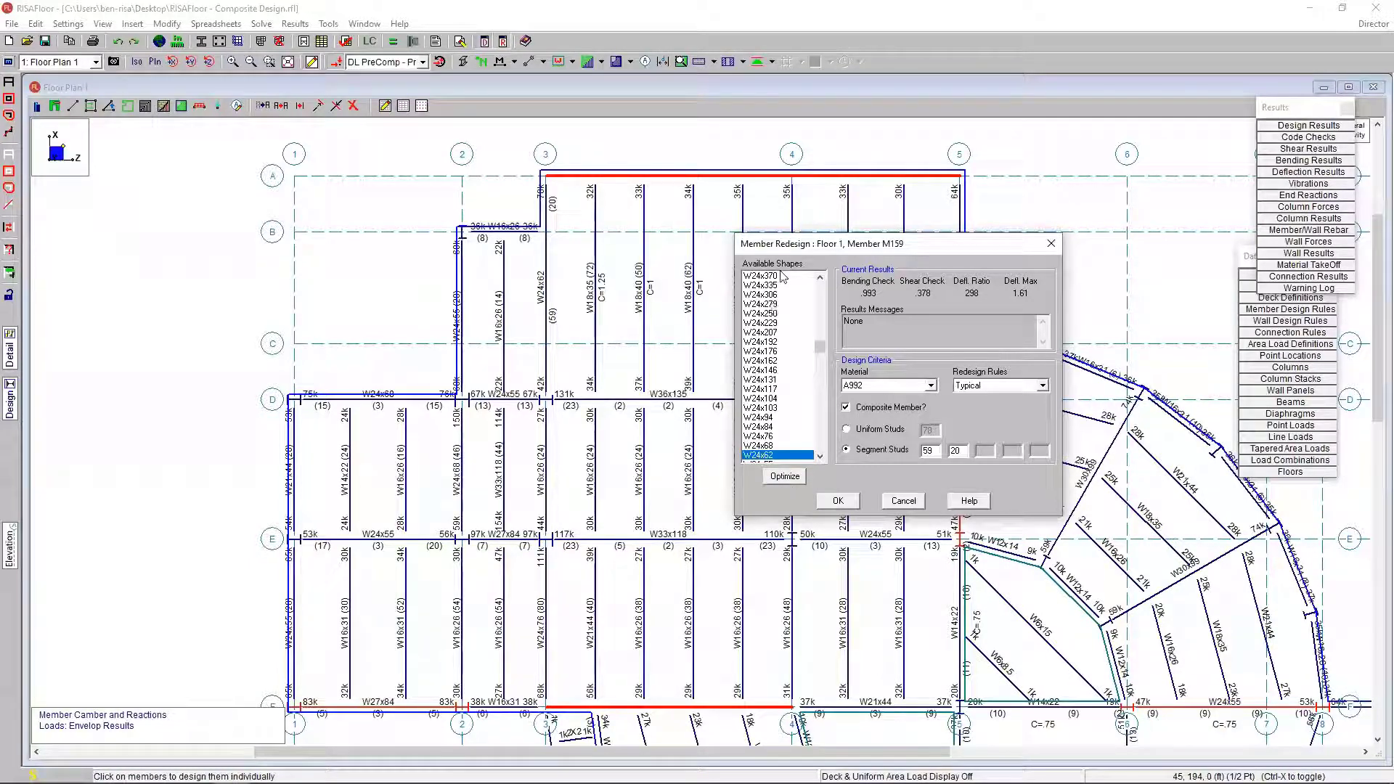
mouse_move(870, 388)
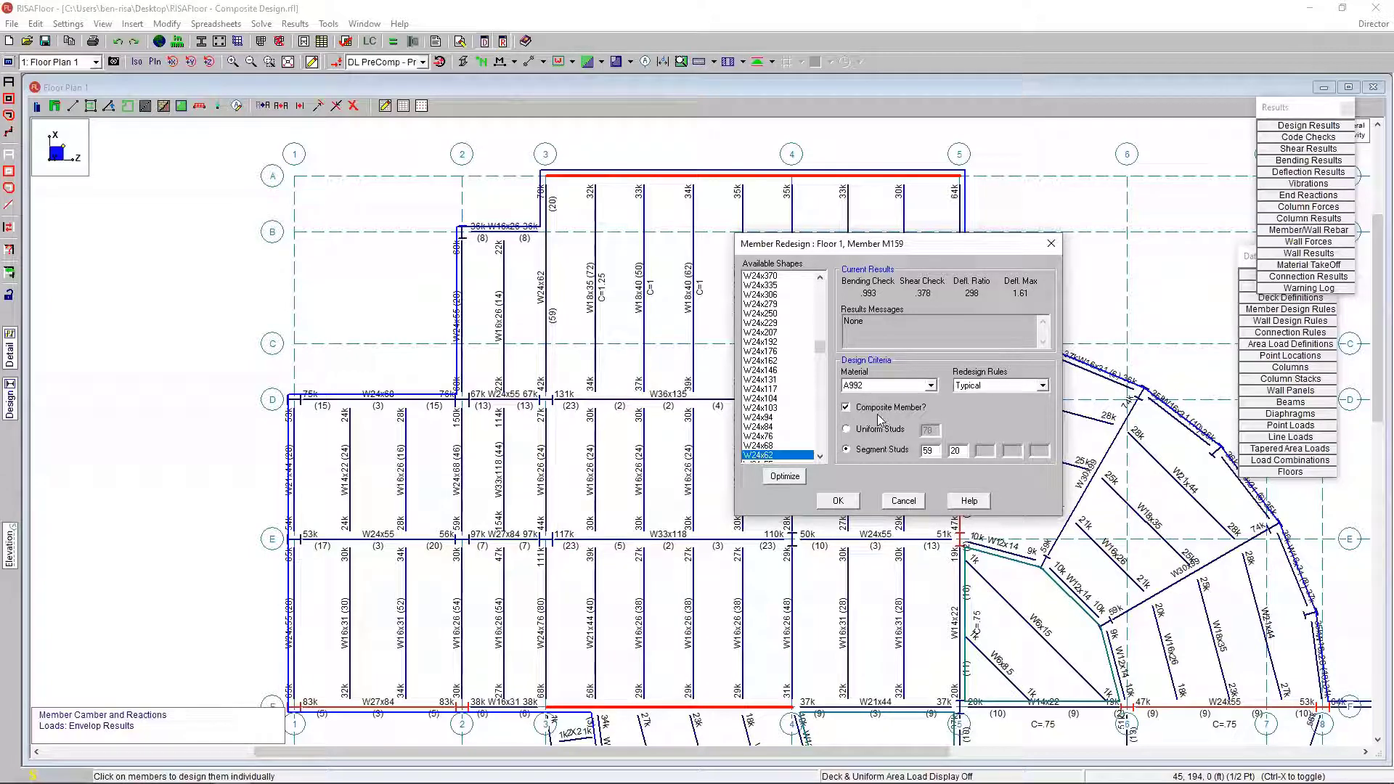
mouse_move(873, 302)
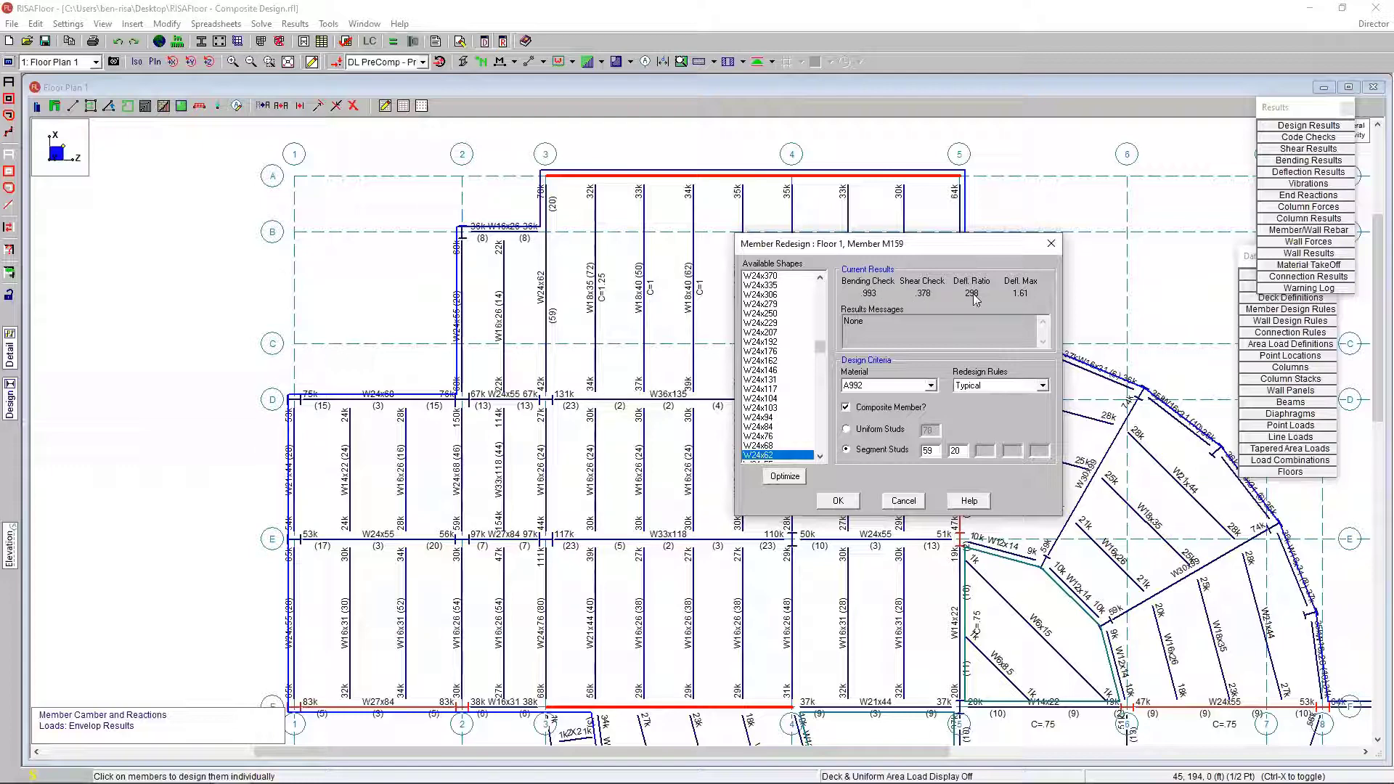
mouse_move(1014, 325)
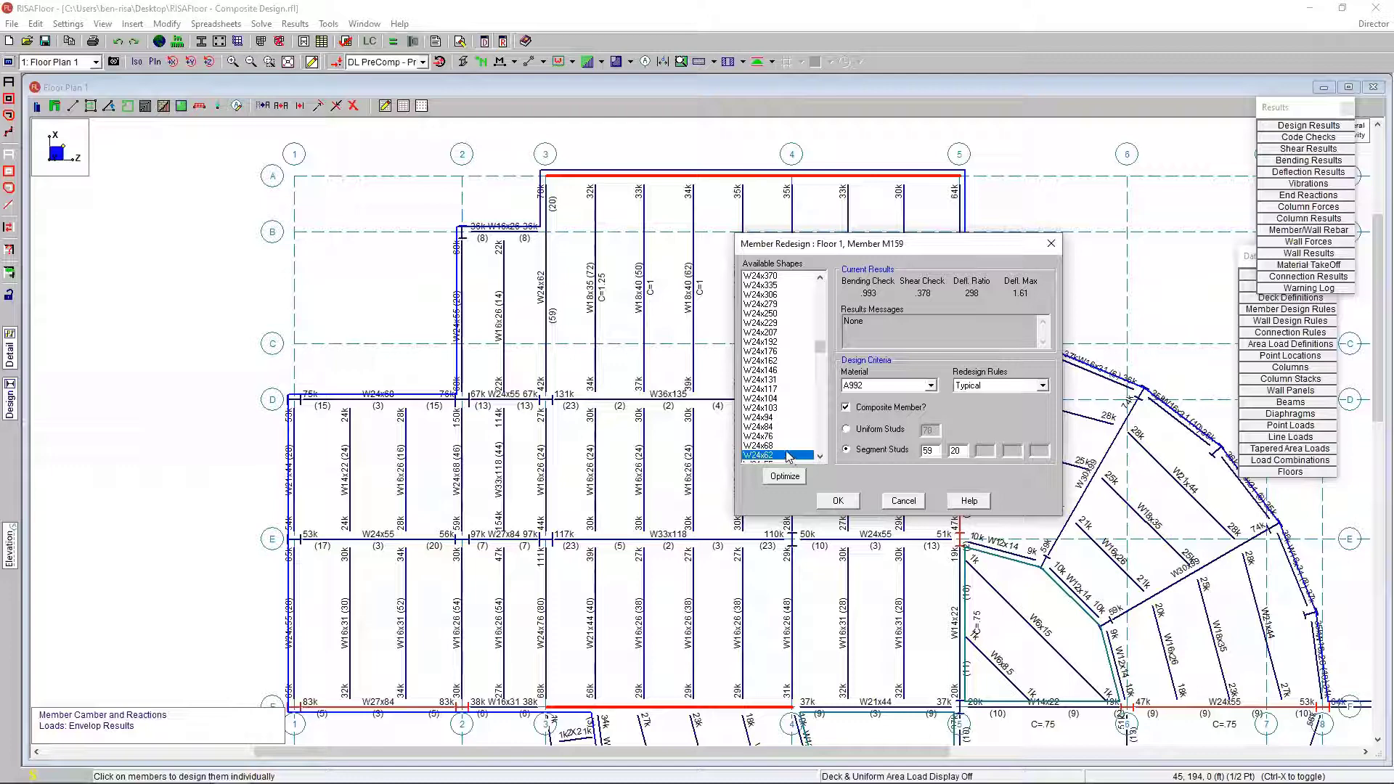
Step: Compare W24x55, keep M159 as W24x62 with uniform studs, and apply the redesign
scroll("down", 3)
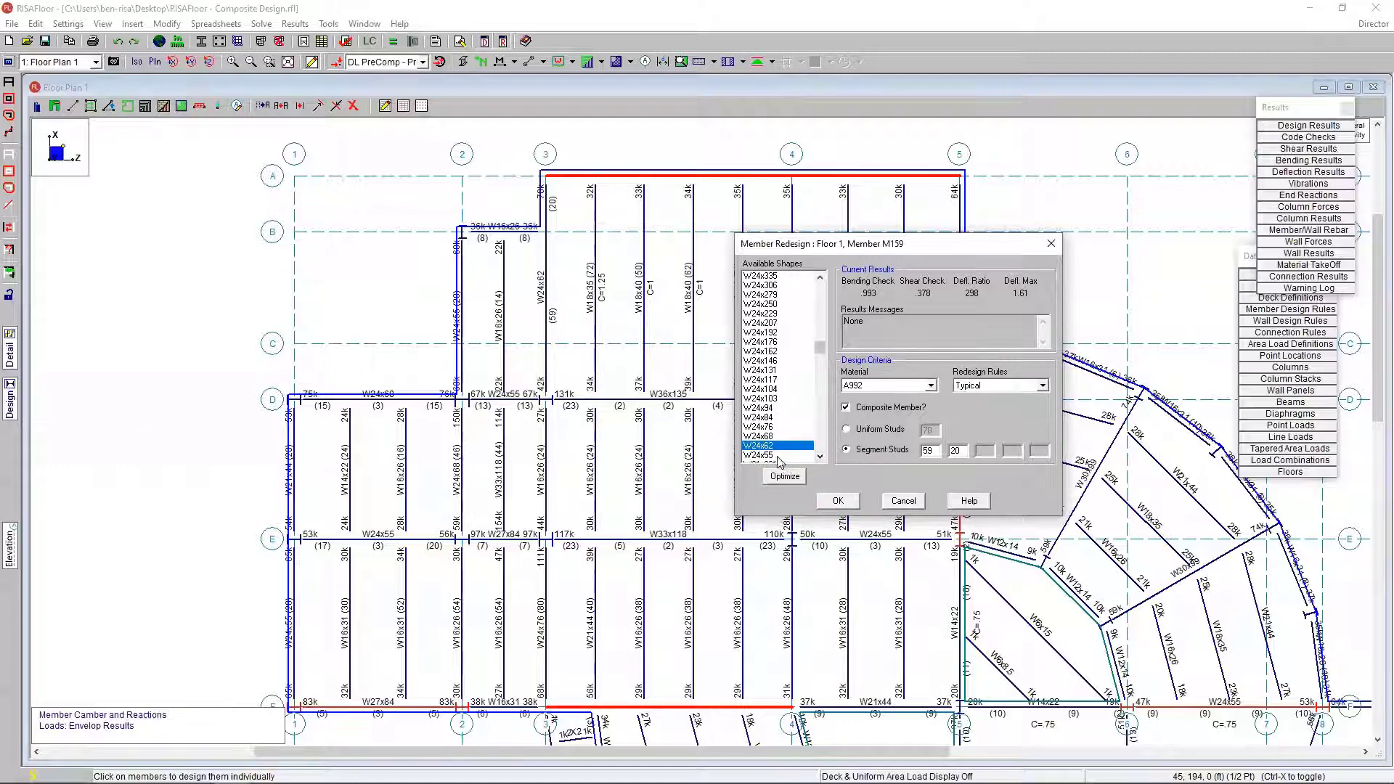
left_click(774, 456)
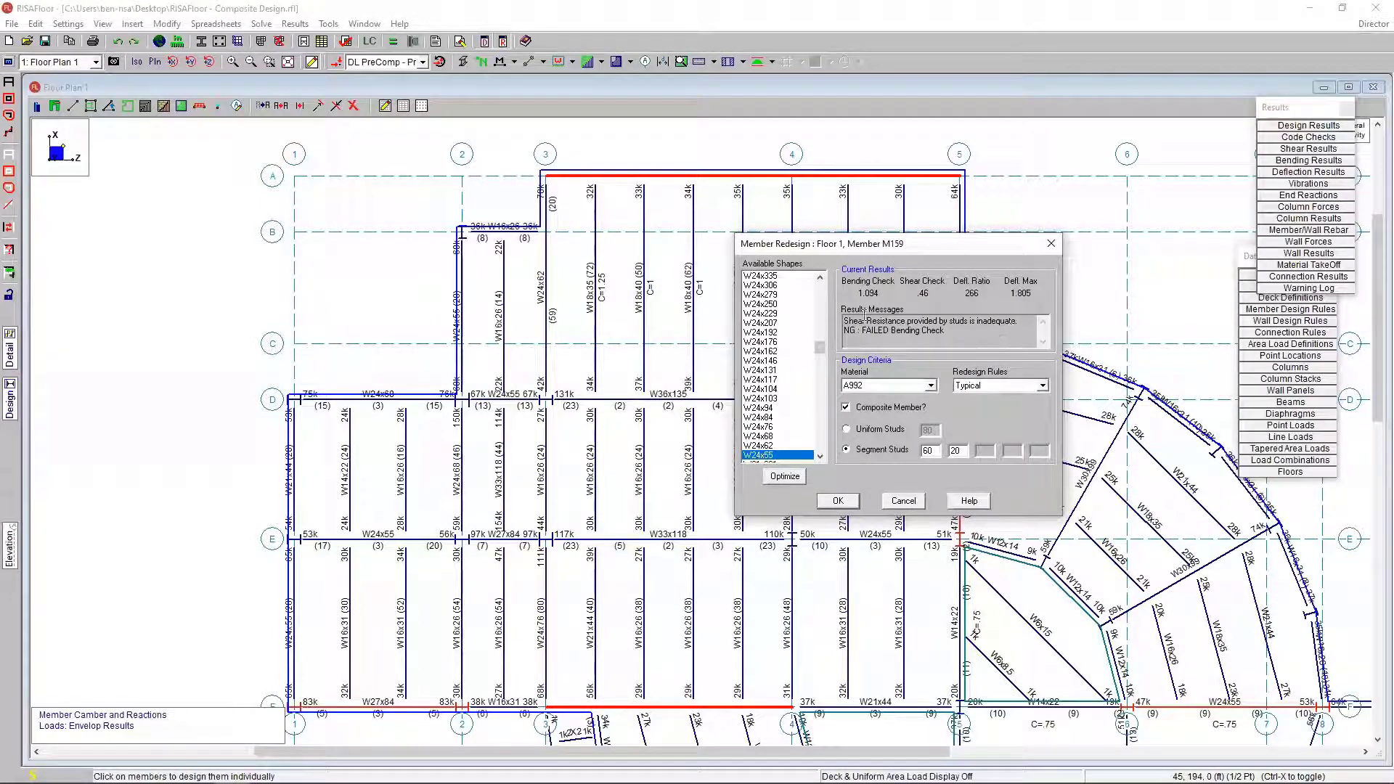
left_click(772, 444)
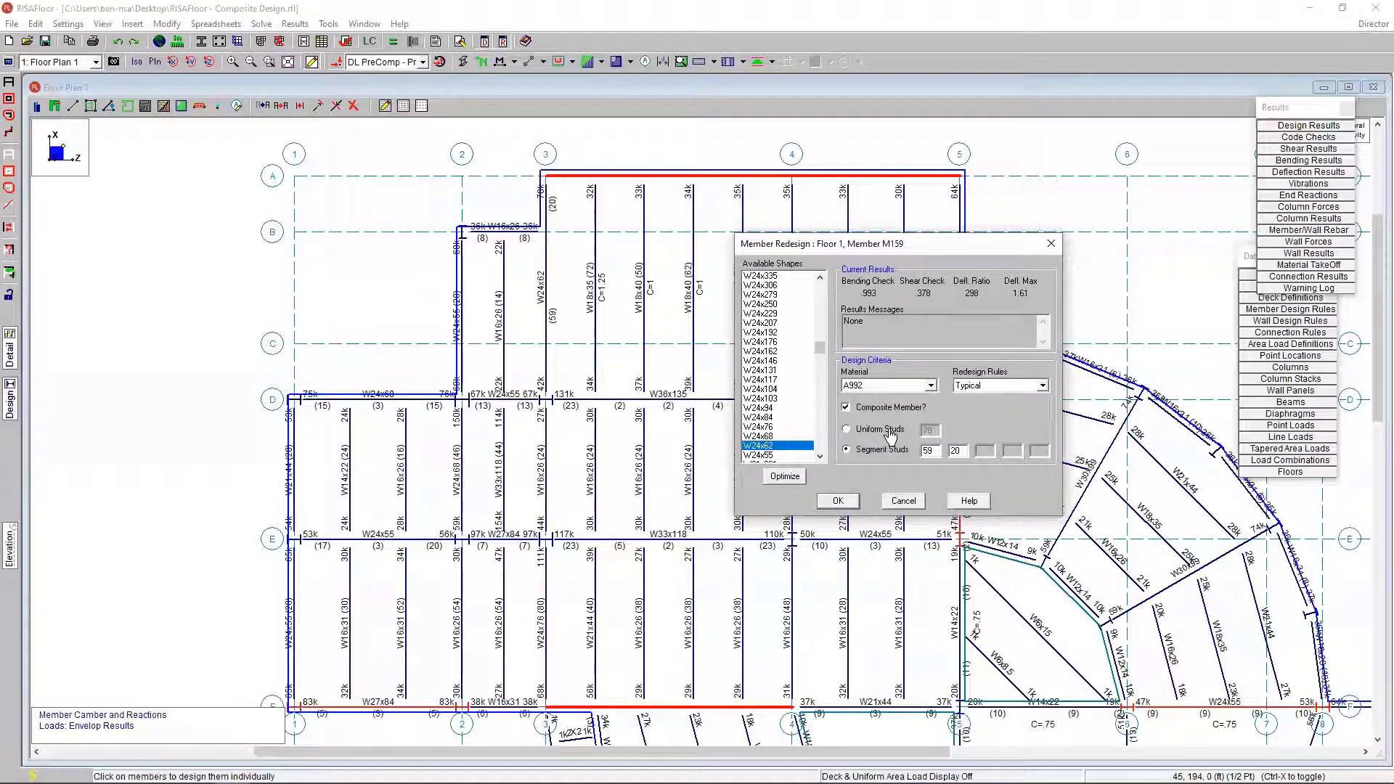
left_click(845, 429)
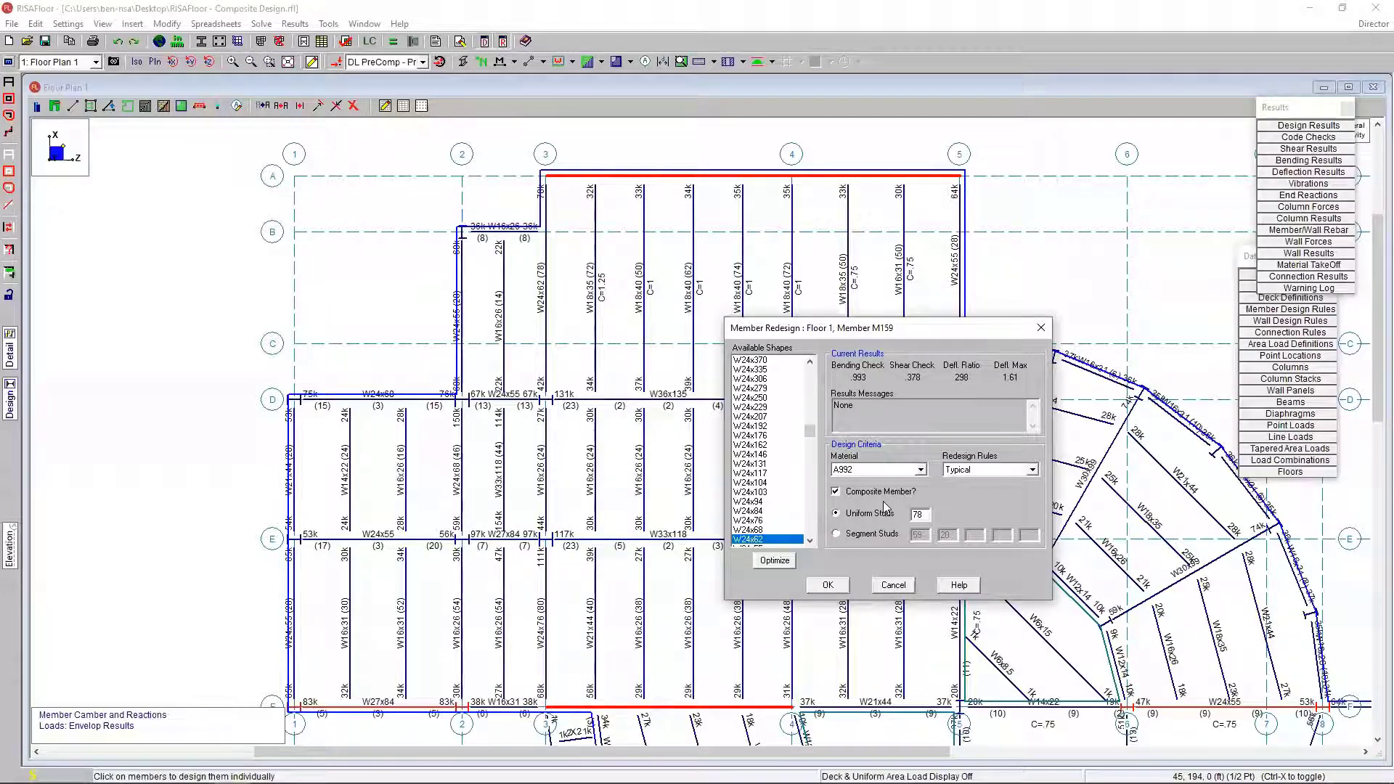
mouse_move(836, 532)
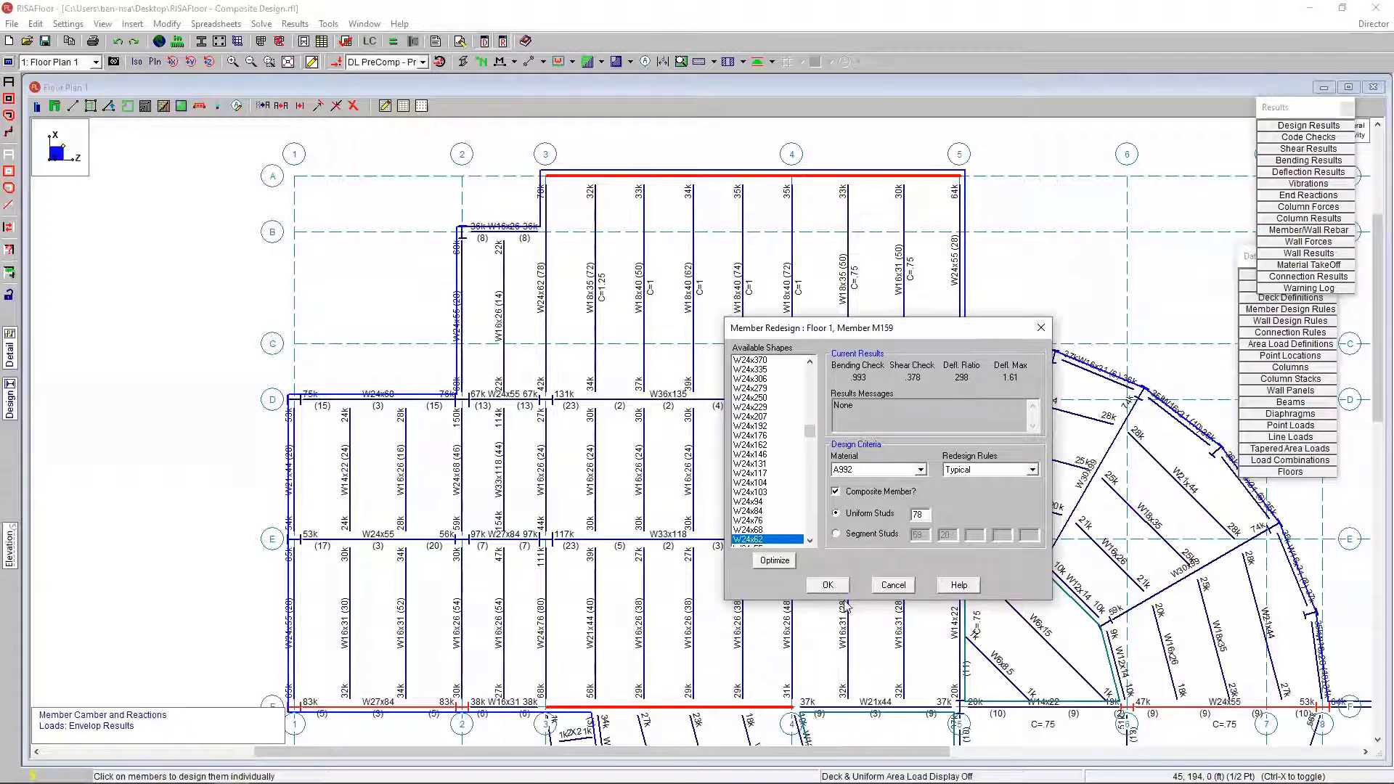
left_click(892, 584)
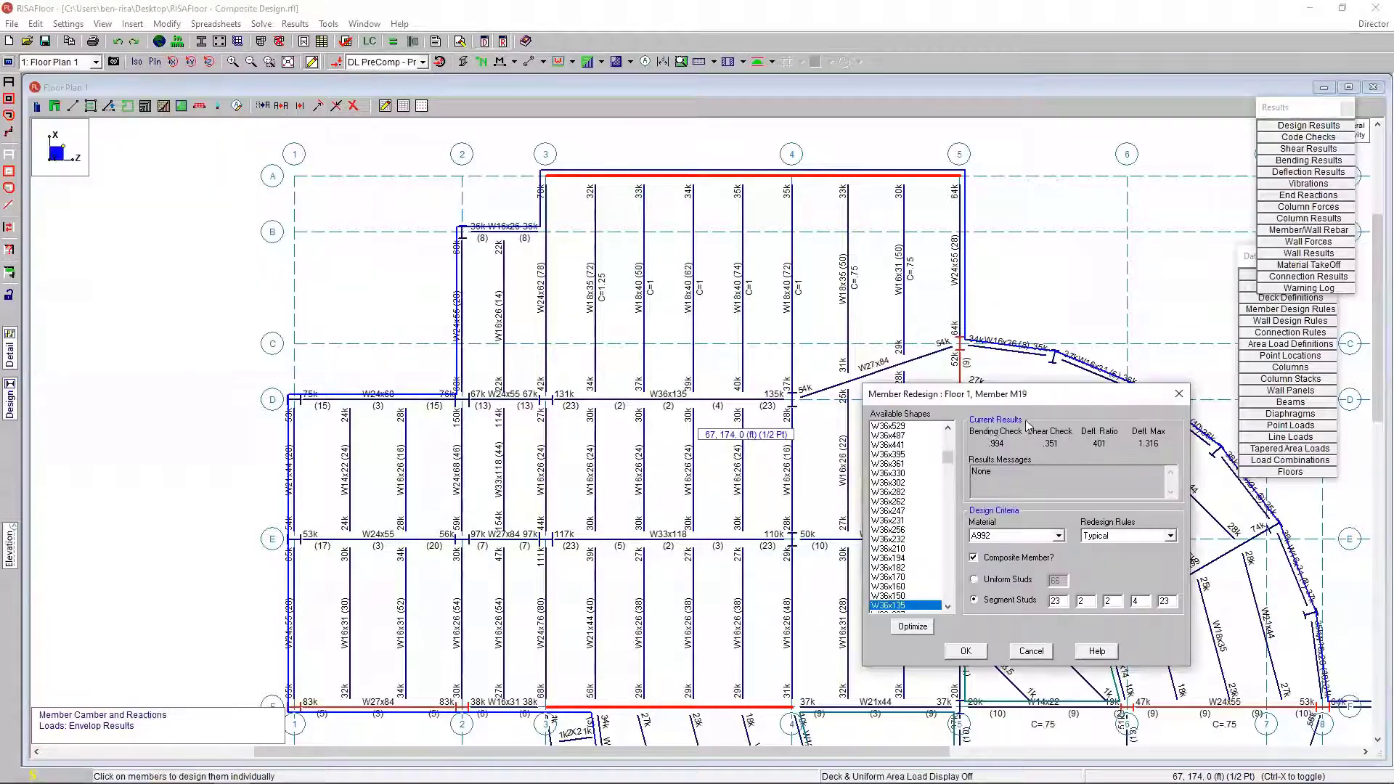
mouse_move(1103, 614)
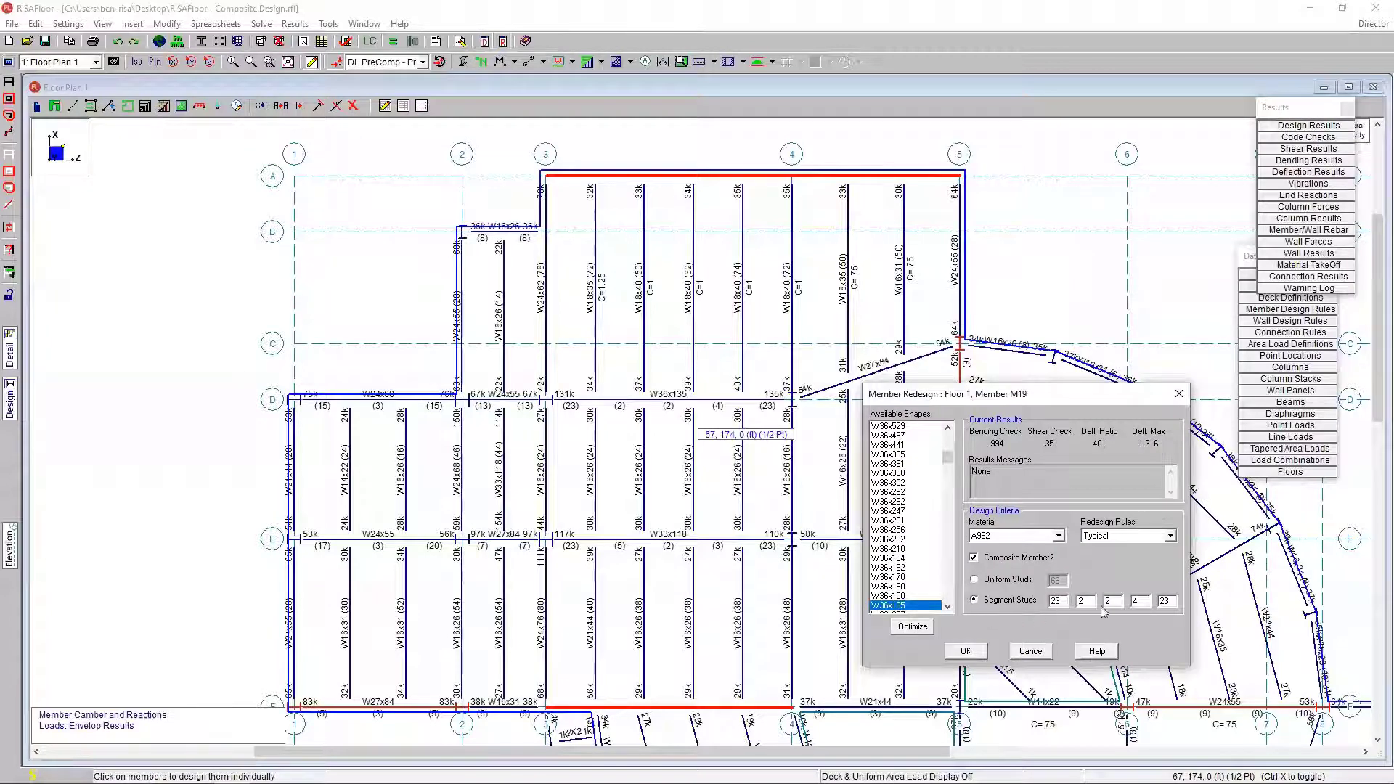
Step: Confirm M19 as a W36x135 with 66 uniform studs
left_click(975, 578)
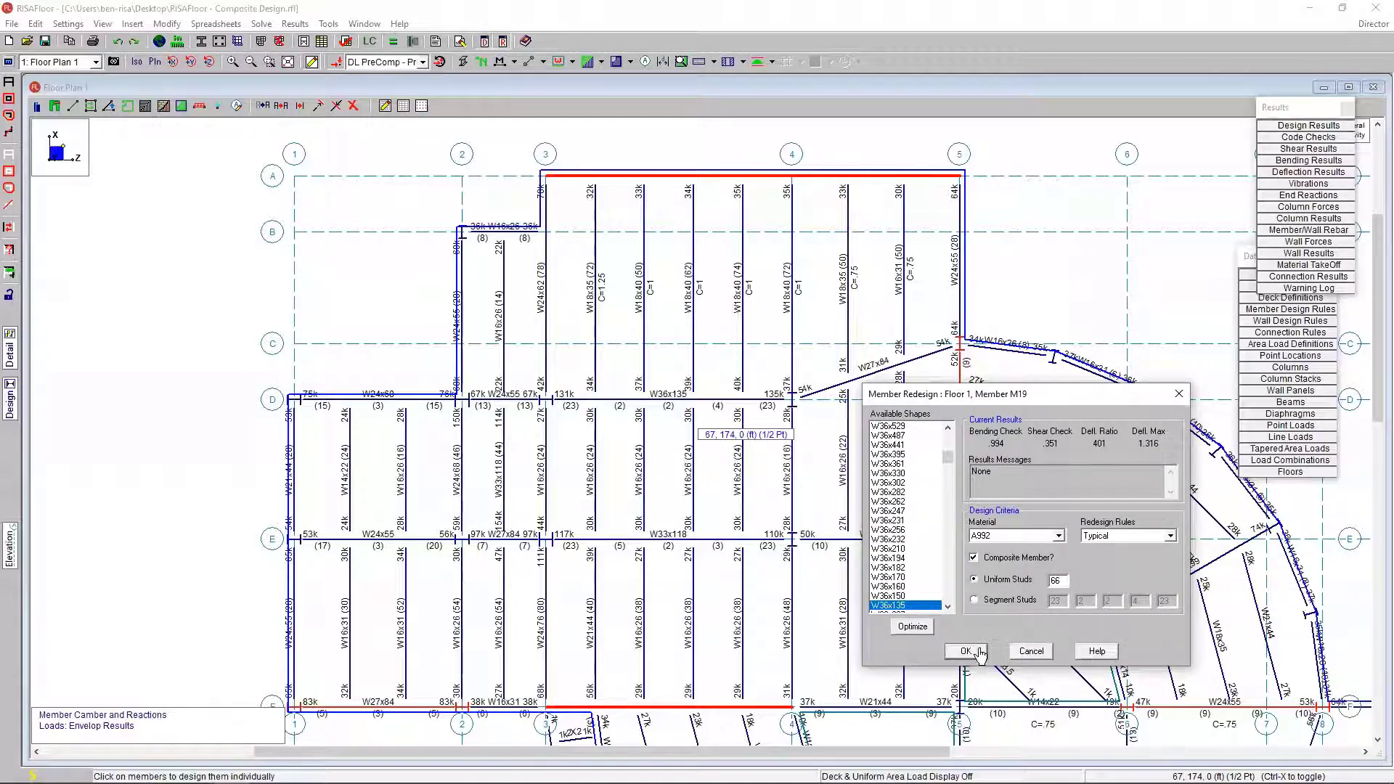
left_click(966, 651)
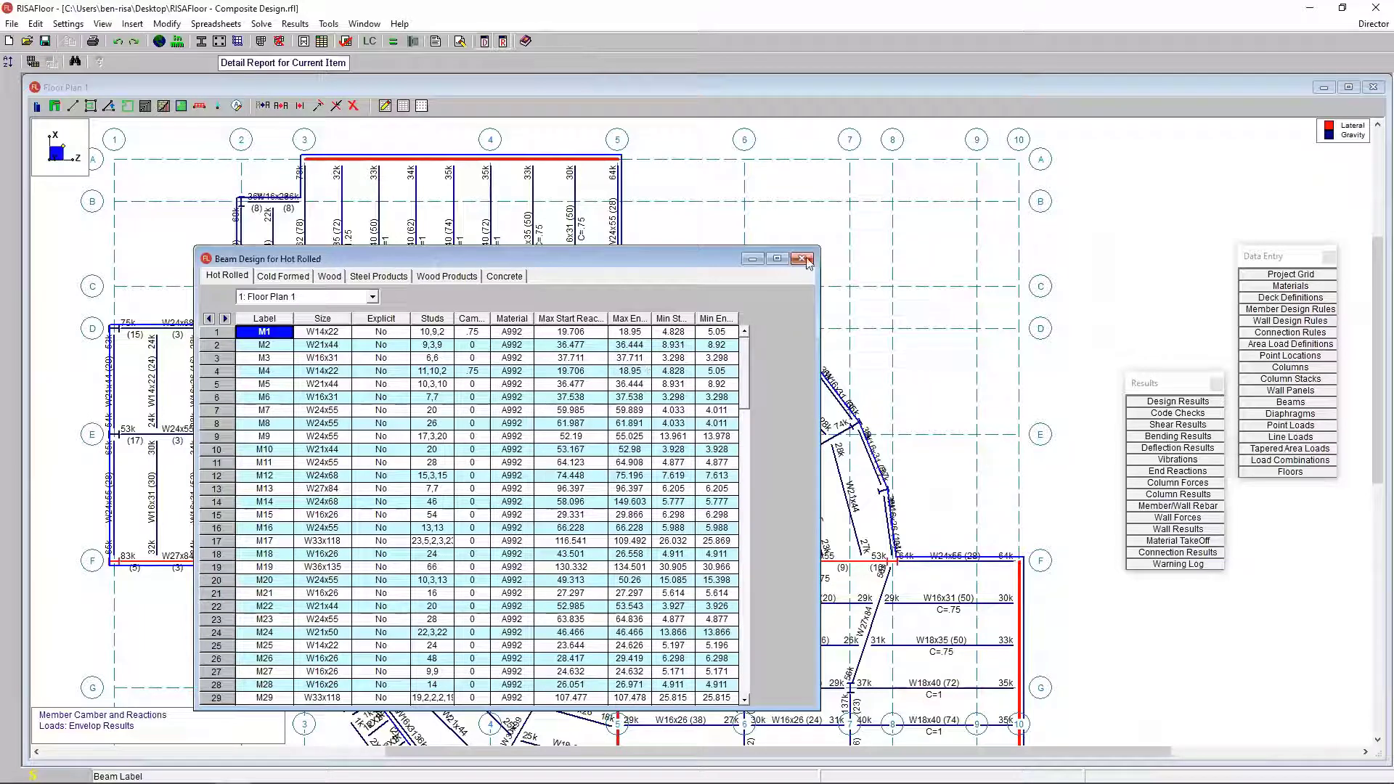
Step: Close the Beam Design for Hot Rolled spreadsheet to return to the floor plan
left_click(803, 259)
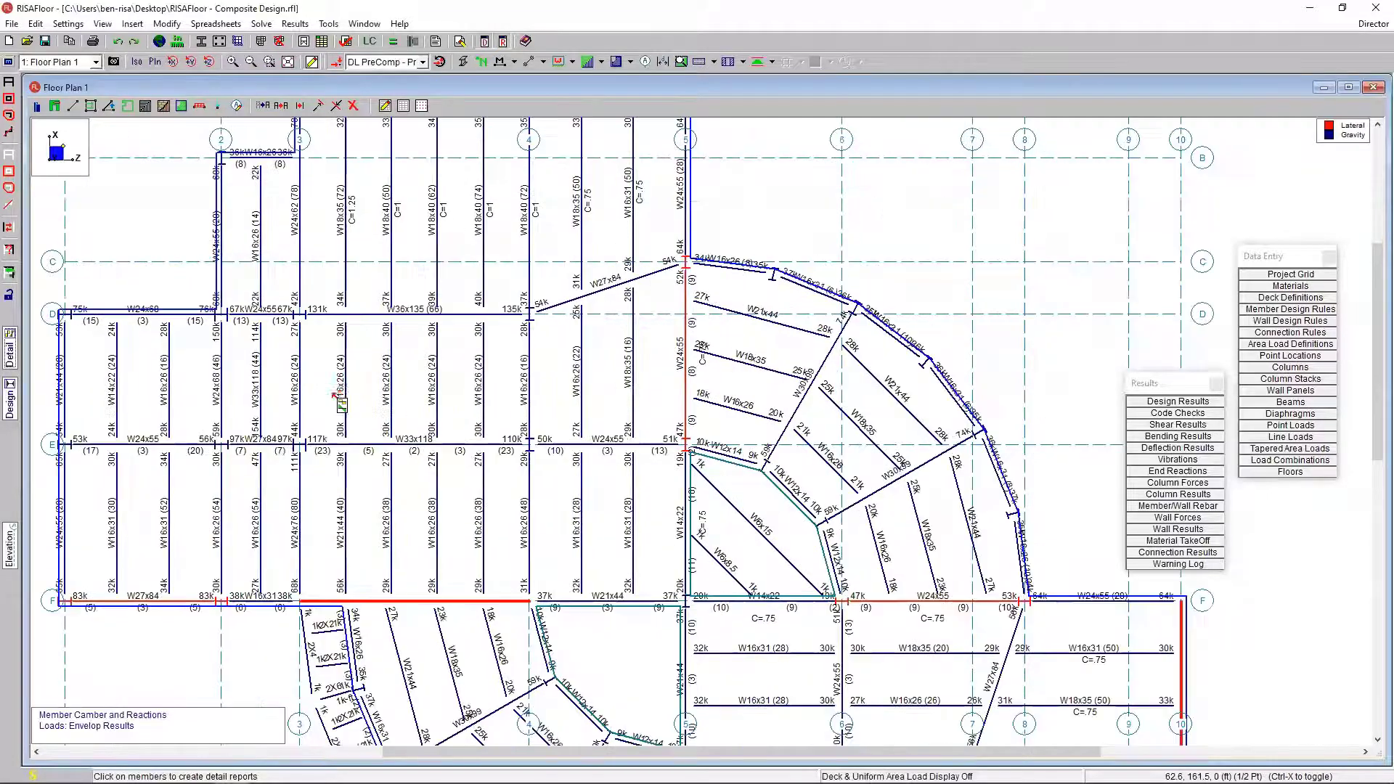
Step: Open beam PUR91's detail report and scroll to its deflection and vibration results
left_click(340, 402)
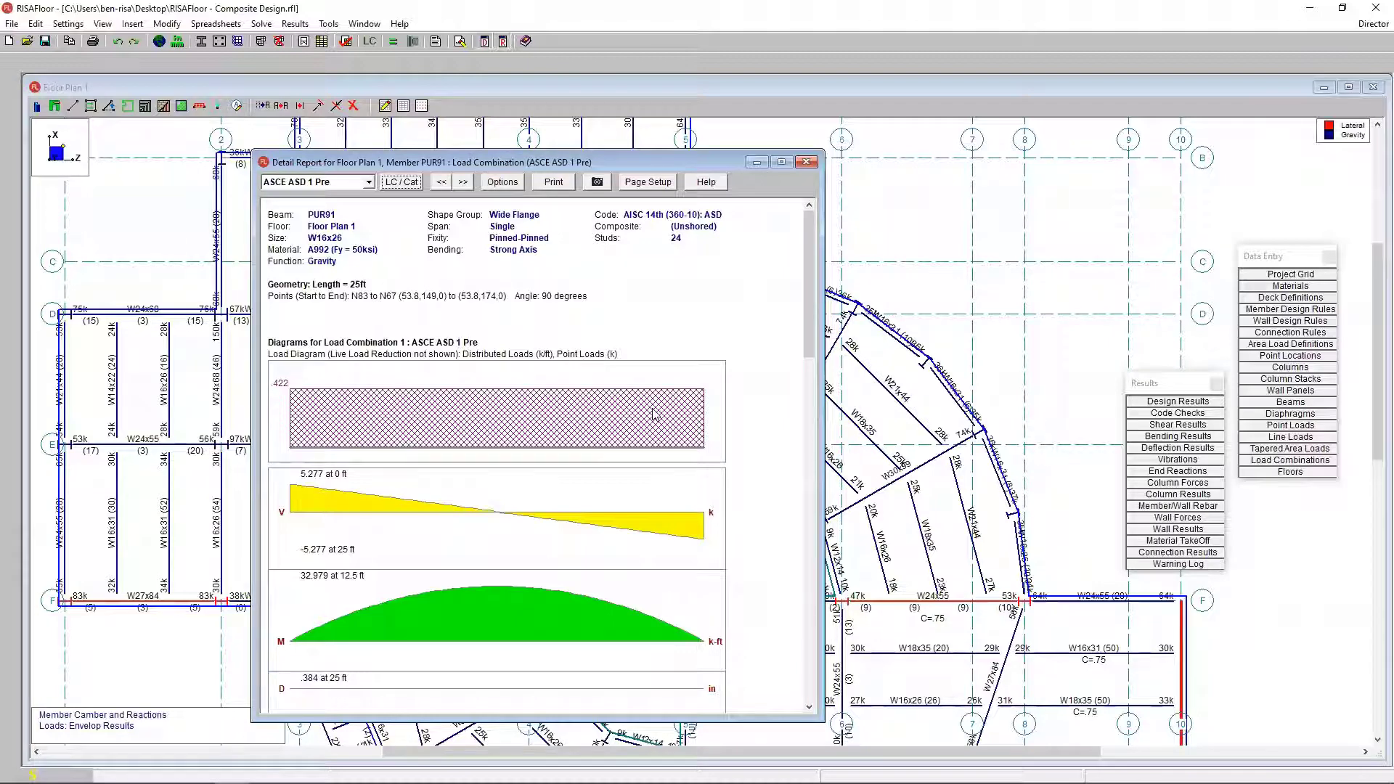
scroll("down", 3)
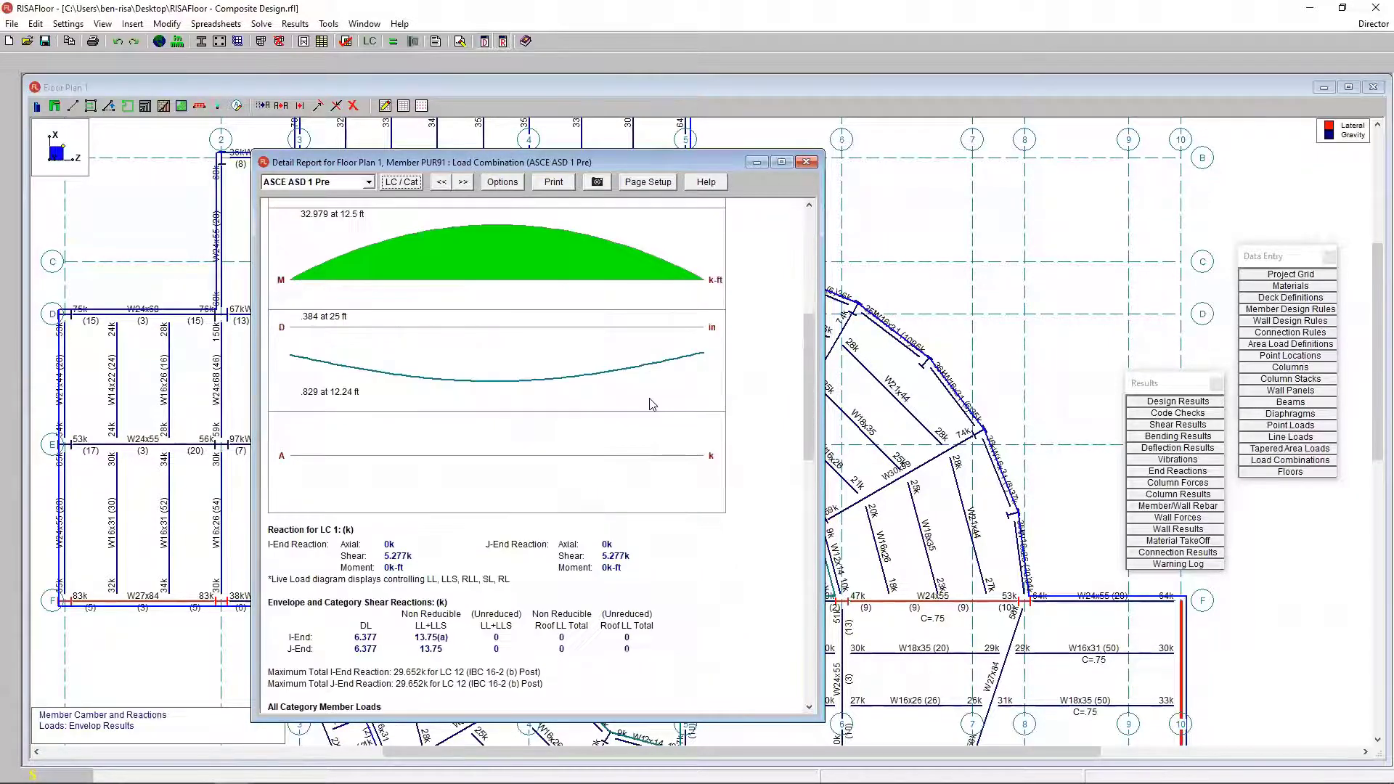
scroll("down", 3)
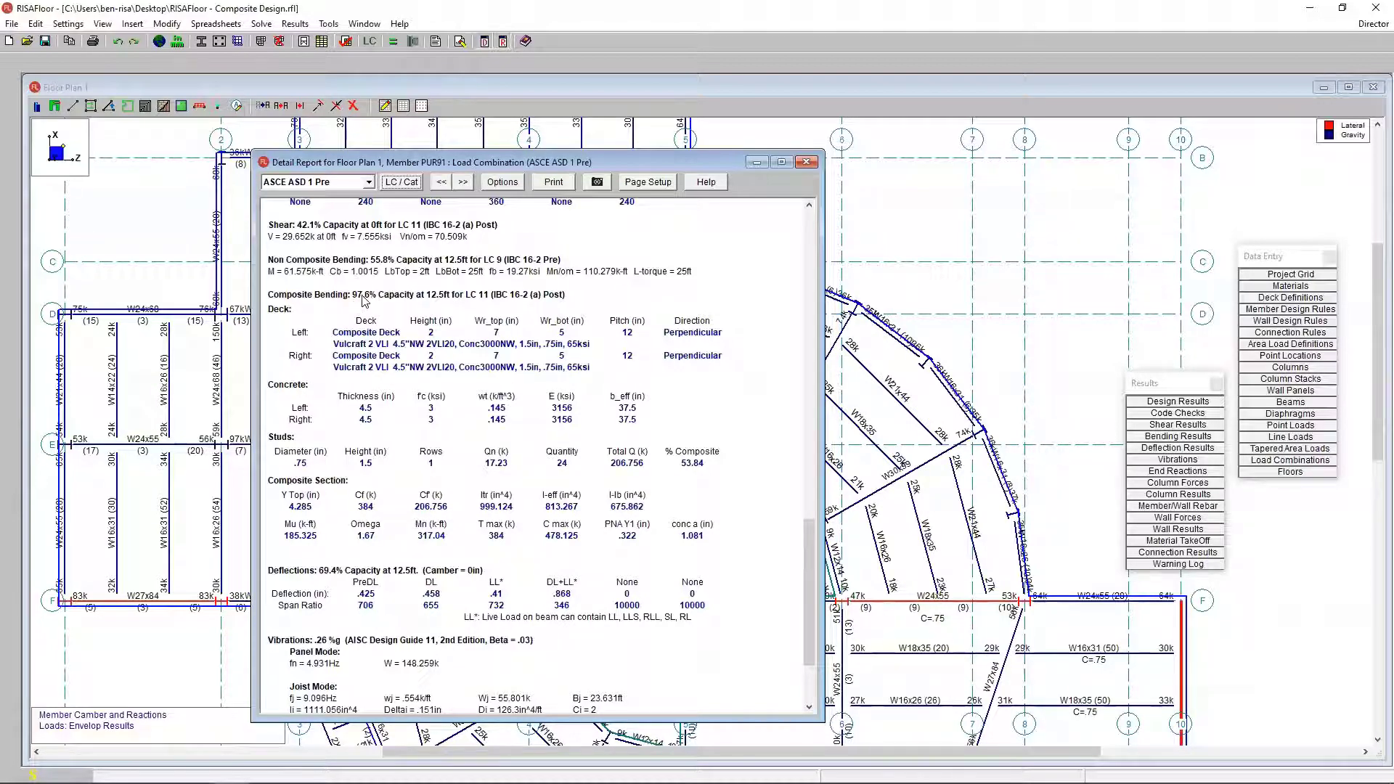
mouse_move(383, 309)
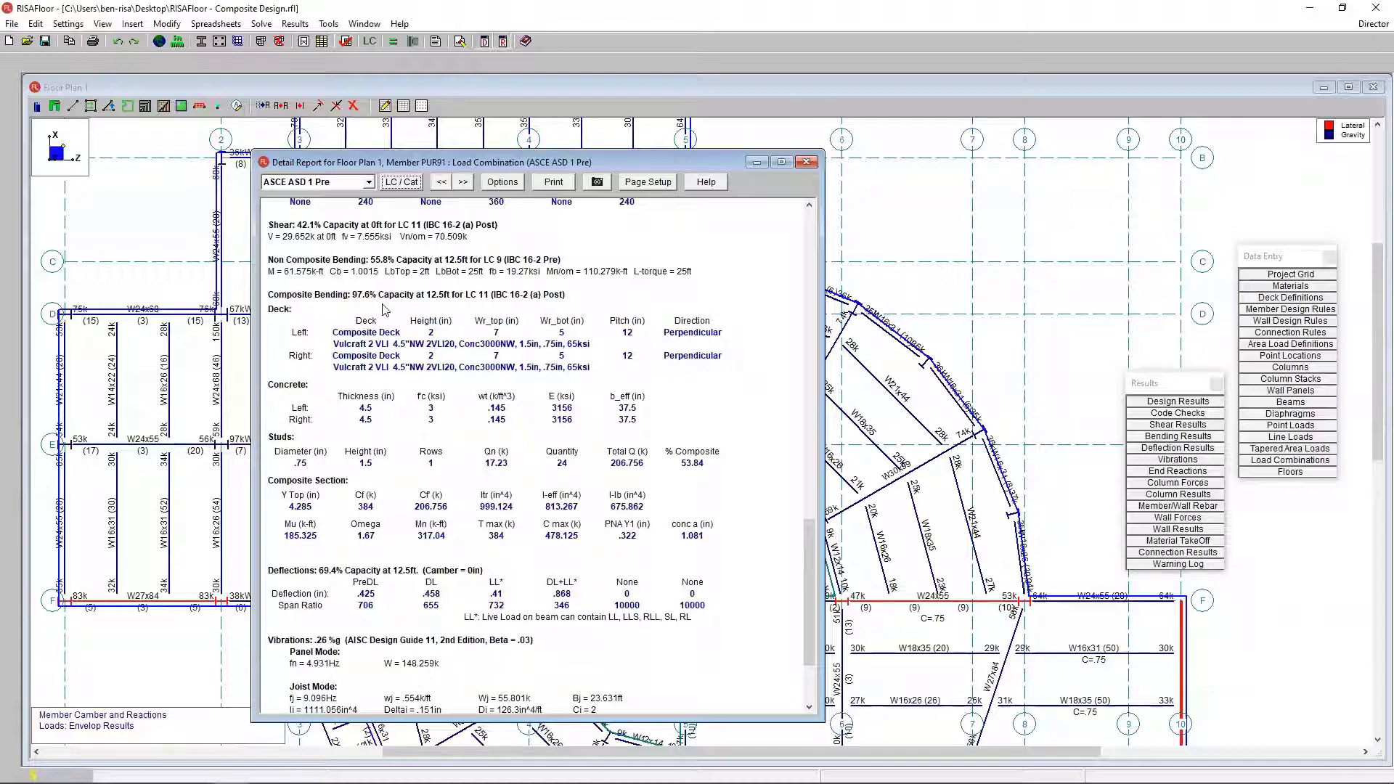
mouse_move(458, 322)
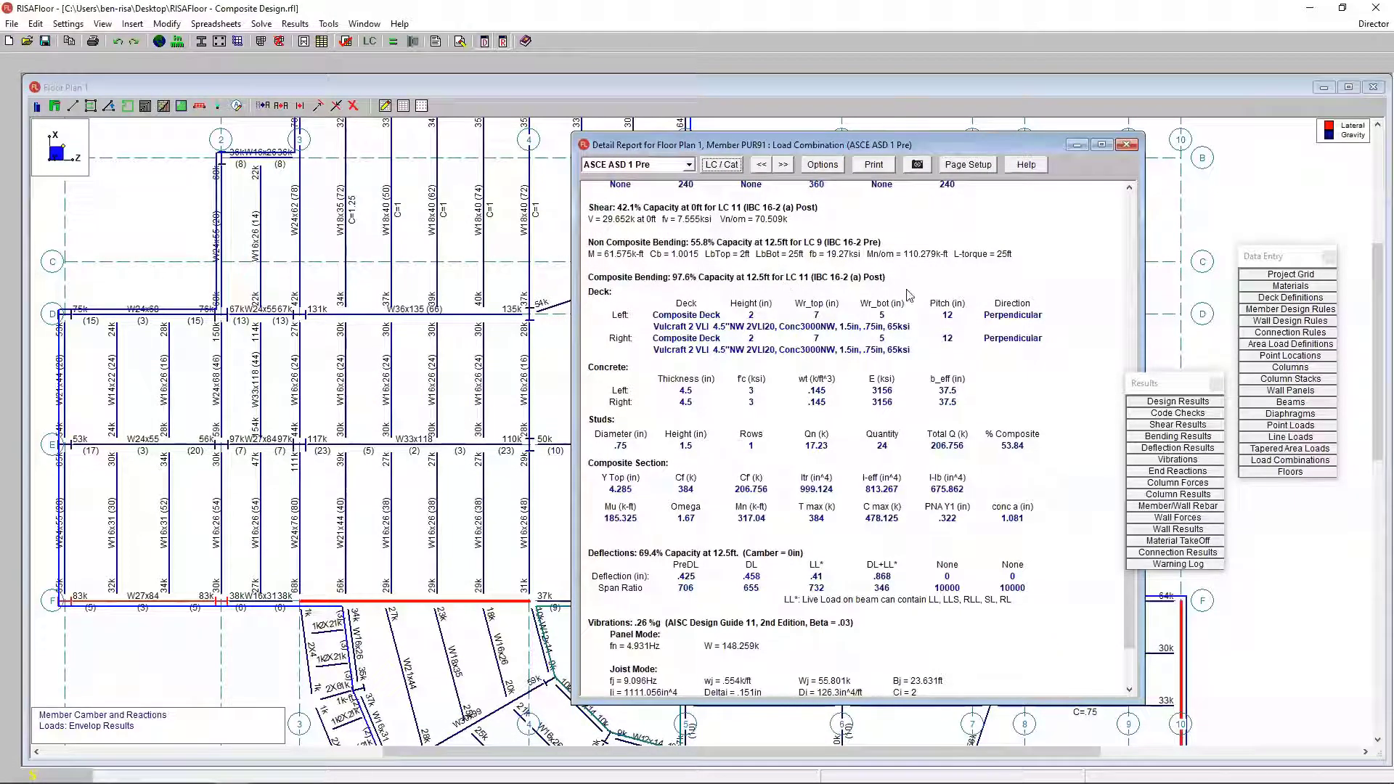
mouse_move(786, 278)
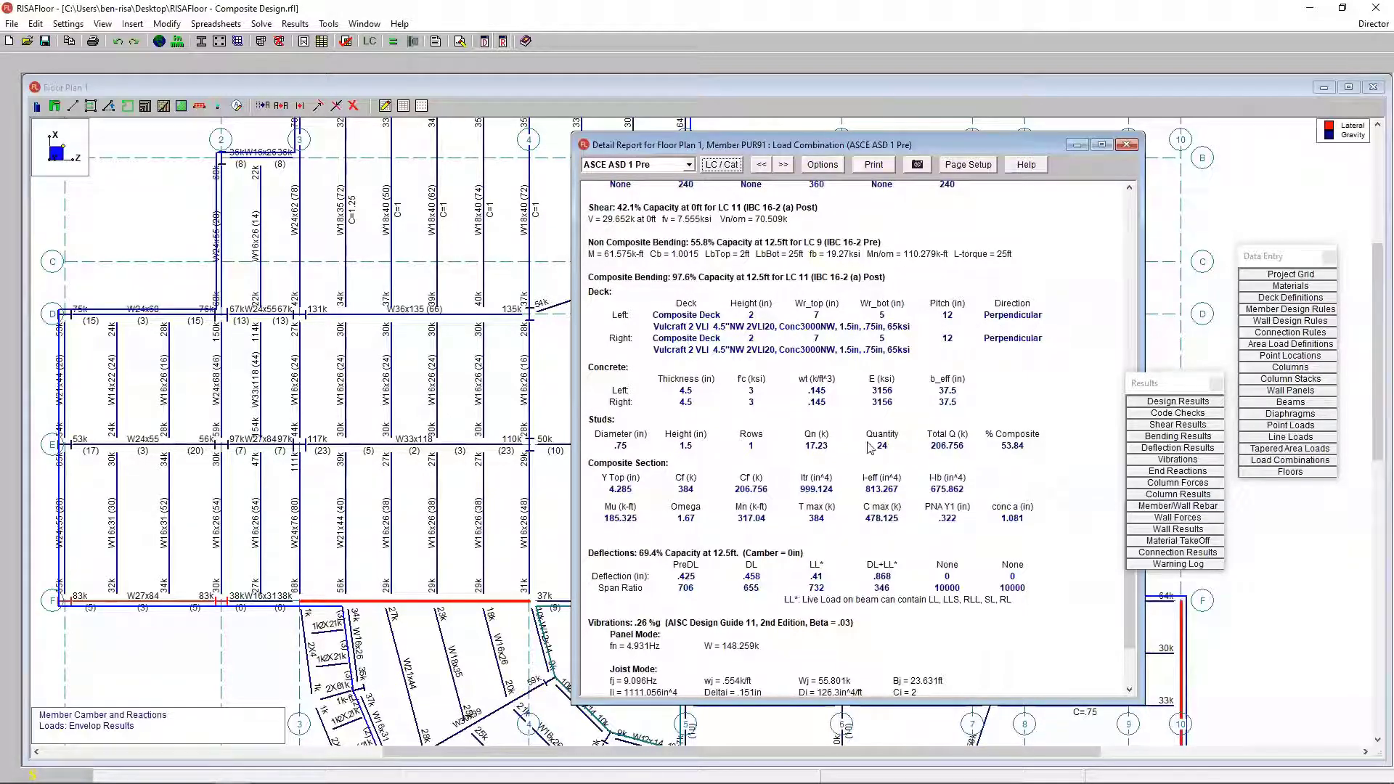
mouse_move(780, 536)
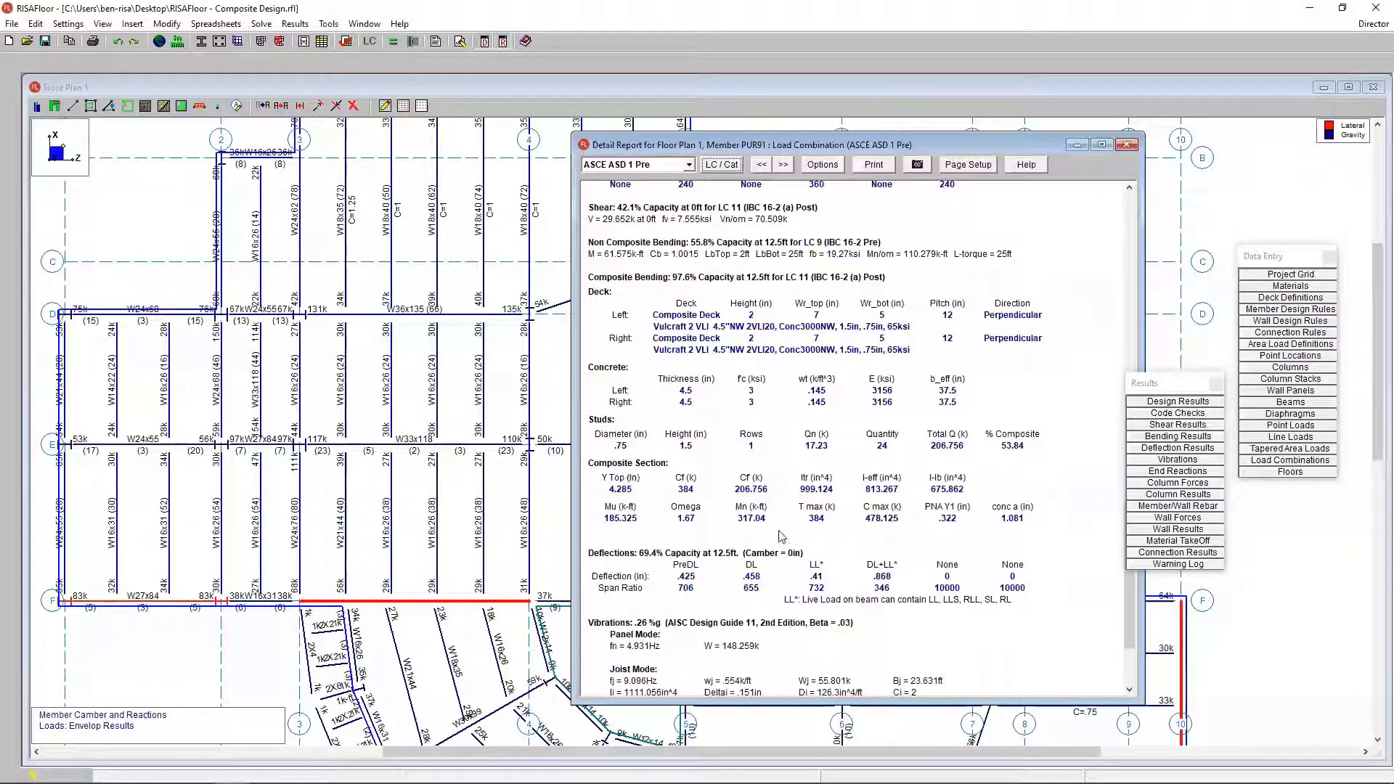
mouse_move(767, 520)
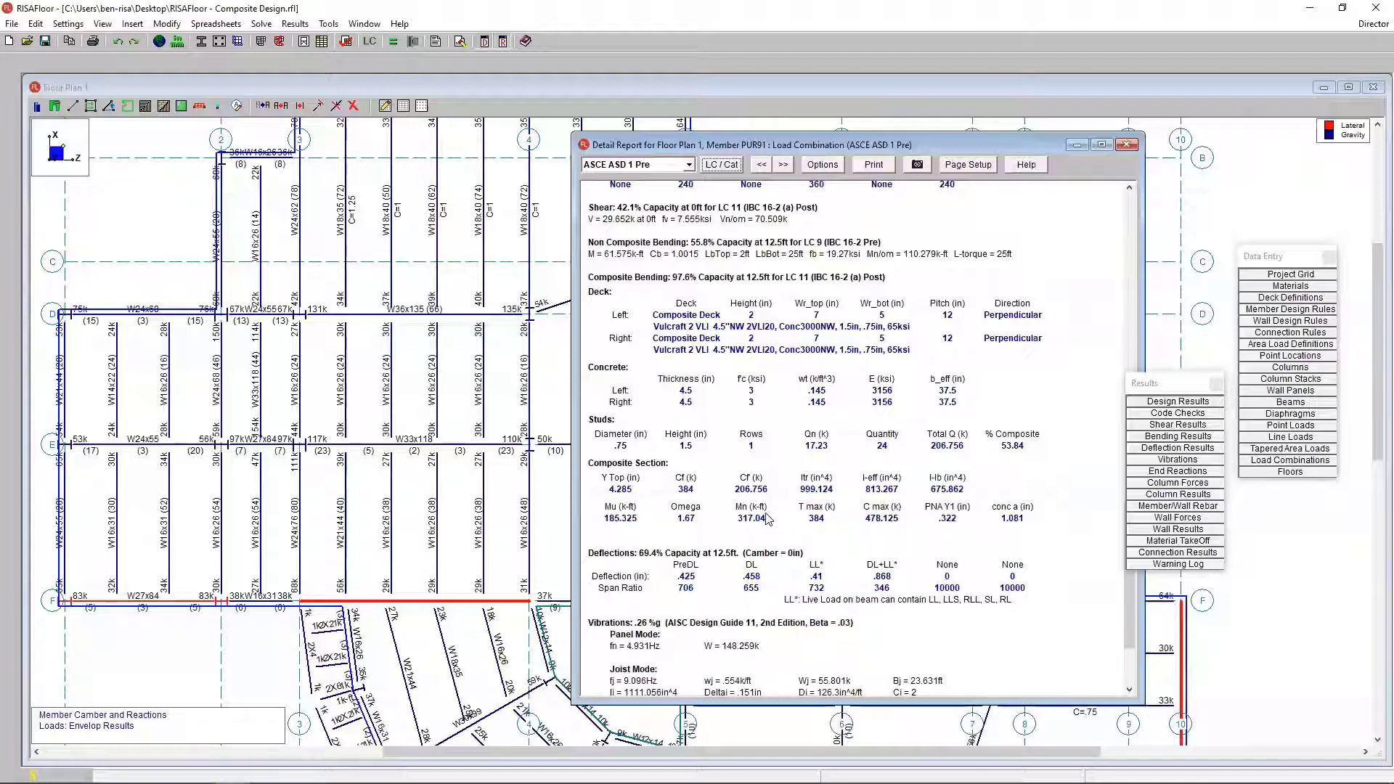
scroll("down", 3)
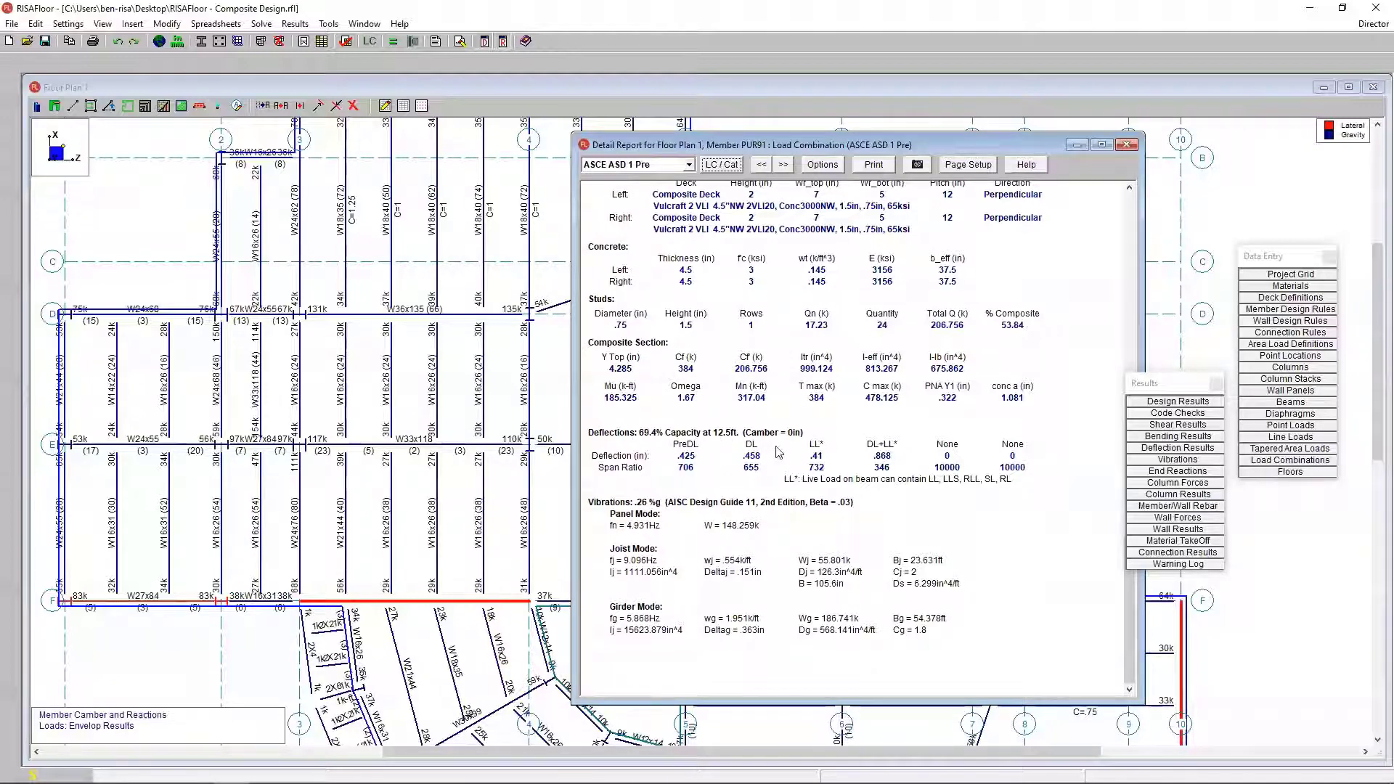
mouse_move(719, 472)
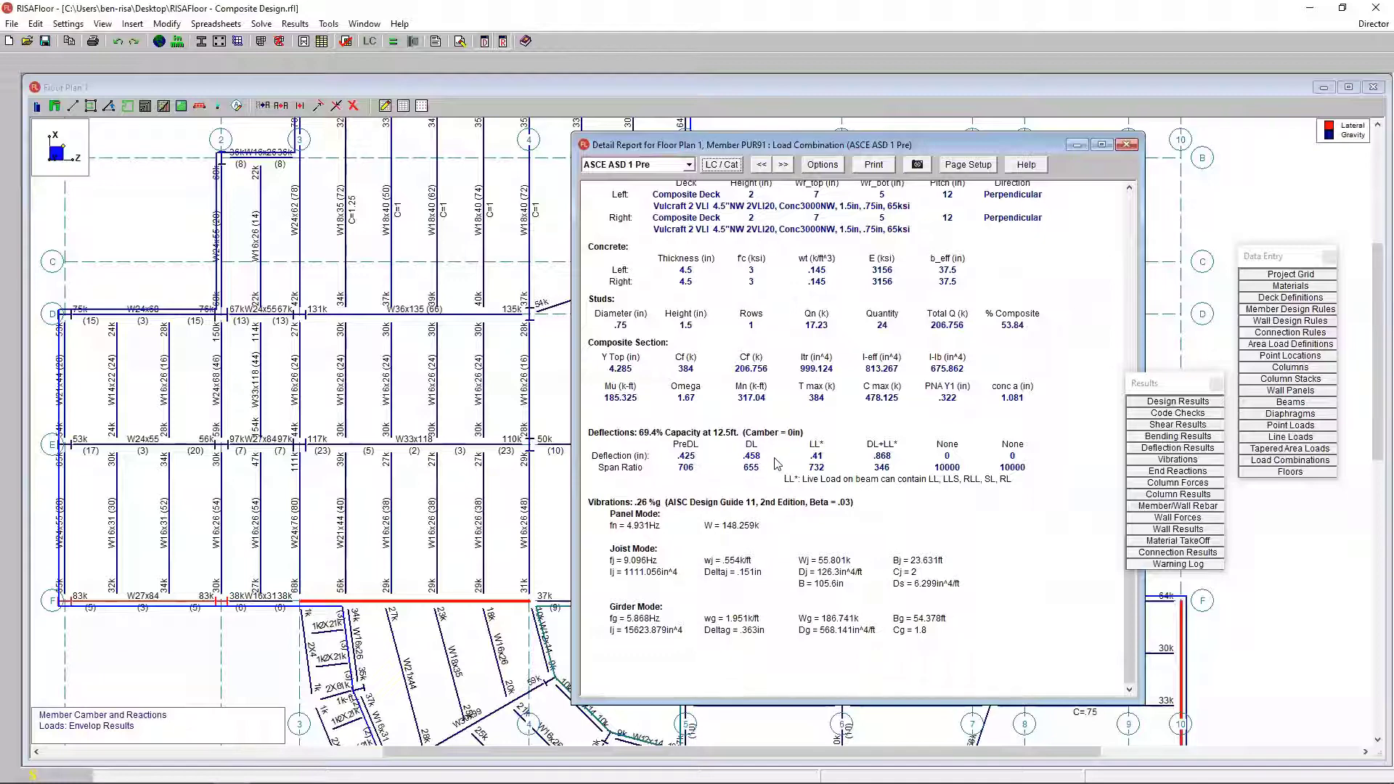
mouse_move(880, 459)
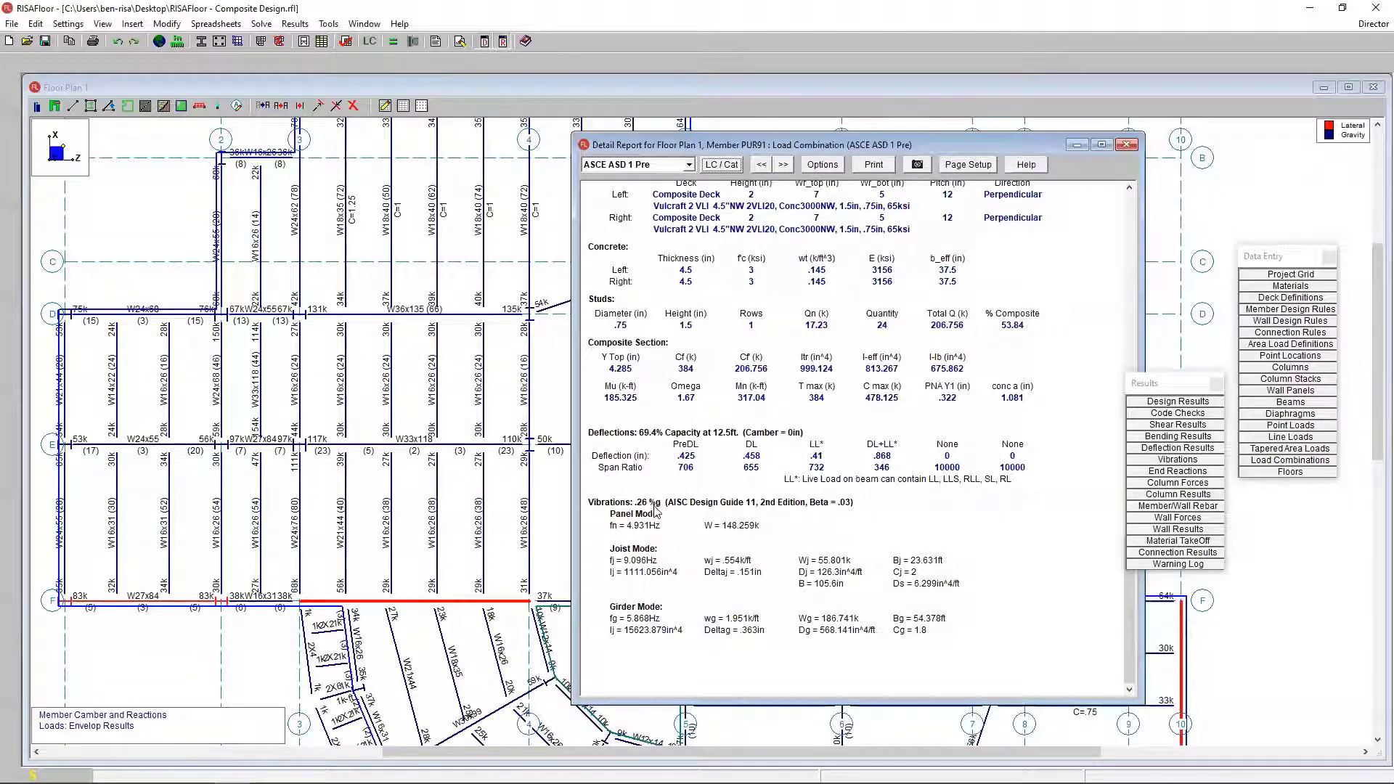
mouse_move(674, 595)
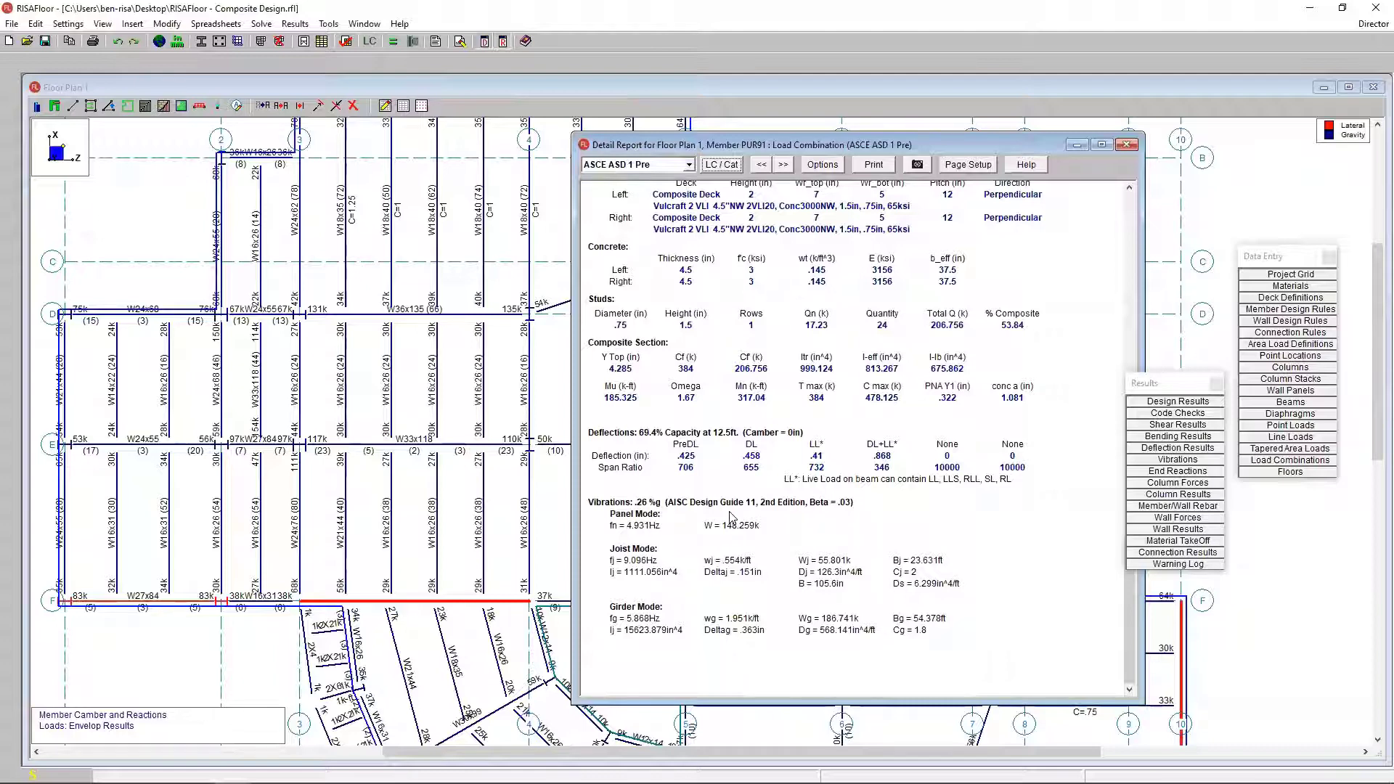
mouse_move(625, 494)
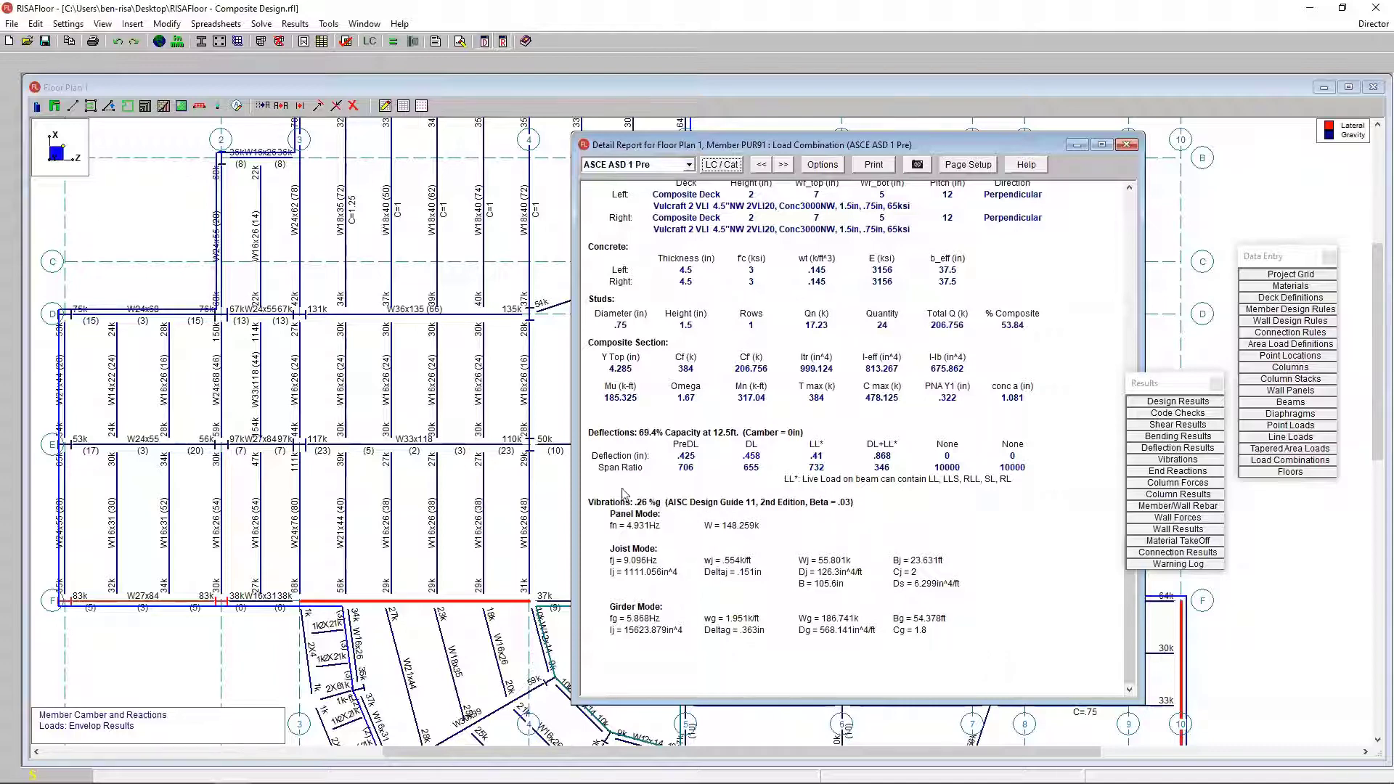
mouse_move(670, 527)
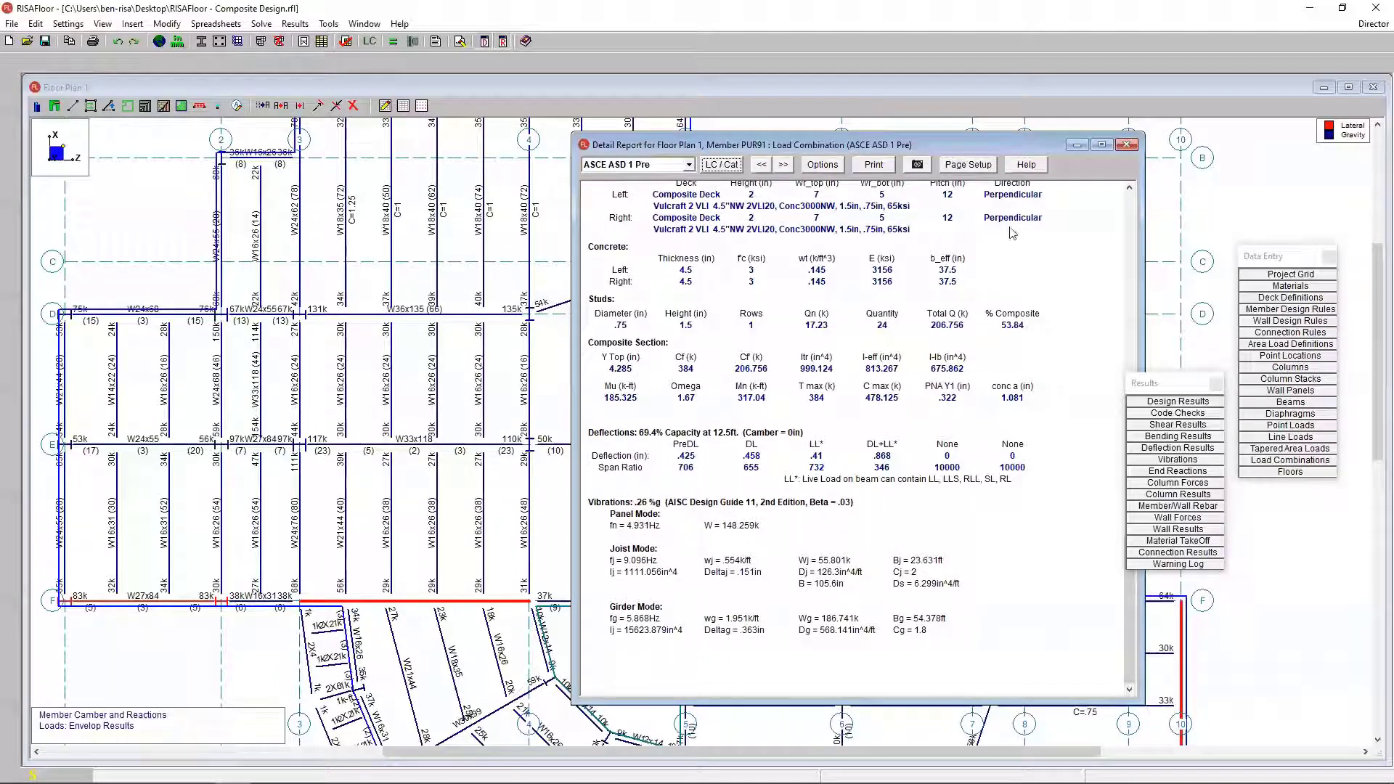
mouse_move(1128, 144)
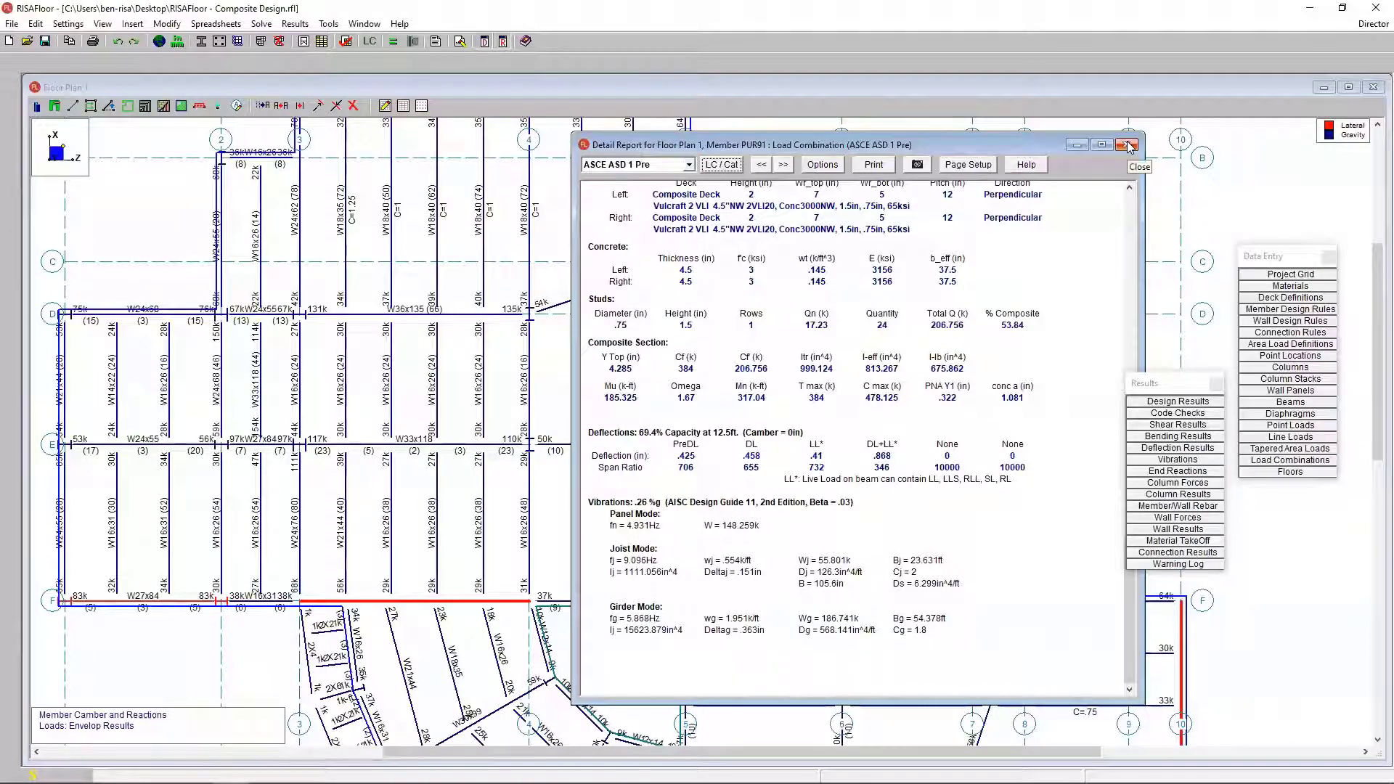
Step: Close the PUR91 report and set beam colour and labels to Vibration Accel in Plot Options
left_click(1130, 145)
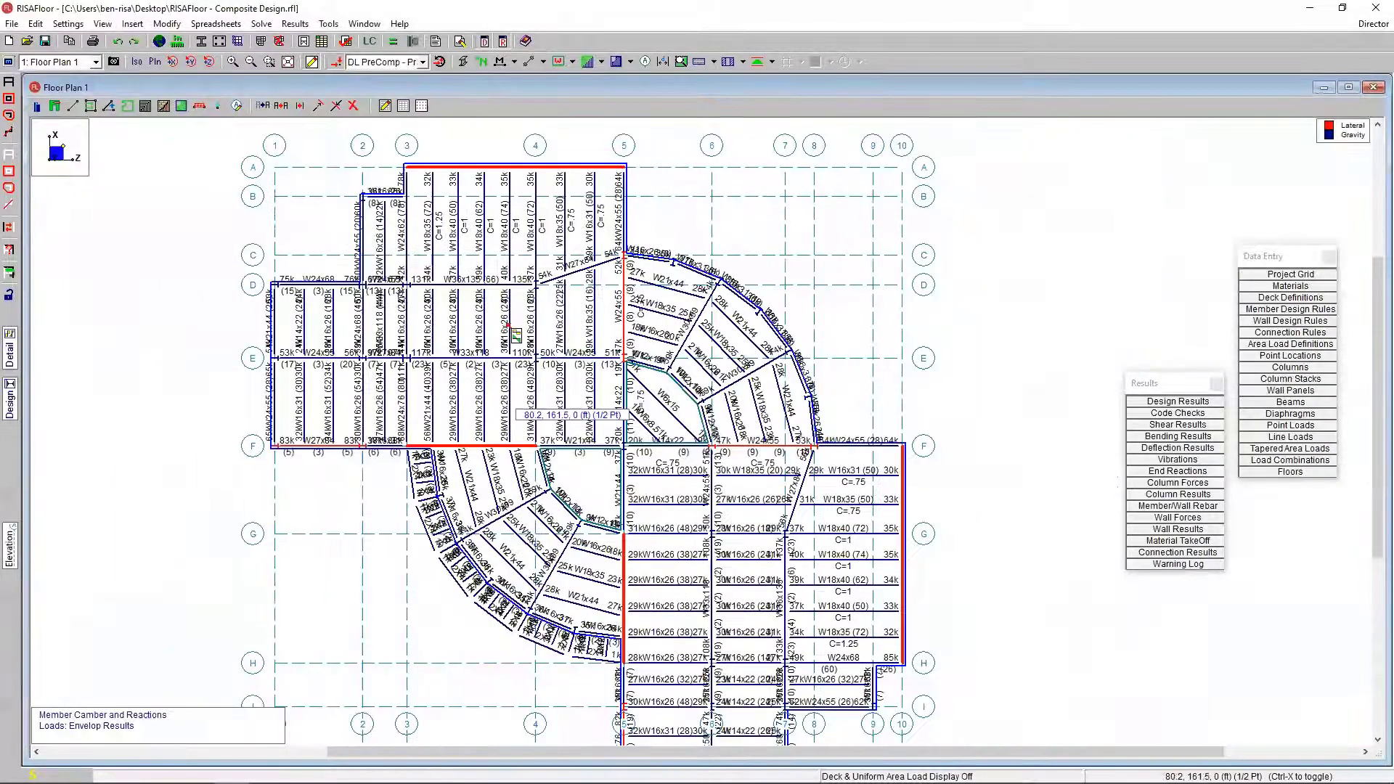
left_click(544, 61)
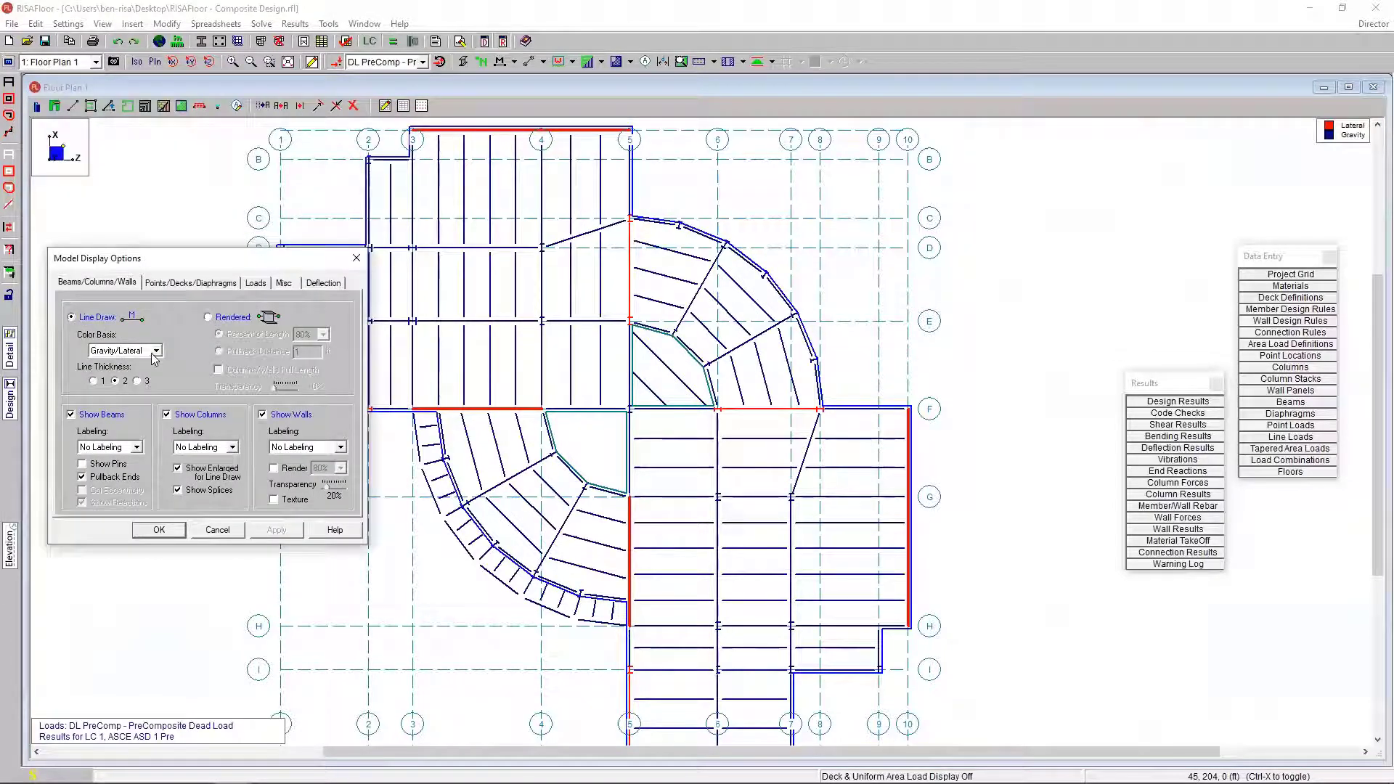
left_click(154, 350)
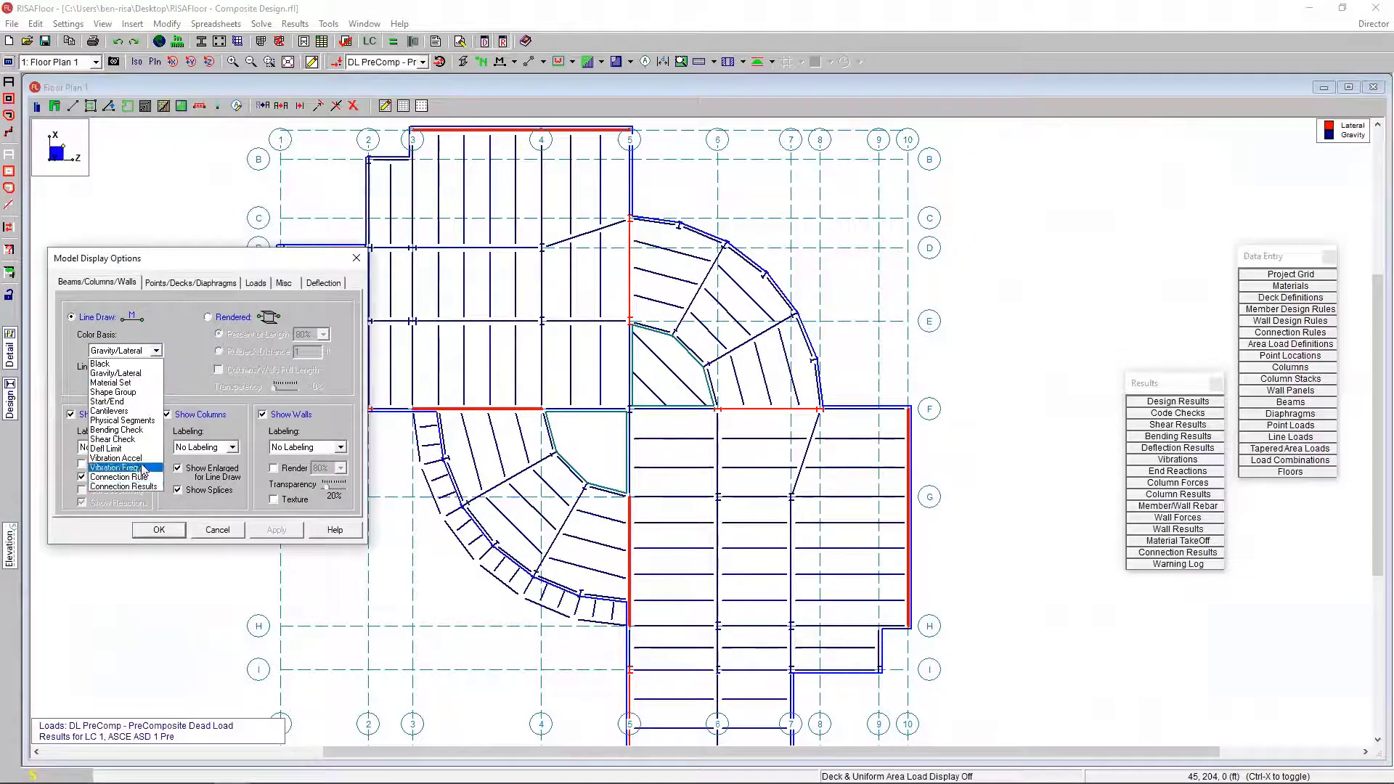
left_click(114, 467)
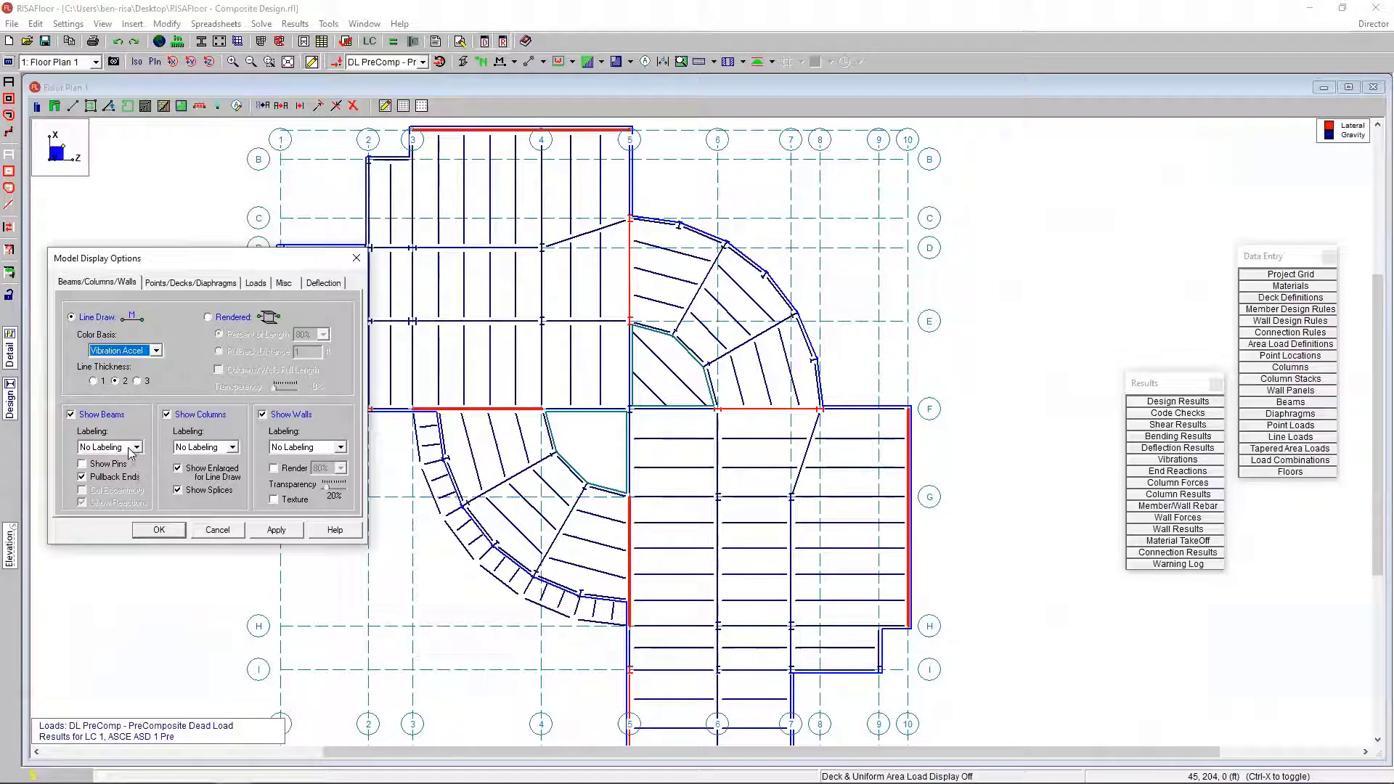
left_click(135, 446)
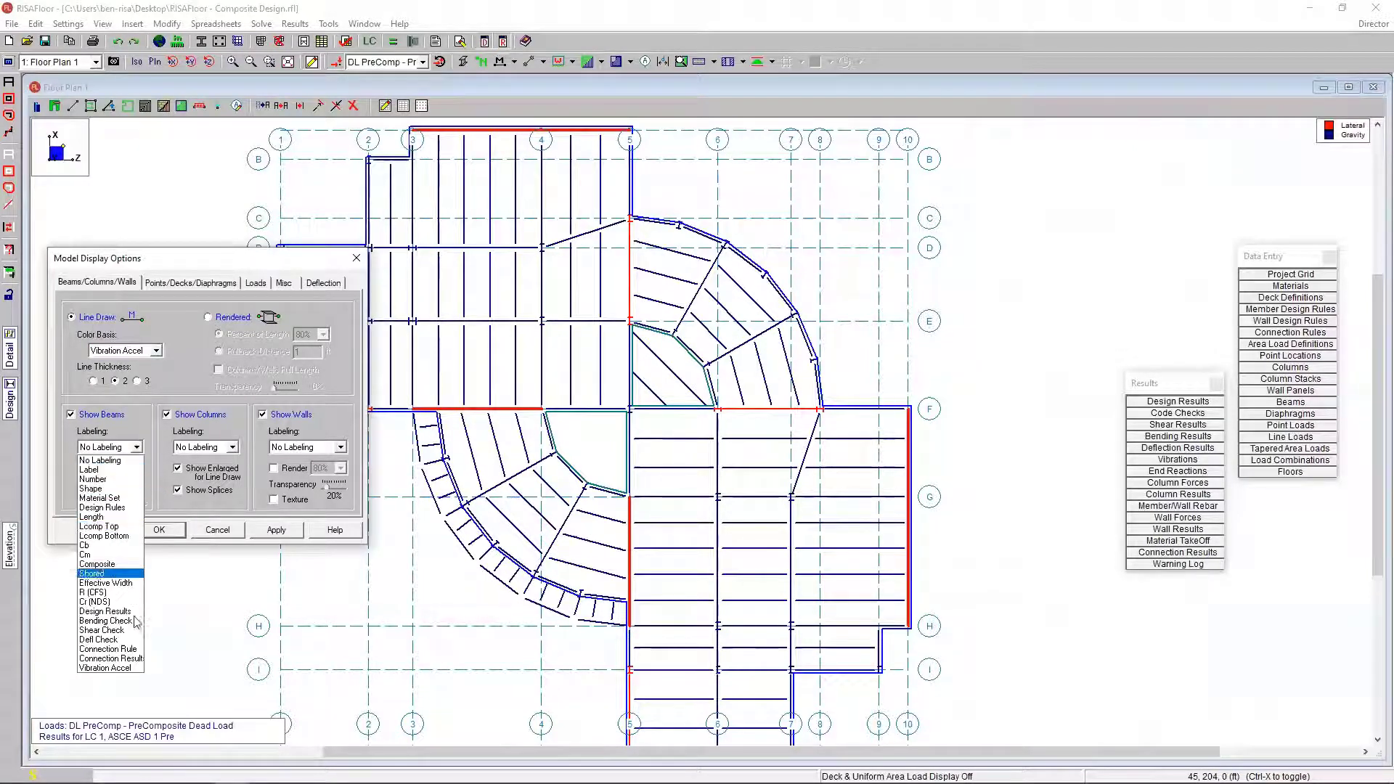
left_click(109, 678)
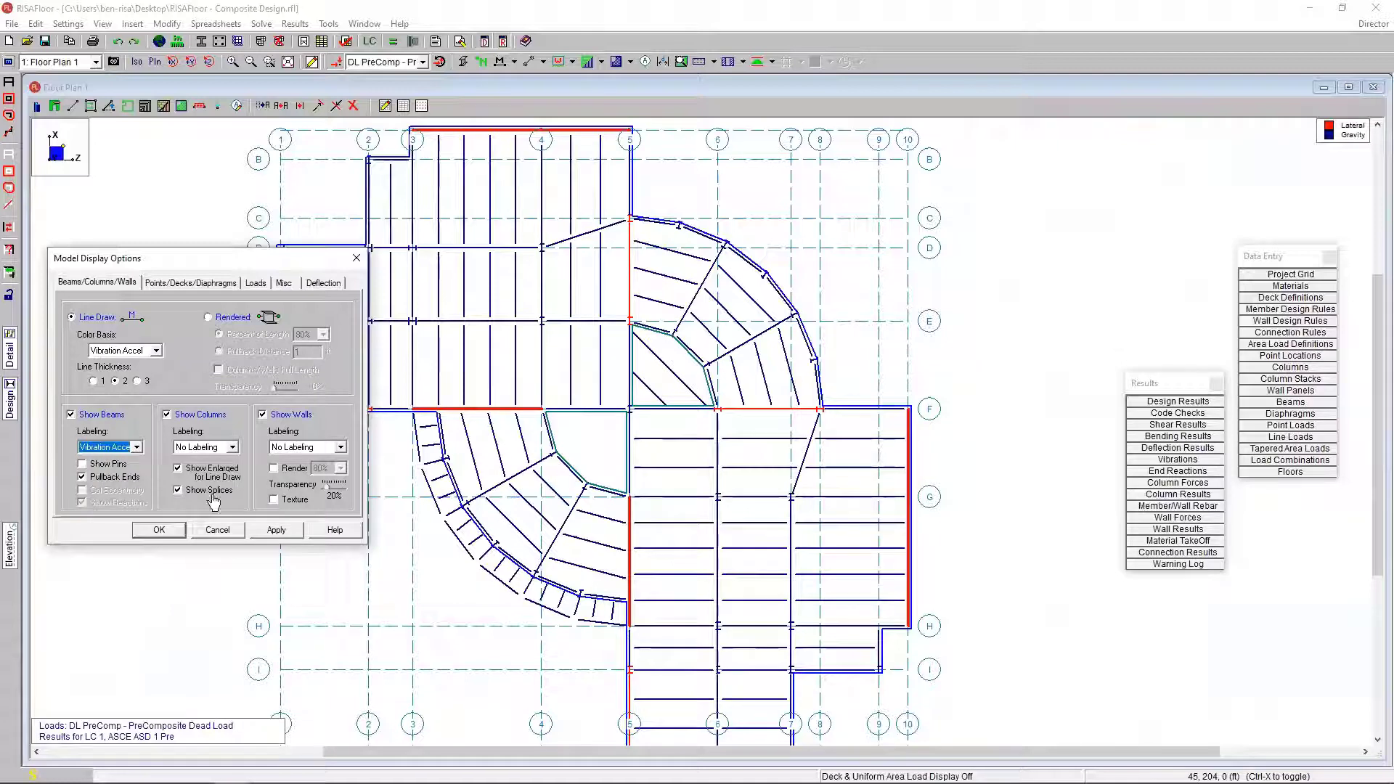
left_click(276, 529)
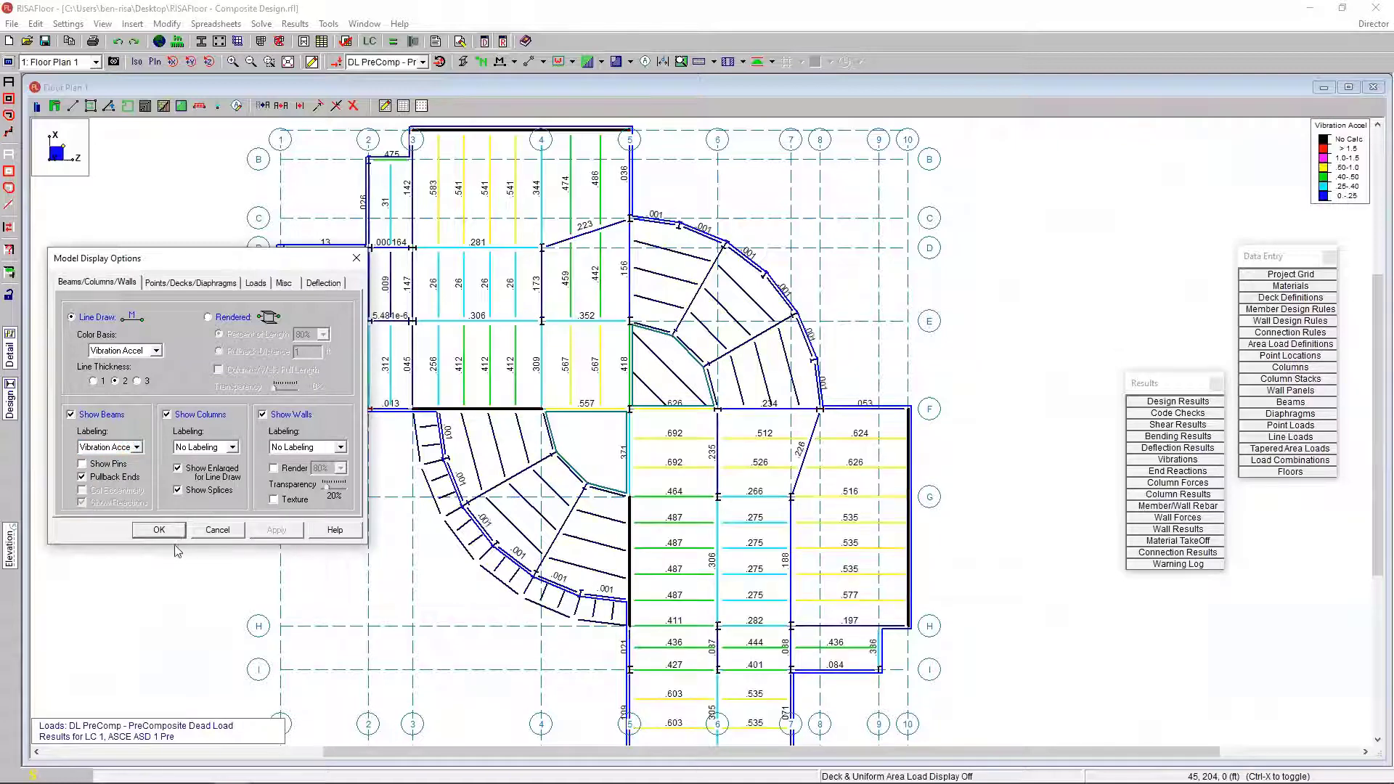
left_click(159, 530)
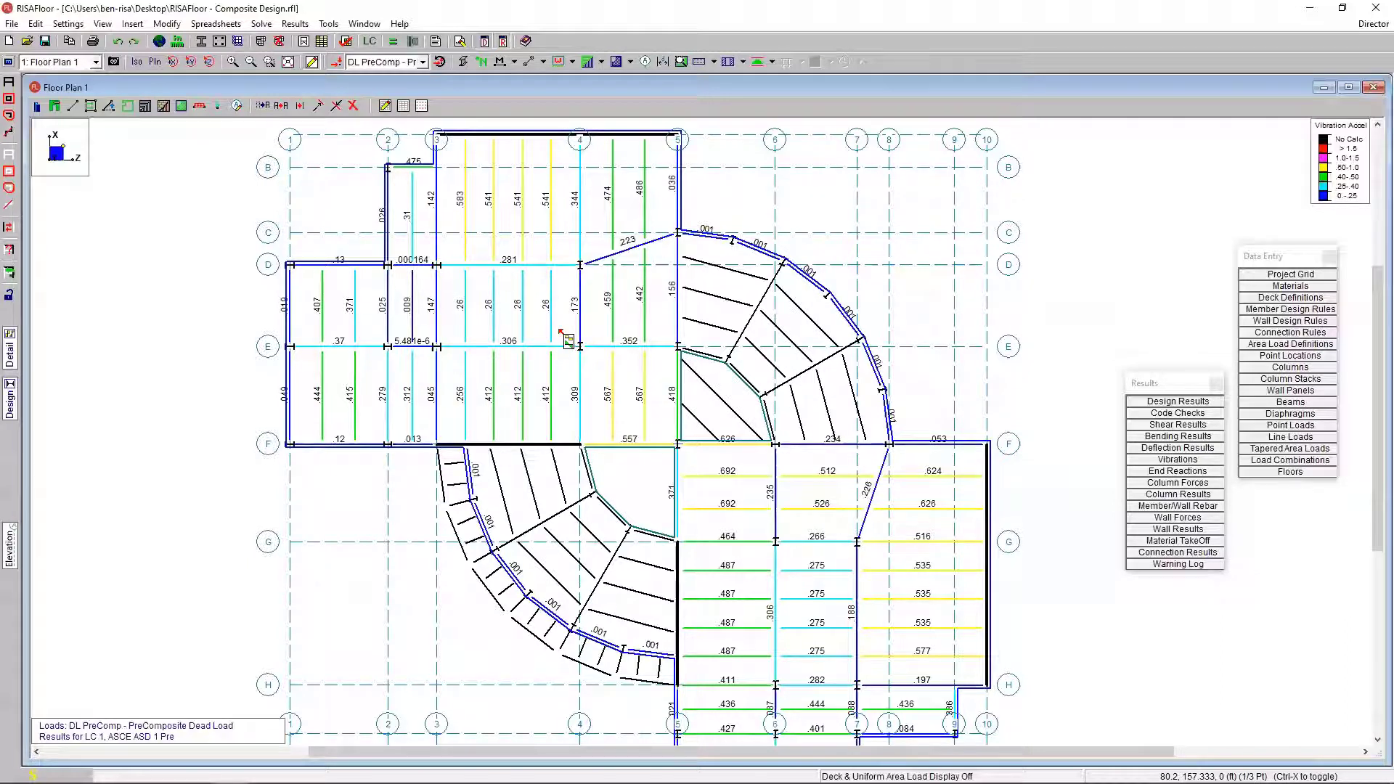
mouse_move(494, 307)
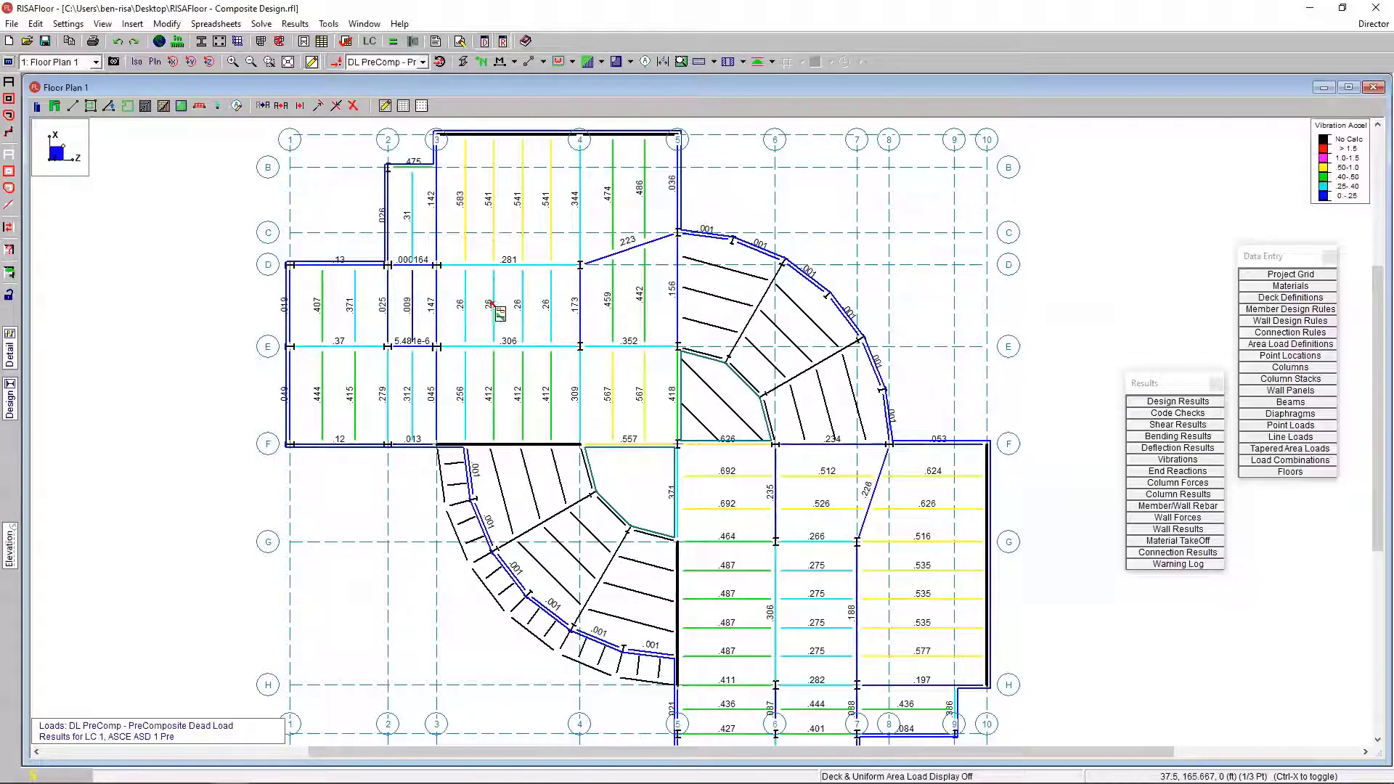